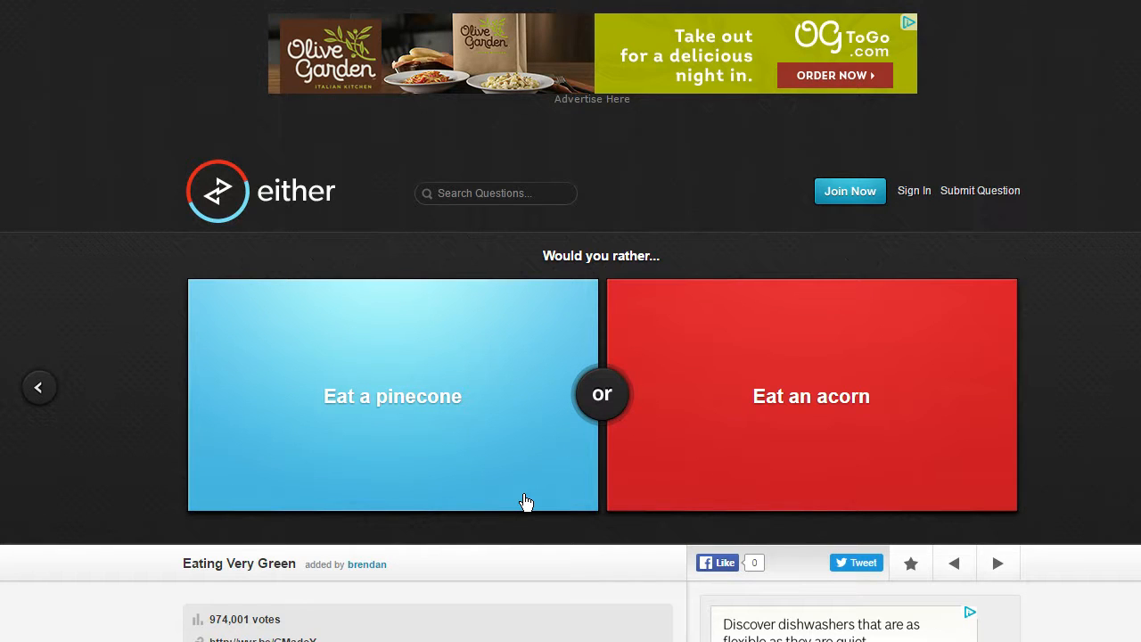
{"action": "mouse_move", "coordinate": [610, 217]}
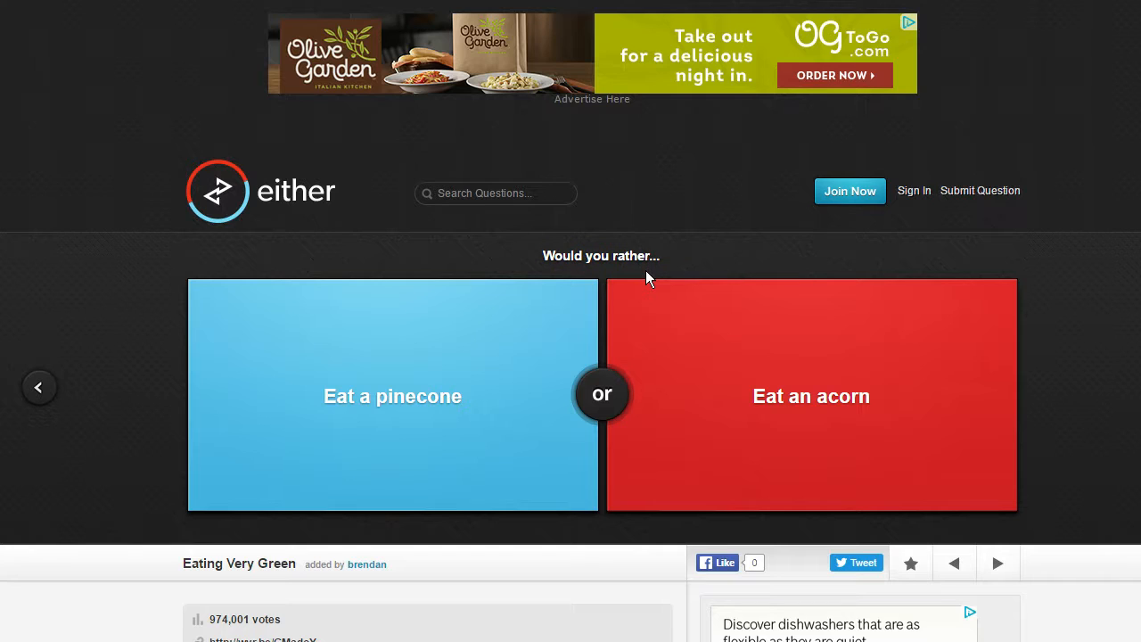
{"action": "mouse_move", "coordinate": [656, 255]}
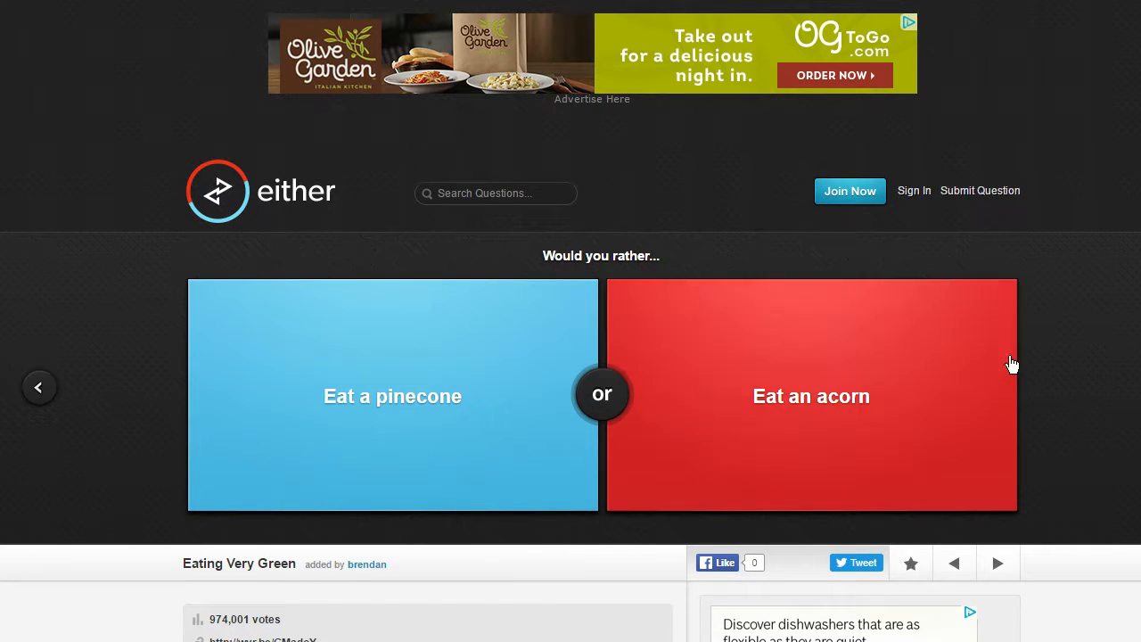
{"action": "mouse_move", "coordinate": [945, 358]}
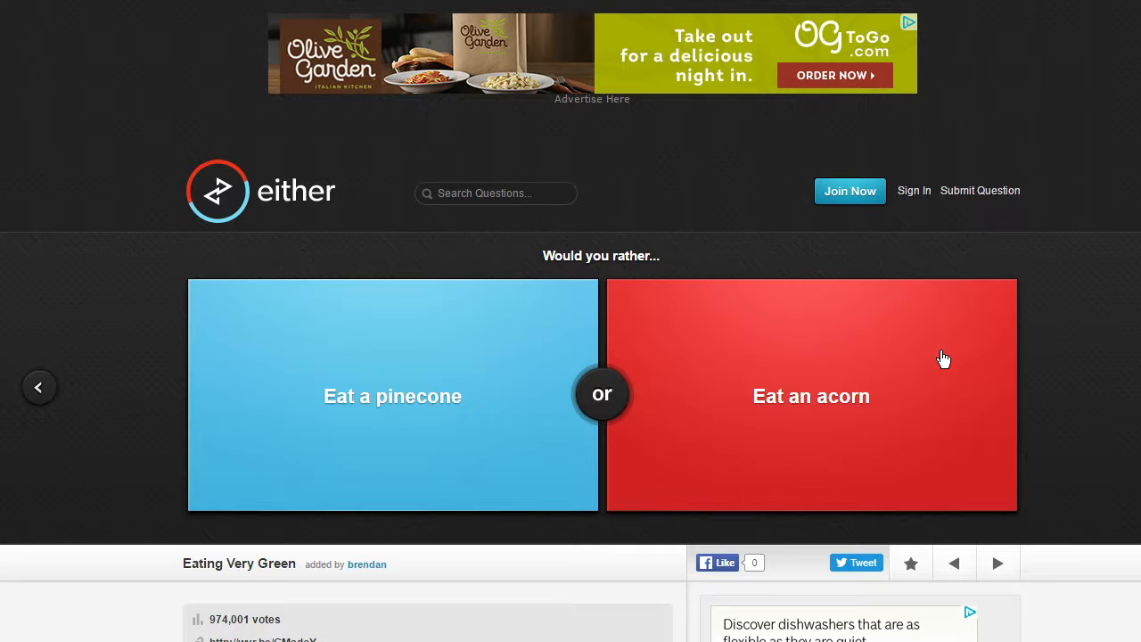
{"action": "mouse_move", "coordinate": [456, 392]}
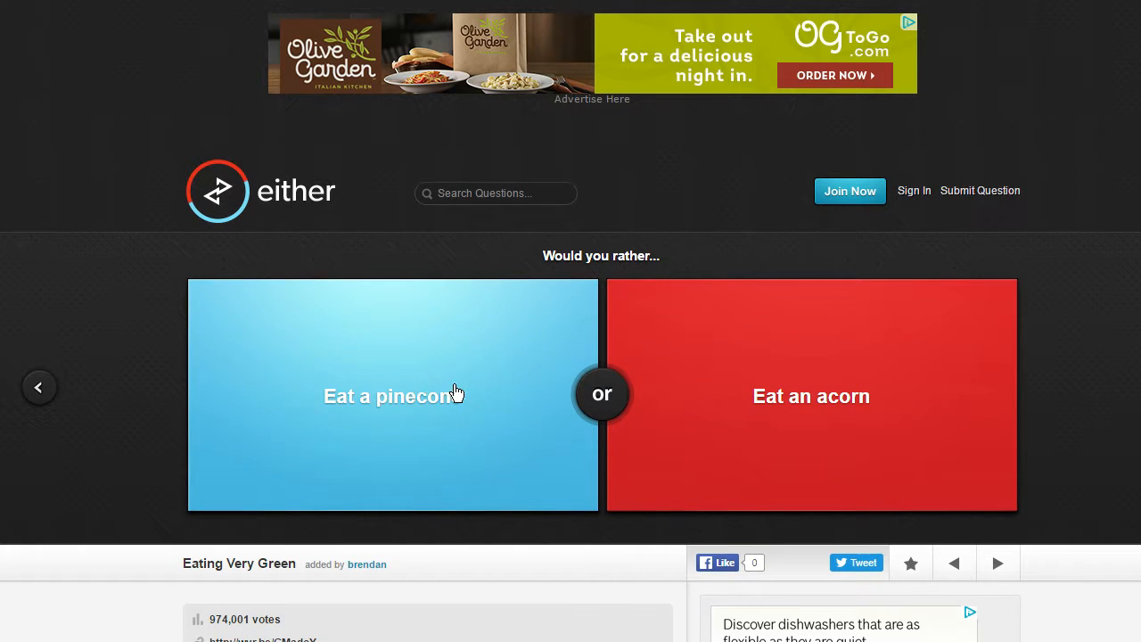
{"action": "mouse_move", "coordinate": [428, 393]}
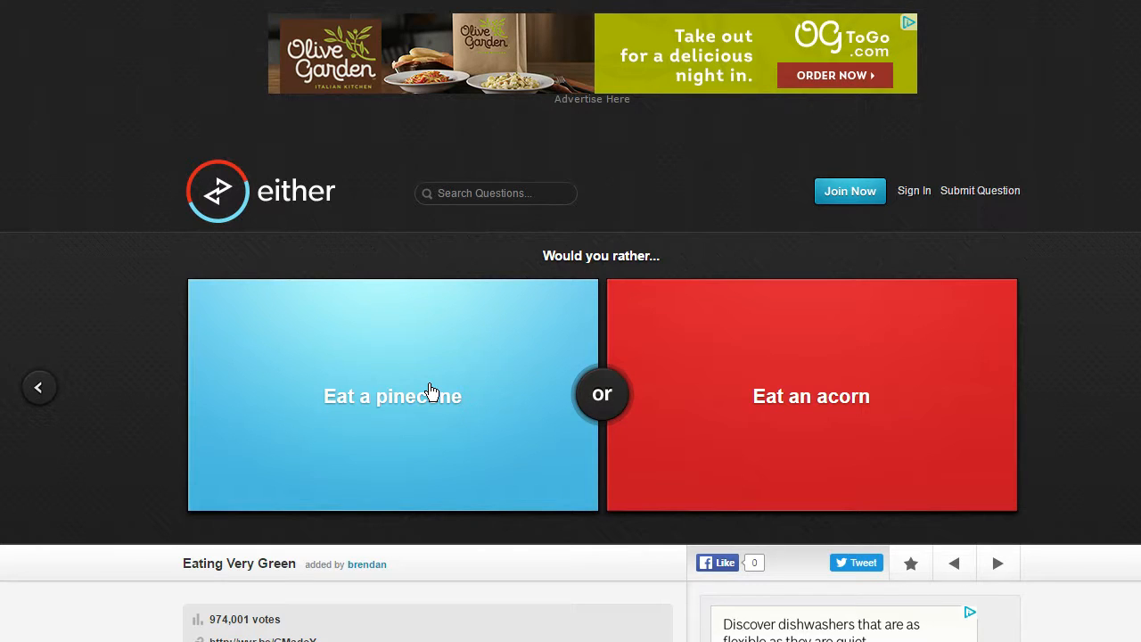
Step: Scroll down past the pinecone-or-acorn question toward the next-question arrow
{"action": "scroll", "scroll_direction": "down", "scroll_amount": 3}
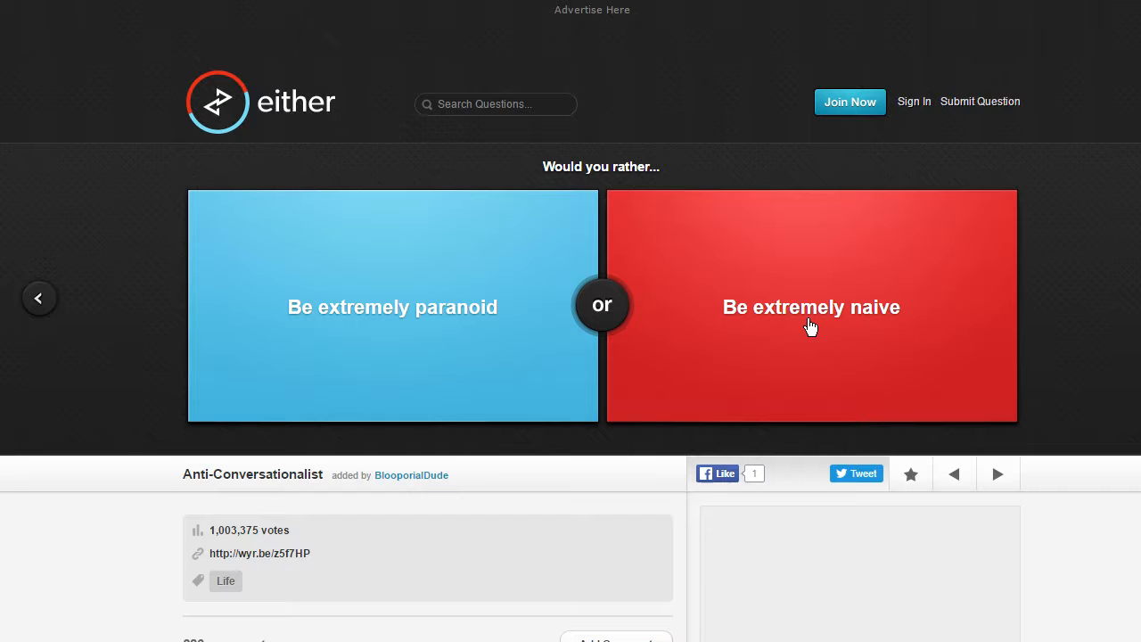
{"action": "mouse_move", "coordinate": [559, 329]}
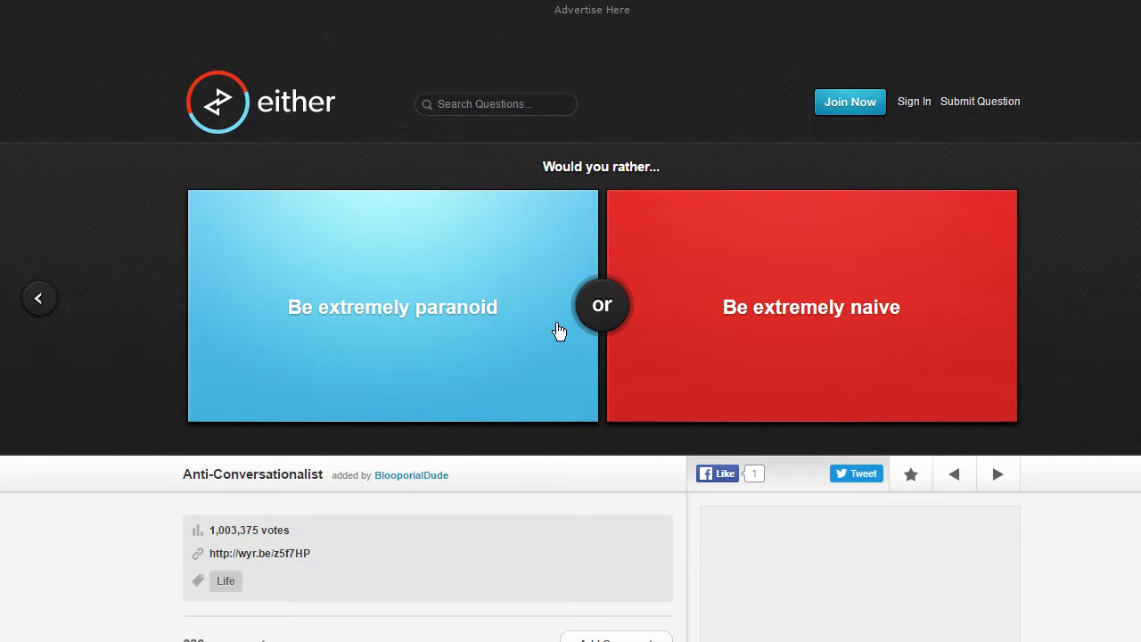
{"action": "mouse_move", "coordinate": [570, 336]}
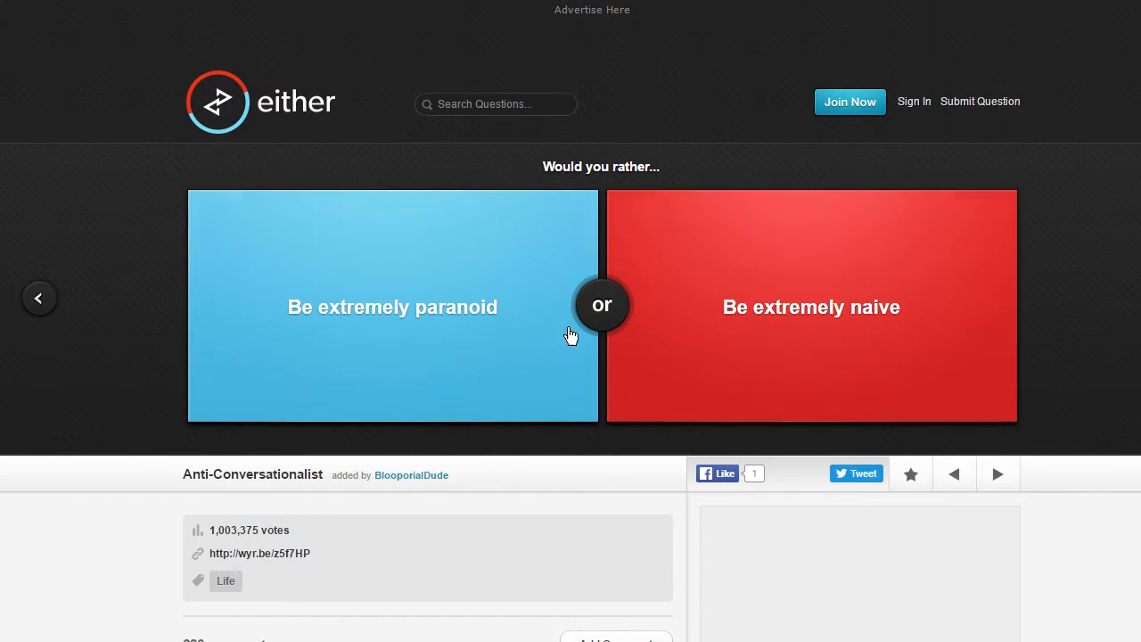
Step: Vote for being extremely naive and for killing one innocent to save 1000, advancing after each vote
{"action": "left_click", "coordinate": [810, 307]}
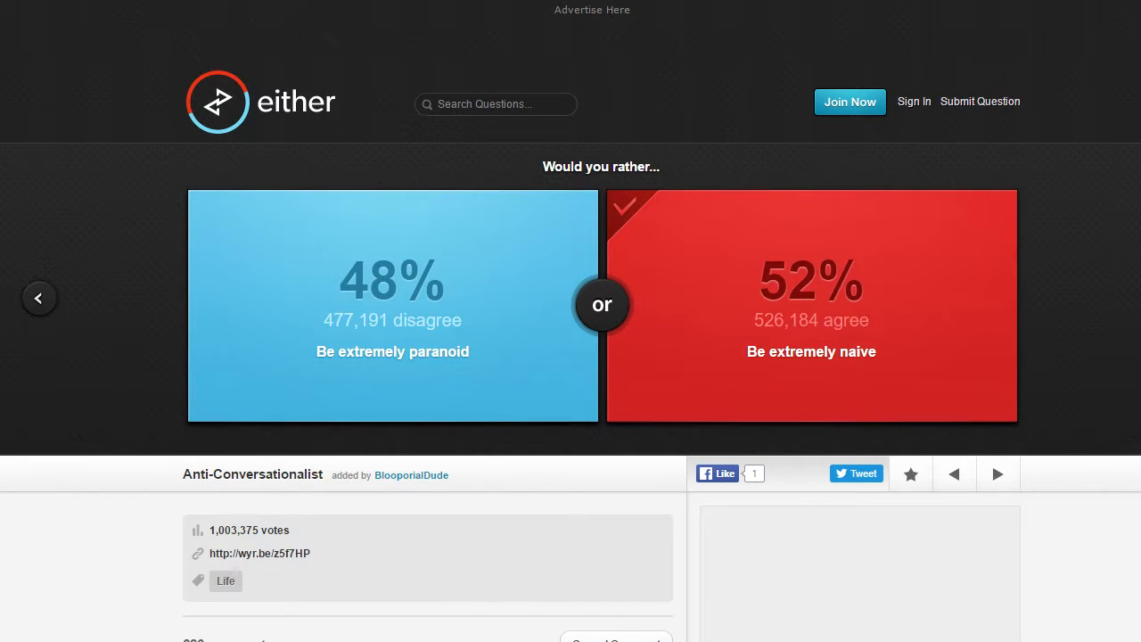
{"action": "left_click", "coordinate": [997, 474]}
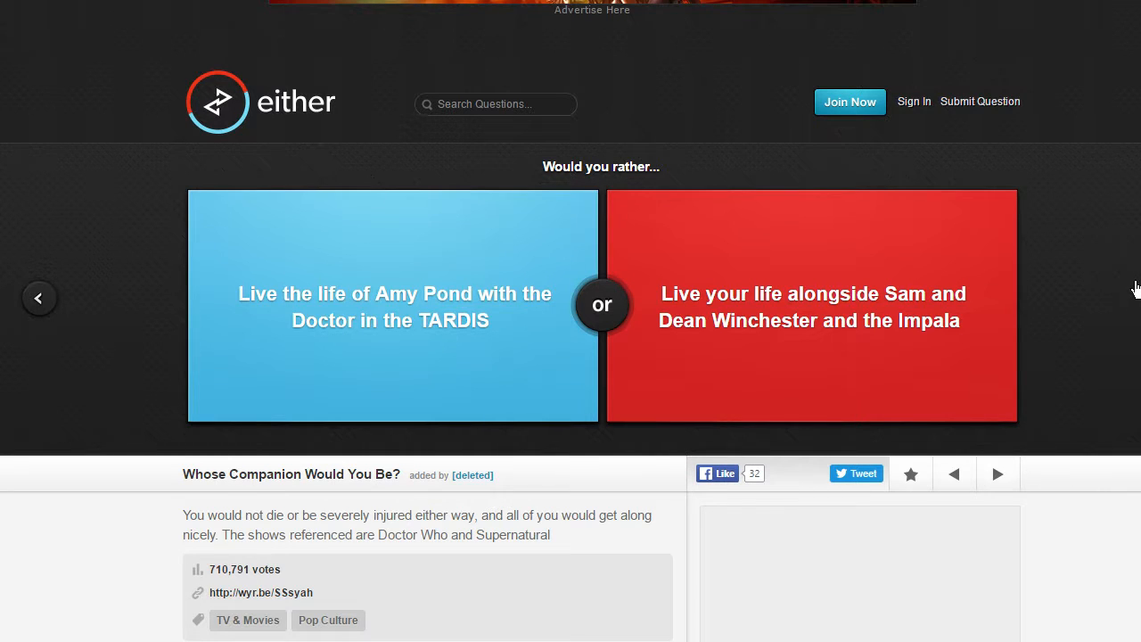
{"action": "mouse_move", "coordinate": [704, 248]}
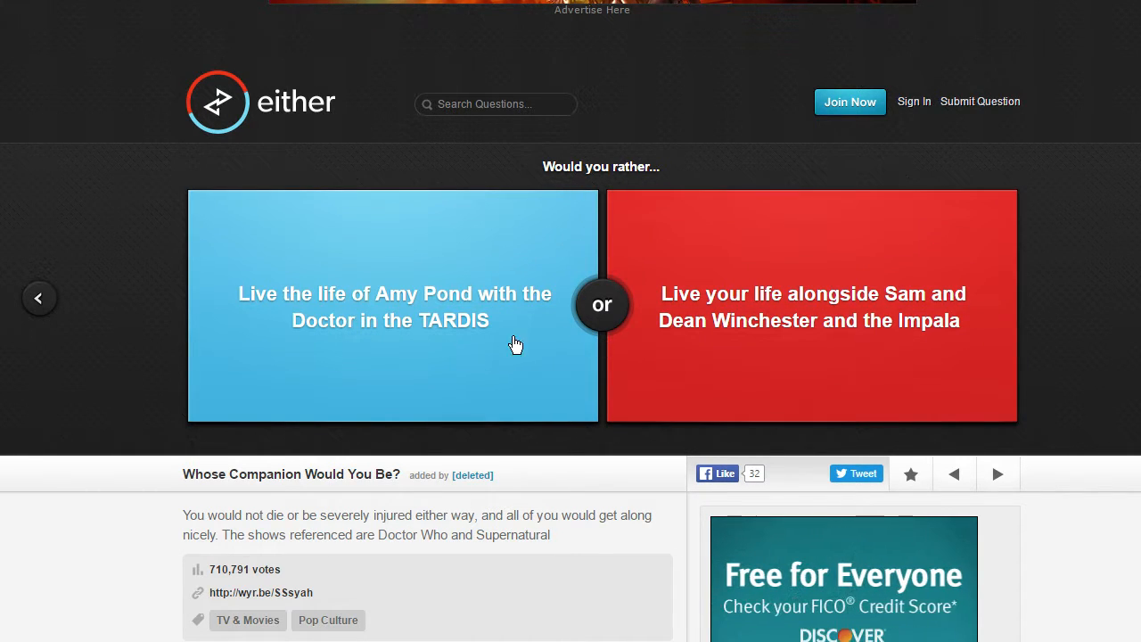
{"action": "mouse_move", "coordinate": [770, 369]}
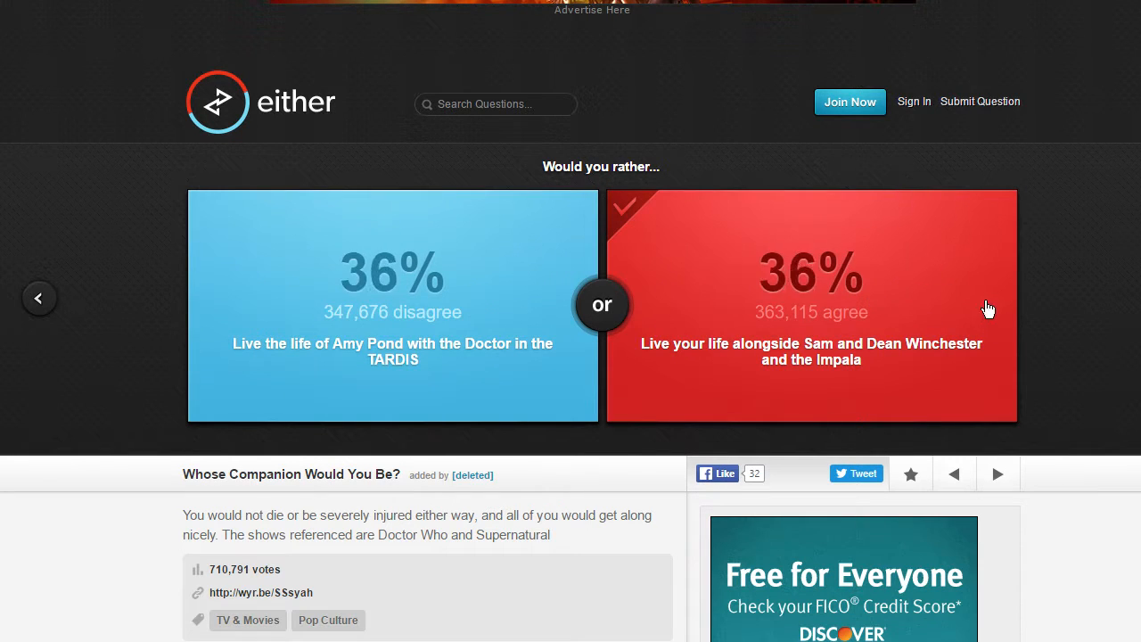
{"action": "left_click", "coordinate": [809, 305]}
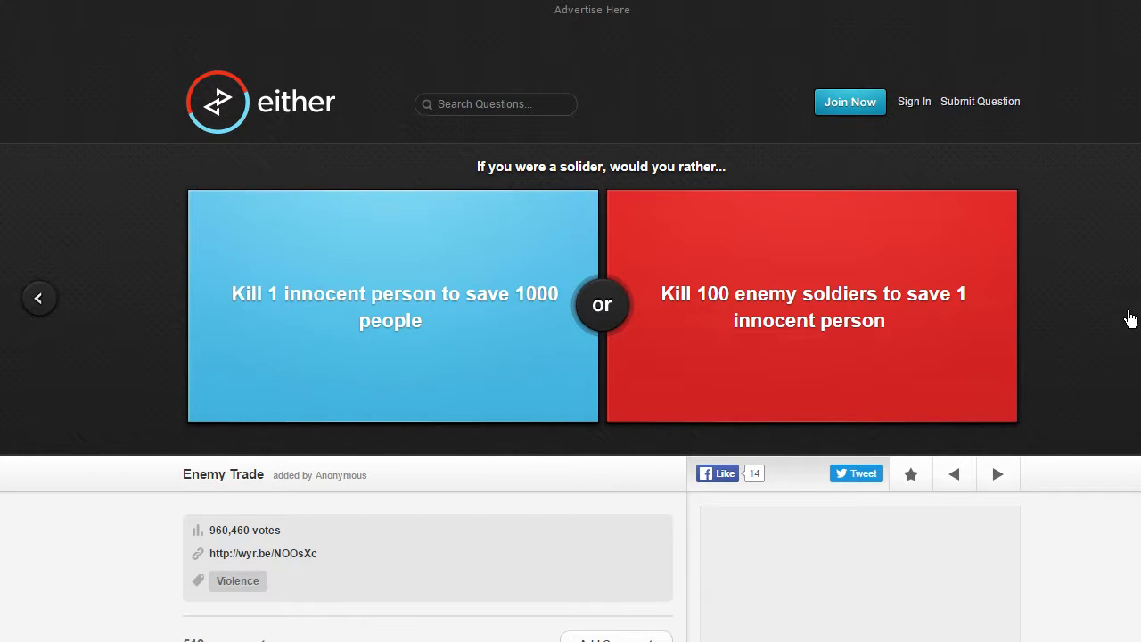
{"action": "mouse_move", "coordinate": [806, 307]}
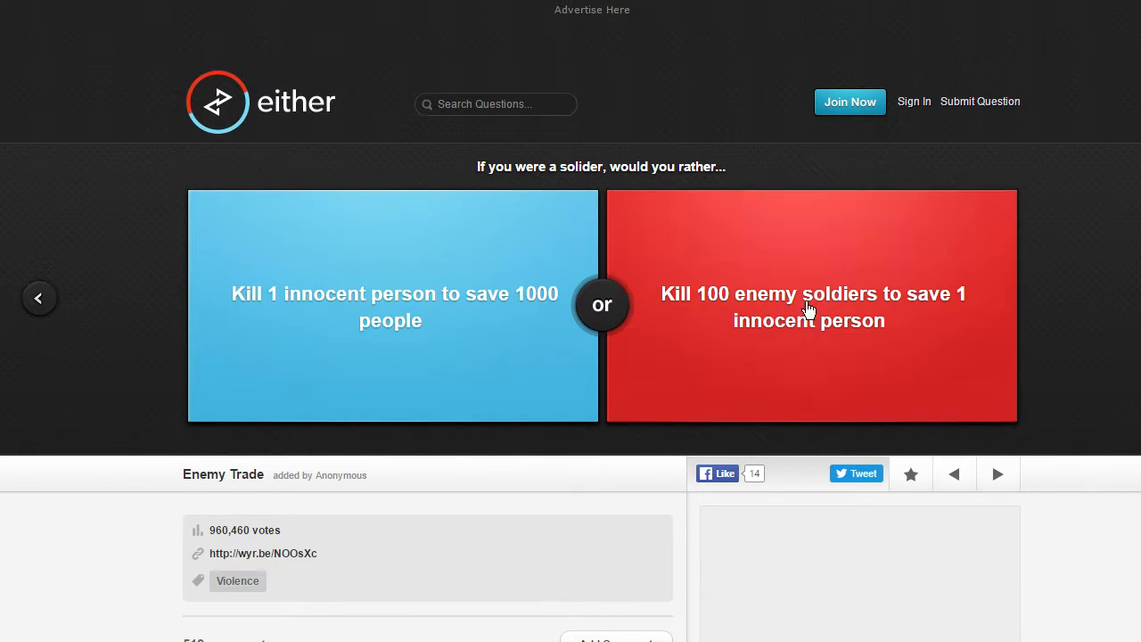
{"action": "mouse_move", "coordinate": [328, 311]}
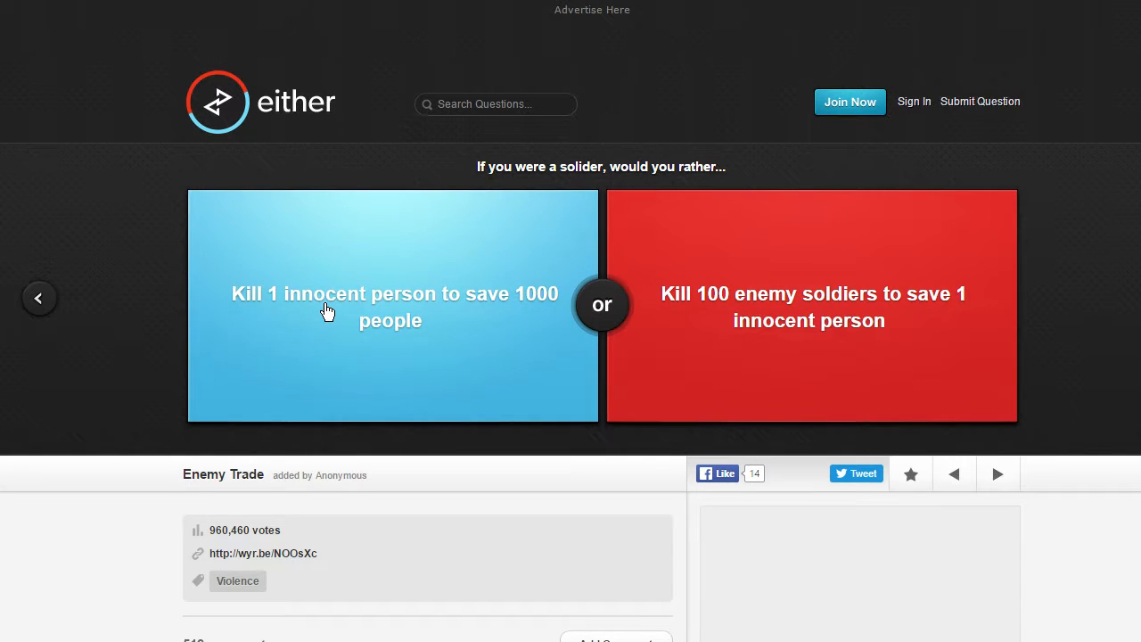
{"action": "mouse_move", "coordinate": [414, 307]}
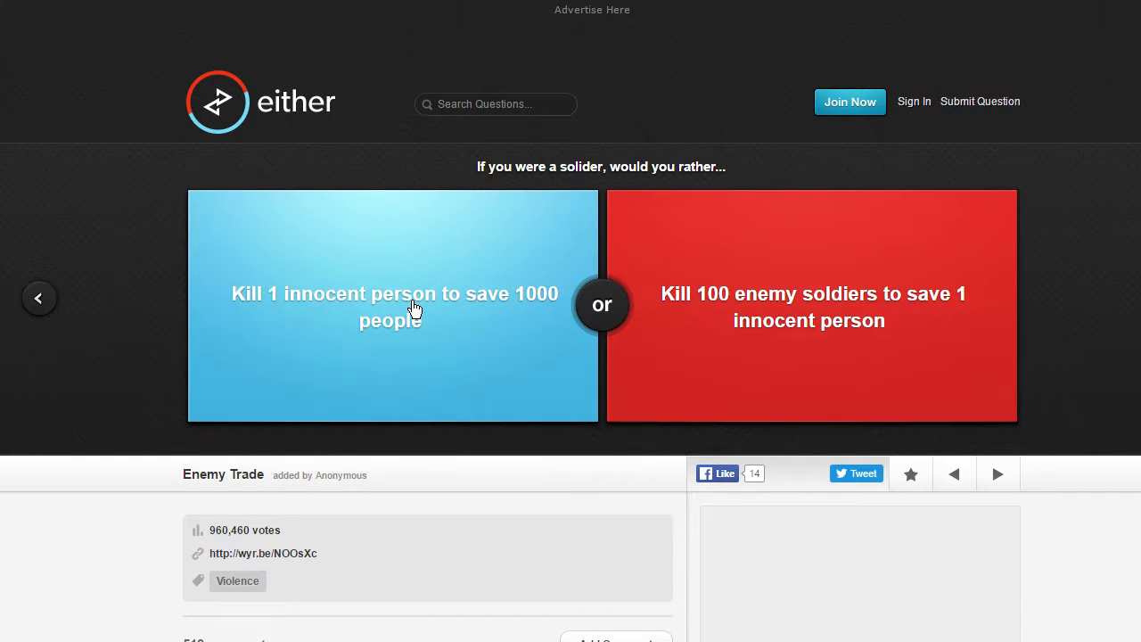
{"action": "left_click", "coordinate": [392, 307]}
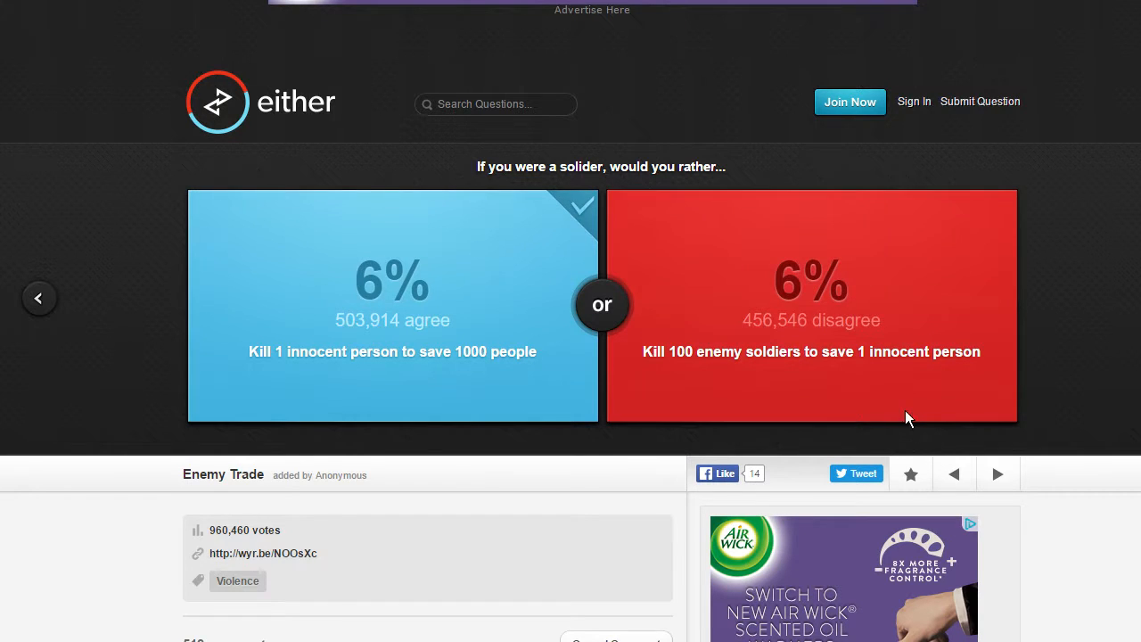
{"action": "left_click", "coordinate": [392, 305]}
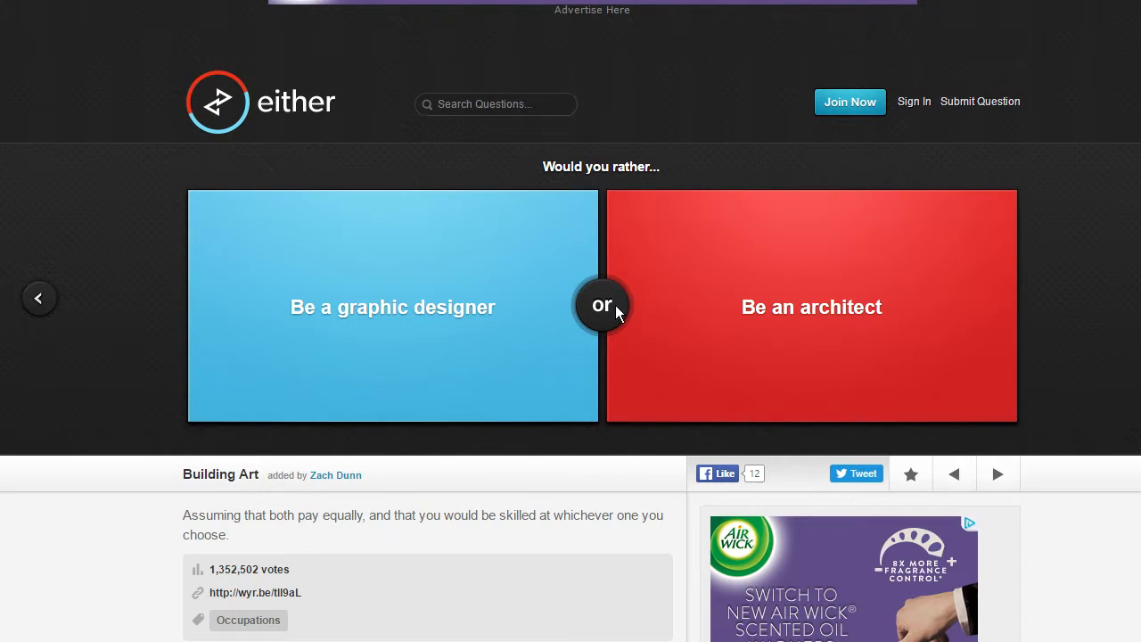
{"action": "mouse_move", "coordinate": [492, 321]}
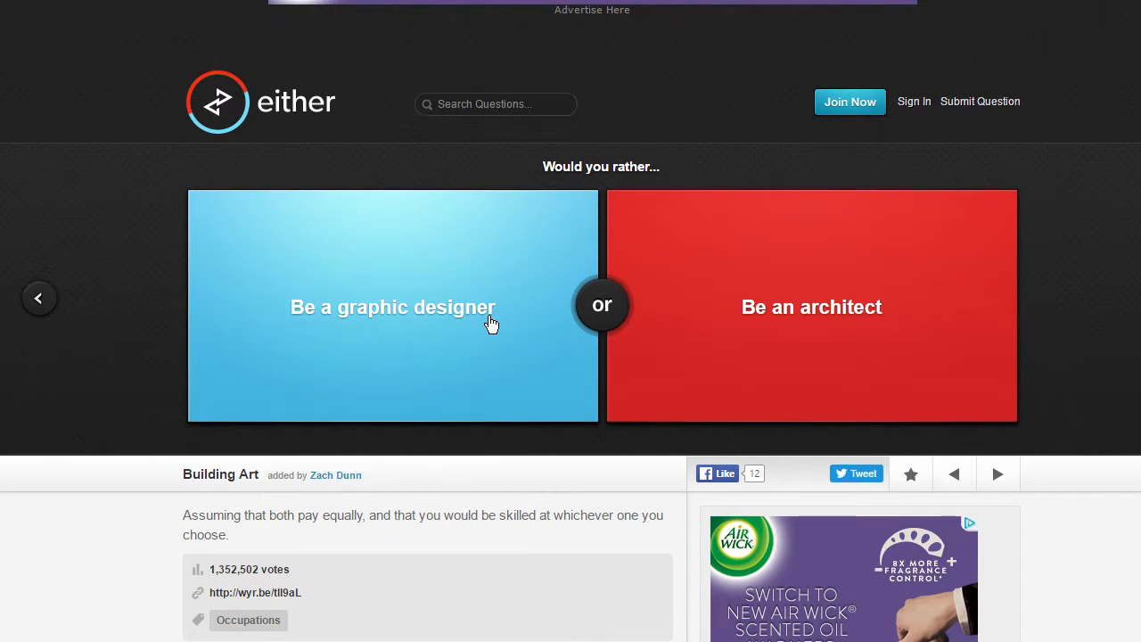
Step: Vote for graphic designer and for a permanent snorkel on the face, advancing after each
{"action": "left_click", "coordinate": [393, 307]}
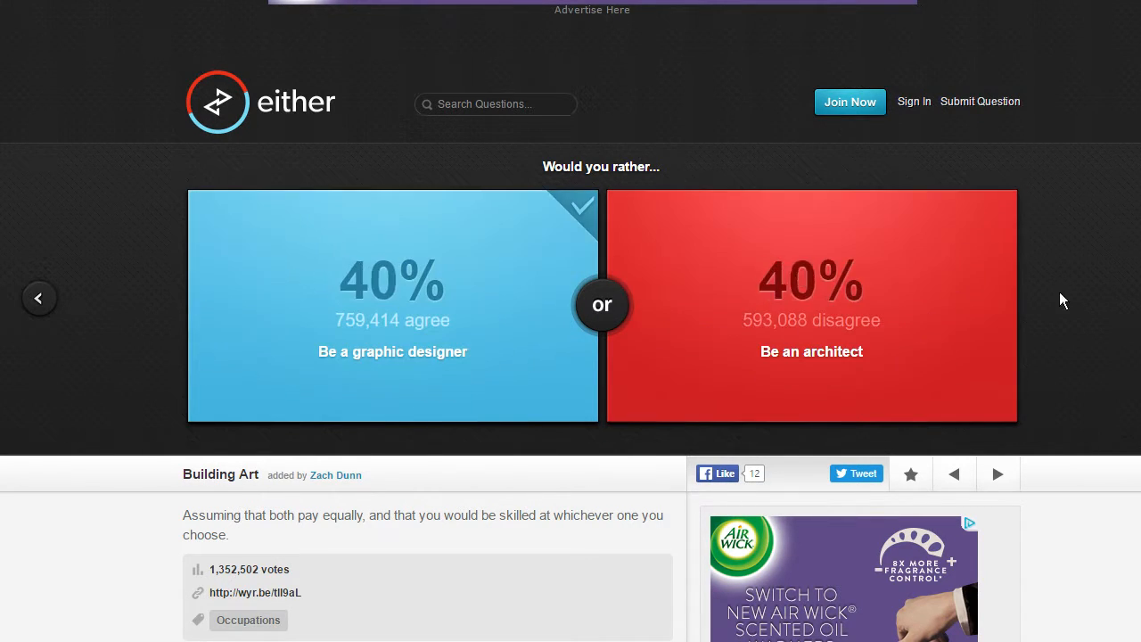
{"action": "left_click", "coordinate": [392, 305]}
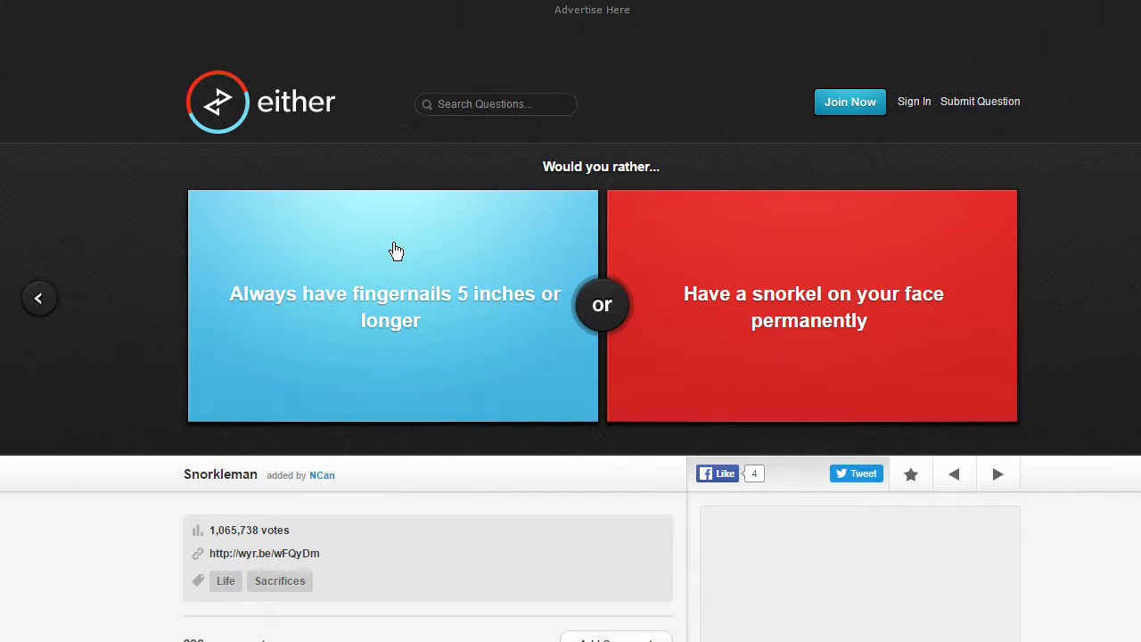
{"action": "mouse_move", "coordinate": [412, 318]}
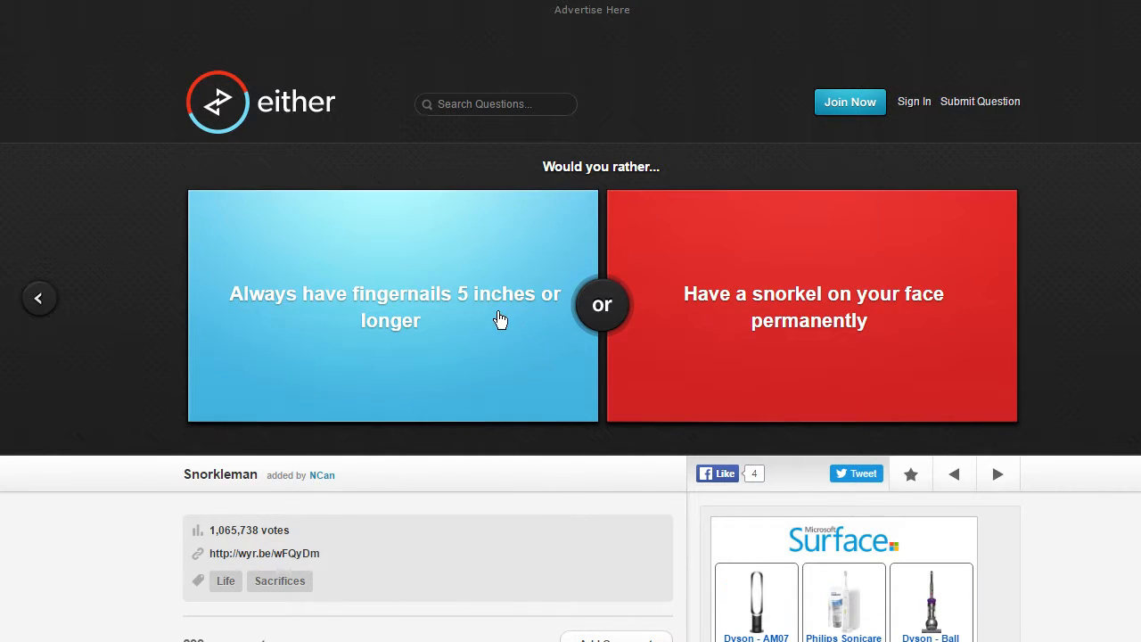
{"action": "left_click", "coordinate": [811, 303]}
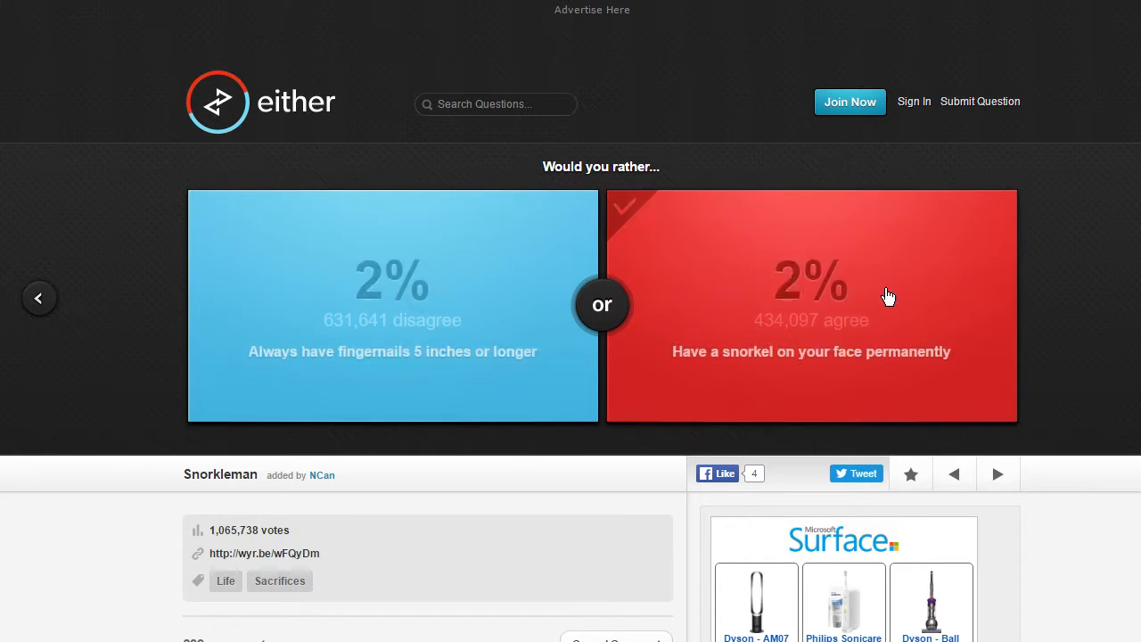
{"action": "left_click", "coordinate": [811, 304]}
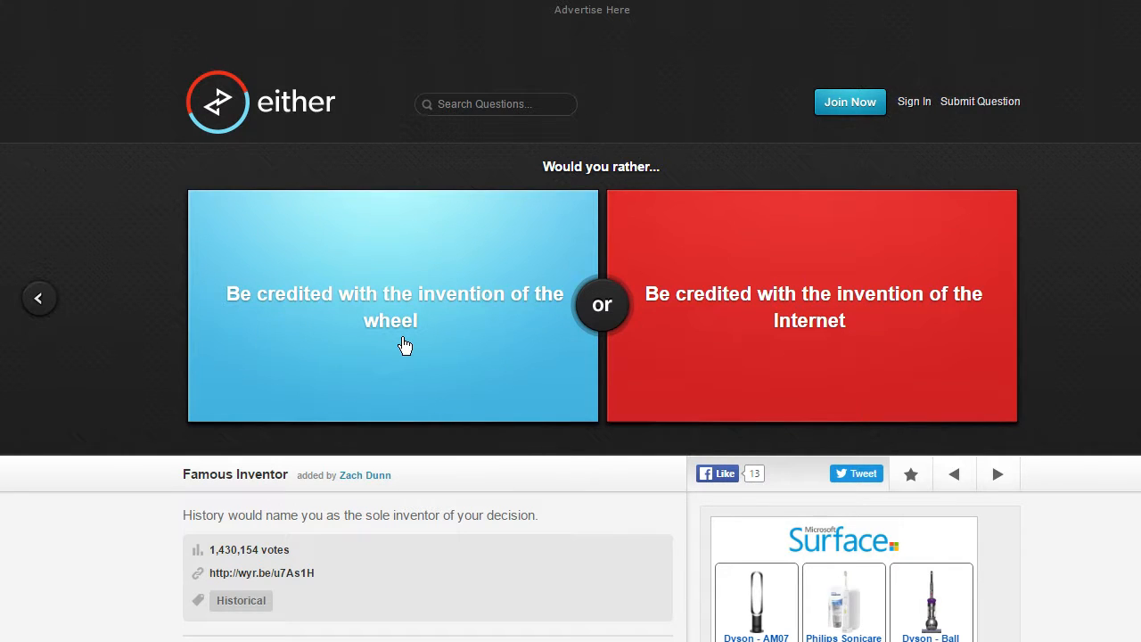
{"action": "mouse_move", "coordinate": [670, 346]}
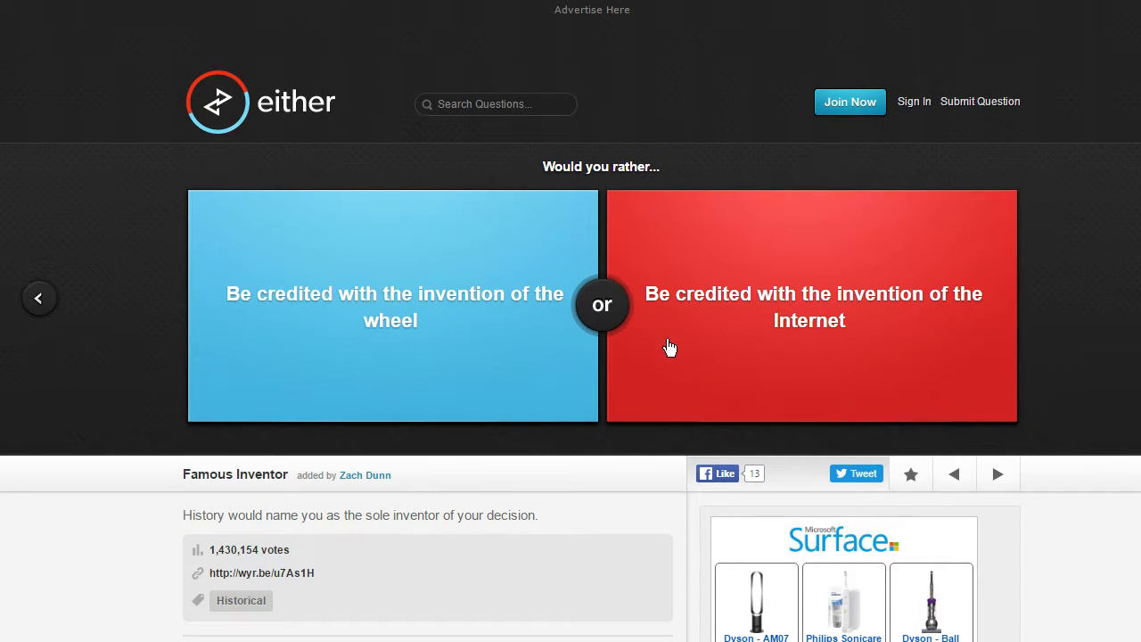
{"action": "mouse_move", "coordinate": [506, 336]}
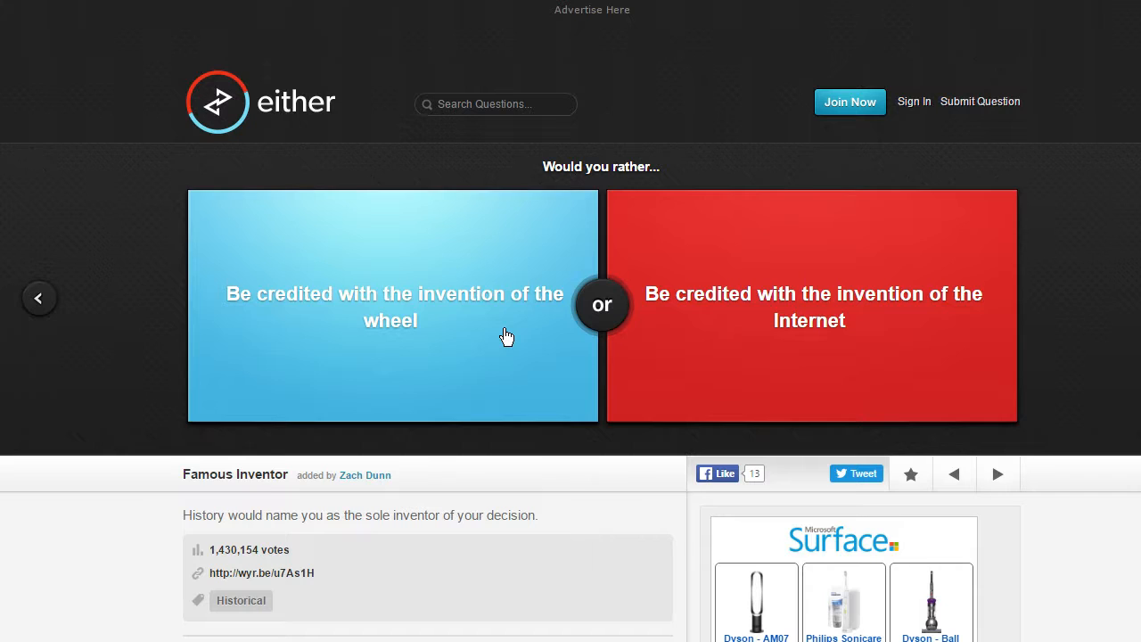
{"action": "mouse_move", "coordinate": [506, 346]}
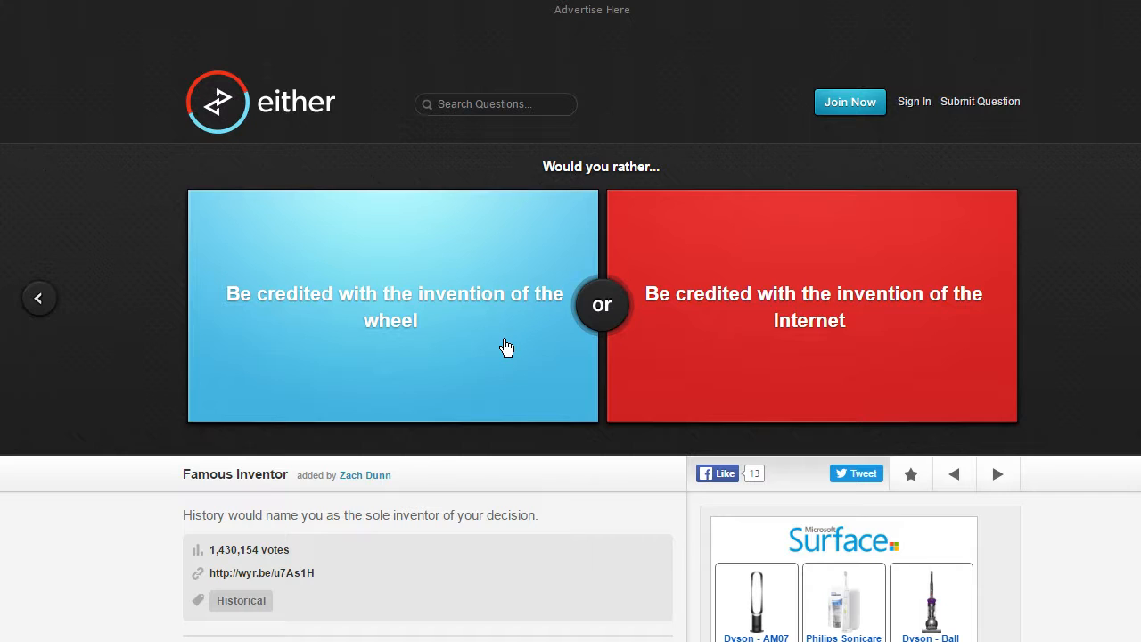
{"action": "mouse_move", "coordinate": [453, 330]}
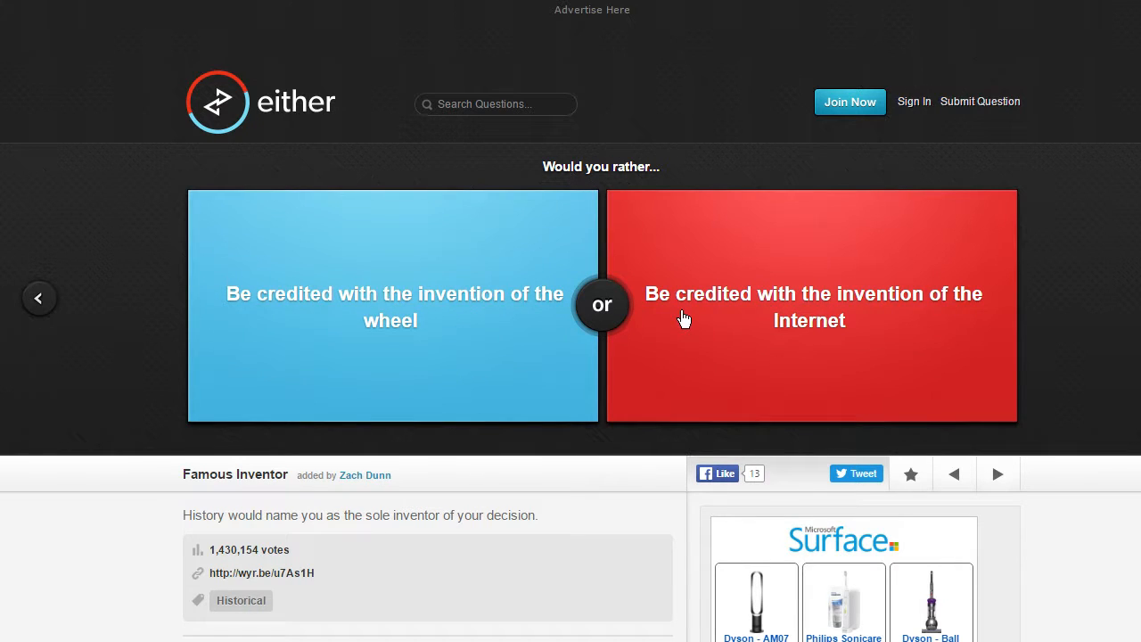
Step: Vote for being credited with the Internet and for winning the Nobel Prize, advancing after each
{"action": "left_click", "coordinate": [810, 307]}
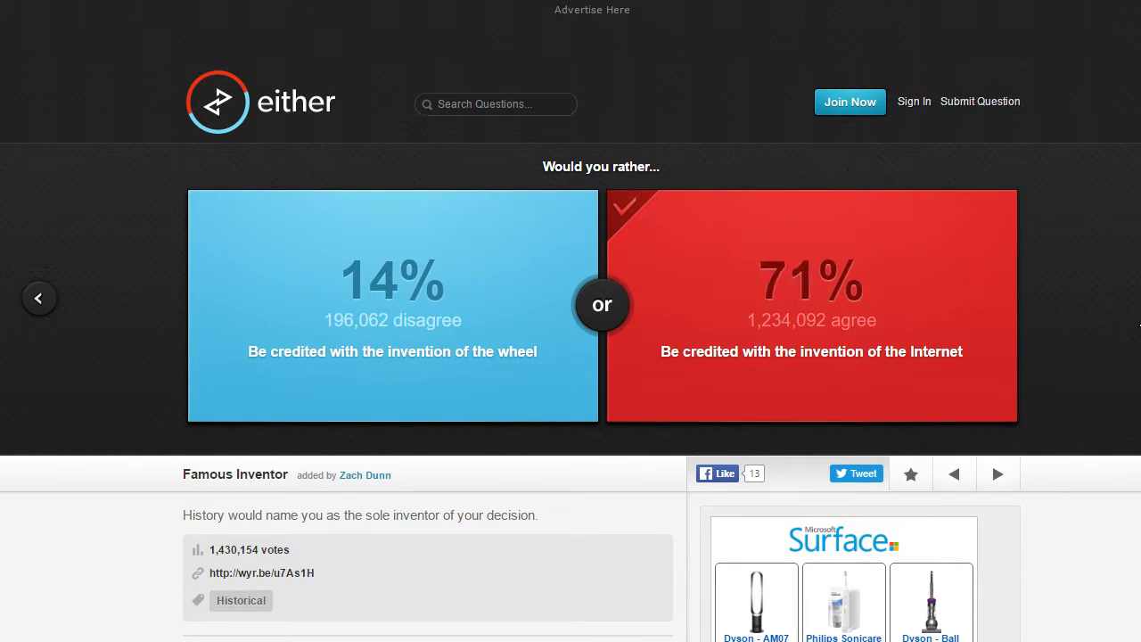
{"action": "left_click", "coordinate": [997, 474]}
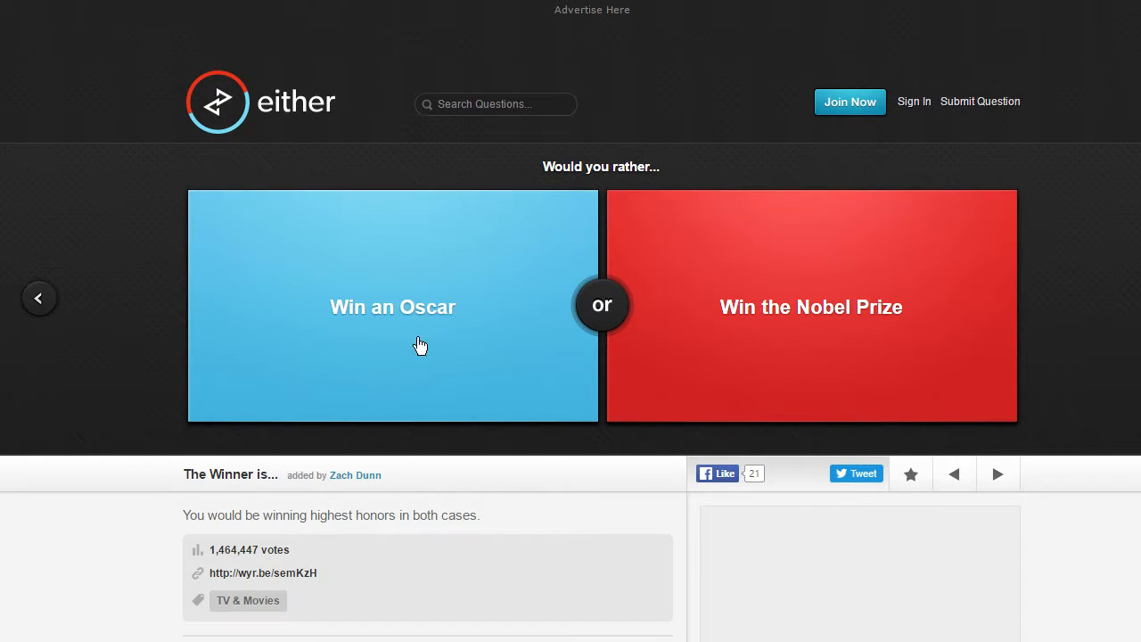
{"action": "mouse_move", "coordinate": [768, 300]}
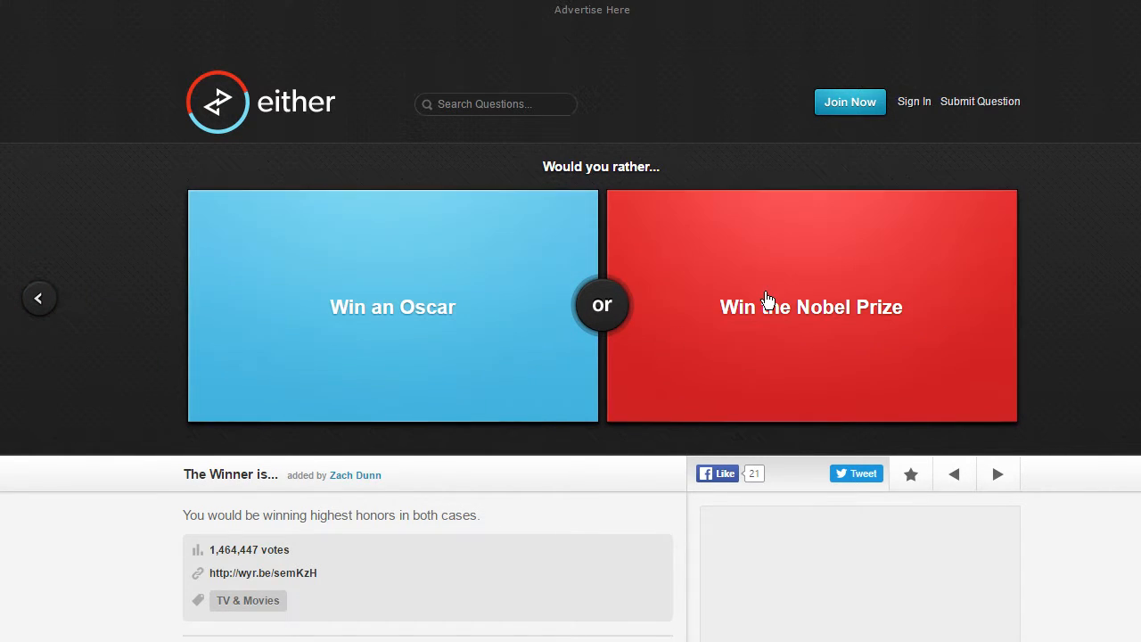
{"action": "left_click", "coordinate": [809, 307]}
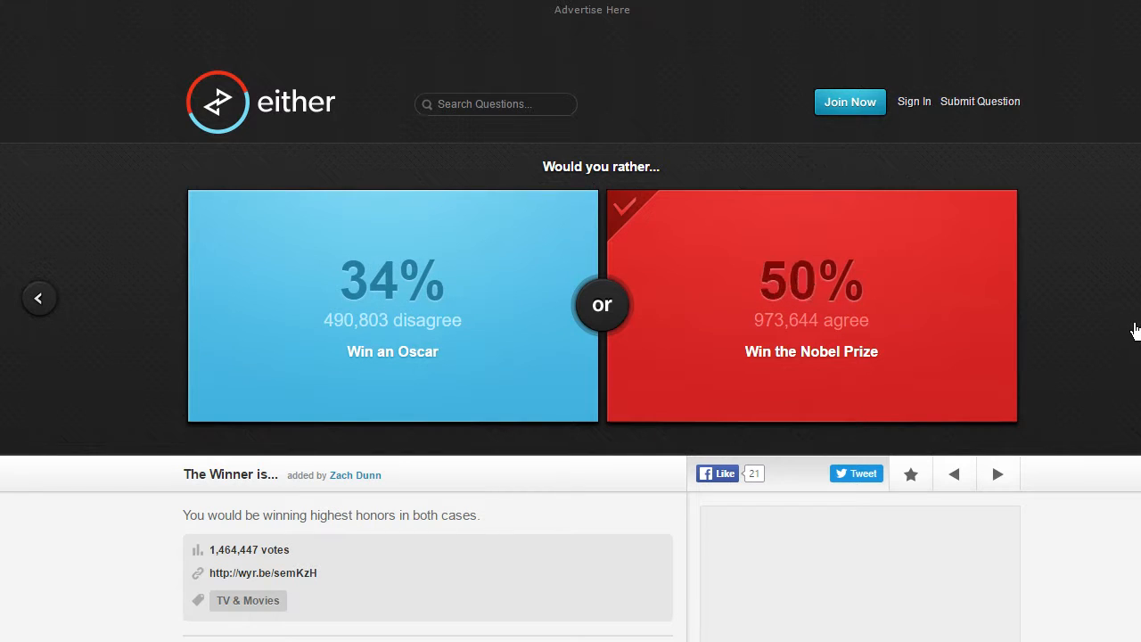
{"action": "left_click", "coordinate": [999, 474]}
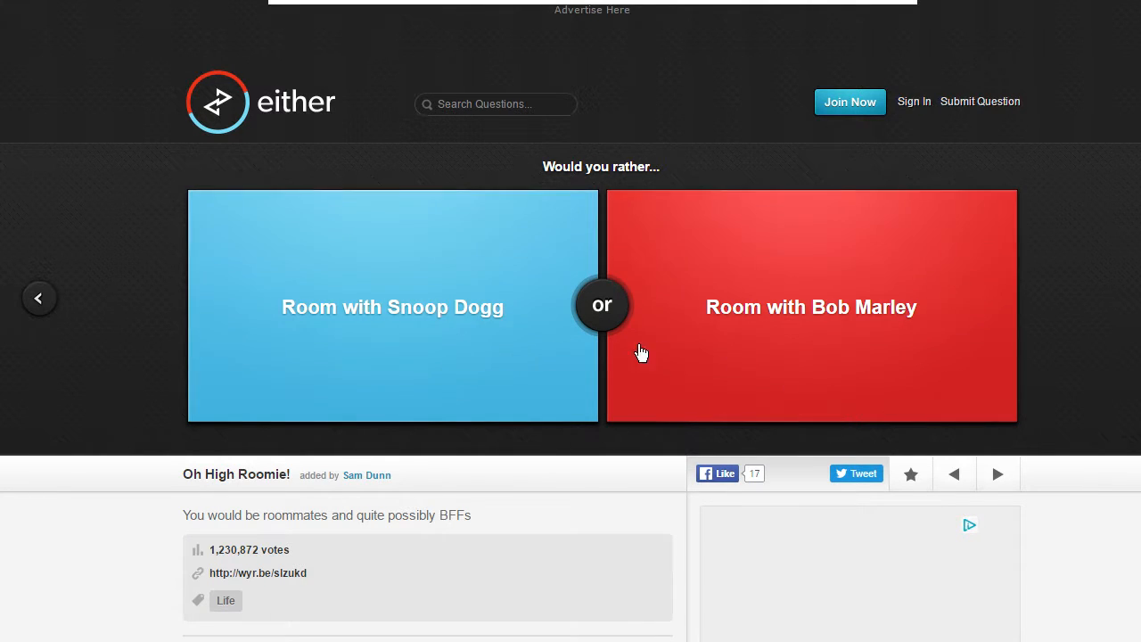
Step: Vote for rooming with Snoop Dogg and advance to the favourite song question
{"action": "left_click", "coordinate": [393, 307]}
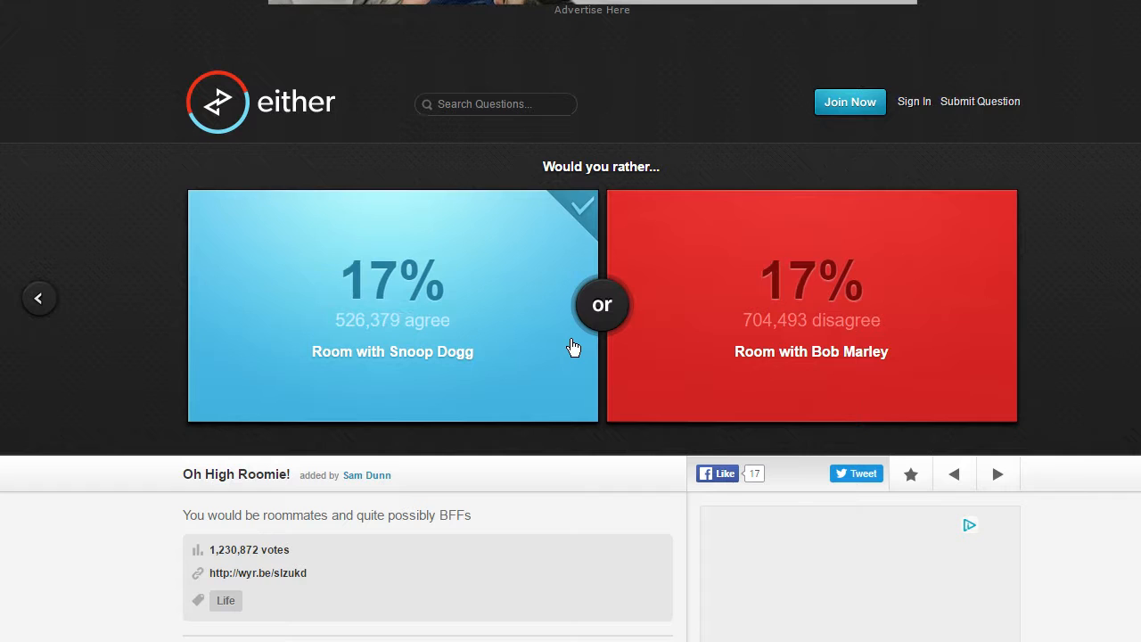
{"action": "left_click", "coordinate": [392, 304]}
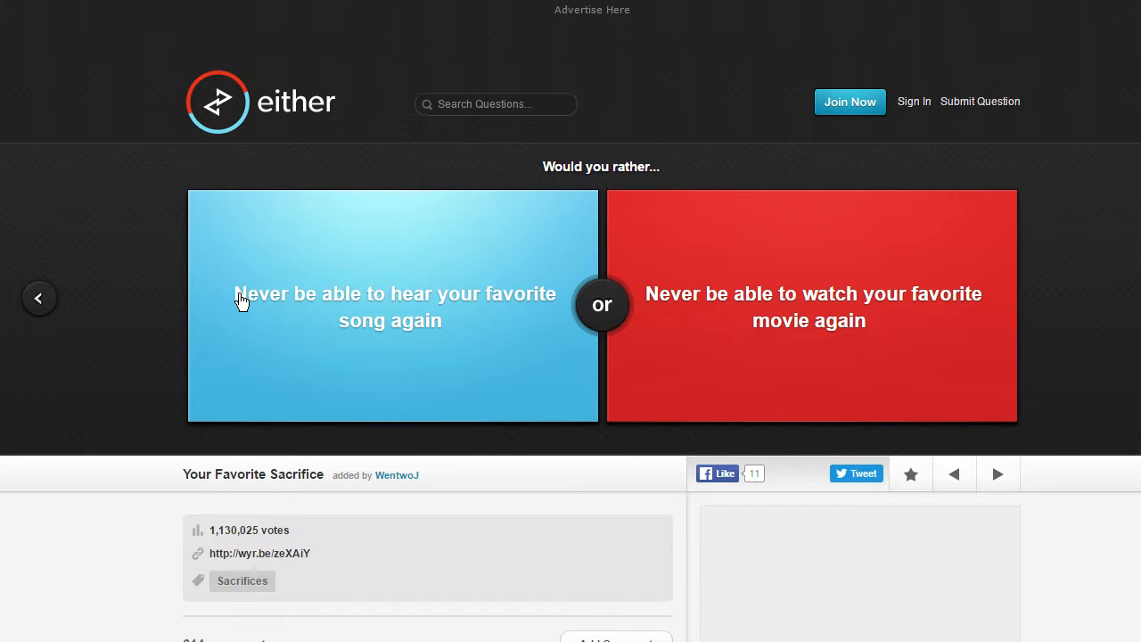
{"action": "mouse_move", "coordinate": [523, 317]}
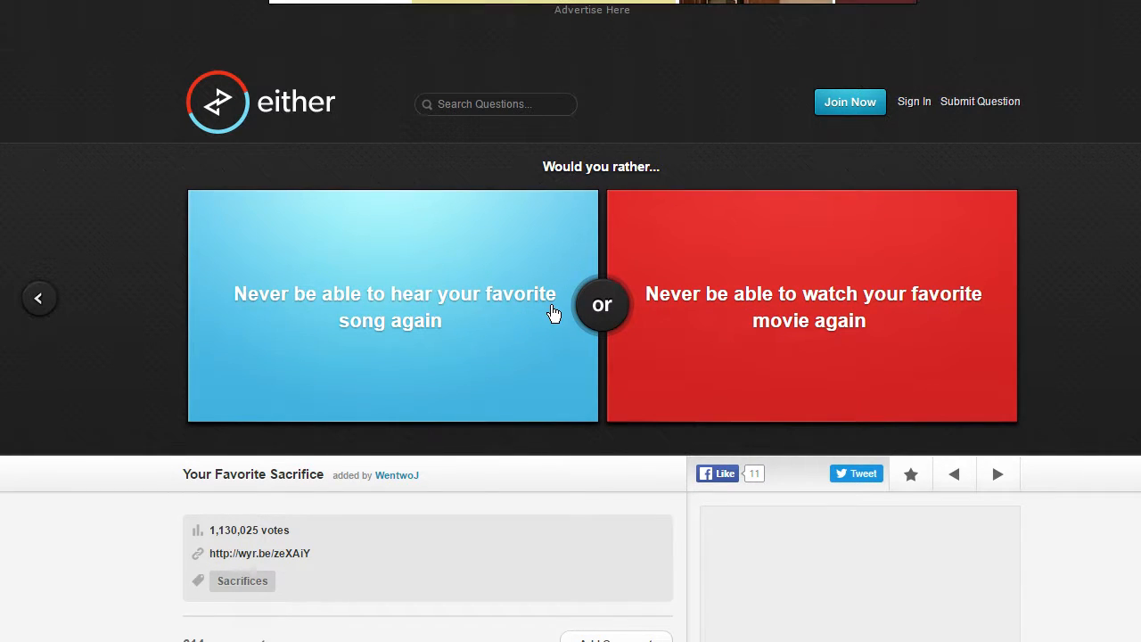
{"action": "mouse_move", "coordinate": [526, 335]}
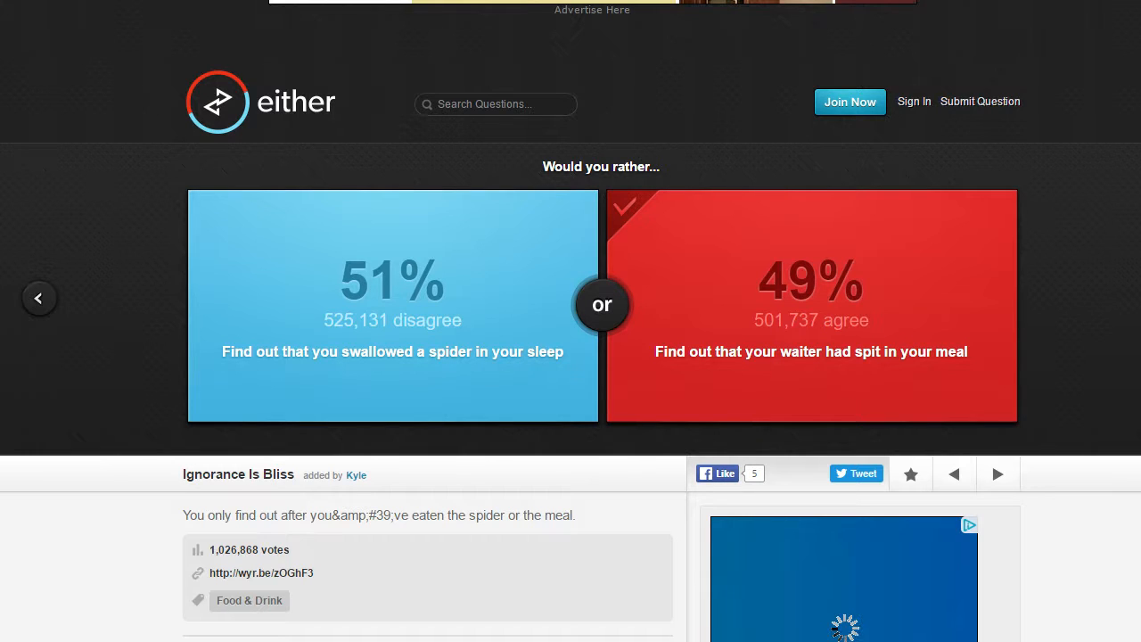
{"action": "mouse_move", "coordinate": [911, 341]}
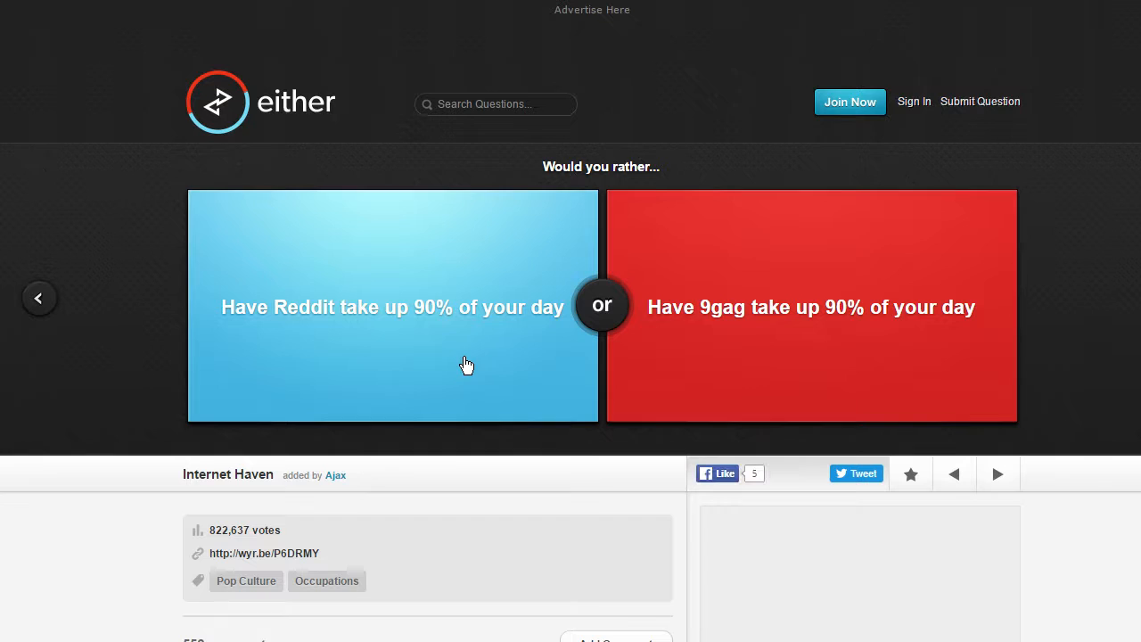
{"action": "mouse_move", "coordinate": [494, 364]}
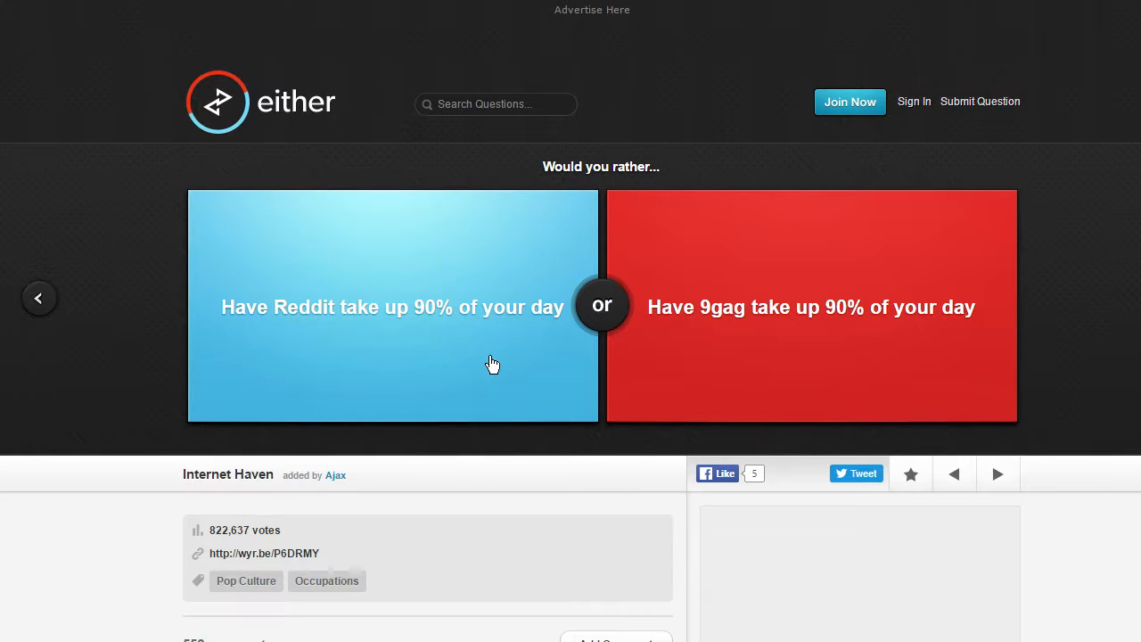
{"action": "mouse_move", "coordinate": [637, 329]}
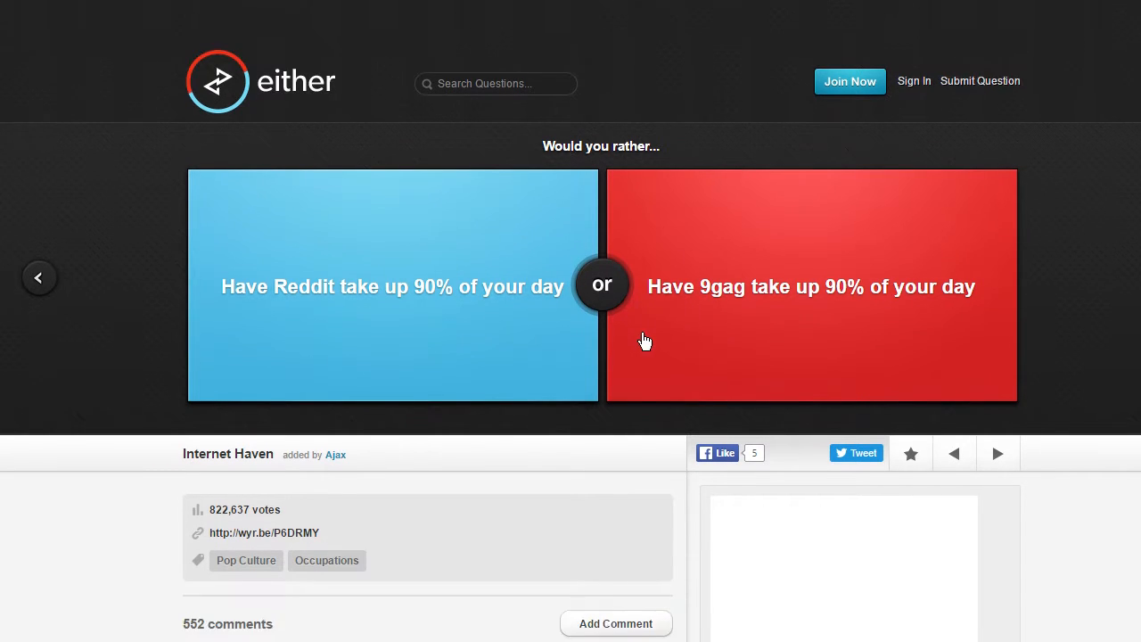
{"action": "scroll", "scroll_direction": "down", "scroll_amount": 3}
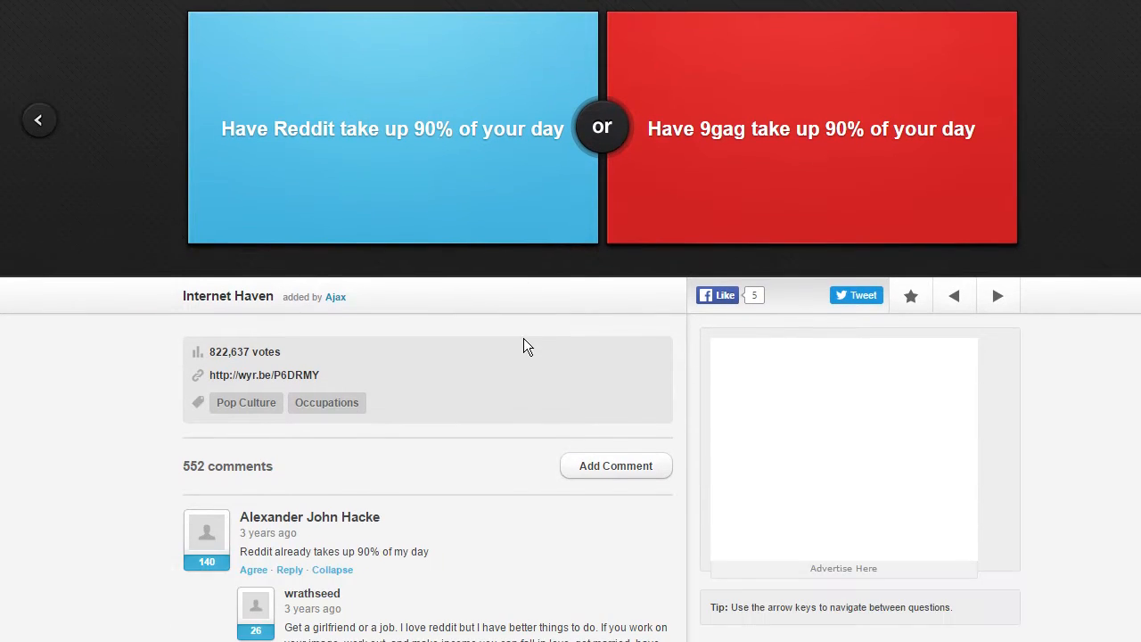
{"action": "mouse_move", "coordinate": [546, 344]}
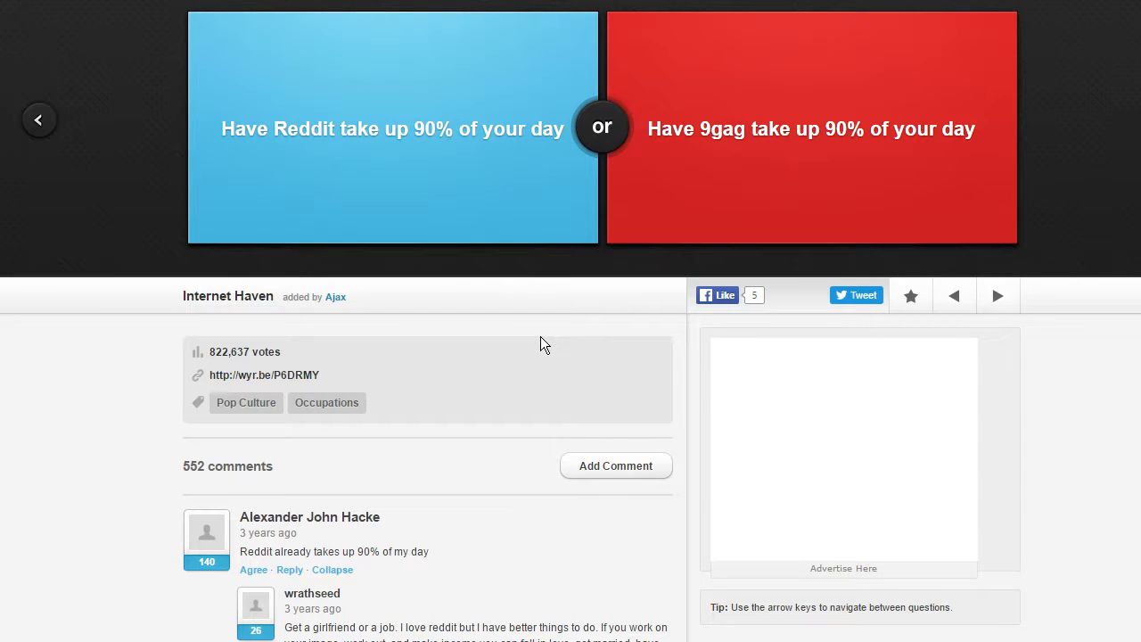
{"action": "scroll", "scroll_direction": "down", "scroll_amount": 3}
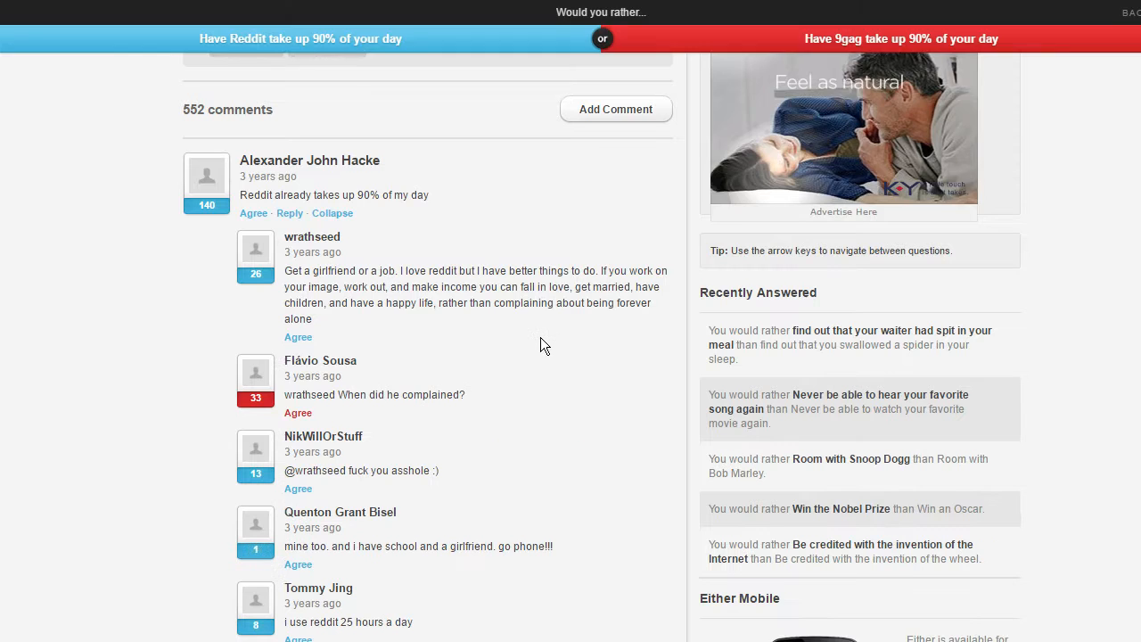
{"action": "scroll", "scroll_direction": "down", "scroll_amount": 3}
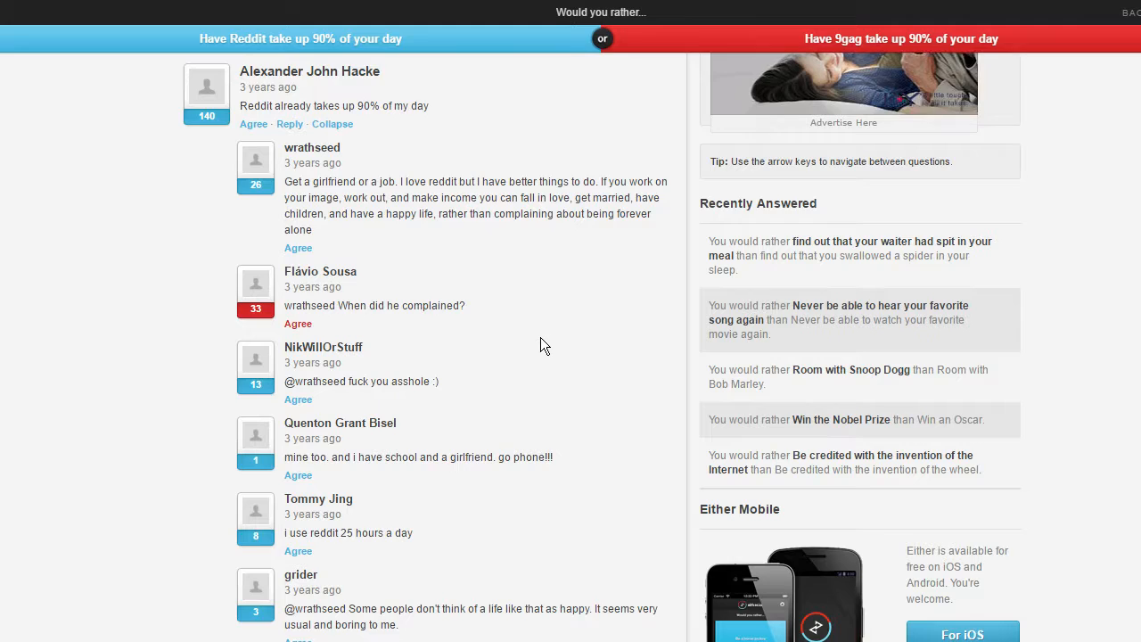
{"action": "scroll", "scroll_direction": "down", "scroll_amount": 3}
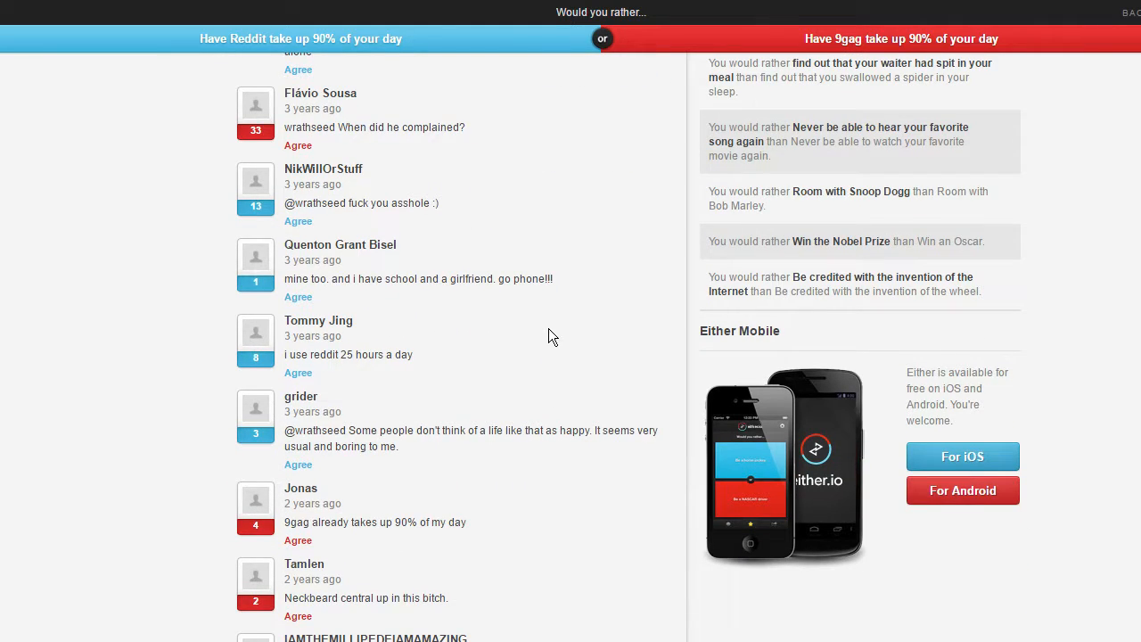
{"action": "scroll", "scroll_direction": "down", "scroll_amount": 3}
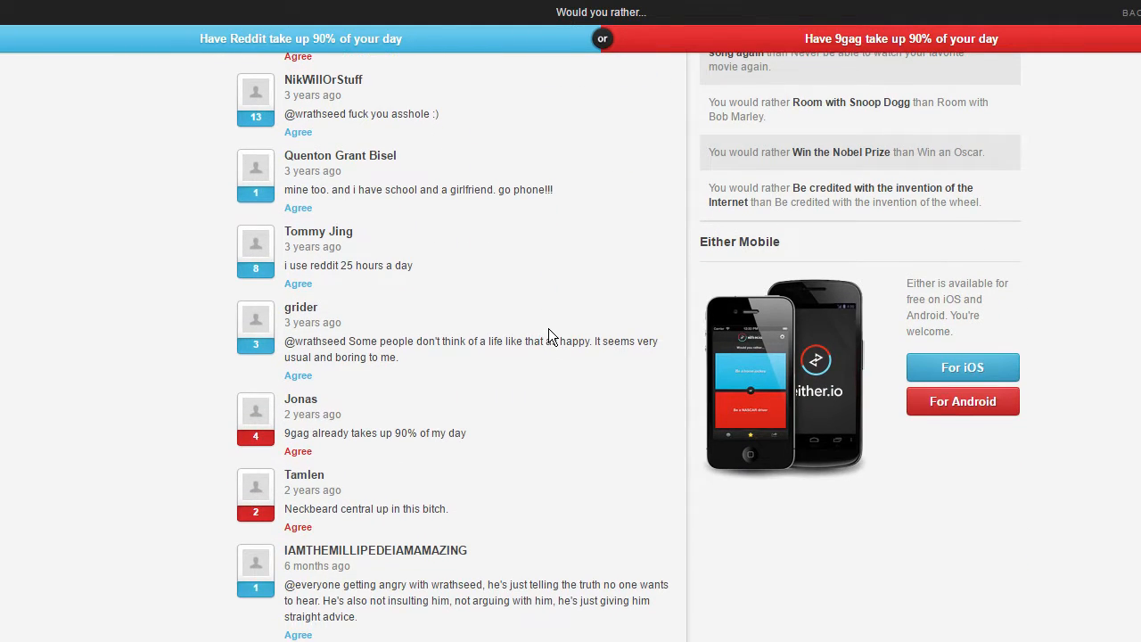
{"action": "scroll", "scroll_direction": "down", "scroll_amount": 3}
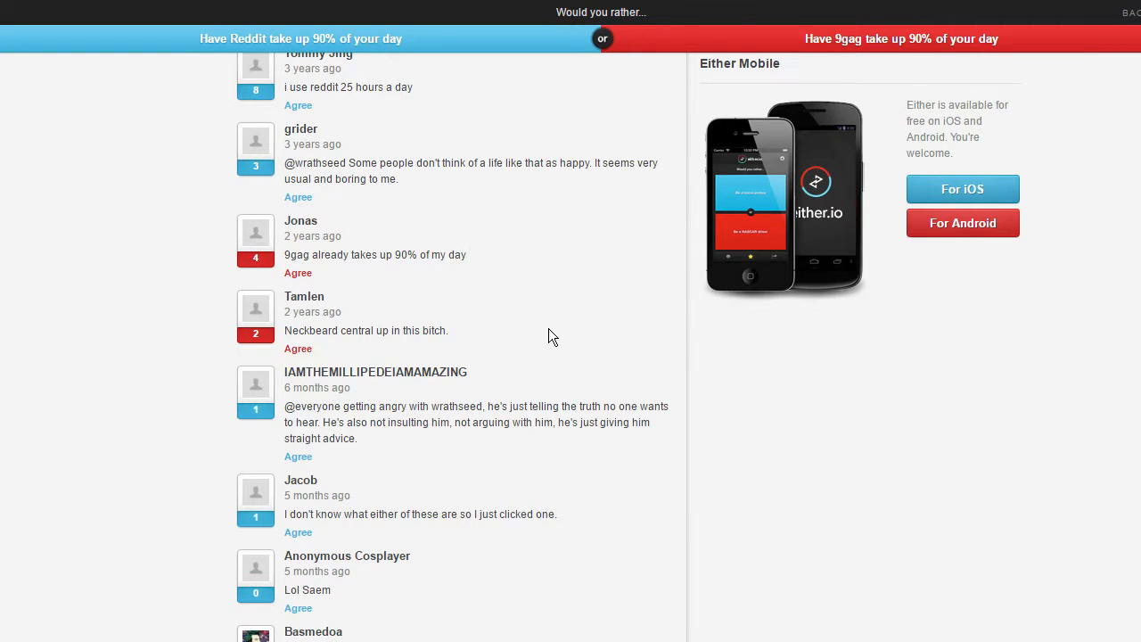
{"action": "scroll", "scroll_direction": "down", "scroll_amount": 3}
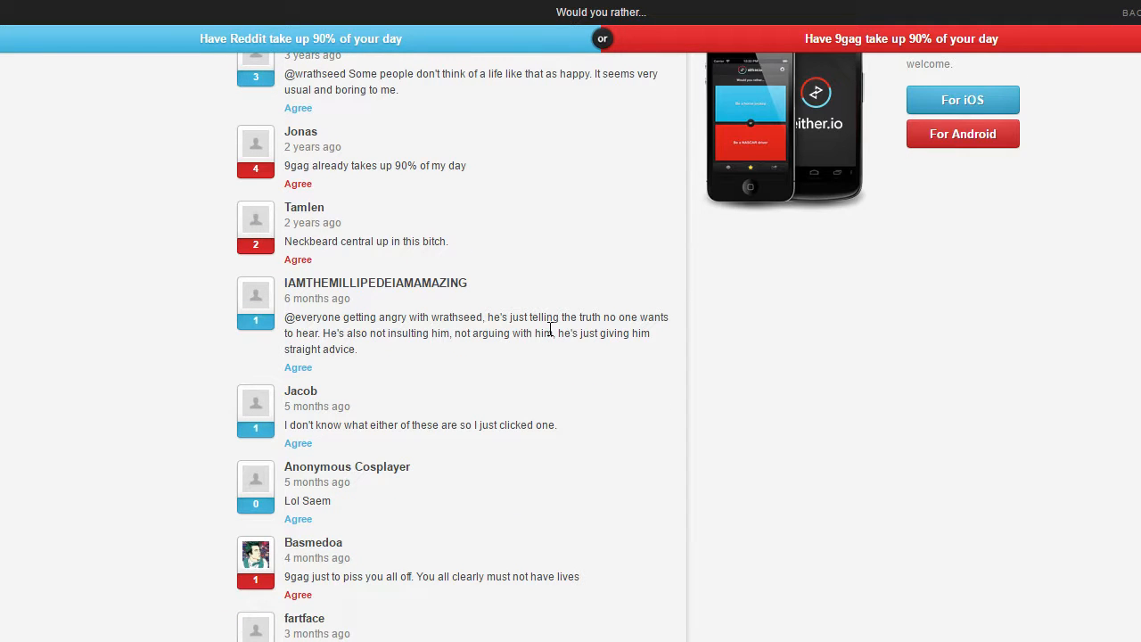
{"action": "scroll", "scroll_direction": "down", "scroll_amount": 3}
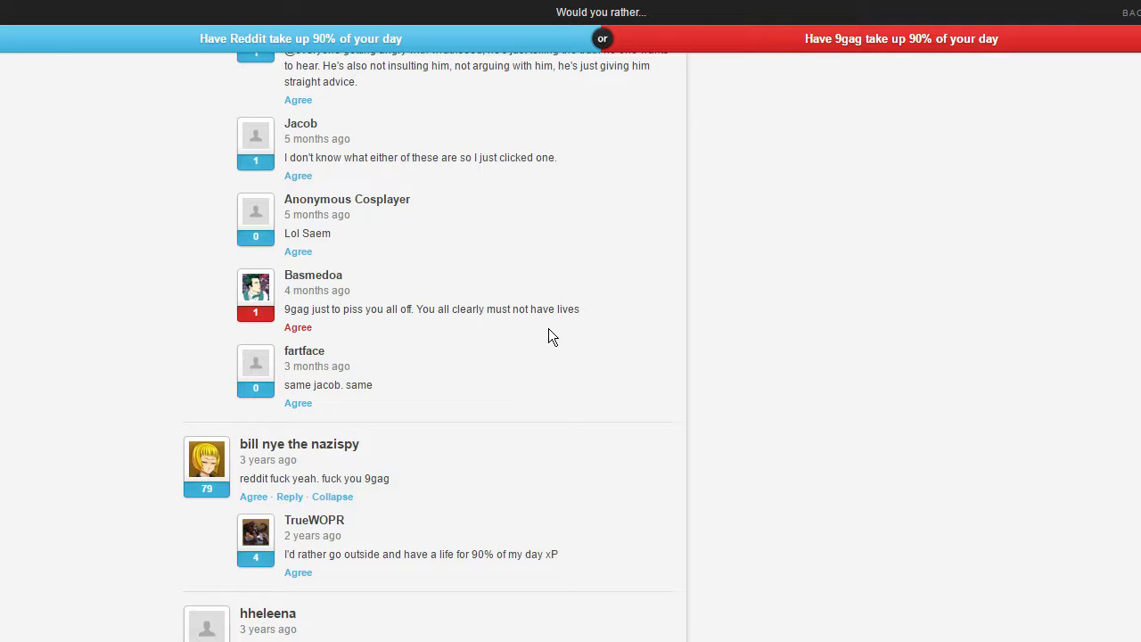
{"action": "scroll", "scroll_direction": "down", "scroll_amount": 3}
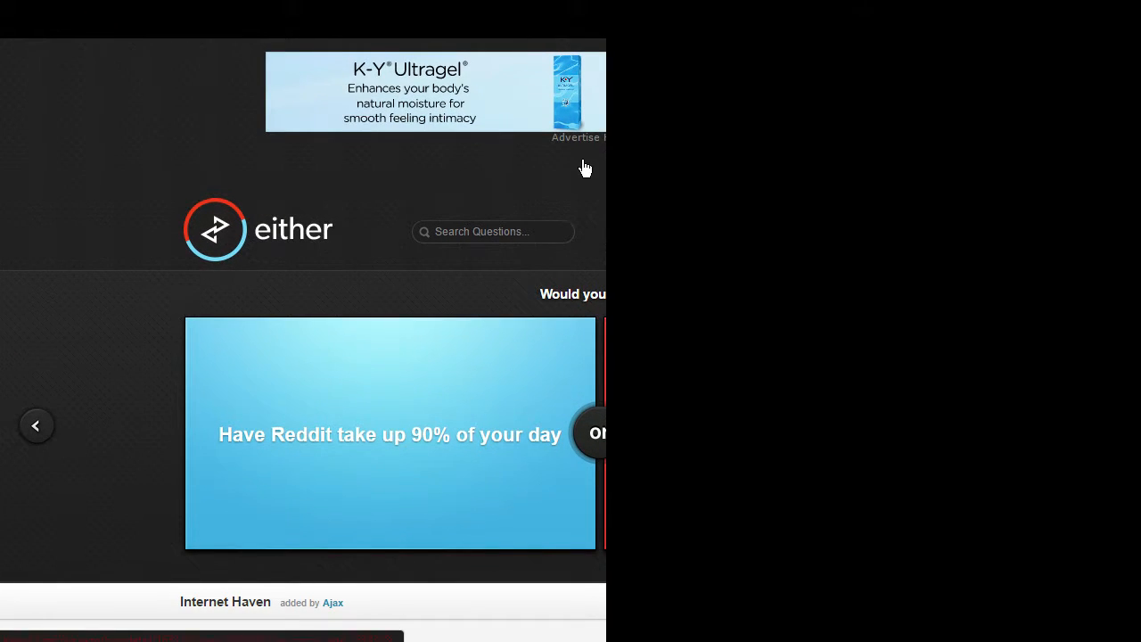
Step: Search Google for '9gag' in the new tab
{"action": "type", "text": "9g"}
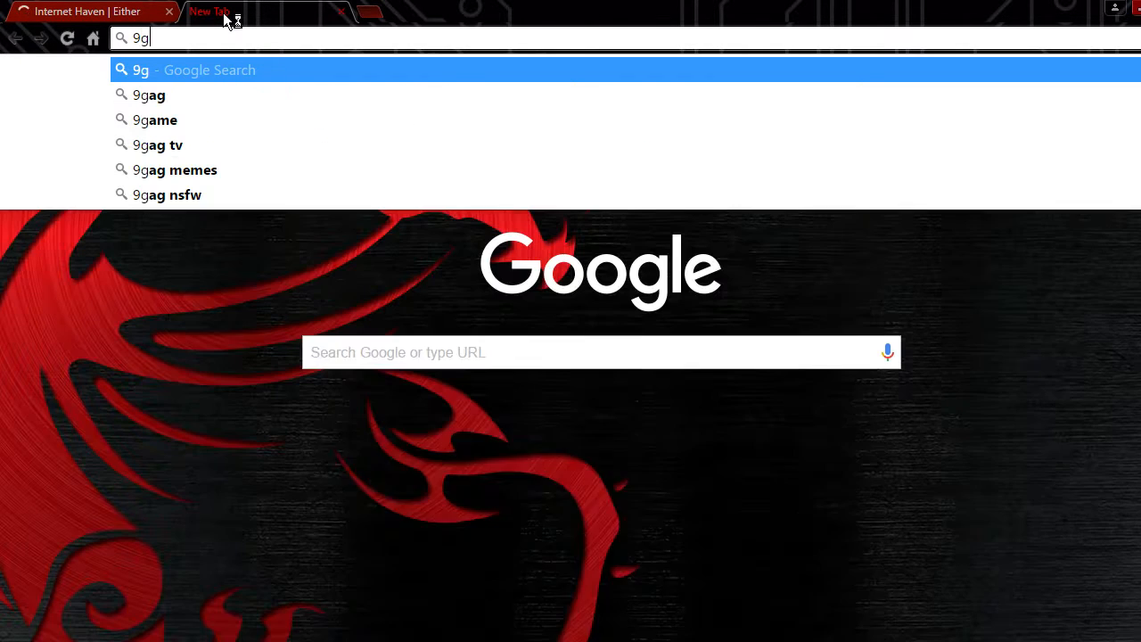
{"action": "type", "text": "ag&oq=9gag&aqs=chrome..69i57"}
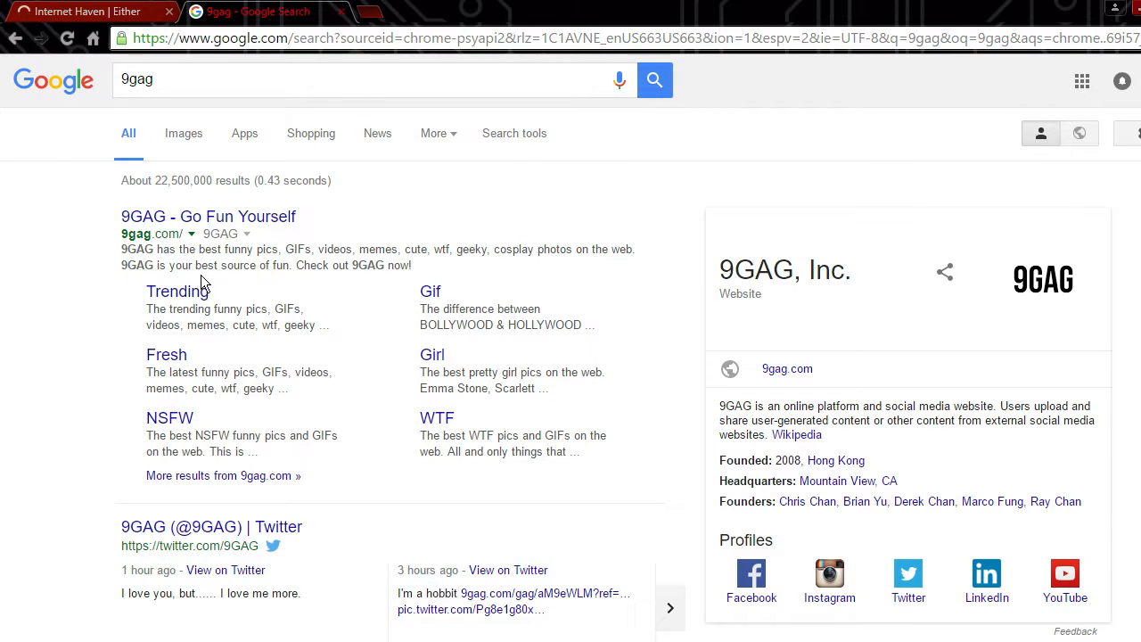
{"action": "mouse_move", "coordinate": [774, 448]}
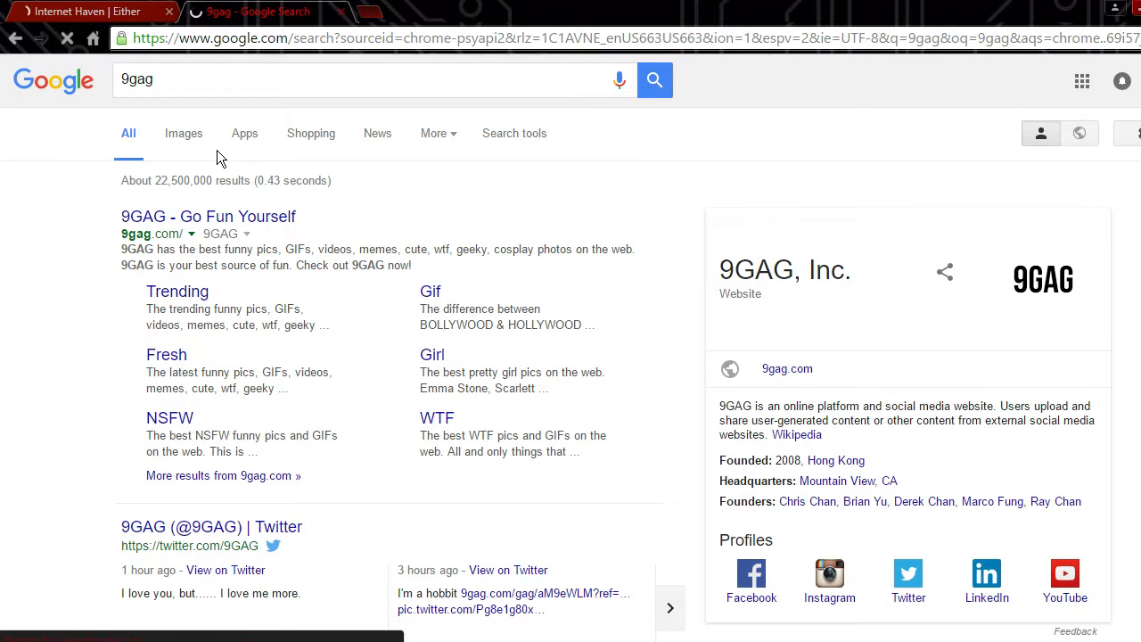
Step: Browse 9gag image results, viewing the brain puzzle and Jack Sparrow–Mona Lisa pictures, then return to Either
{"action": "left_click", "coordinate": [182, 132]}
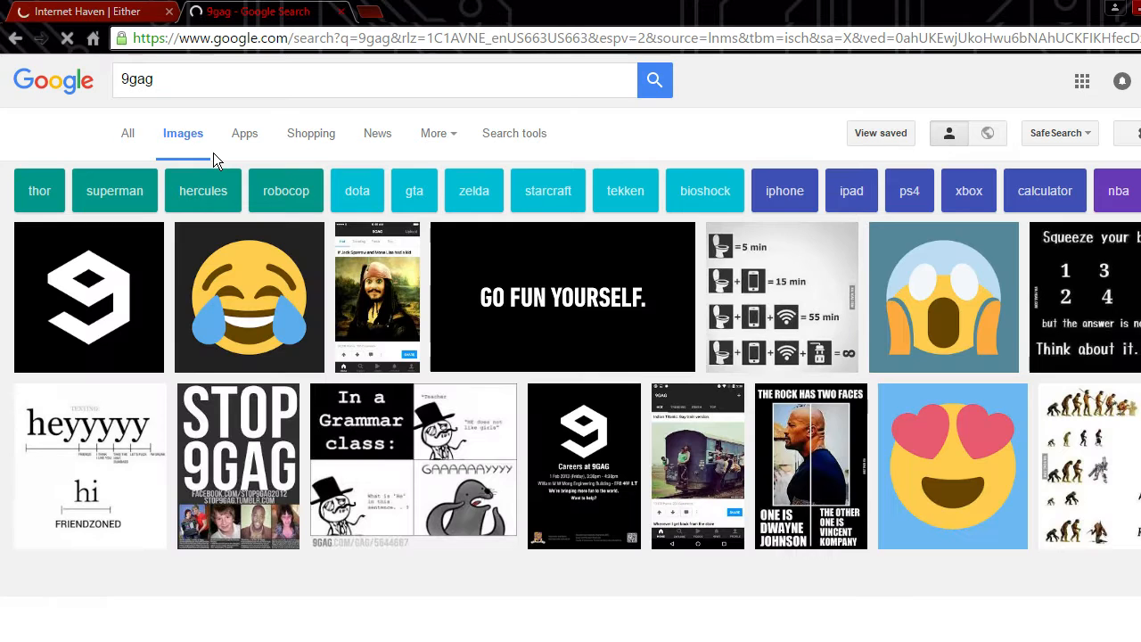
{"action": "scroll", "scroll_direction": "down", "scroll_amount": 3}
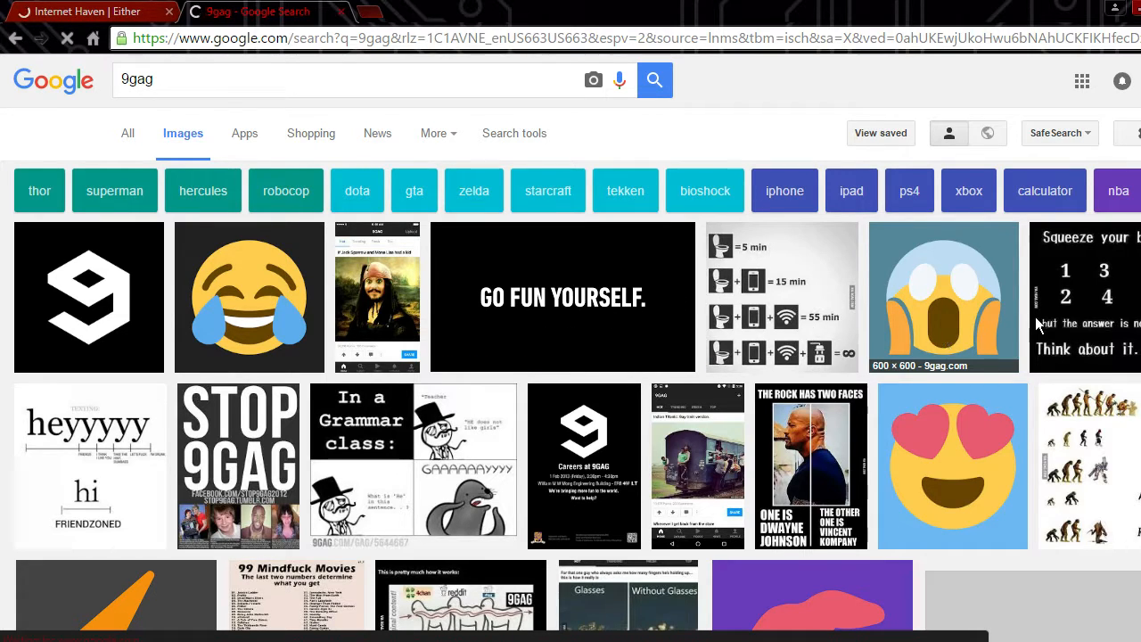
{"action": "mouse_move", "coordinate": [1070, 321]}
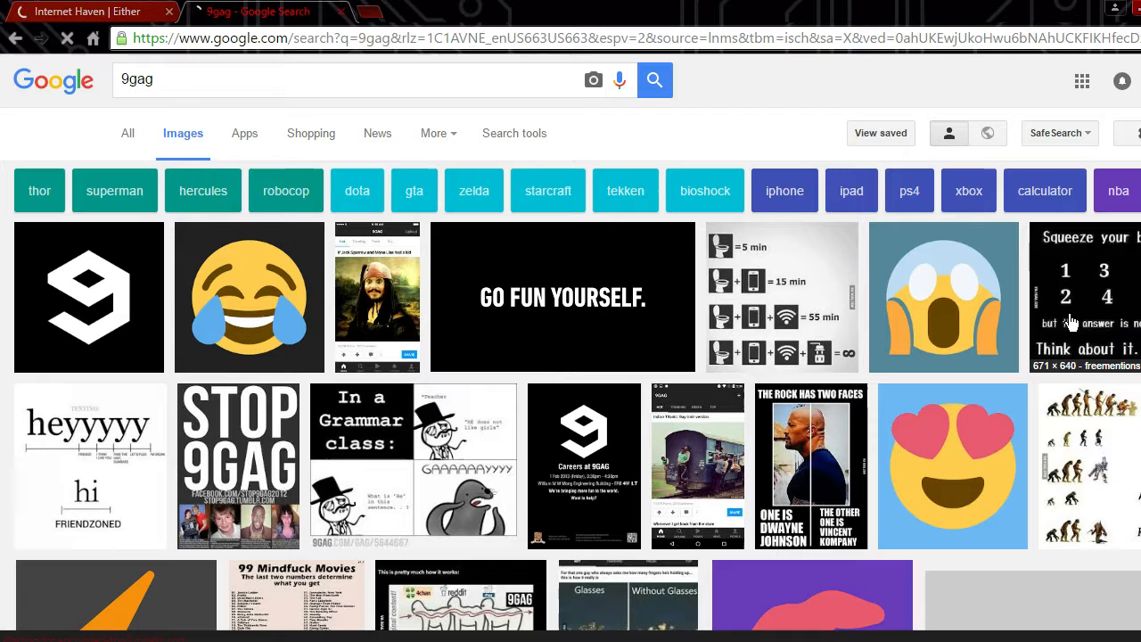
{"action": "left_click", "coordinate": [1084, 296]}
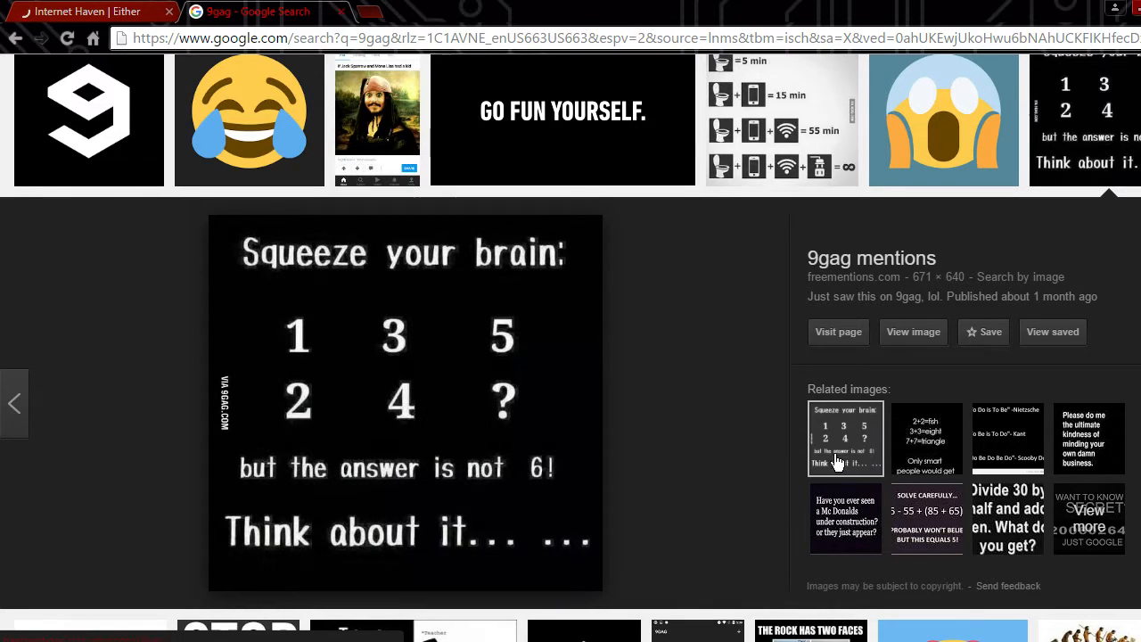
{"action": "mouse_move", "coordinate": [722, 435]}
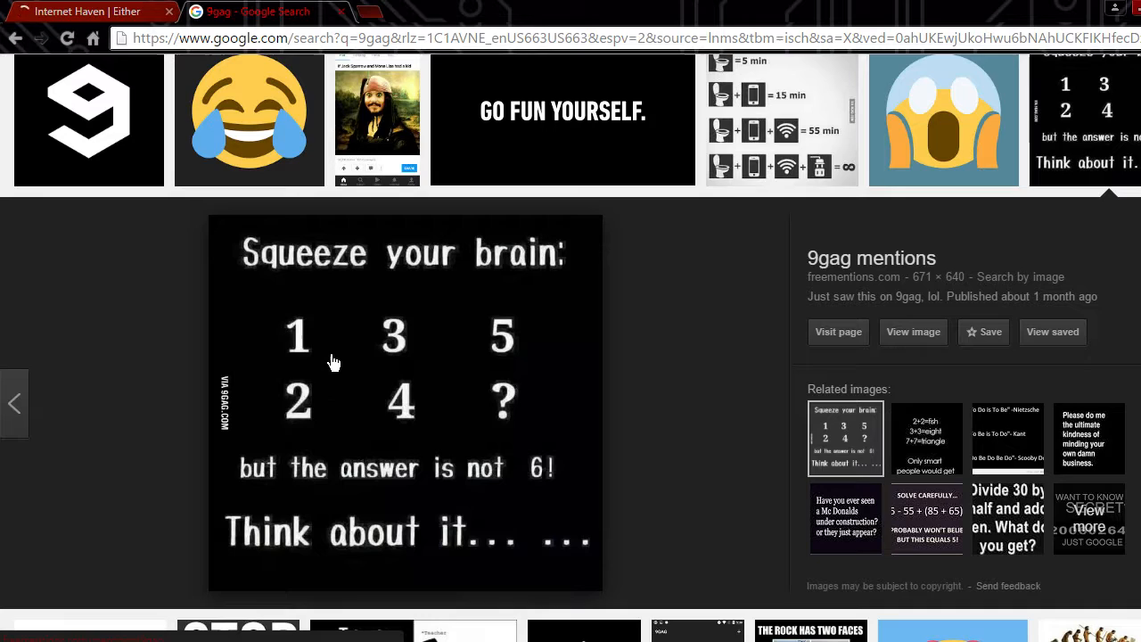
{"action": "mouse_move", "coordinate": [426, 407]}
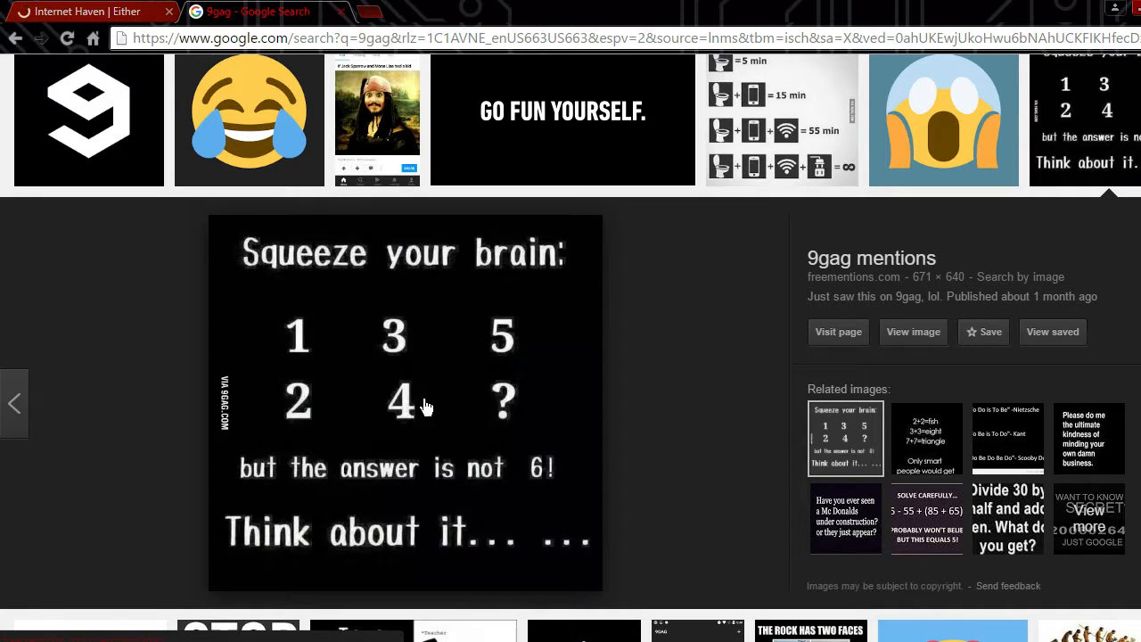
{"action": "mouse_move", "coordinate": [513, 318]}
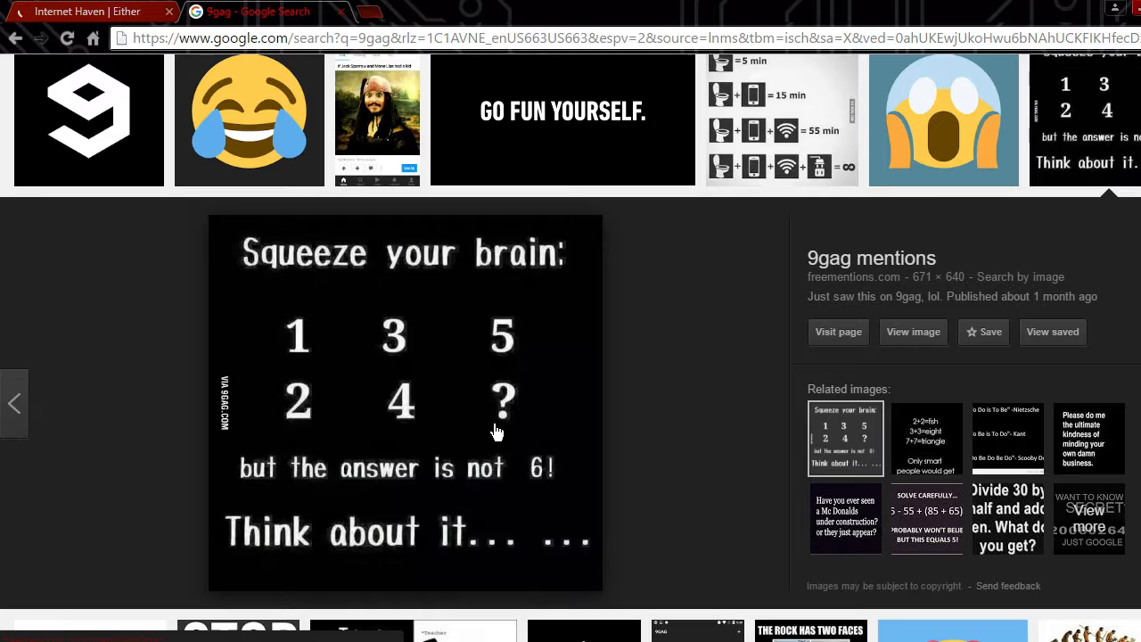
{"action": "mouse_move", "coordinate": [485, 428]}
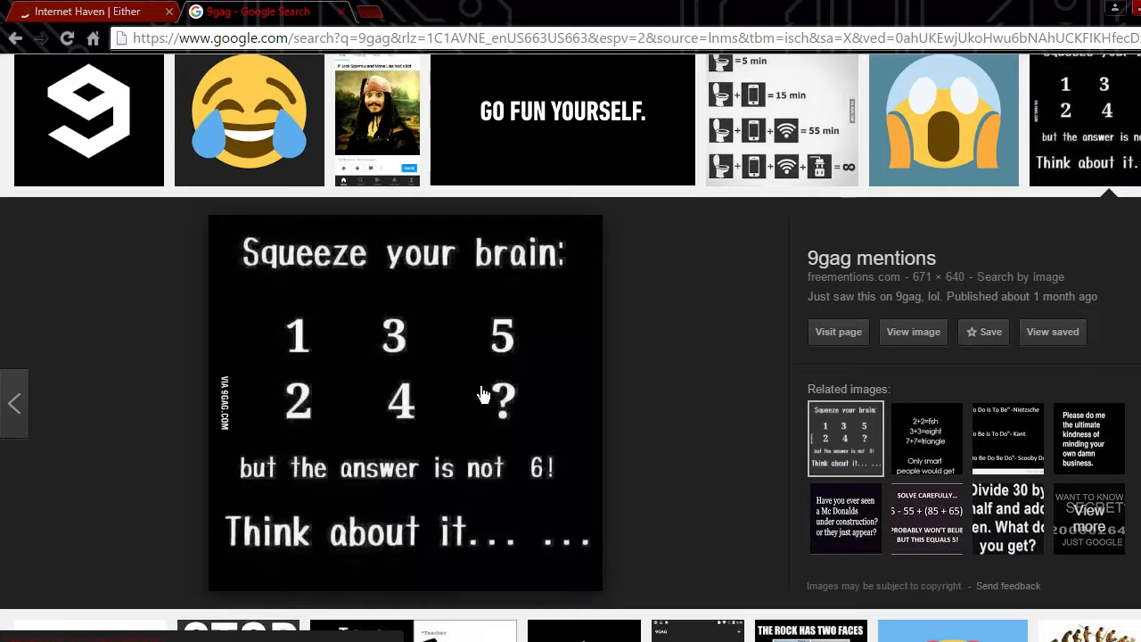
{"action": "mouse_move", "coordinate": [508, 345]}
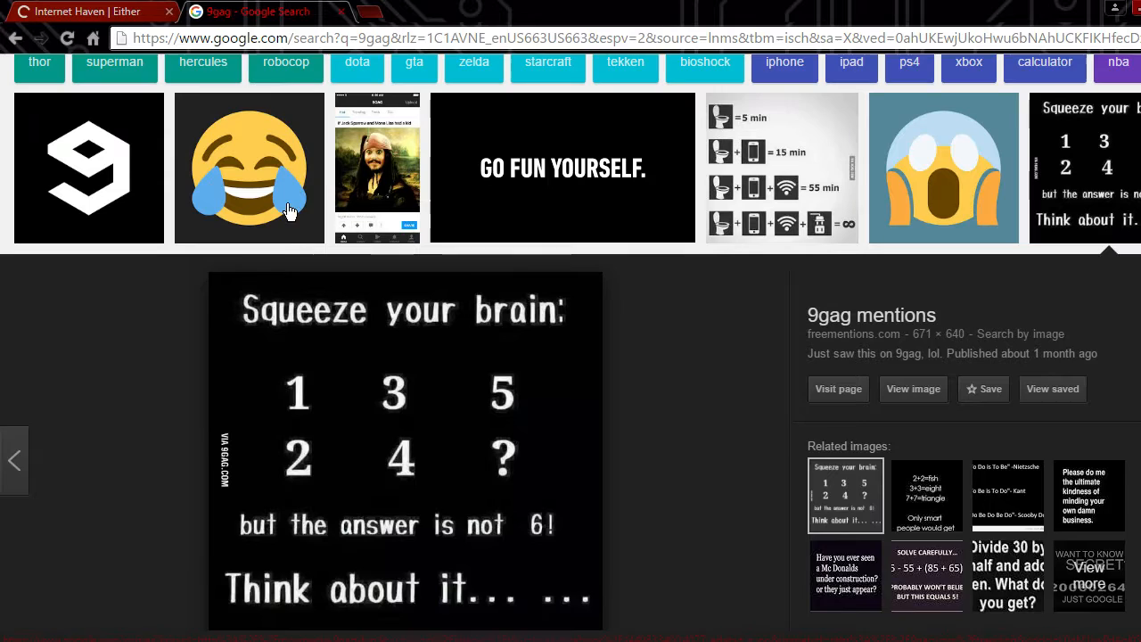
{"action": "left_click", "coordinate": [376, 168]}
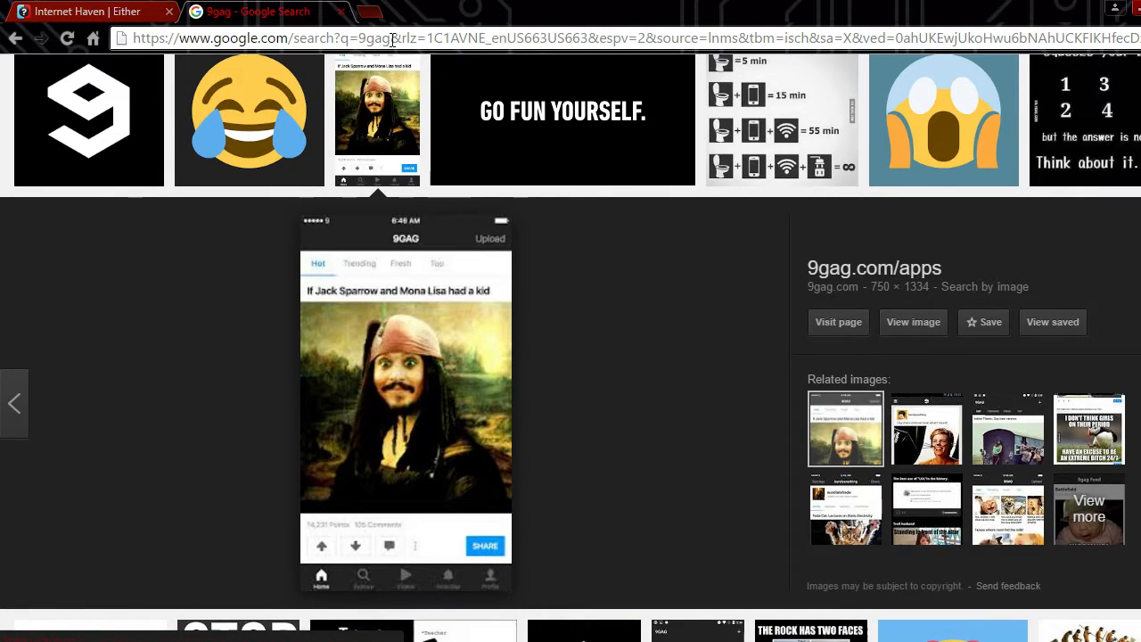
{"action": "left_click", "coordinate": [86, 10]}
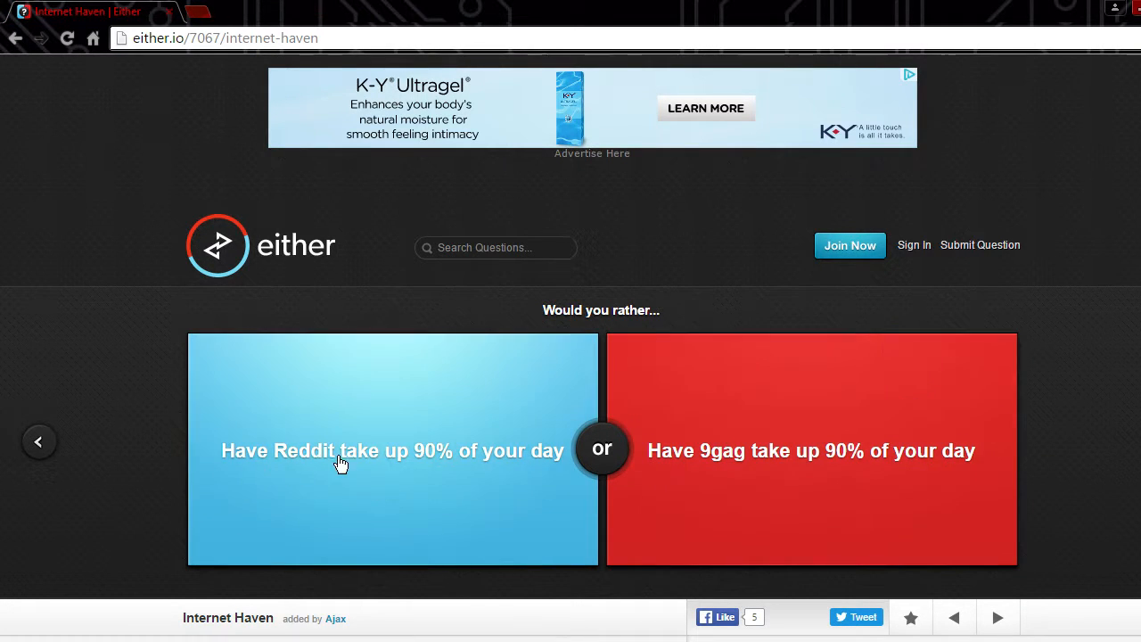
Step: Vote for Reddit taking up the day, then move past the zombie-apocalypse teammate question
{"action": "left_click", "coordinate": [392, 449]}
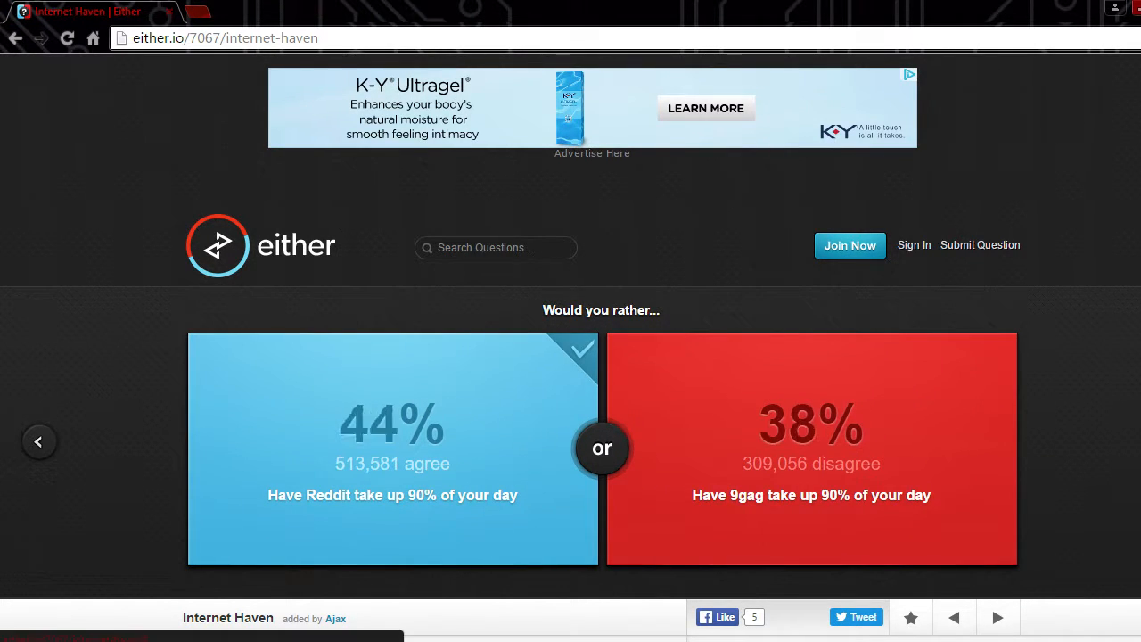
{"action": "left_click", "coordinate": [997, 617]}
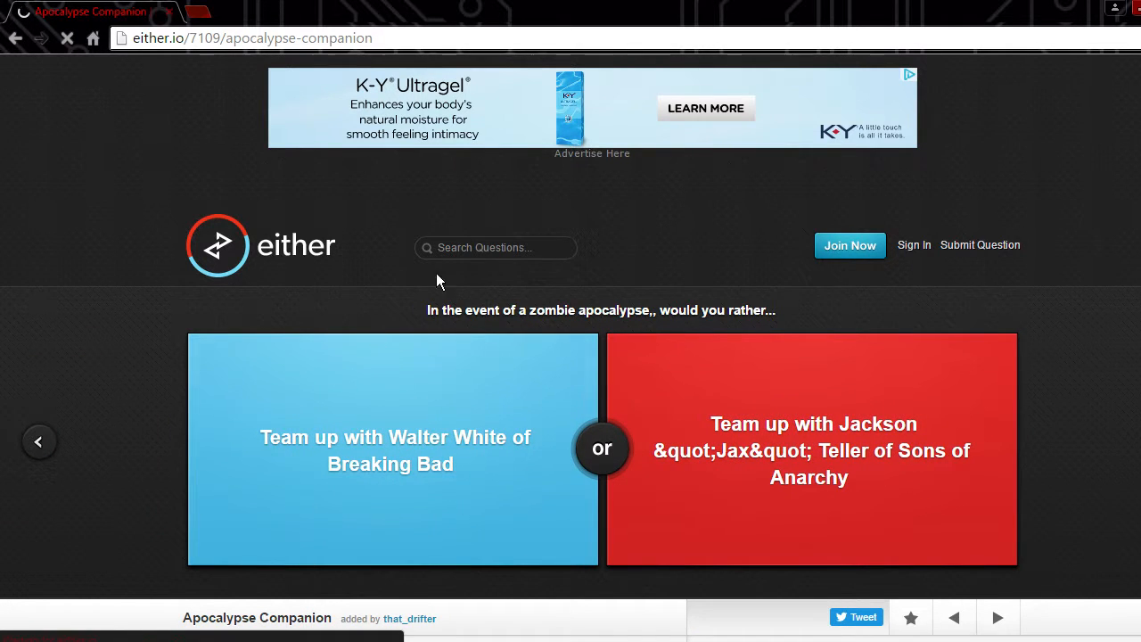
{"action": "mouse_move", "coordinate": [496, 338]}
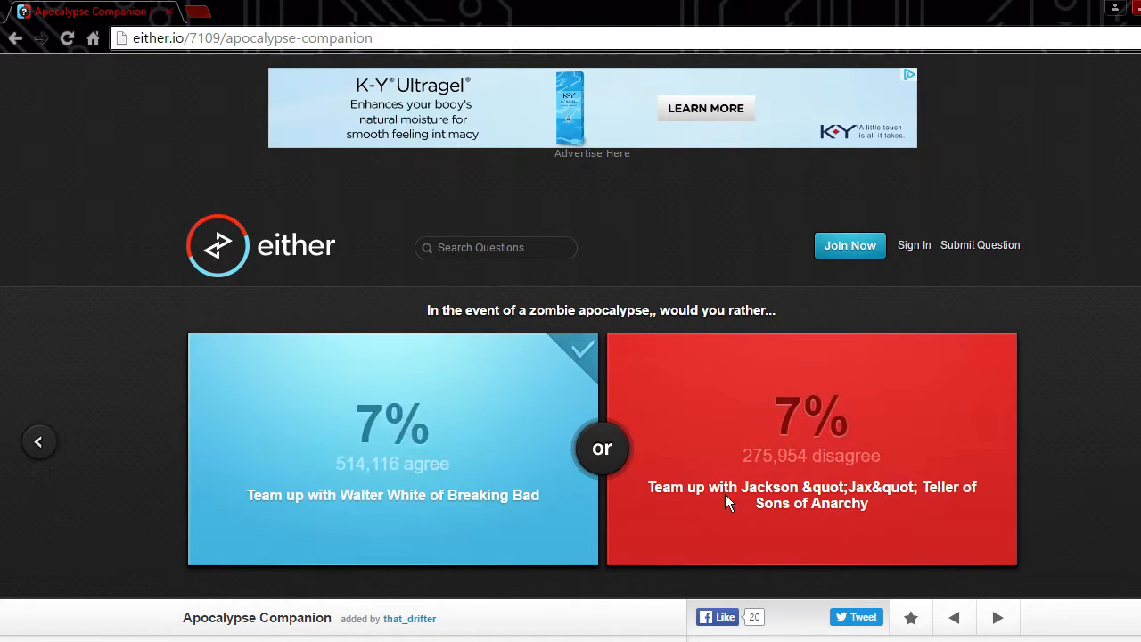
{"action": "left_click", "coordinate": [393, 446]}
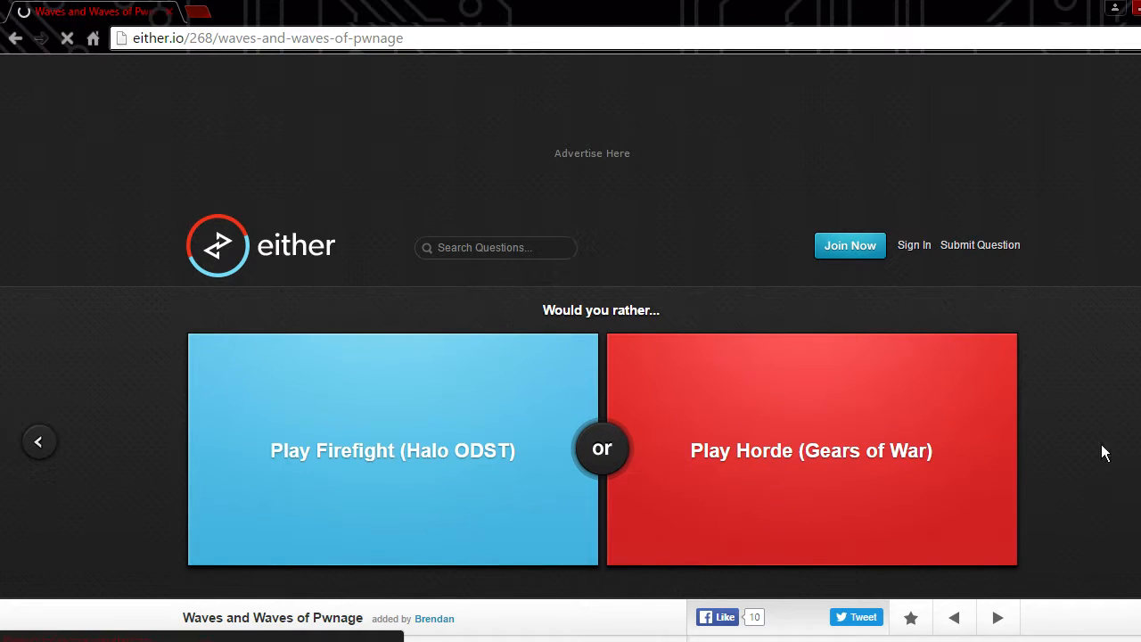
Step: Go full screen, vote for only having thumbs and advance to the TV question
{"action": "left_click", "coordinate": [811, 450]}
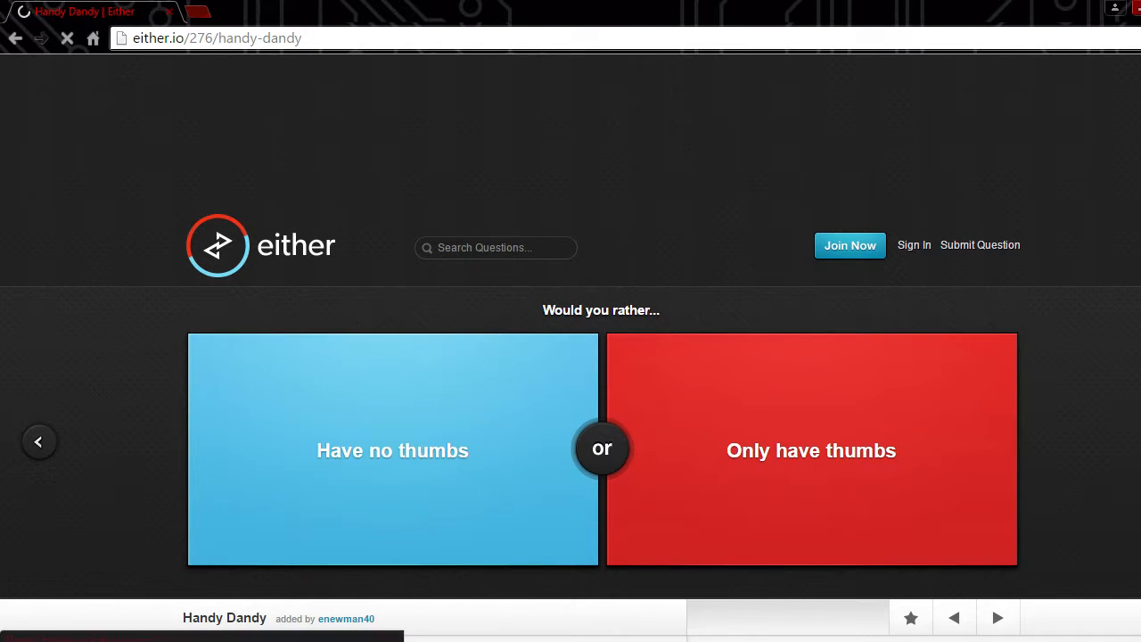
{"action": "left_click", "coordinate": [10, 634]}
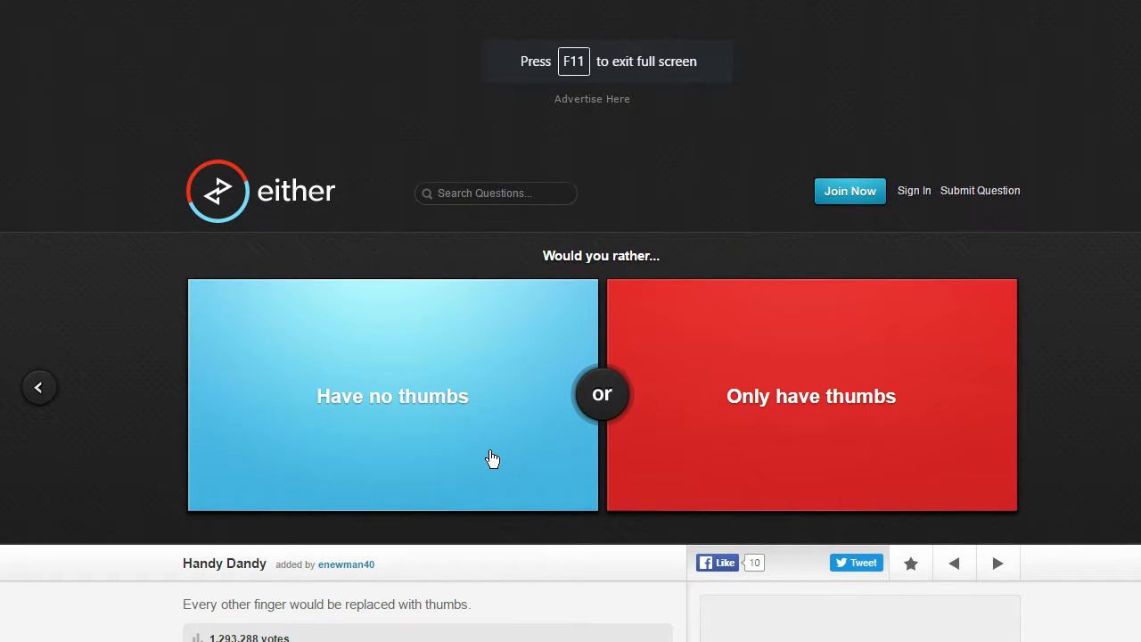
{"action": "mouse_move", "coordinate": [258, 346]}
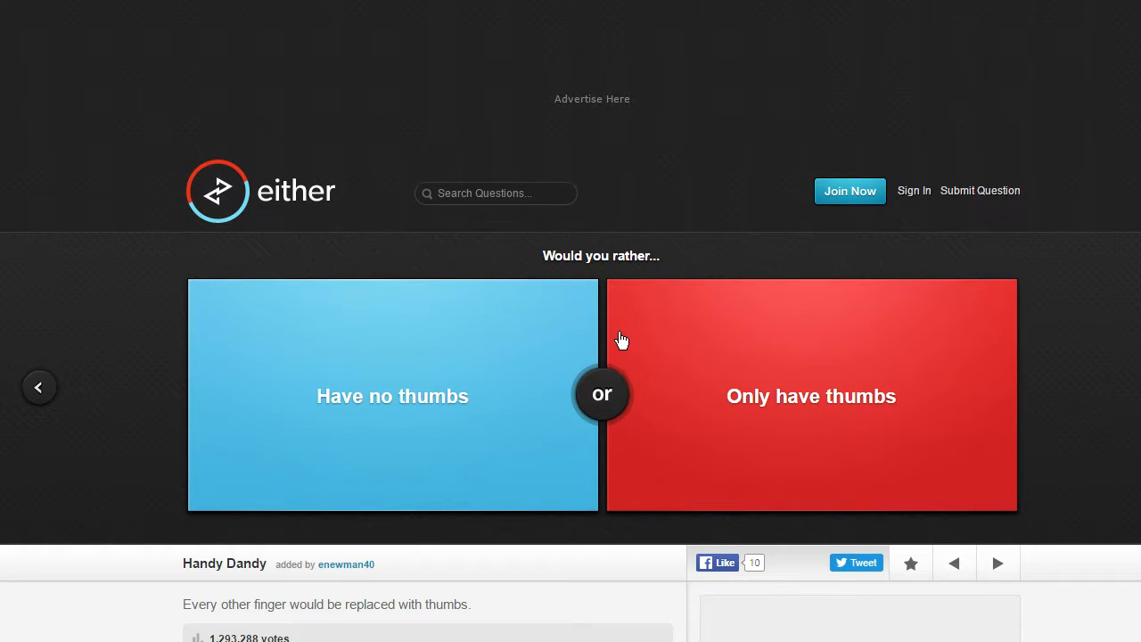
{"action": "mouse_move", "coordinate": [615, 471]}
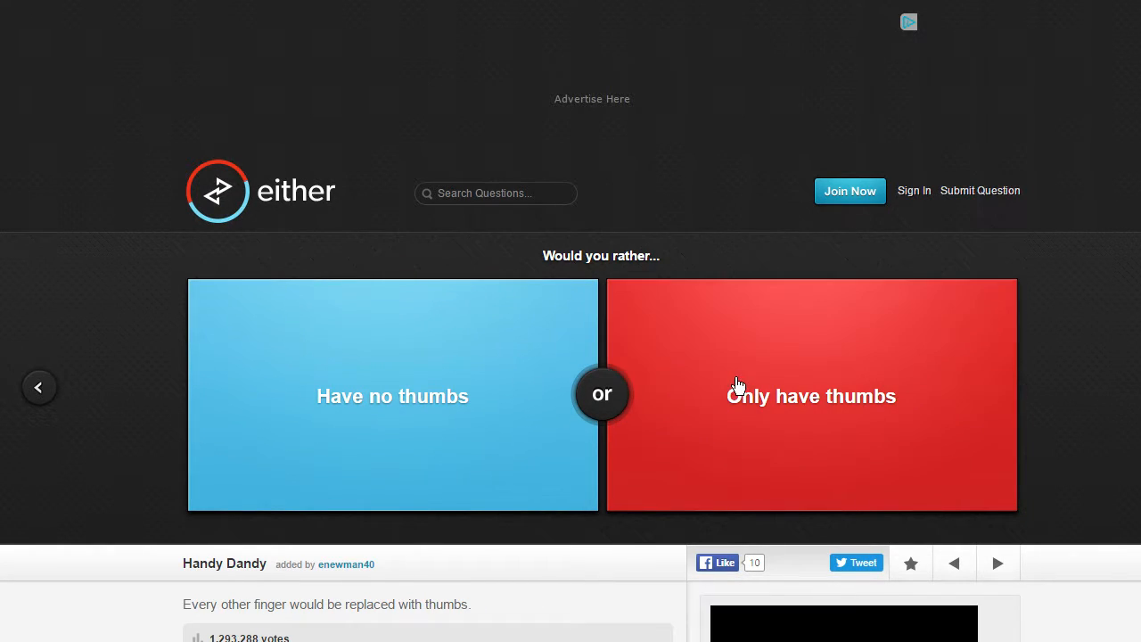
{"action": "left_click", "coordinate": [812, 396]}
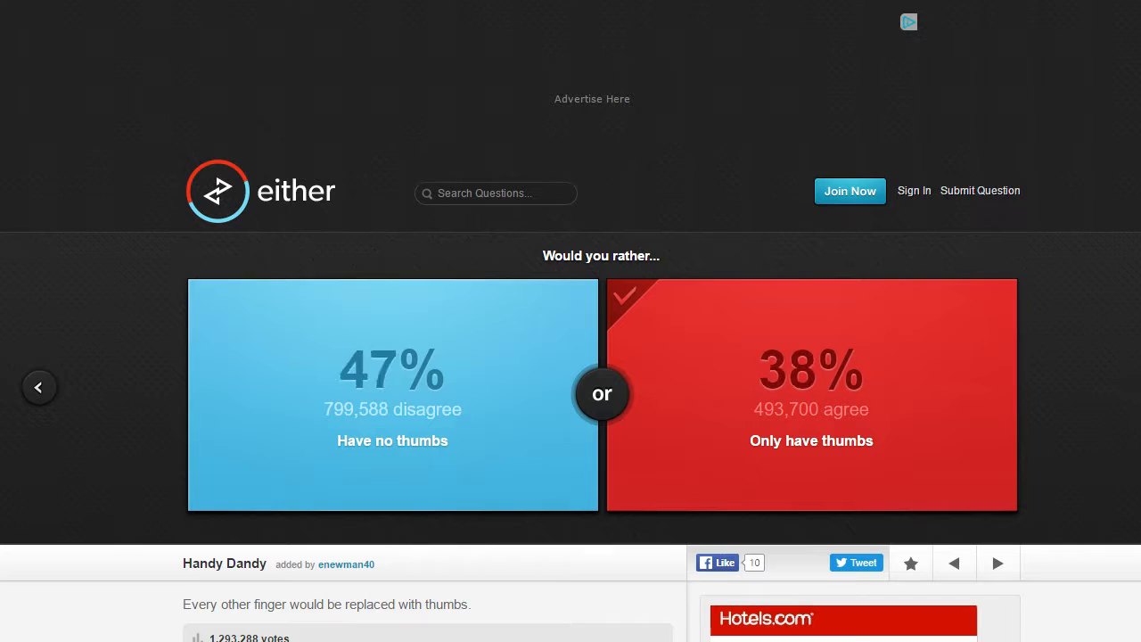
{"action": "left_click", "coordinate": [996, 564]}
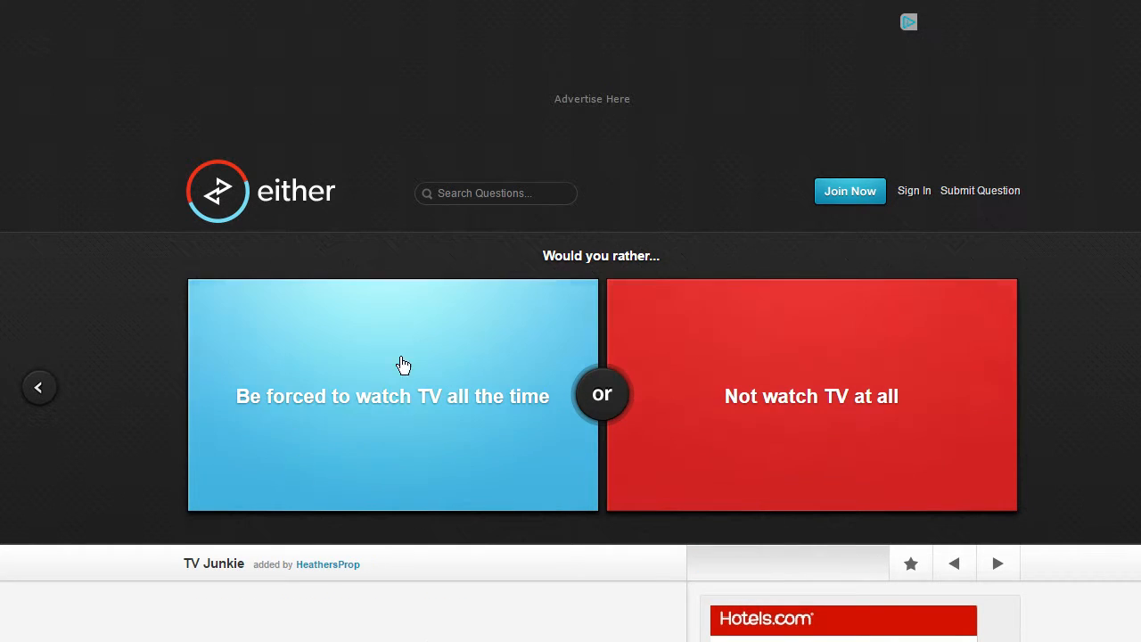
Step: Skip past the TV and dying questions without voting
{"action": "left_click", "coordinate": [809, 396]}
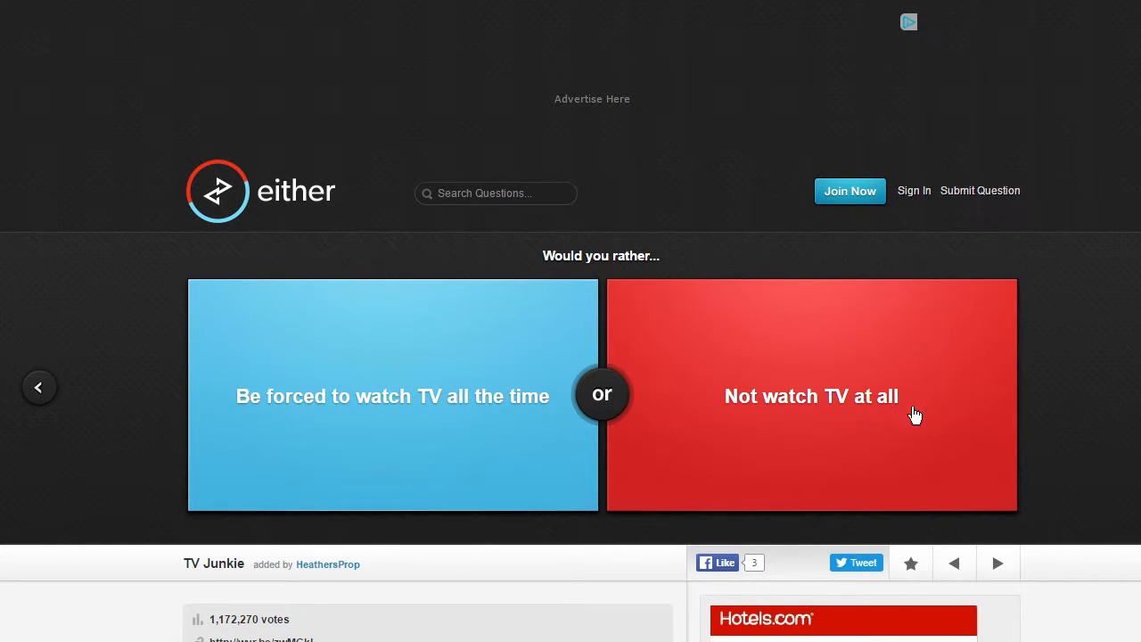
{"action": "left_click", "coordinate": [812, 396]}
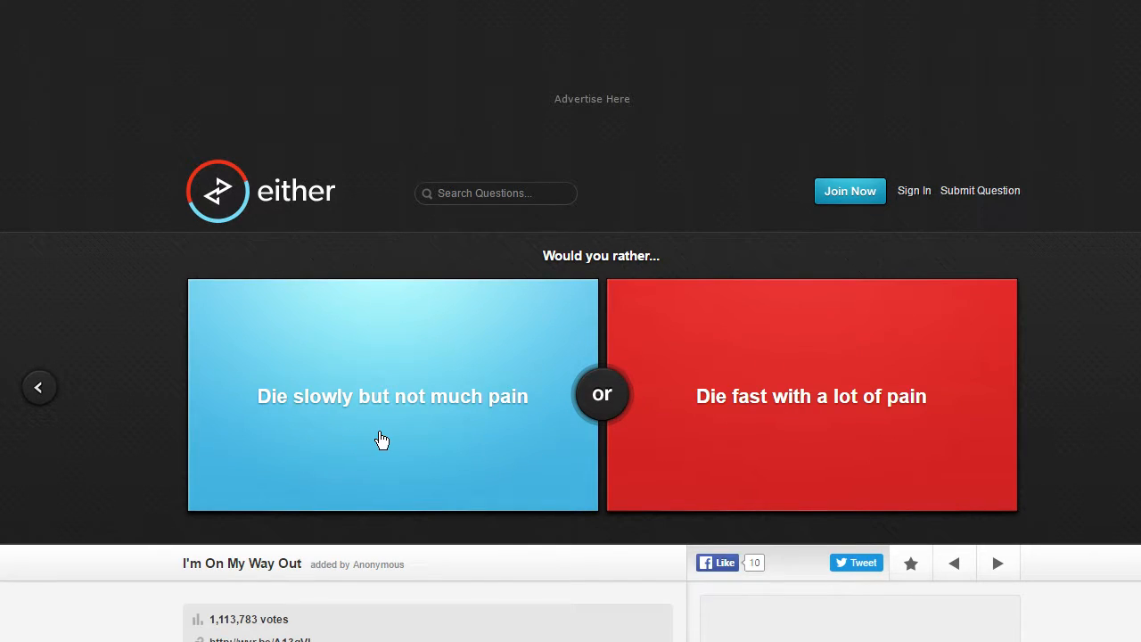
{"action": "mouse_move", "coordinate": [742, 398]}
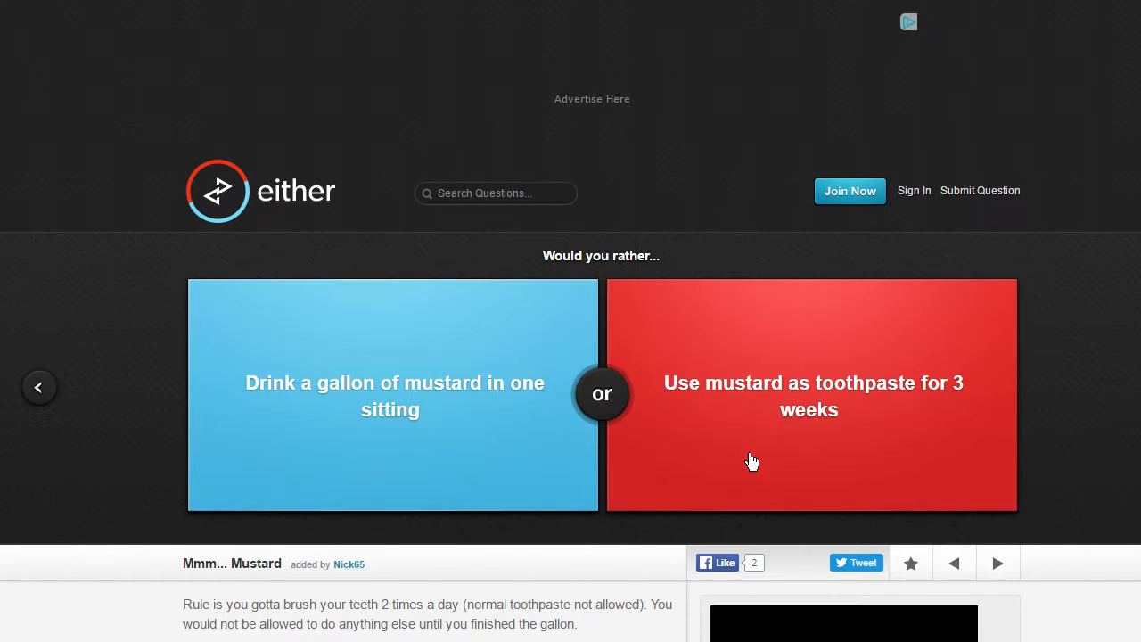
{"action": "mouse_move", "coordinate": [742, 474]}
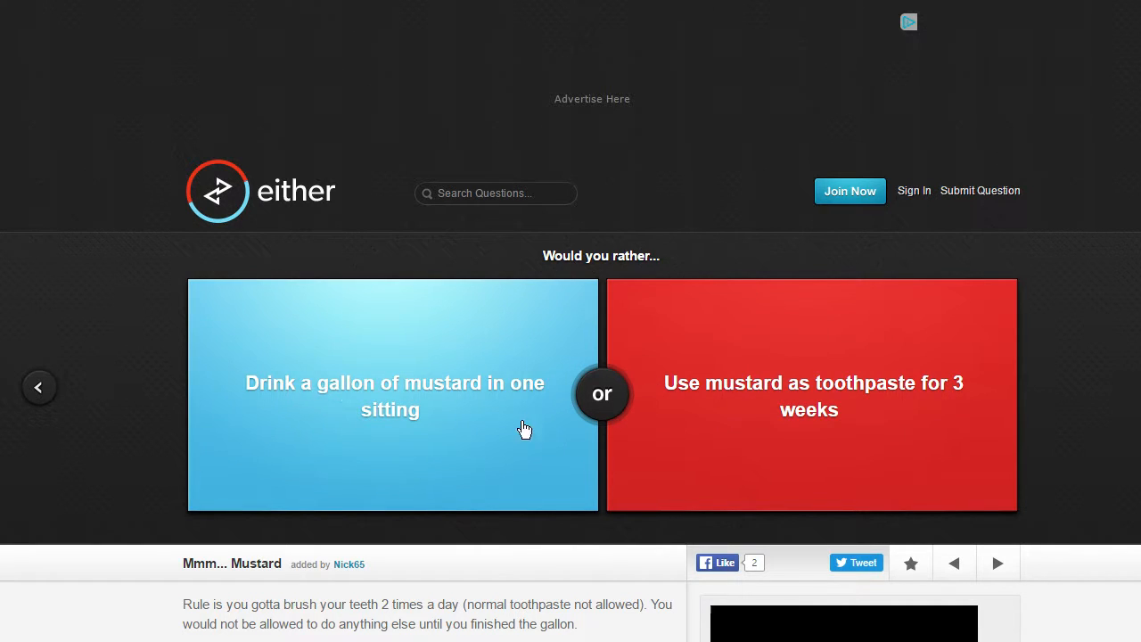
{"action": "mouse_move", "coordinate": [502, 408]}
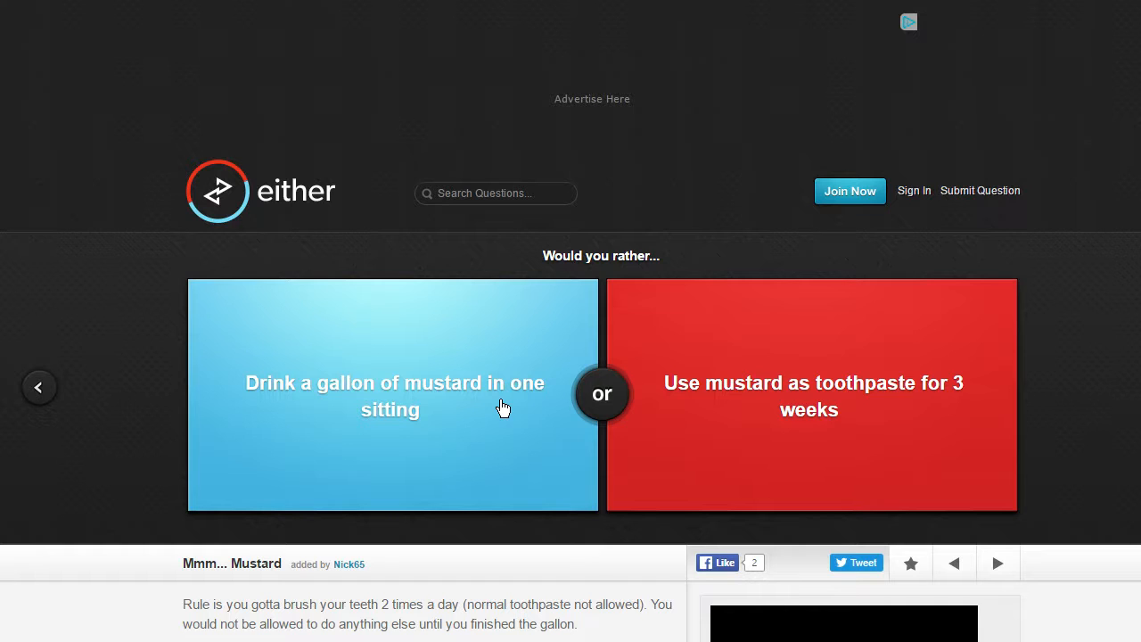
{"action": "mouse_move", "coordinate": [884, 445]}
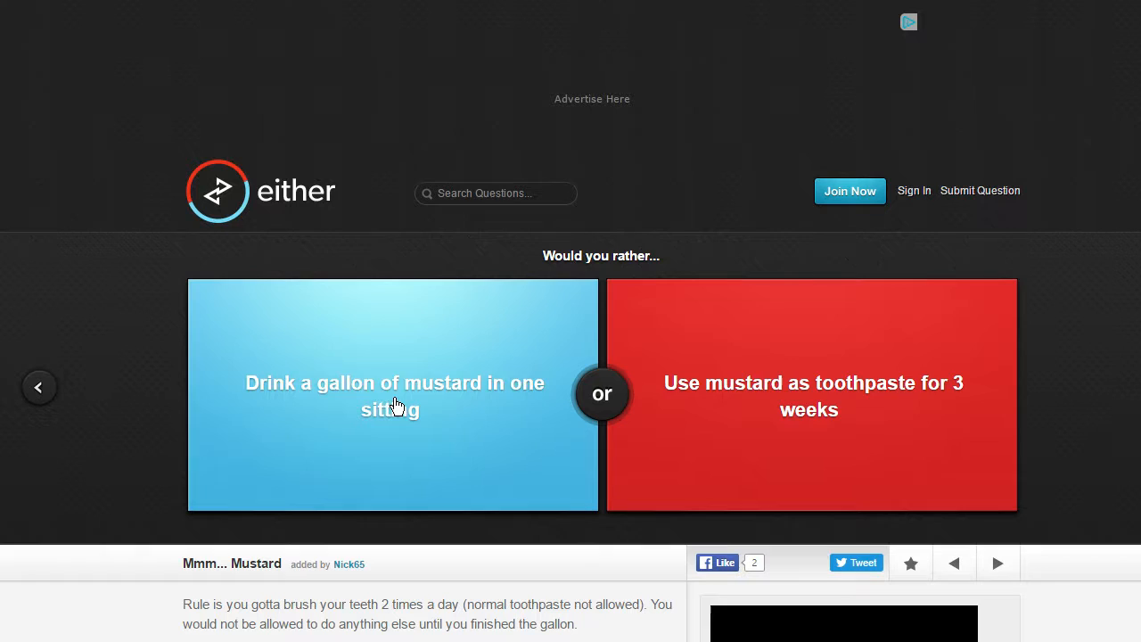
Step: Vote for drinking a gallon of mustard, revealing the 46% versus 54% split
{"action": "left_click", "coordinate": [392, 395]}
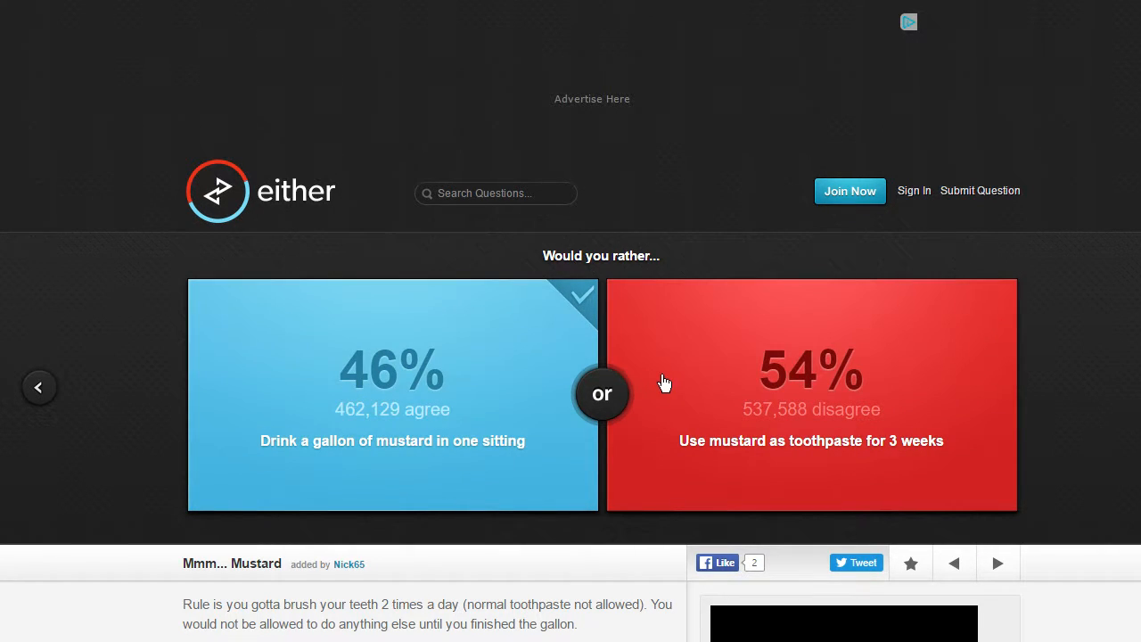
{"action": "mouse_move", "coordinate": [671, 385]}
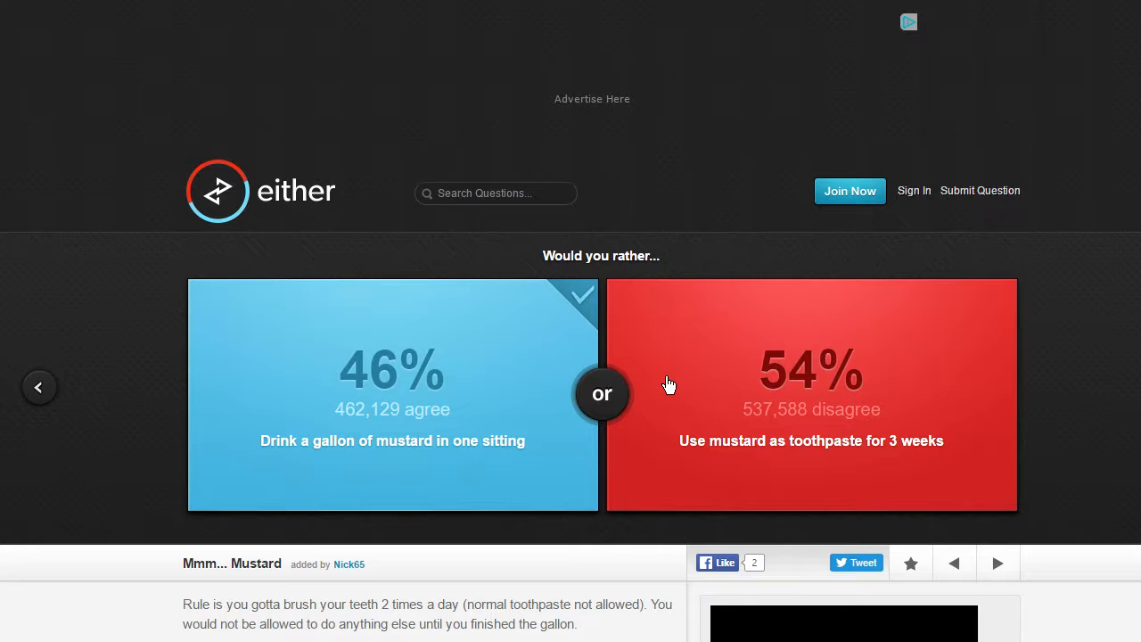
{"action": "mouse_move", "coordinate": [653, 406]}
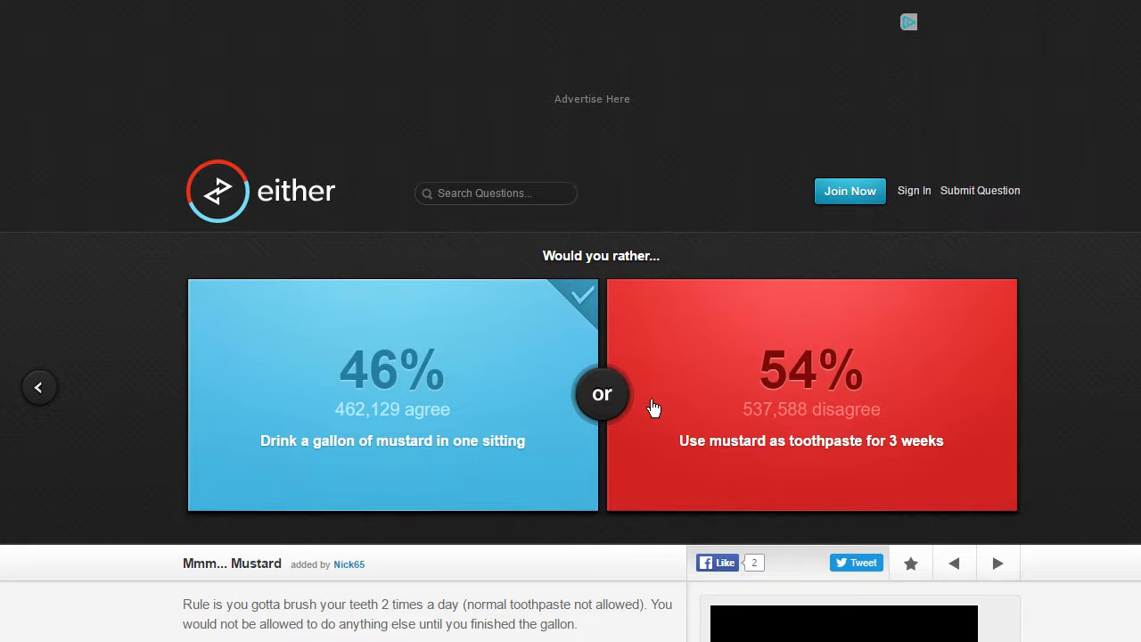
{"action": "mouse_move", "coordinate": [1074, 350]}
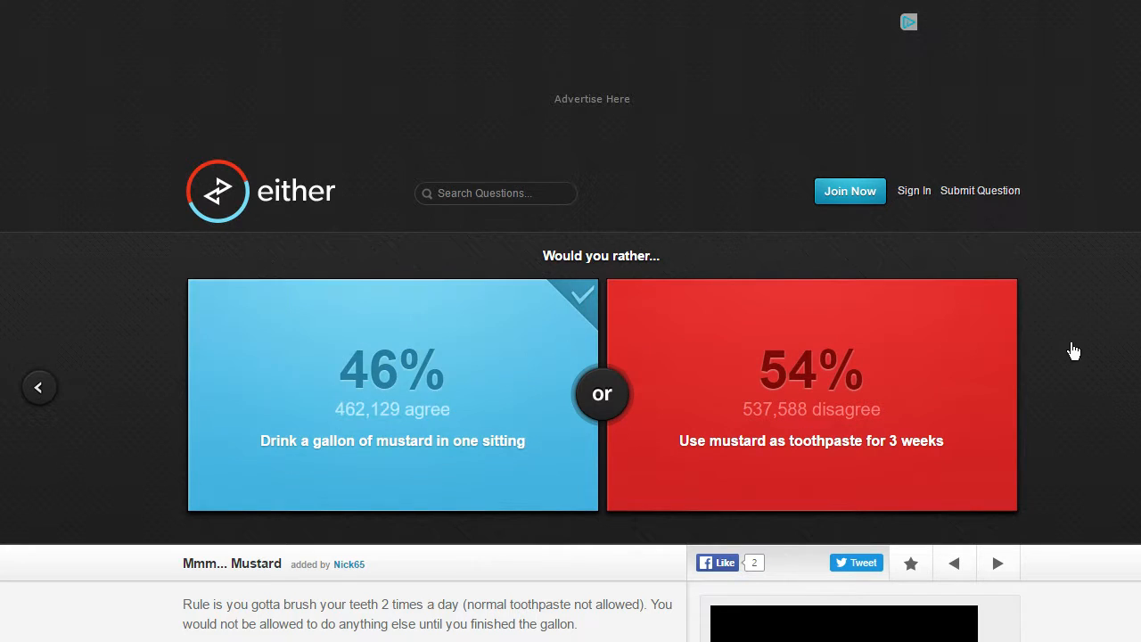
{"action": "mouse_move", "coordinate": [1105, 391]}
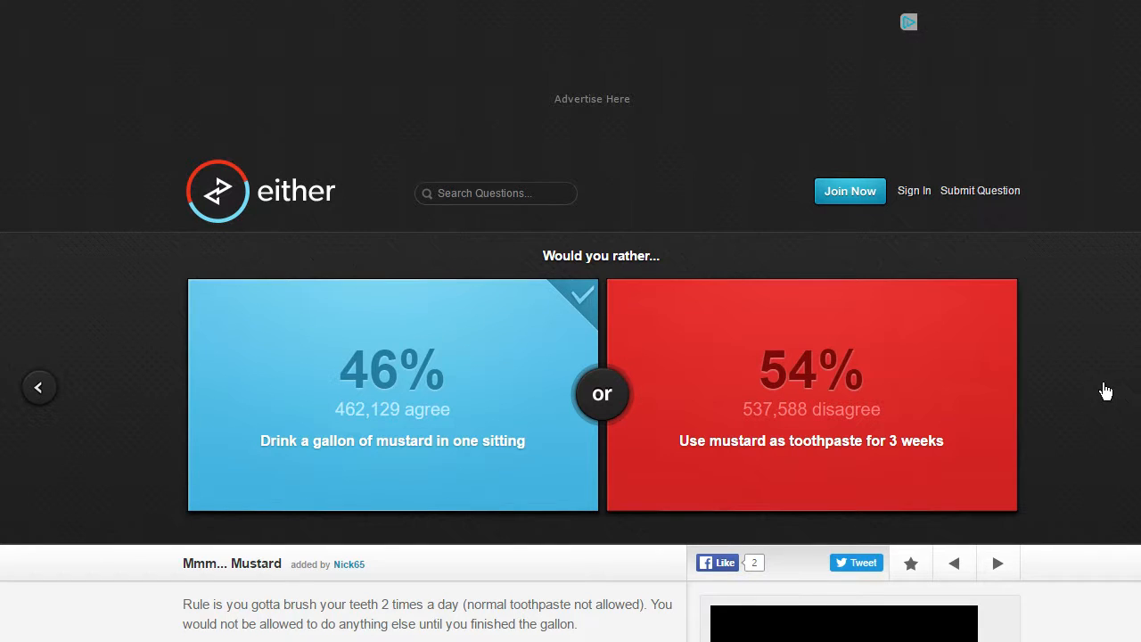
{"action": "mouse_move", "coordinate": [1077, 399]}
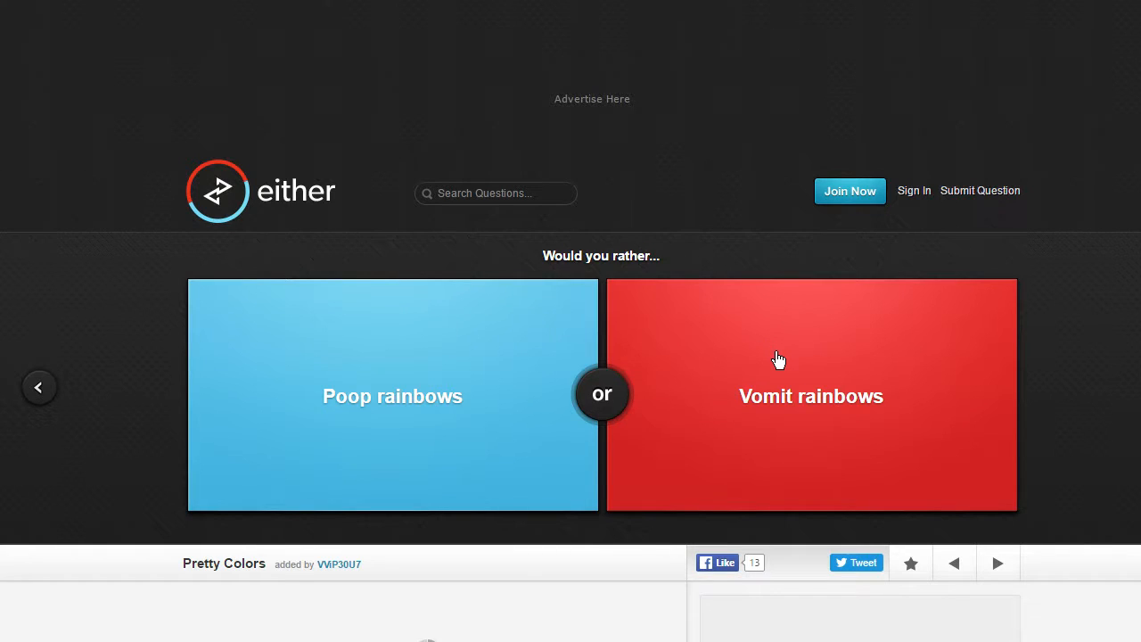
Step: Vote for vomiting rainbows, then advance to the Superbowl tickets question
{"action": "left_click", "coordinate": [809, 396]}
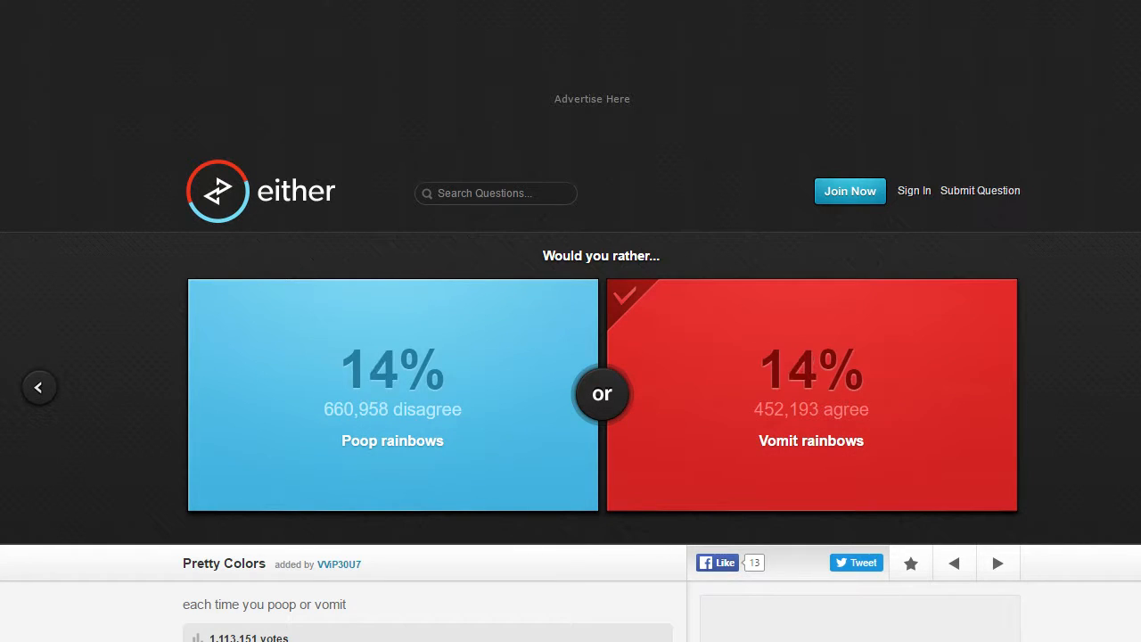
{"action": "left_click", "coordinate": [392, 395]}
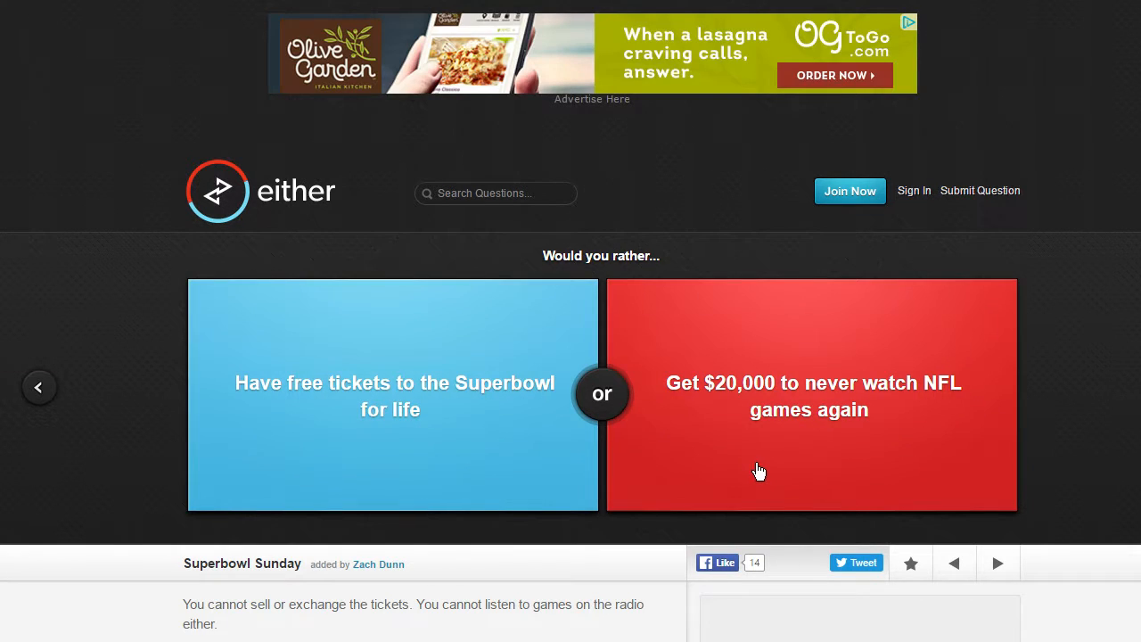
{"action": "mouse_move", "coordinate": [325, 463]}
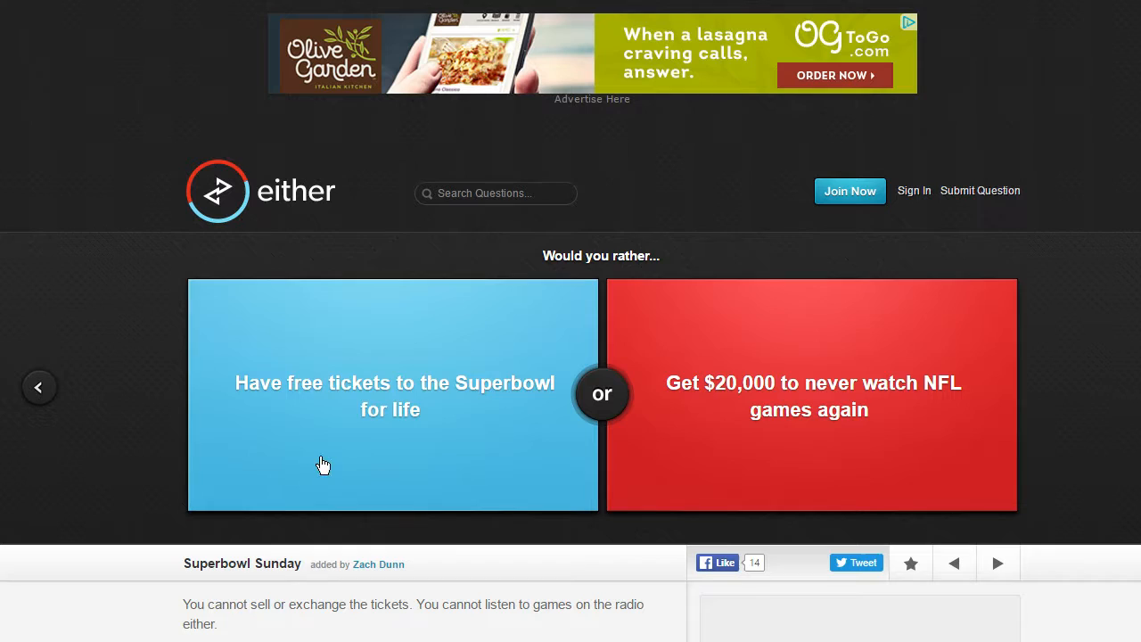
{"action": "mouse_move", "coordinate": [773, 488]}
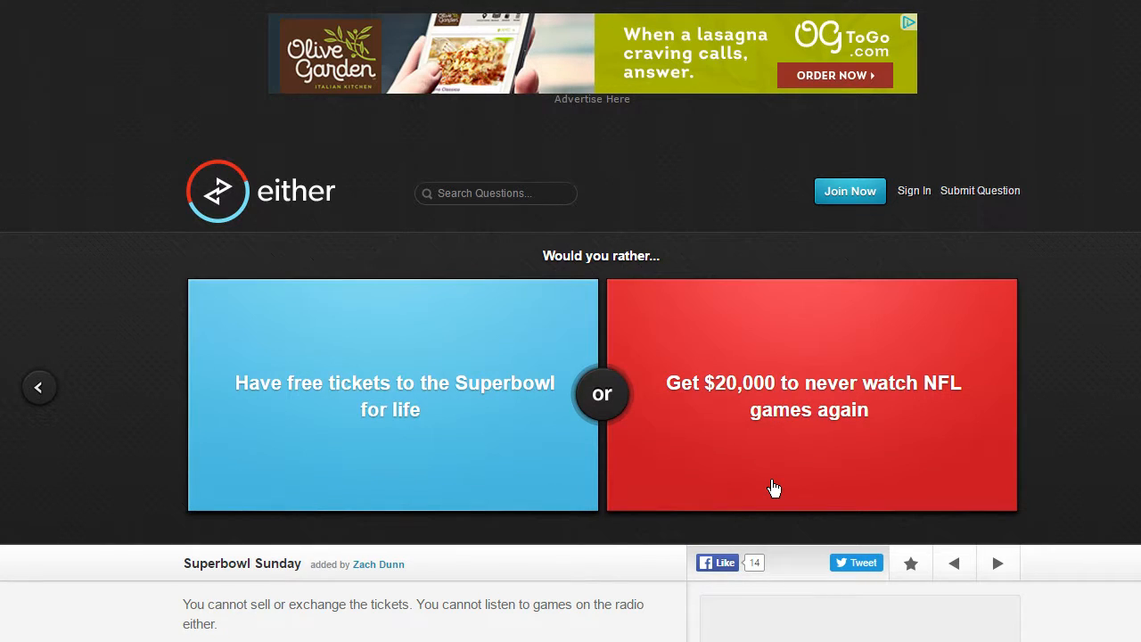
{"action": "mouse_move", "coordinate": [235, 253]}
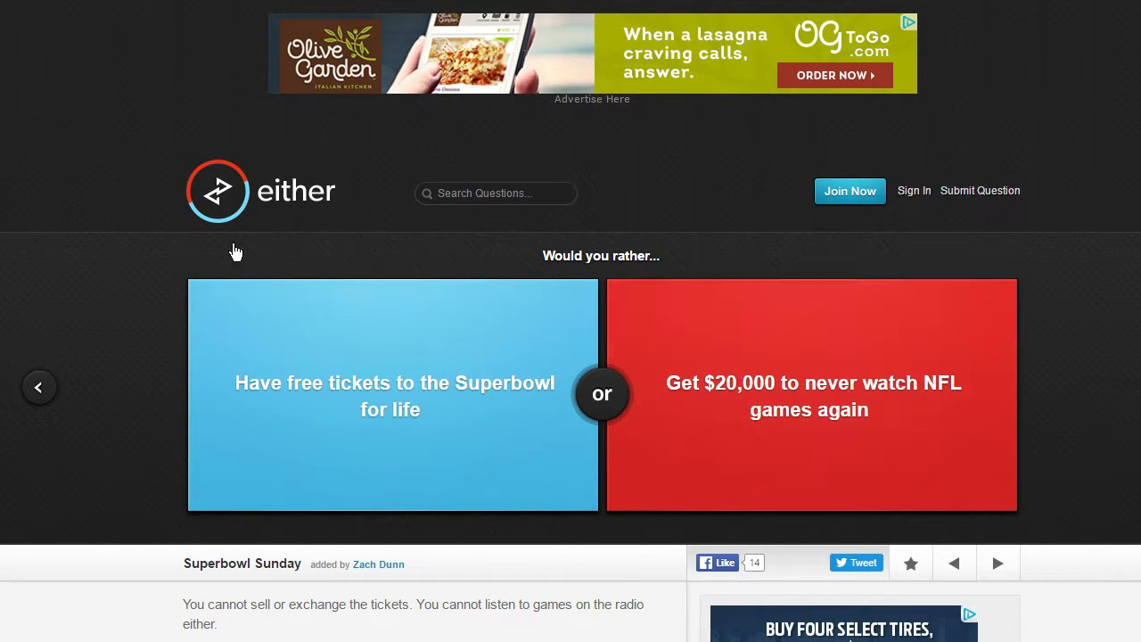
{"action": "mouse_move", "coordinate": [448, 614]}
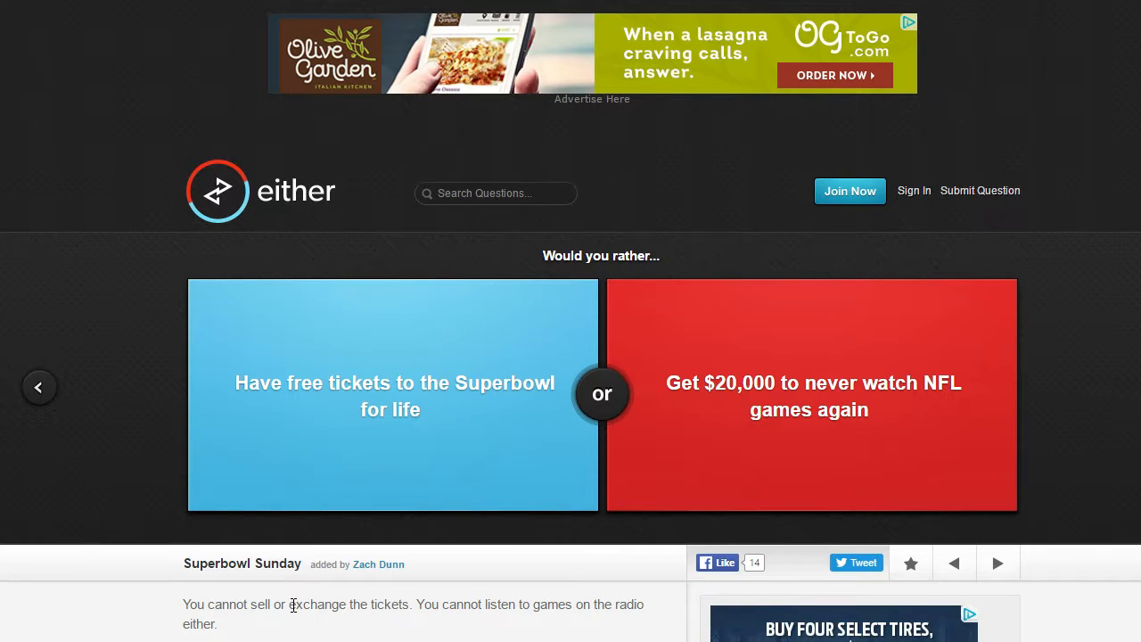
{"action": "mouse_move", "coordinate": [300, 599]}
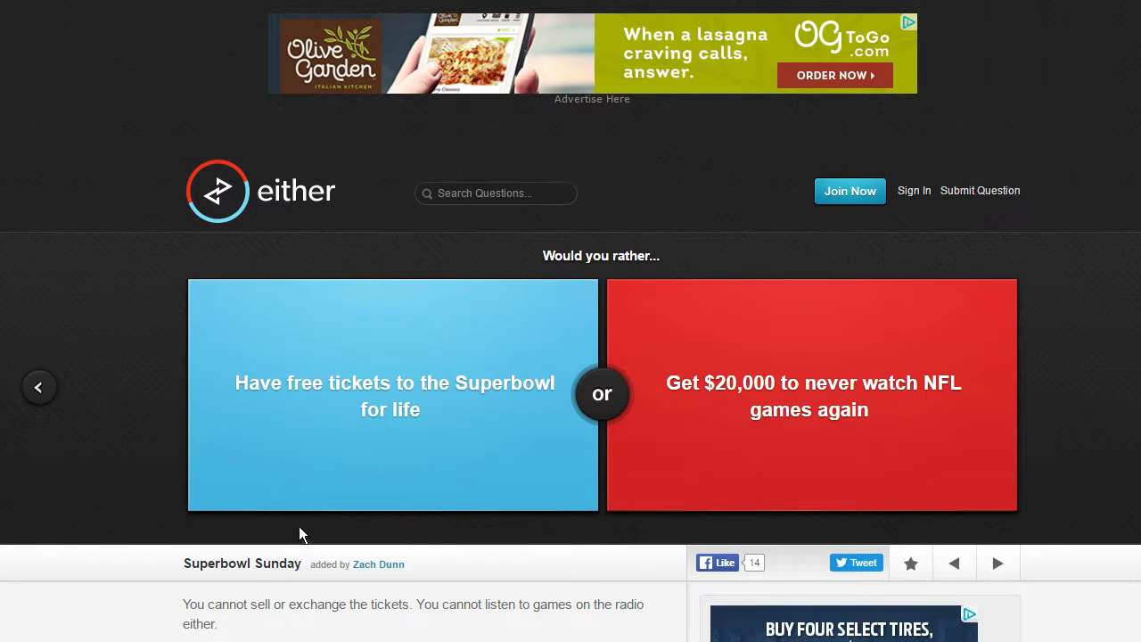
{"action": "mouse_move", "coordinate": [247, 396]}
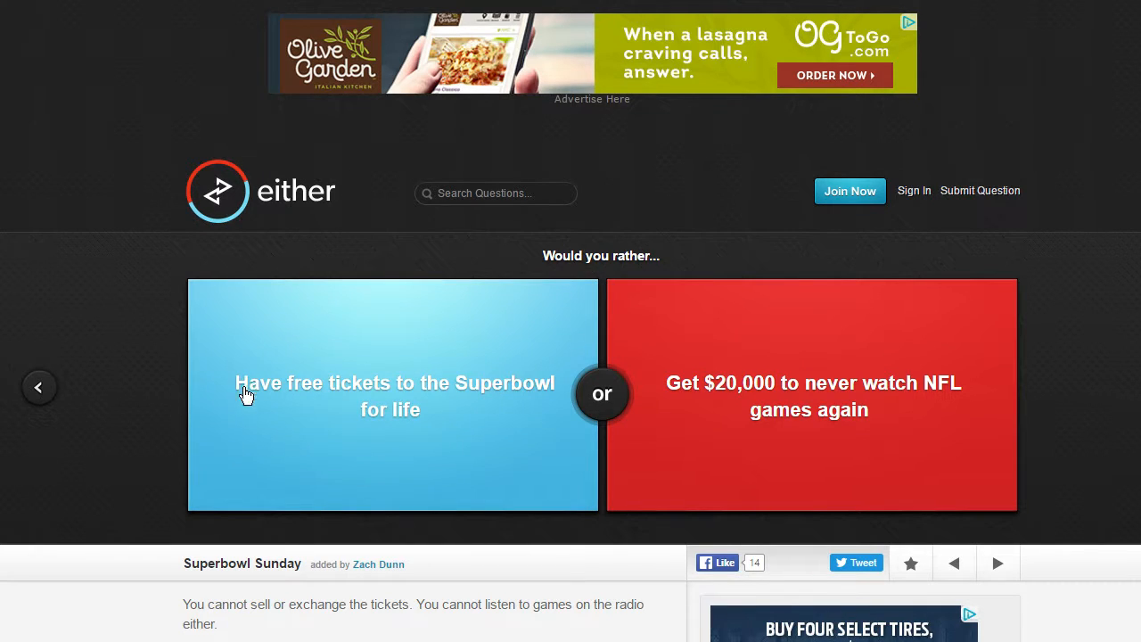
{"action": "mouse_move", "coordinate": [175, 460]}
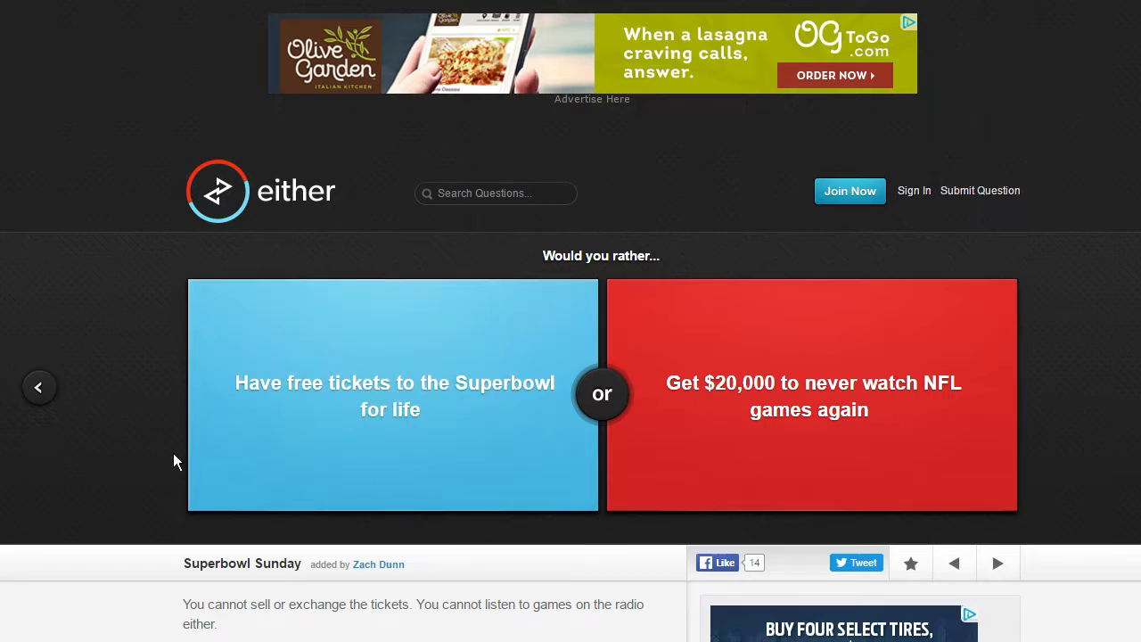
{"action": "mouse_move", "coordinate": [820, 418]}
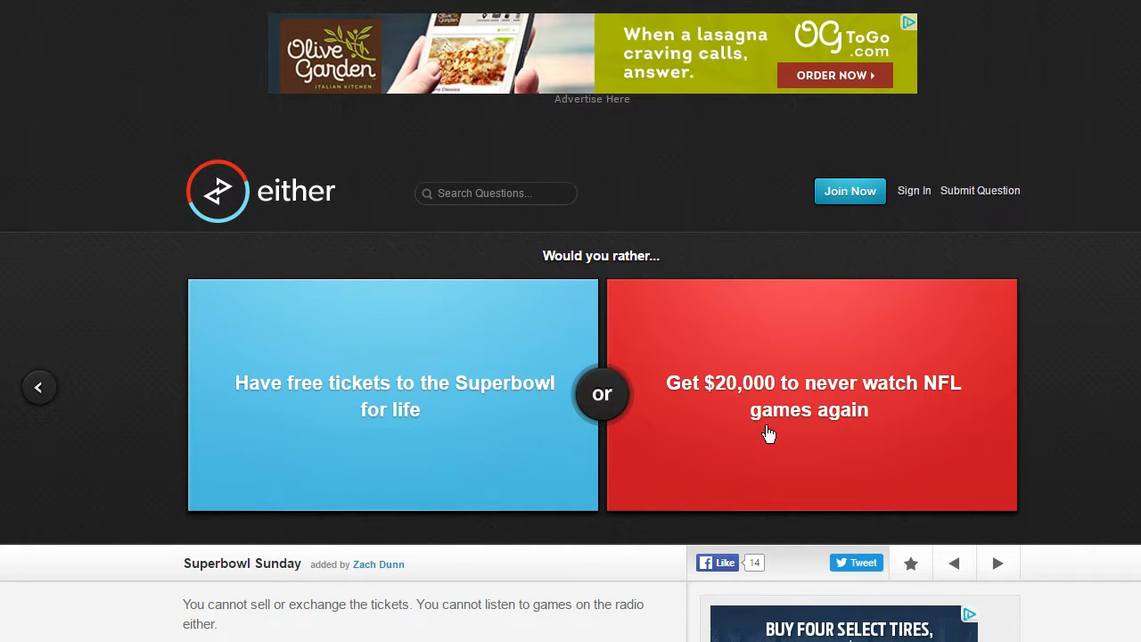
{"action": "mouse_move", "coordinate": [761, 438]}
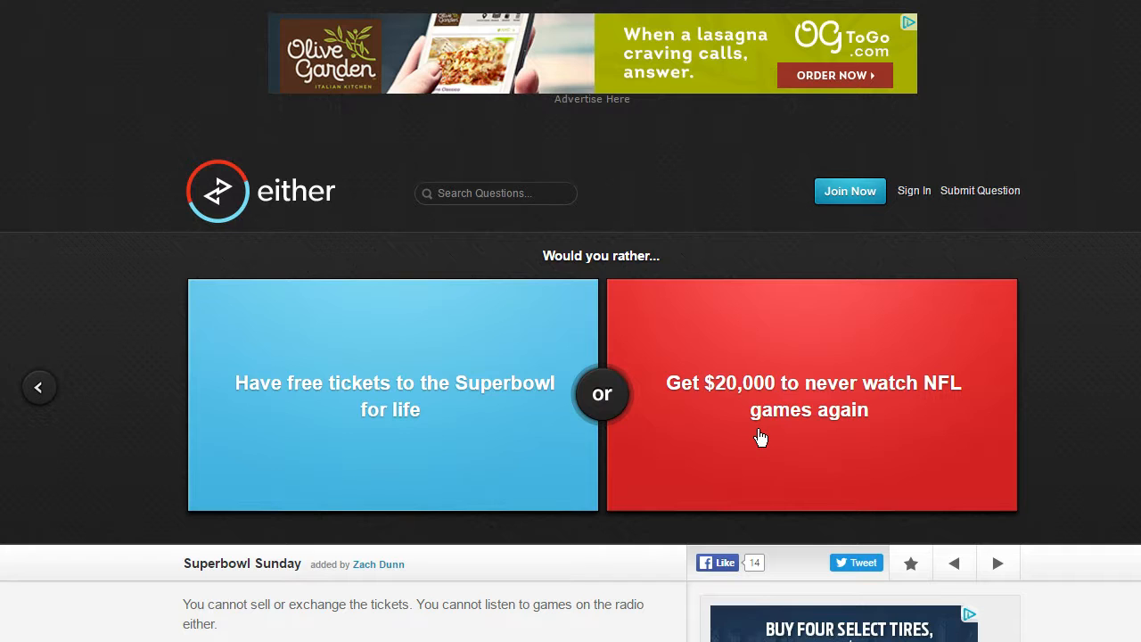
Step: Vote for $20,000 to never watch NFL, then advance to the surgery question
{"action": "left_click", "coordinate": [810, 396]}
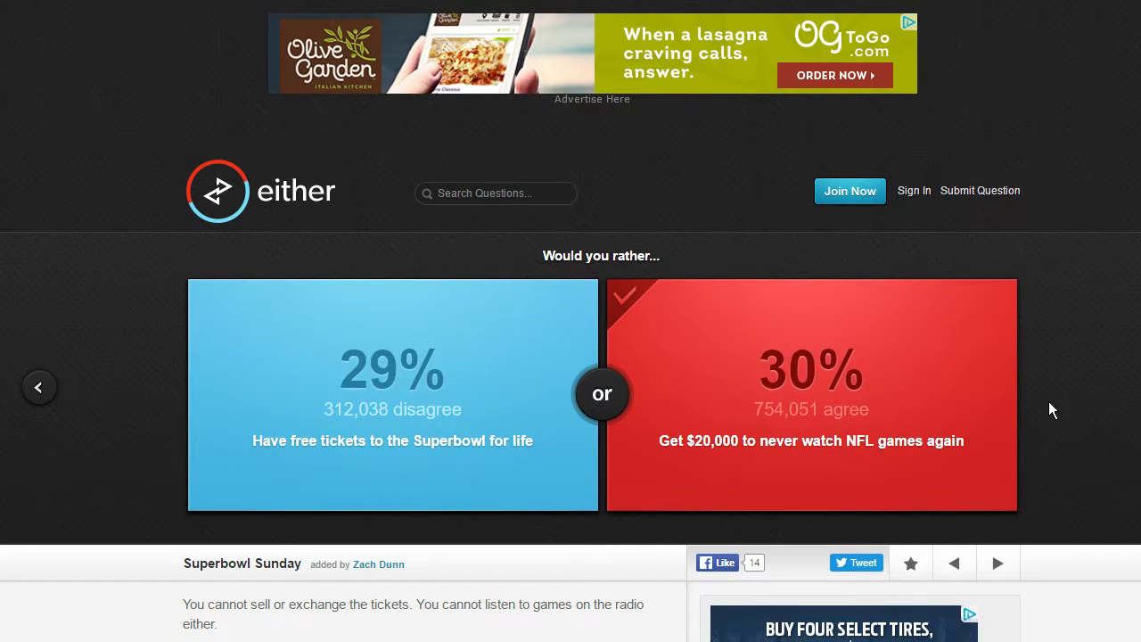
{"action": "left_click", "coordinate": [809, 394]}
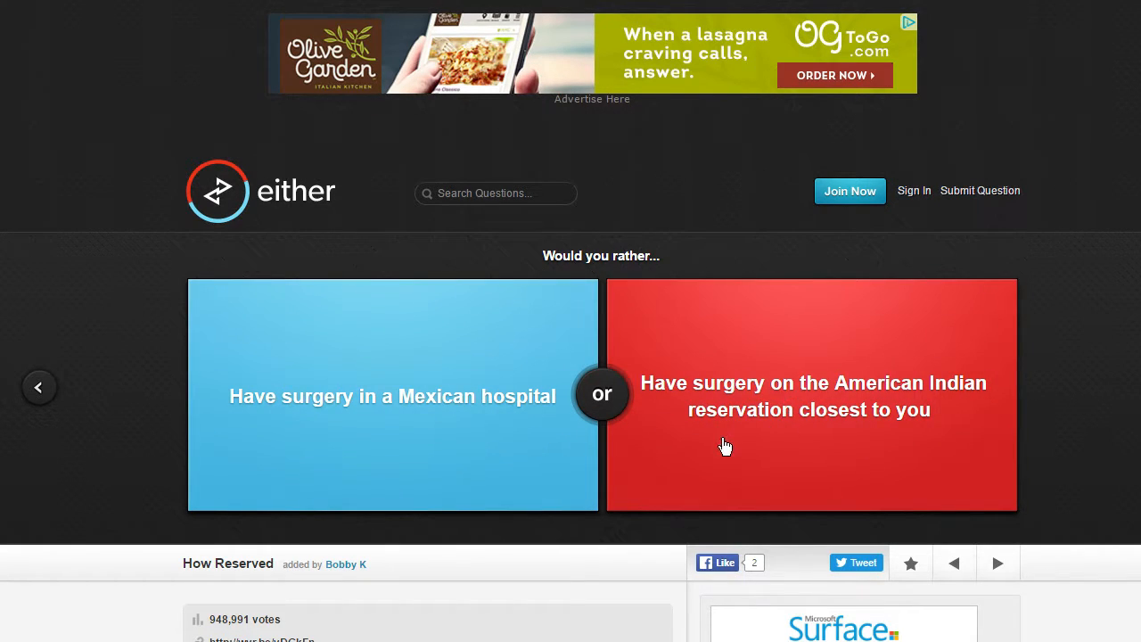
Step: Skip the surgery question and advance to Batman versus Superman after the legs vote
{"action": "left_click", "coordinate": [811, 396]}
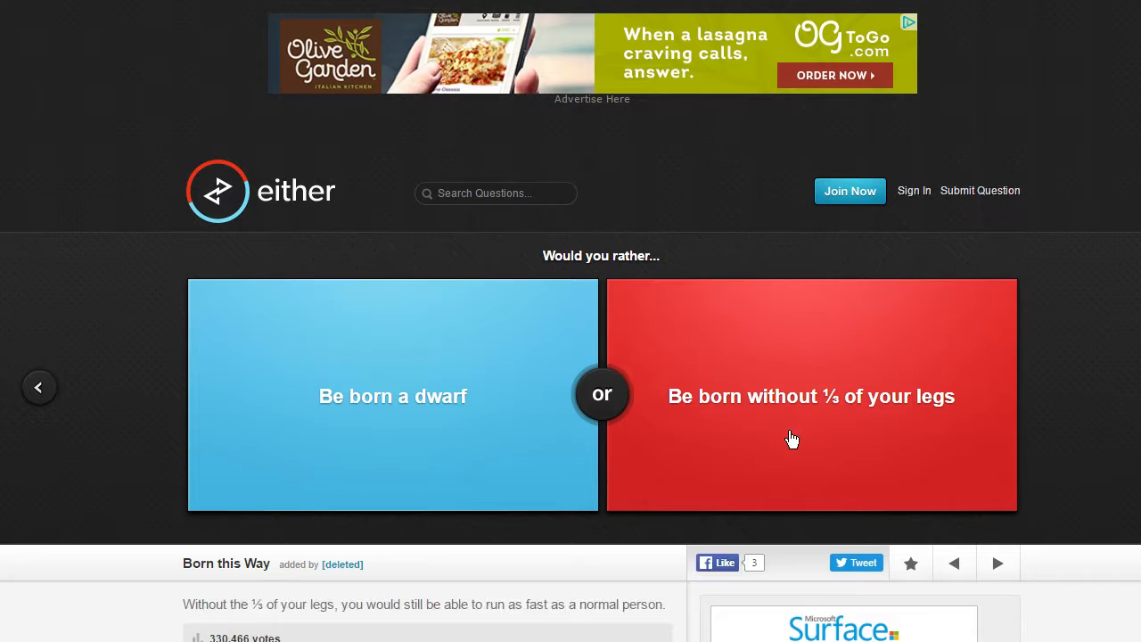
{"action": "mouse_move", "coordinate": [788, 439]}
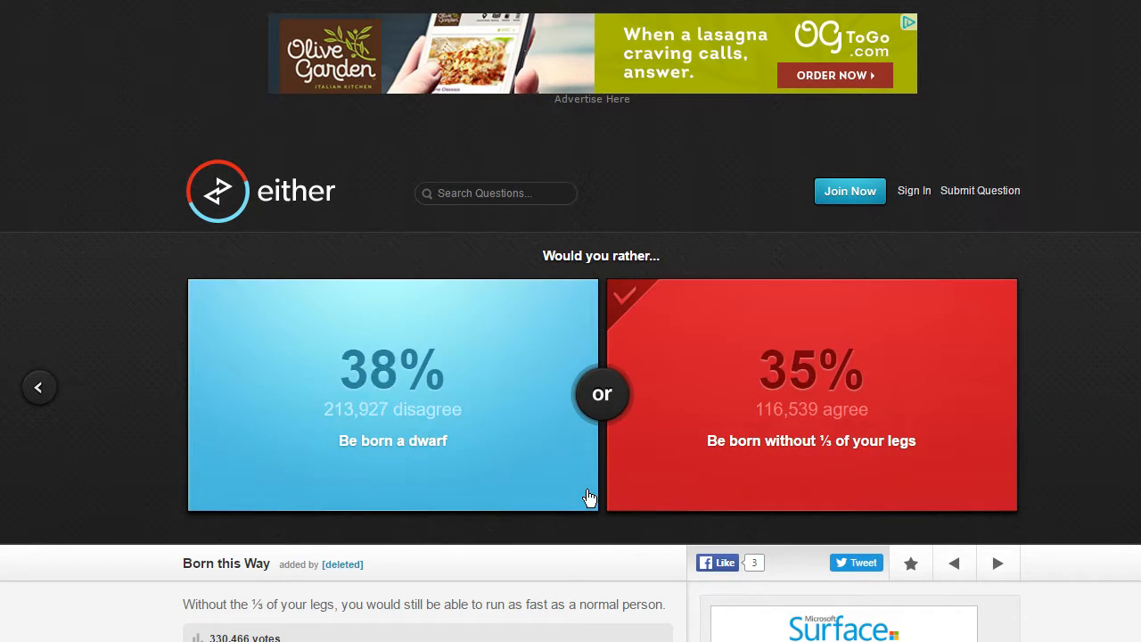
{"action": "left_click", "coordinate": [392, 394]}
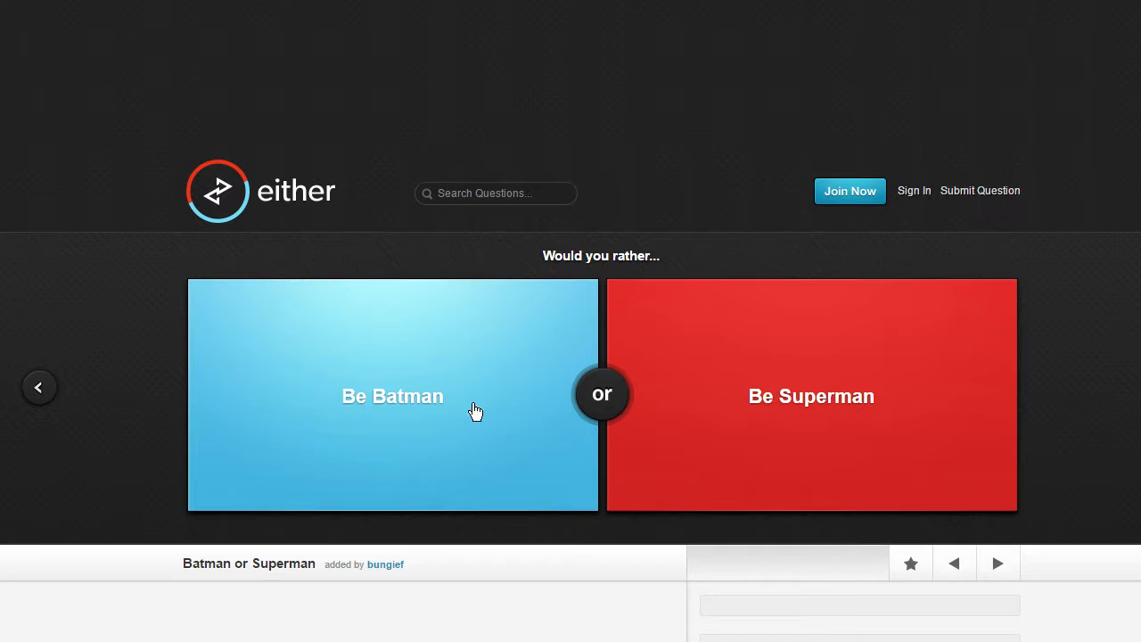
Step: Skip the Batman, horse jockey and LOST-or-Heroes questions without voting
{"action": "left_click", "coordinate": [393, 396]}
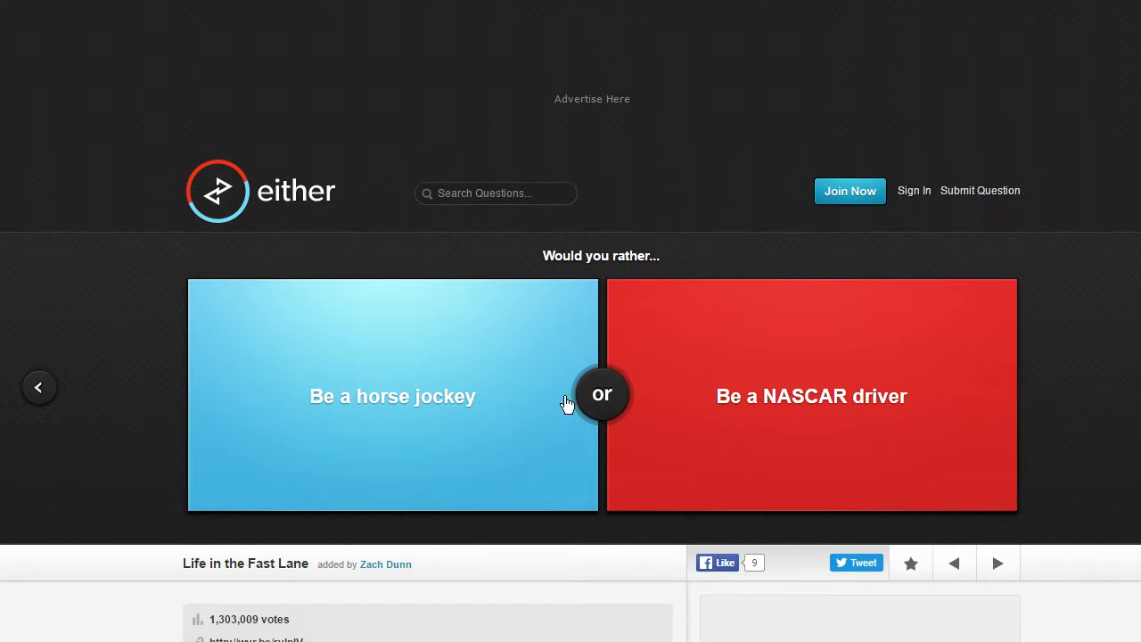
{"action": "mouse_move", "coordinate": [649, 403]}
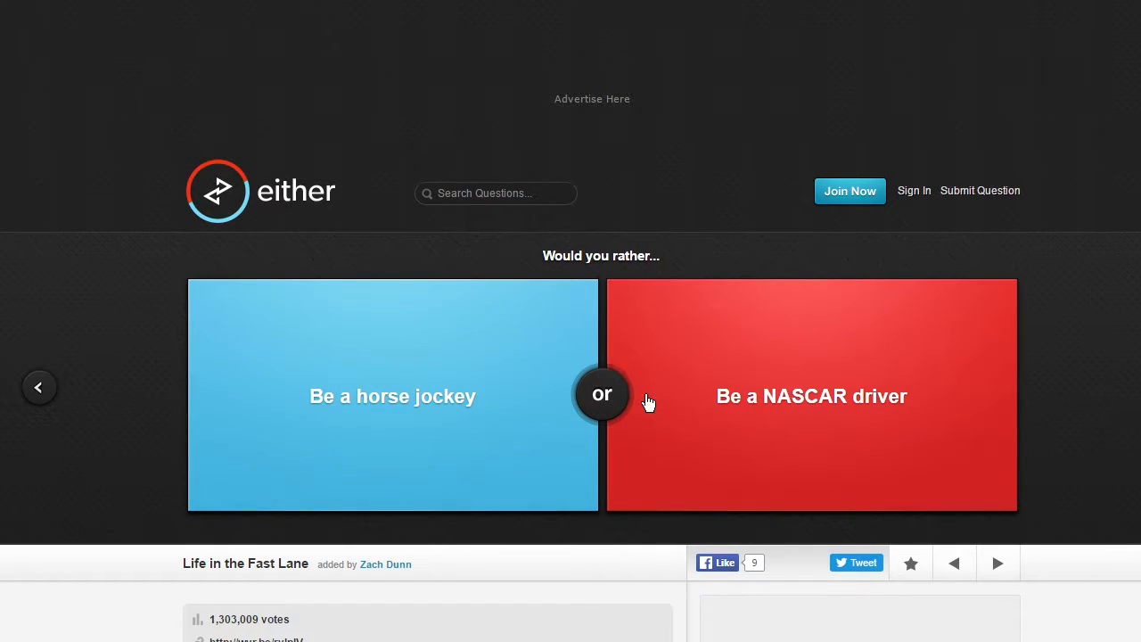
{"action": "left_click", "coordinate": [811, 396]}
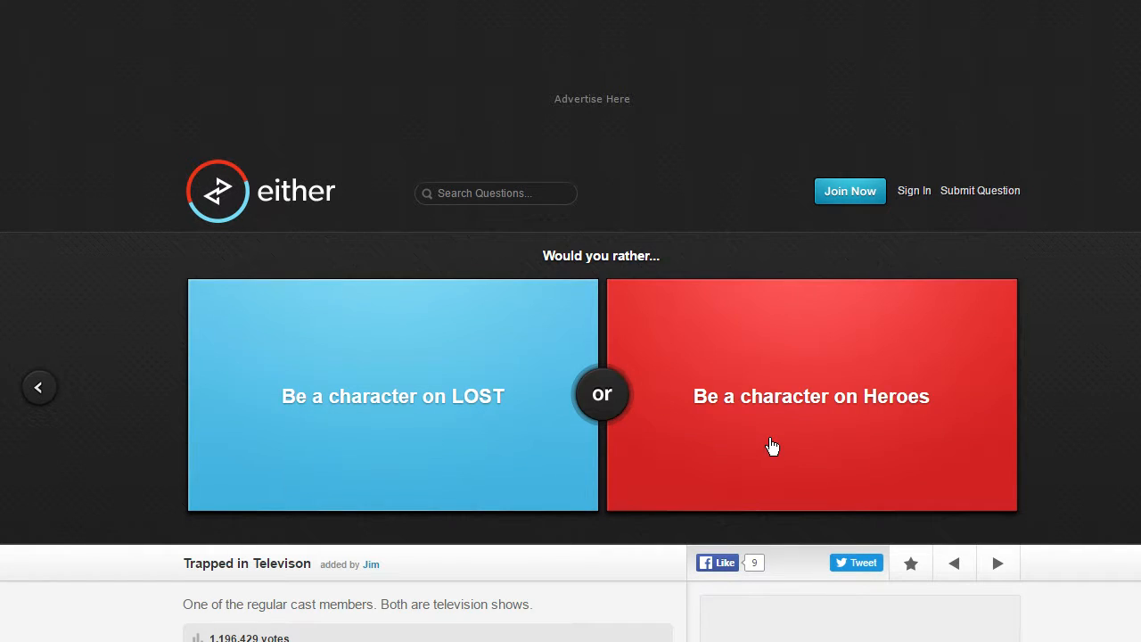
{"action": "mouse_move", "coordinate": [253, 442]}
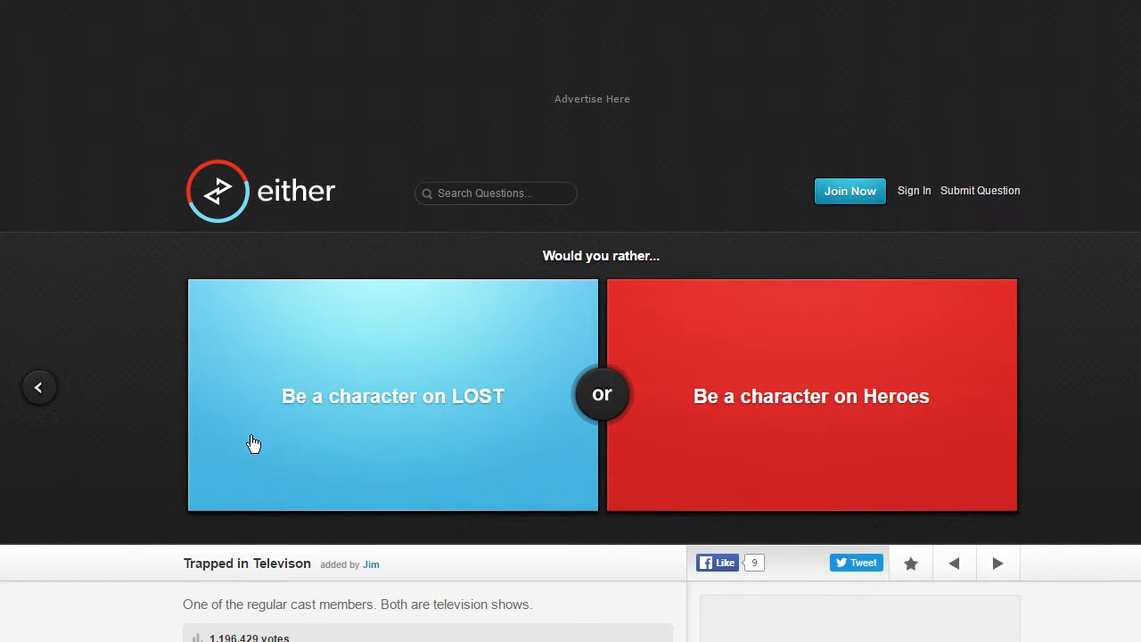
{"action": "left_click", "coordinate": [393, 396]}
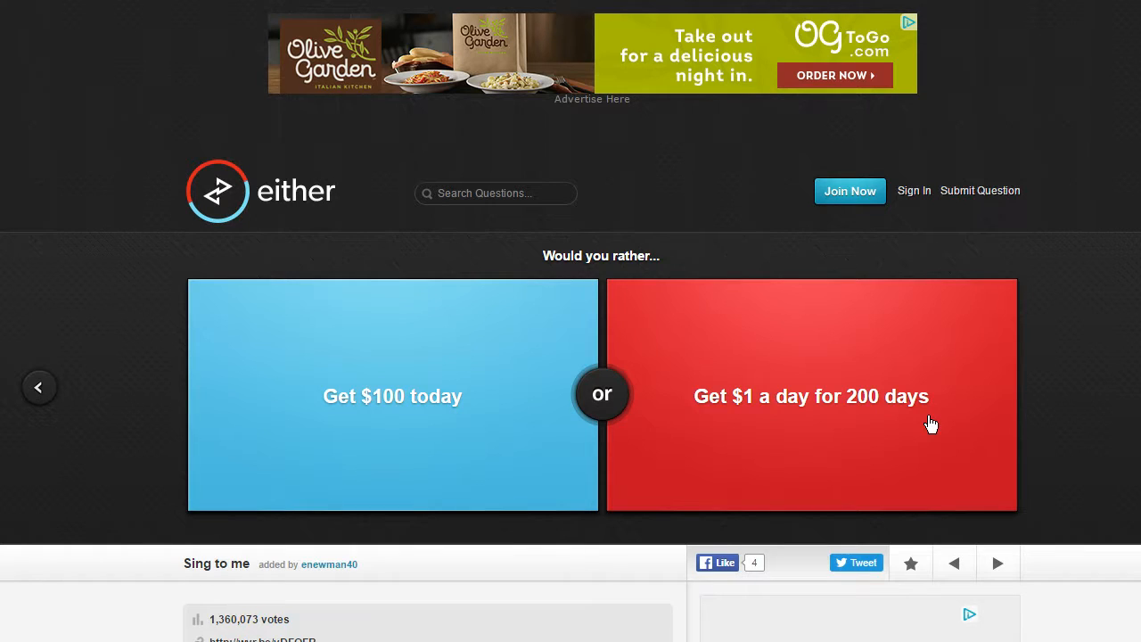
{"action": "mouse_move", "coordinate": [717, 424]}
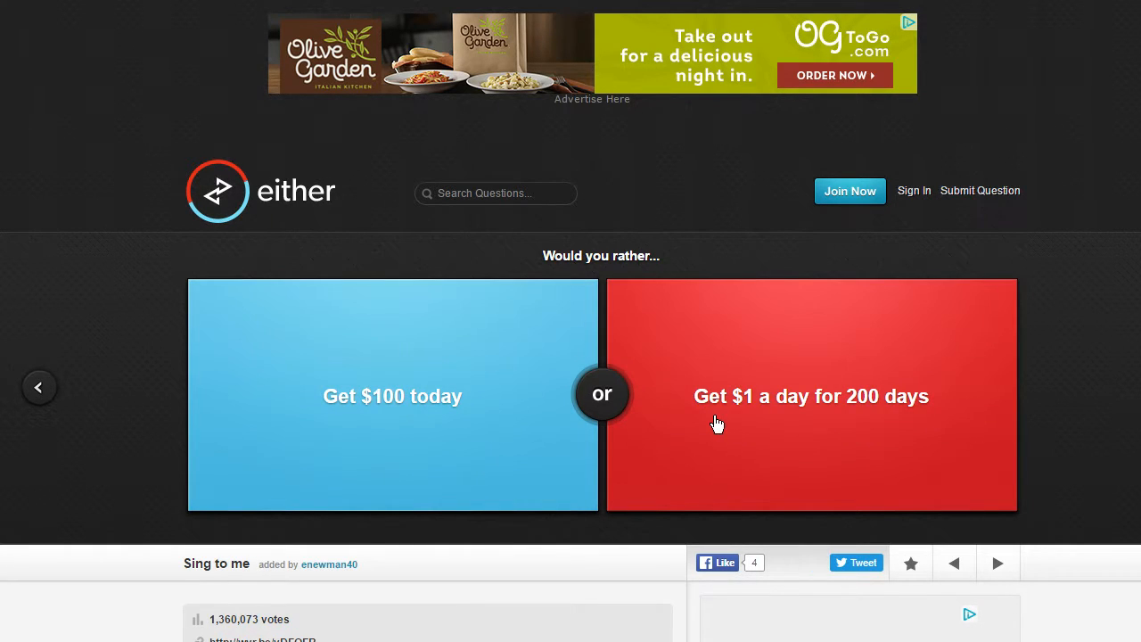
Step: Skip the $100 question, vote for military service at 18, then vote for eating tree bark
{"action": "left_click", "coordinate": [810, 395]}
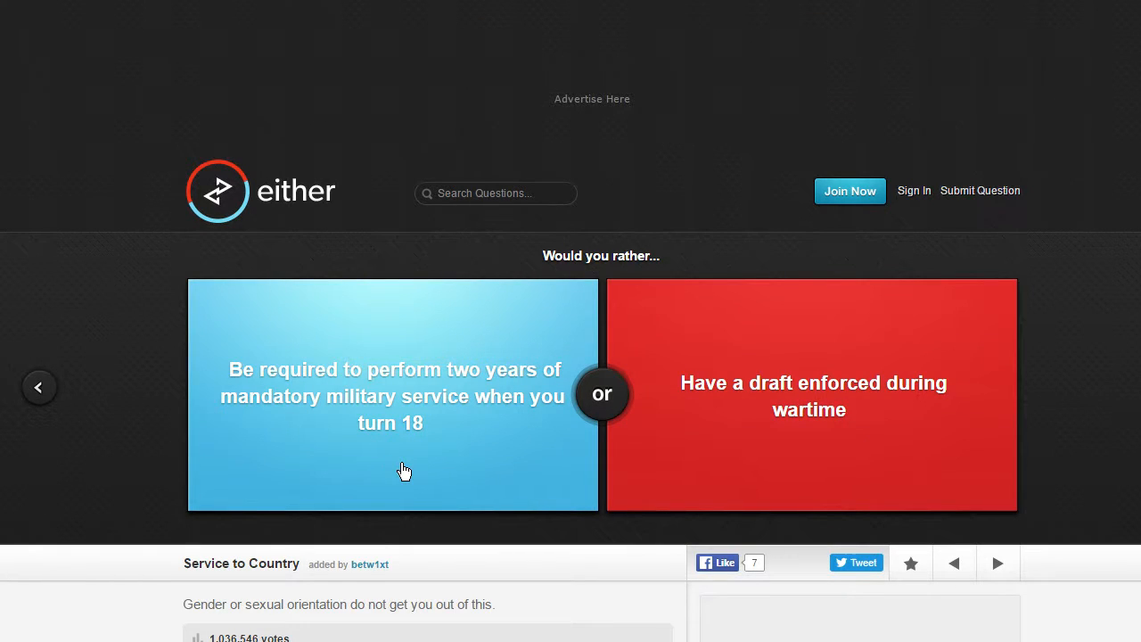
{"action": "mouse_move", "coordinate": [505, 471]}
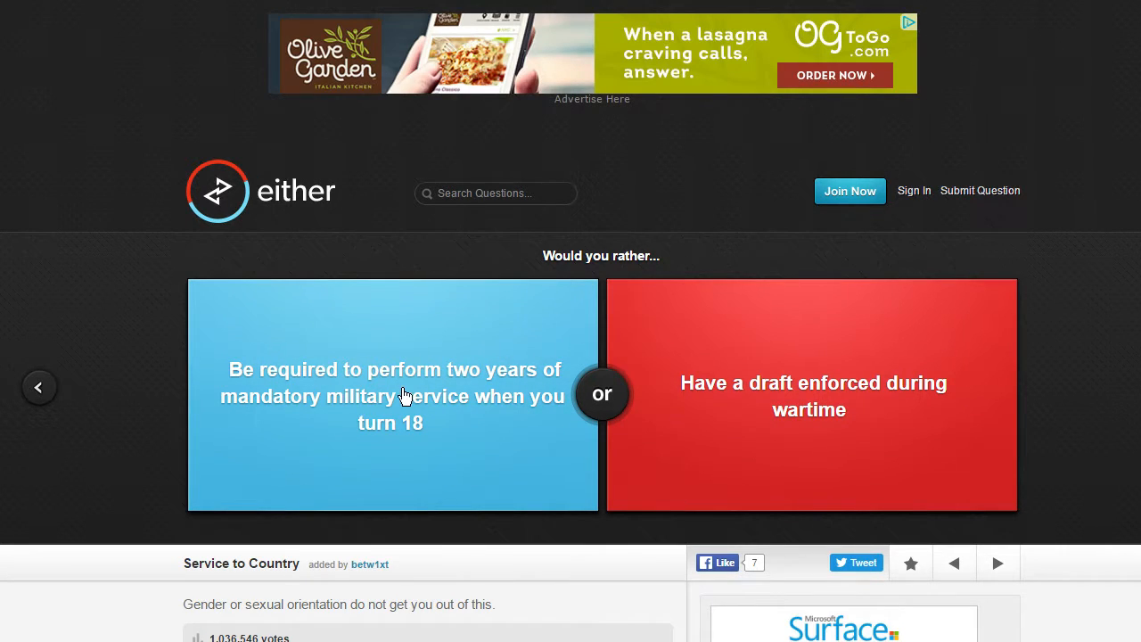
{"action": "left_click", "coordinate": [392, 396]}
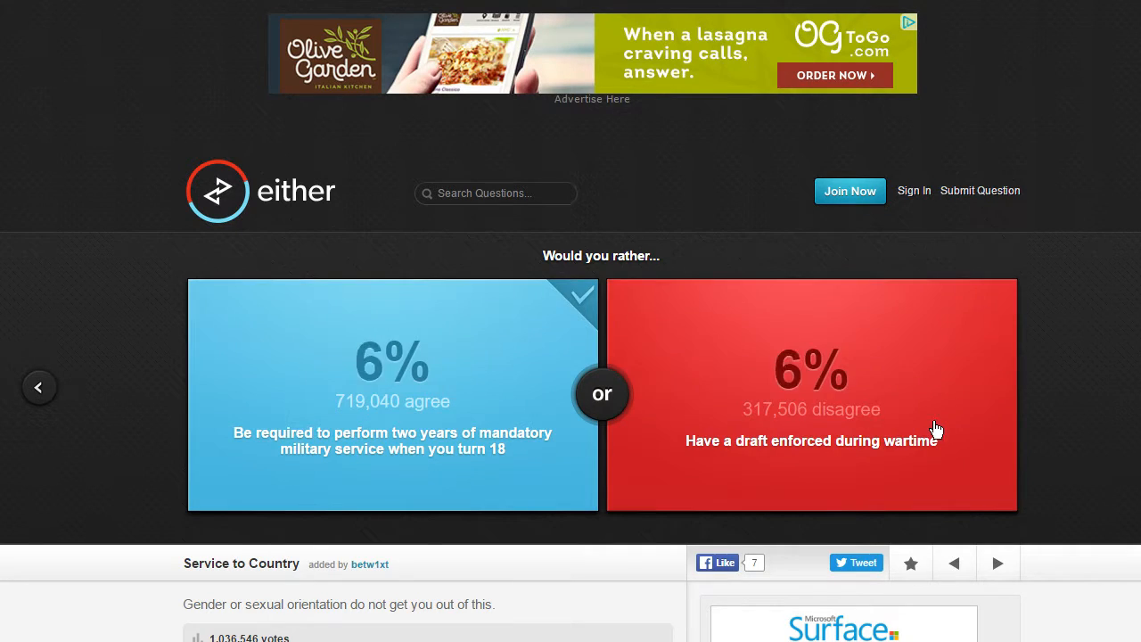
{"action": "left_click", "coordinate": [392, 392]}
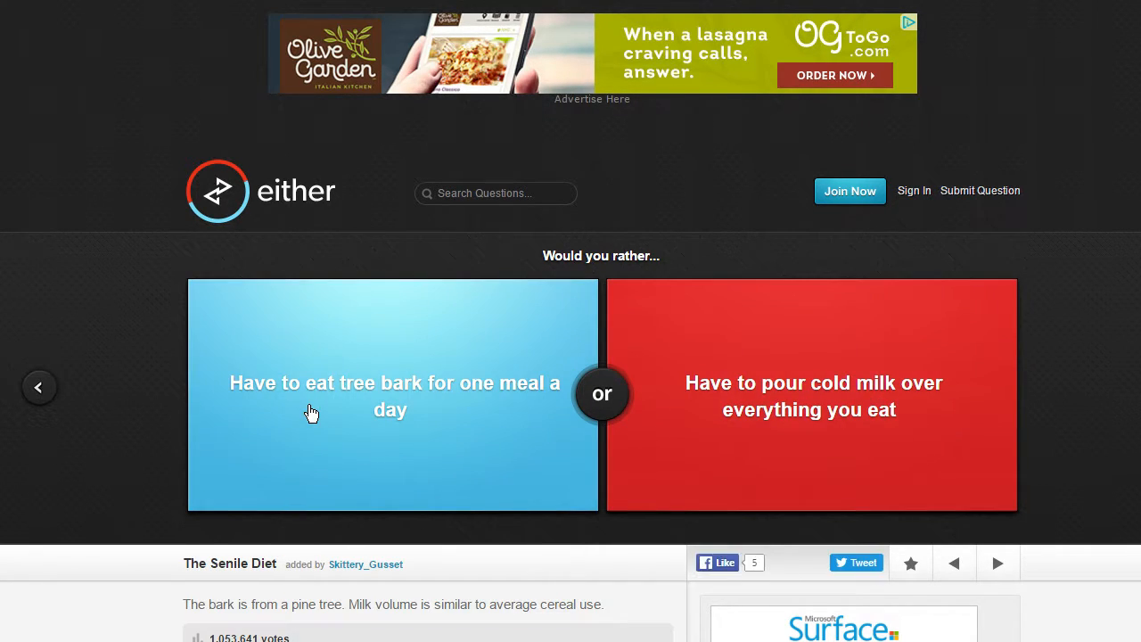
{"action": "mouse_move", "coordinate": [595, 470]}
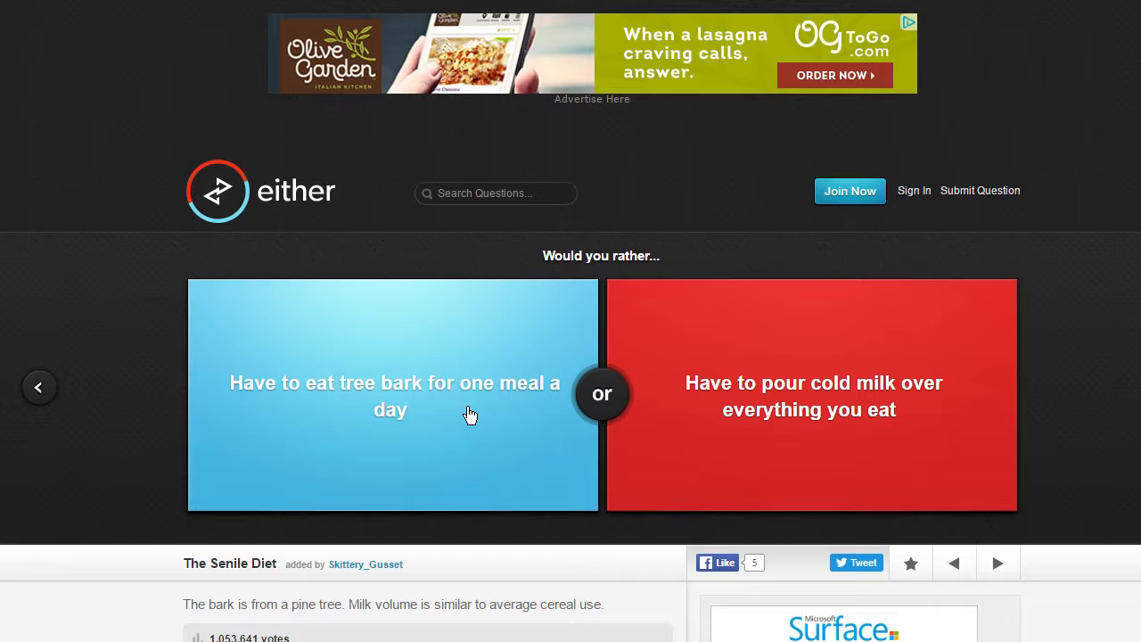
{"action": "mouse_move", "coordinate": [747, 387]}
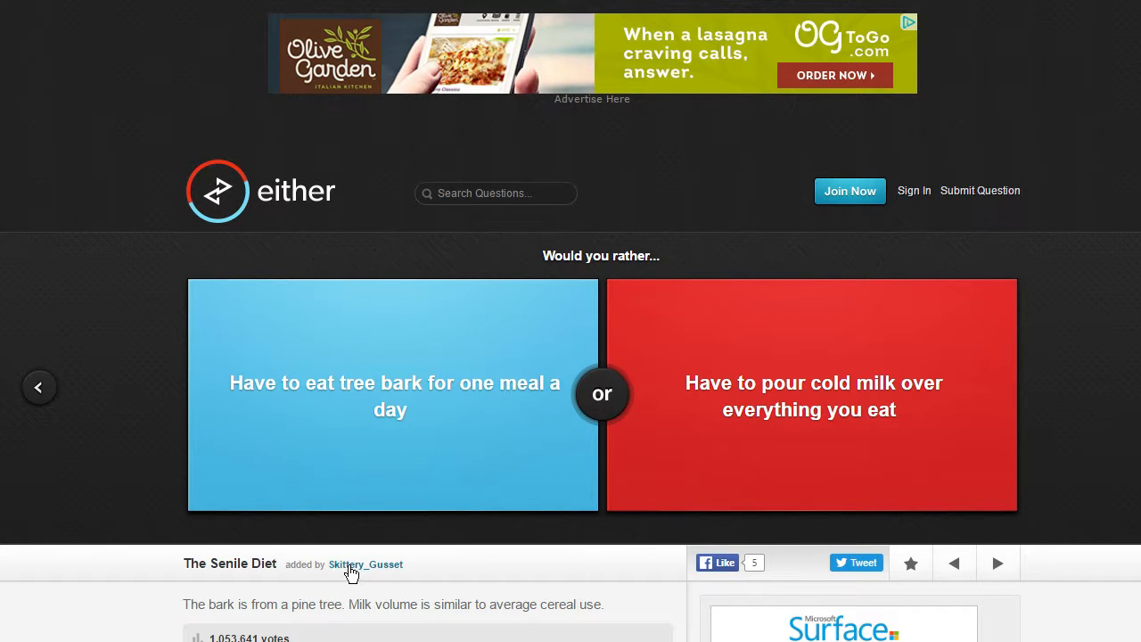
{"action": "mouse_move", "coordinate": [371, 496]}
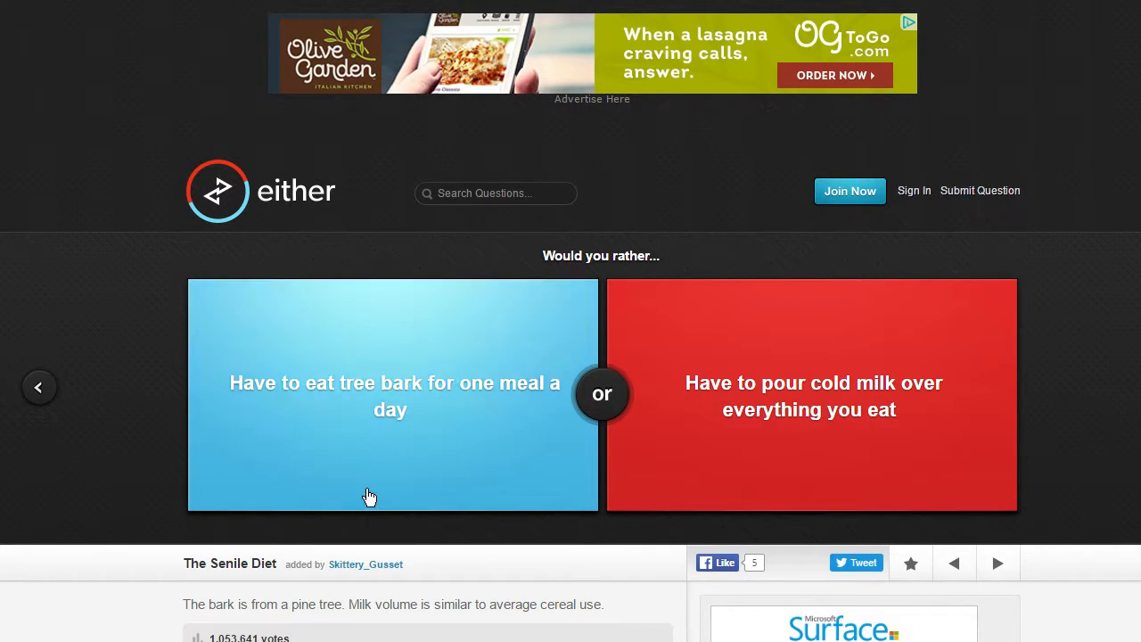
{"action": "left_click", "coordinate": [392, 396]}
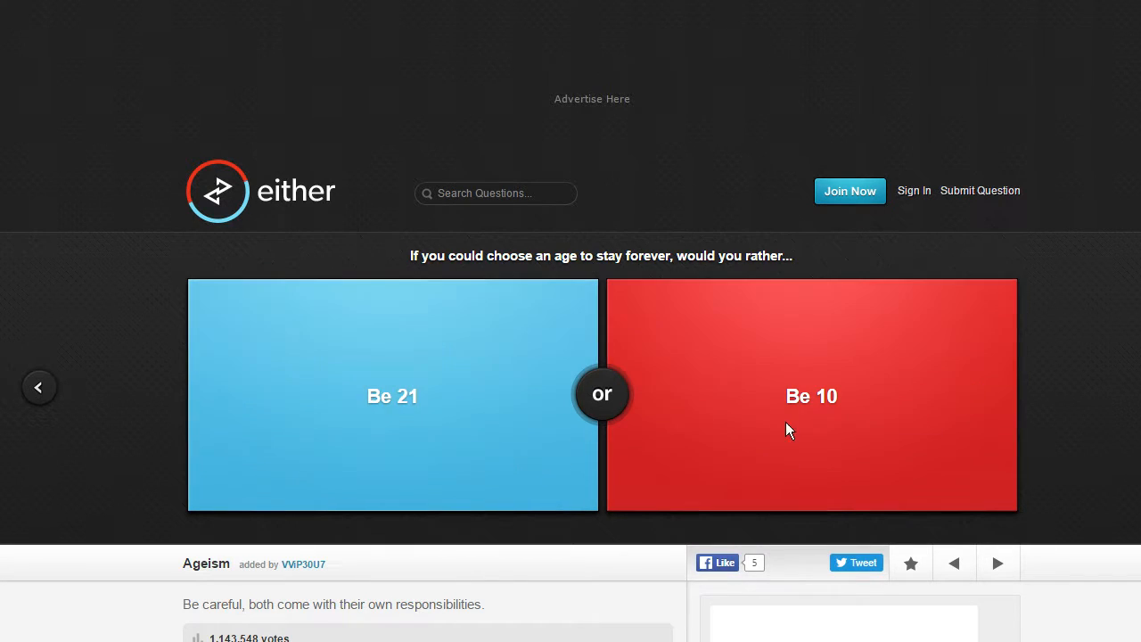
{"action": "mouse_move", "coordinate": [520, 444]}
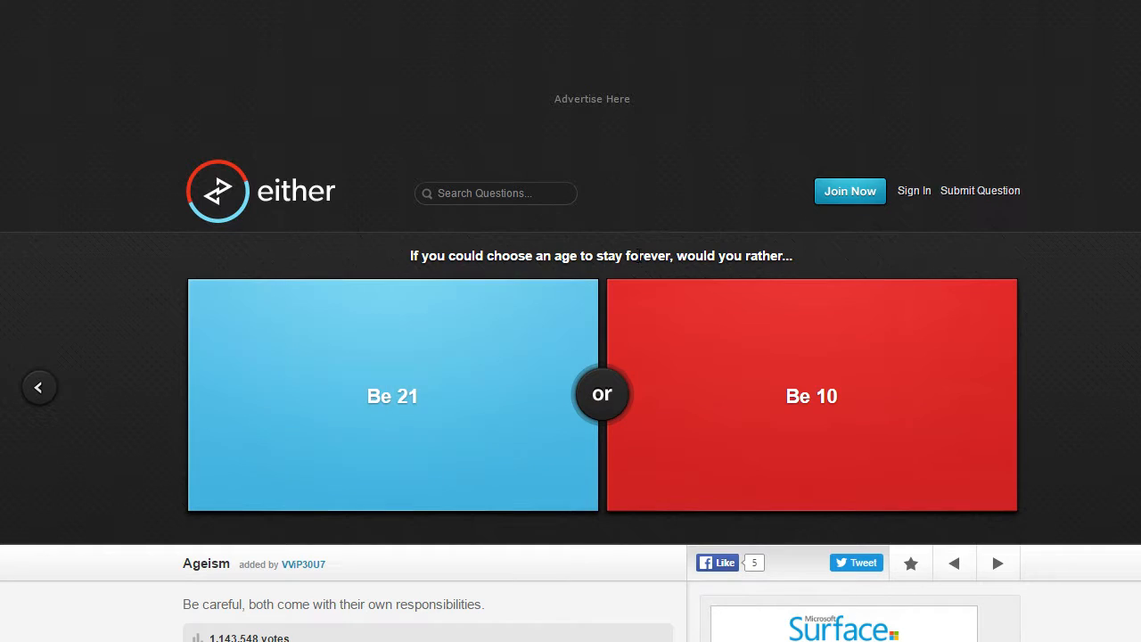
{"action": "mouse_move", "coordinate": [628, 290]}
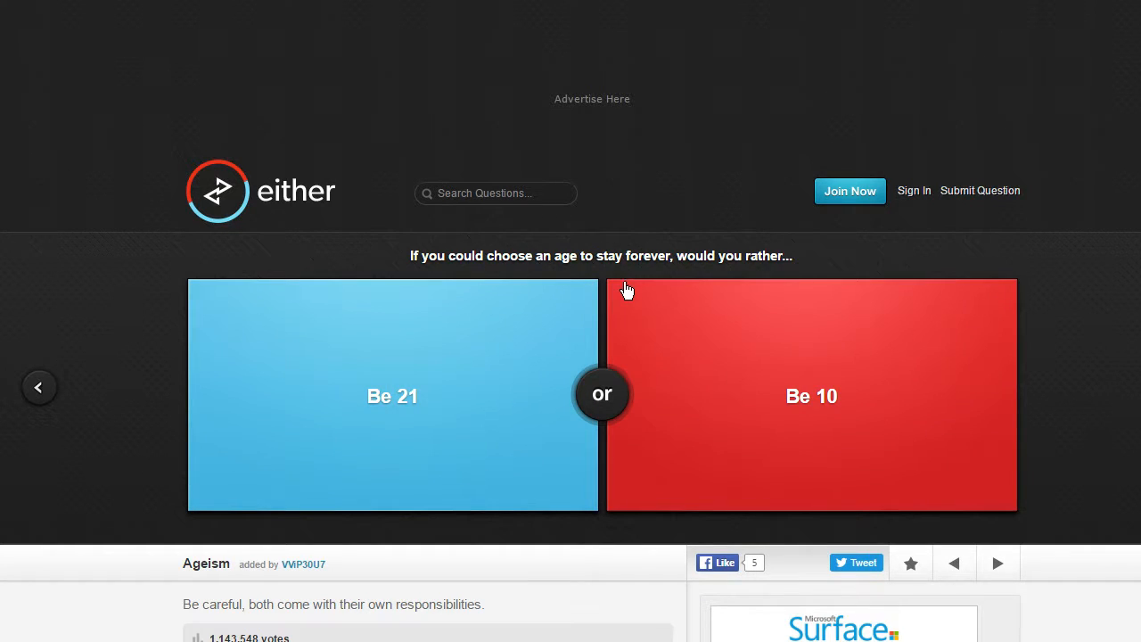
{"action": "mouse_move", "coordinate": [557, 369]}
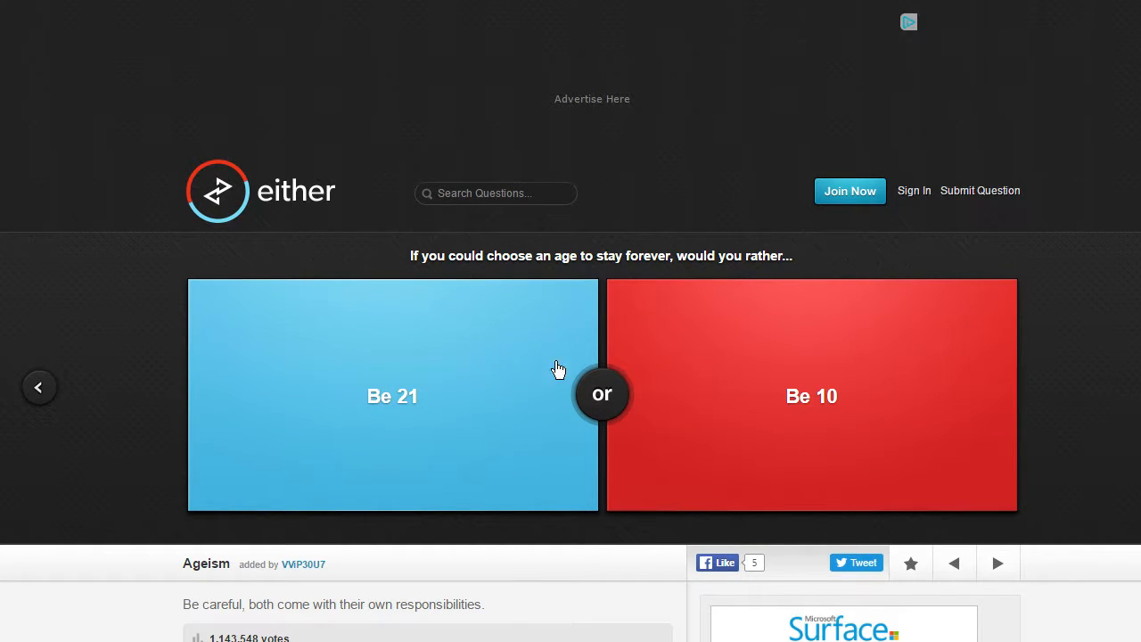
Step: Choose staying 21, having a lightsaber, then the painful eye drop option when blind
{"action": "left_click", "coordinate": [809, 396]}
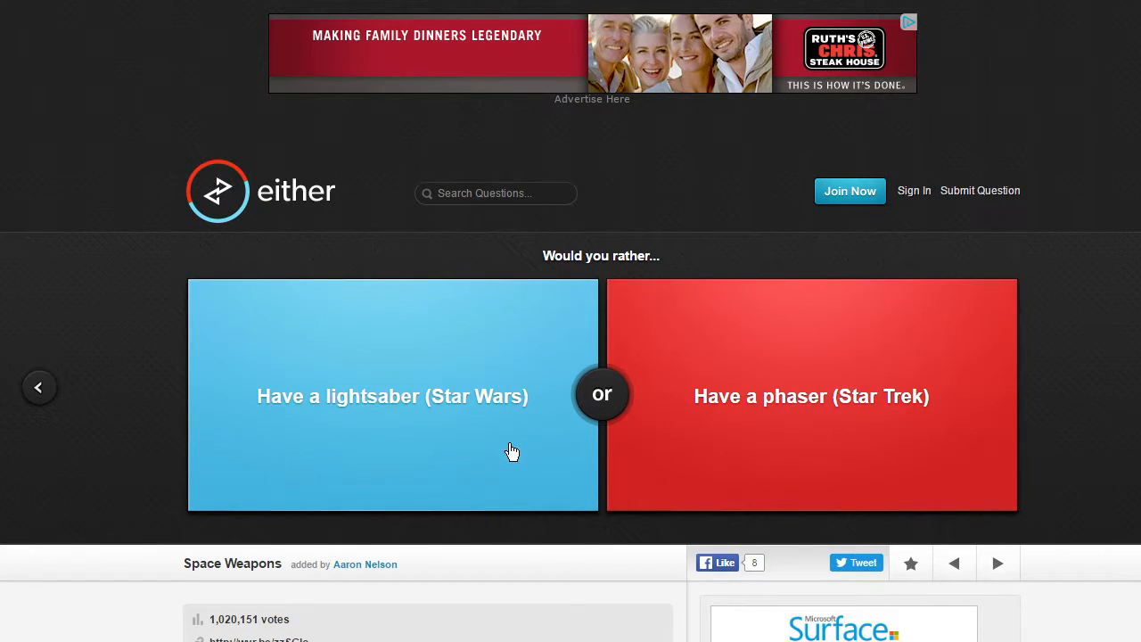
{"action": "left_click", "coordinate": [392, 396]}
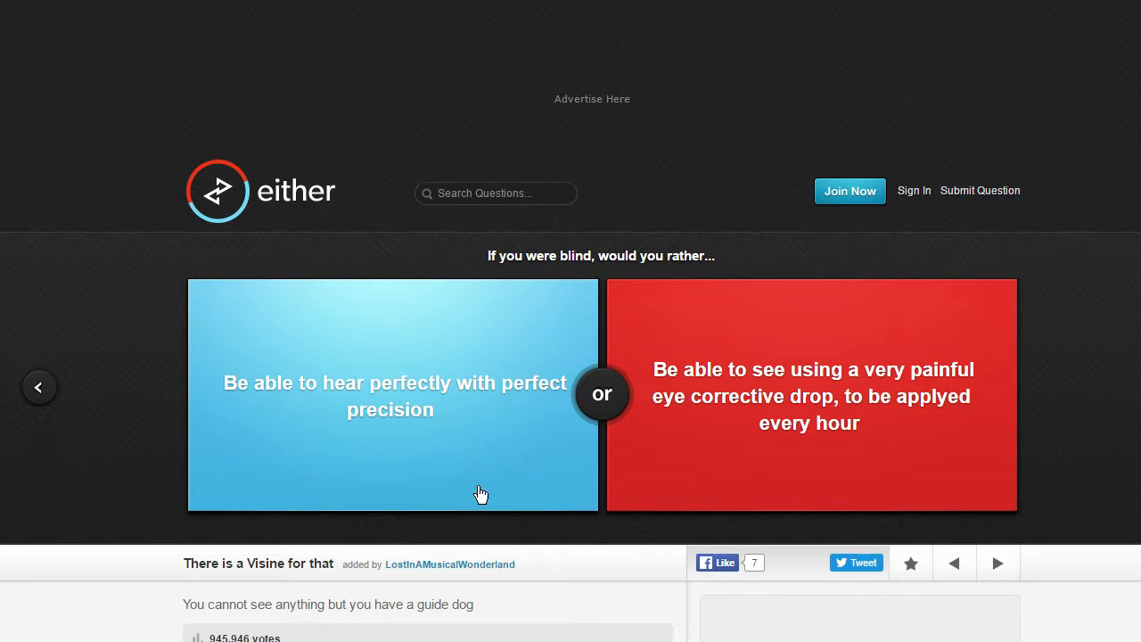
{"action": "mouse_move", "coordinate": [503, 446]}
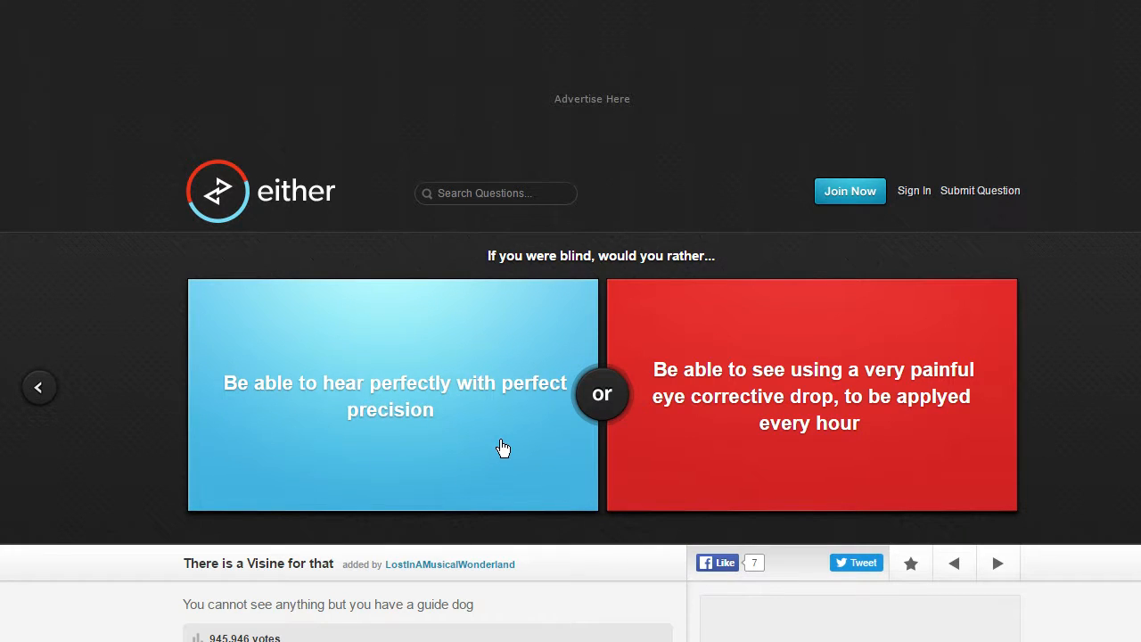
{"action": "mouse_move", "coordinate": [506, 436]}
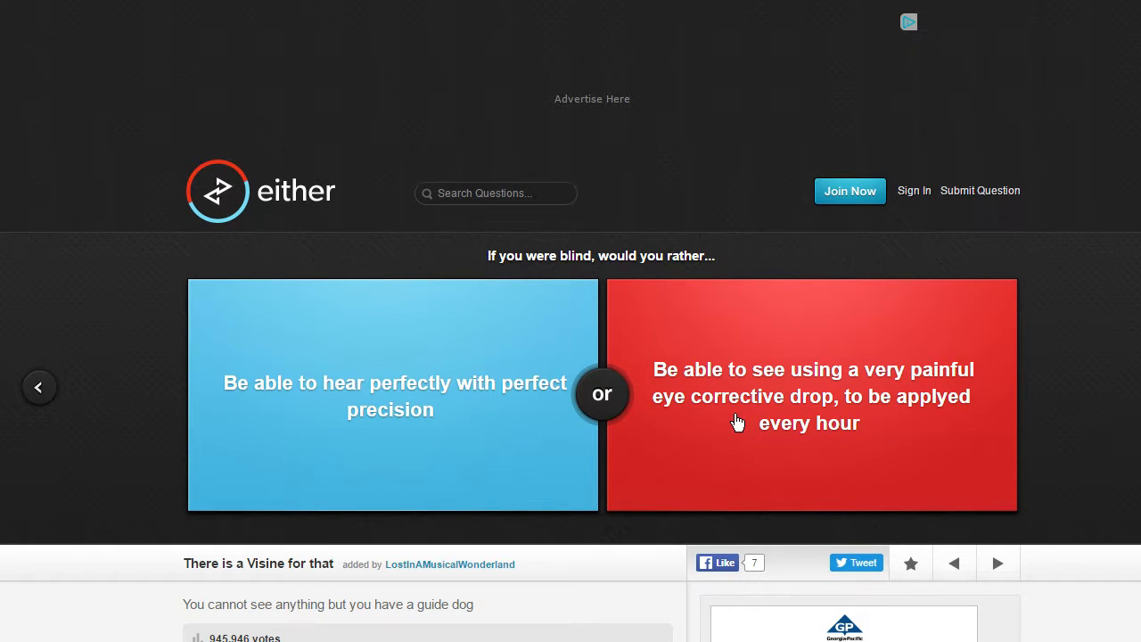
{"action": "left_click", "coordinate": [810, 396]}
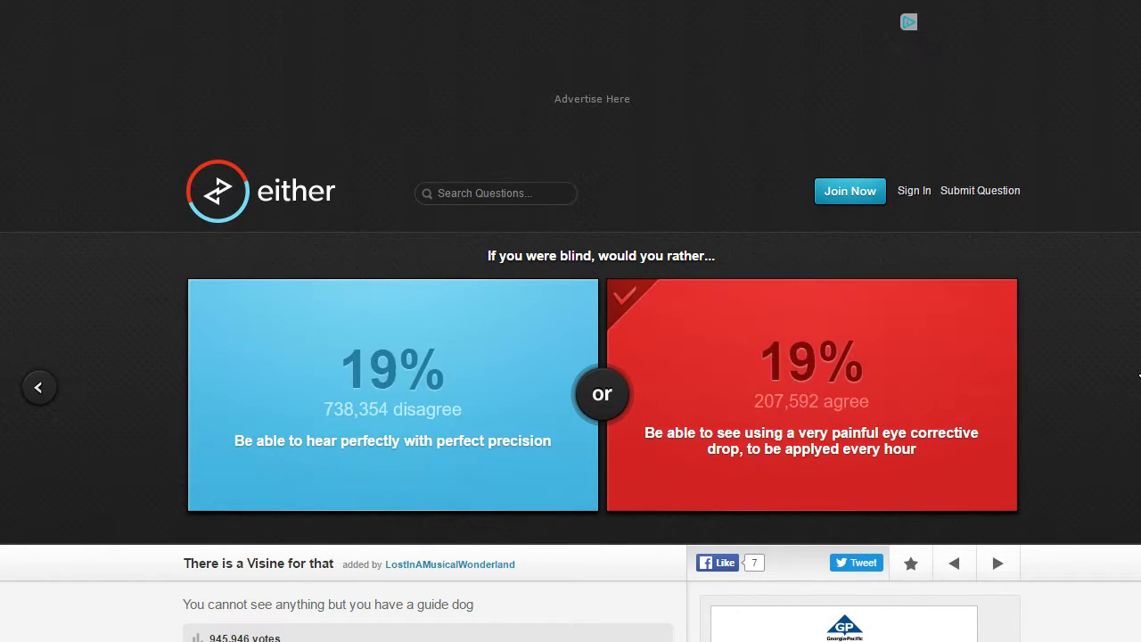
Step: Vote for sleeping on a bed of nails, then advance to the face-on-a-bill question
{"action": "left_click", "coordinate": [392, 396]}
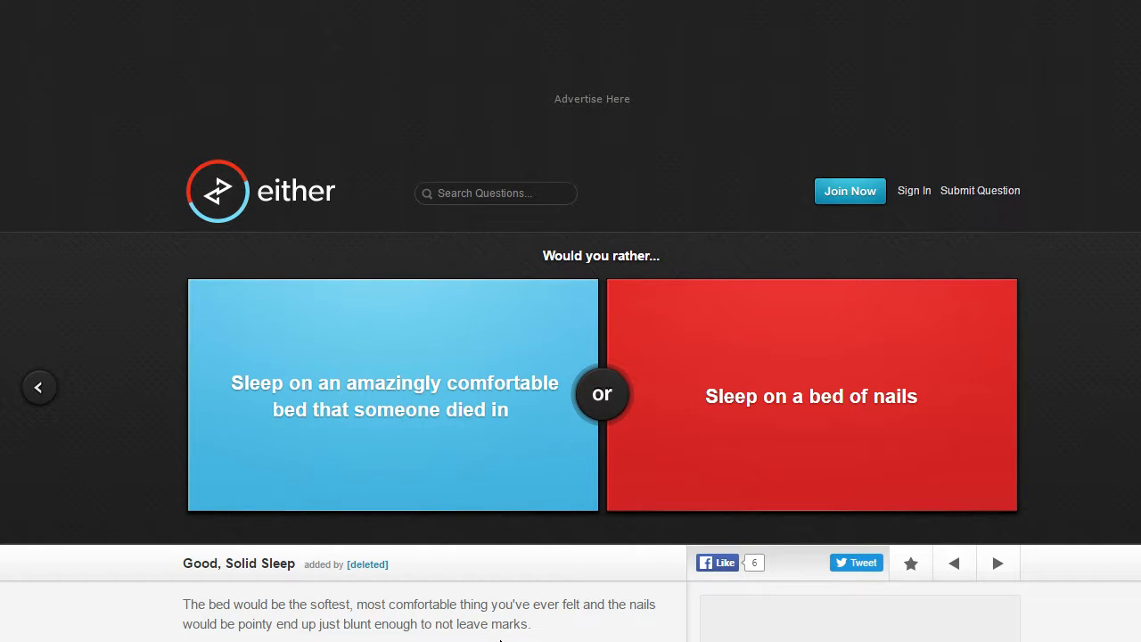
{"action": "mouse_move", "coordinate": [350, 532]}
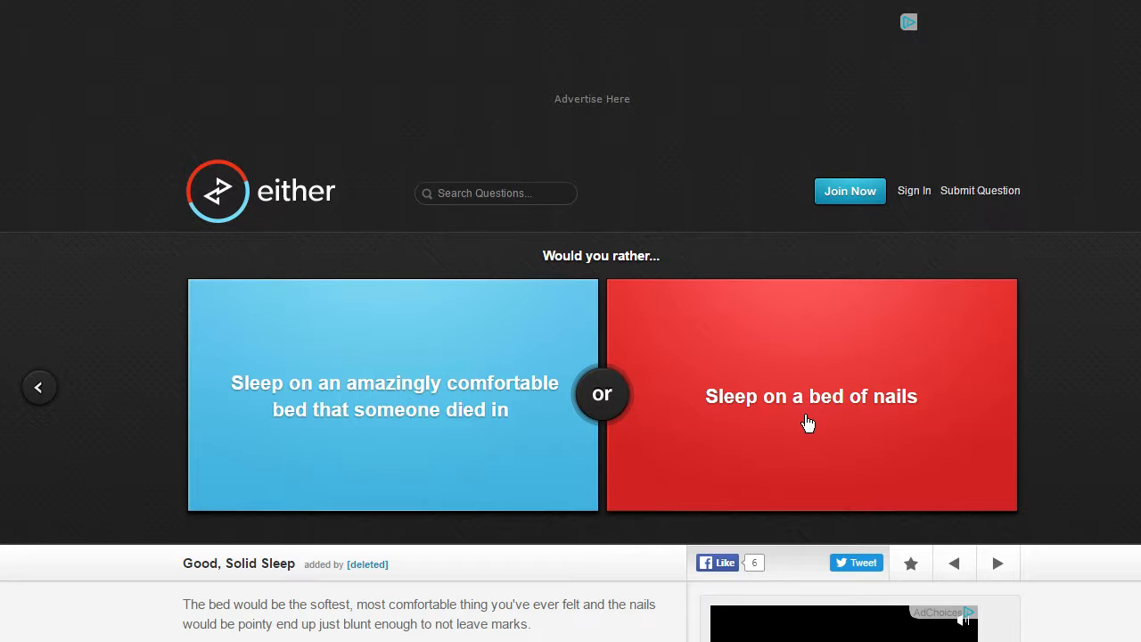
{"action": "mouse_move", "coordinate": [731, 460]}
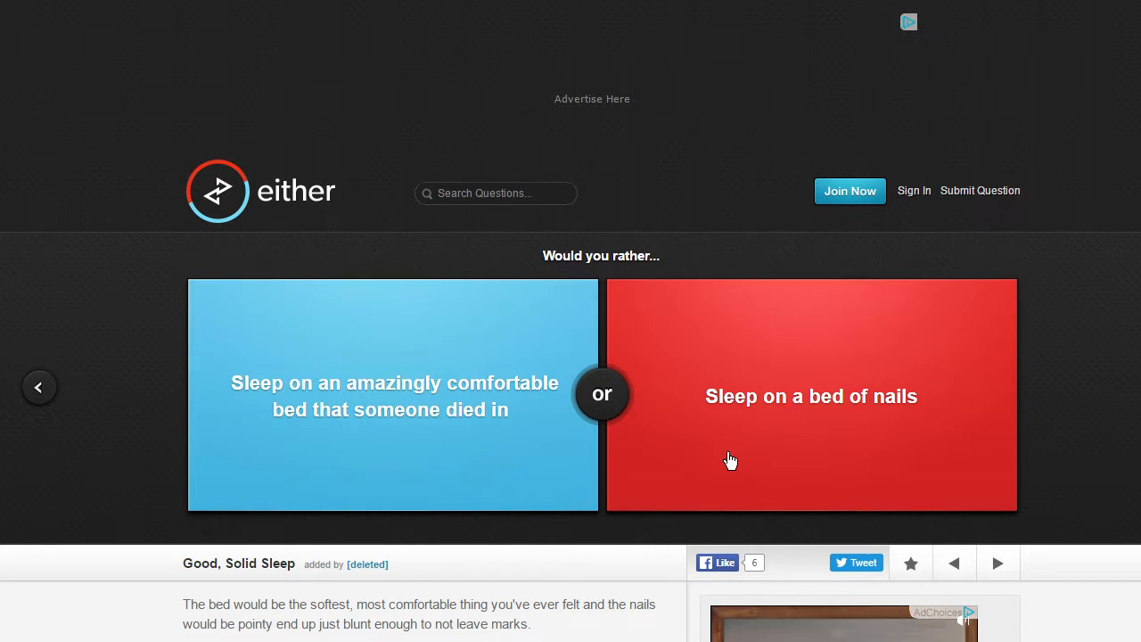
{"action": "left_click", "coordinate": [812, 396]}
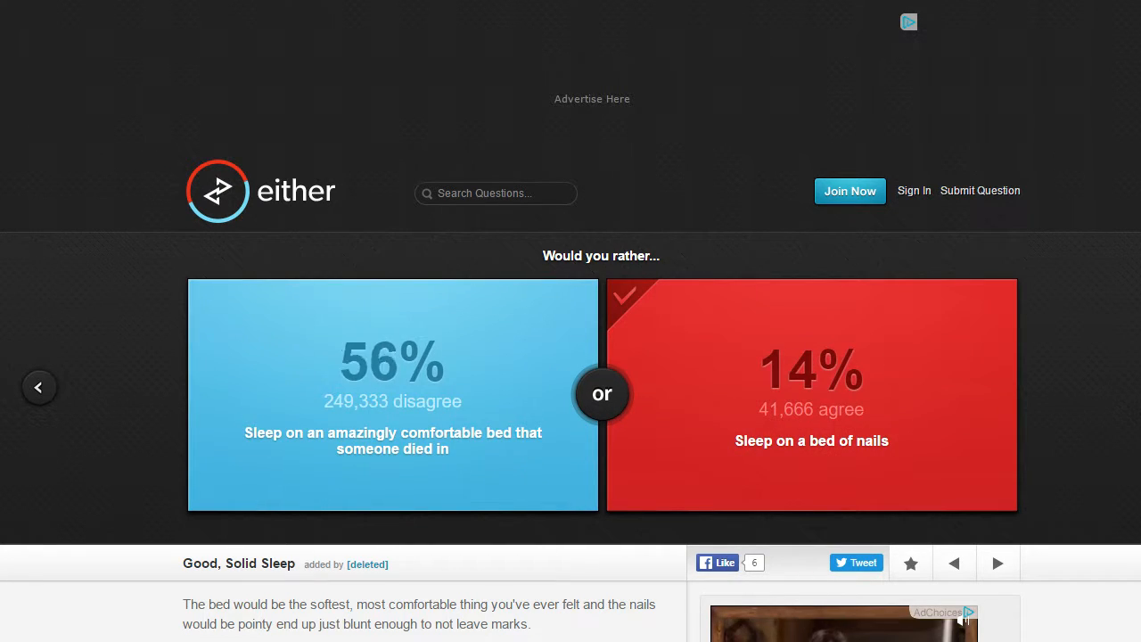
{"action": "left_click", "coordinate": [392, 396]}
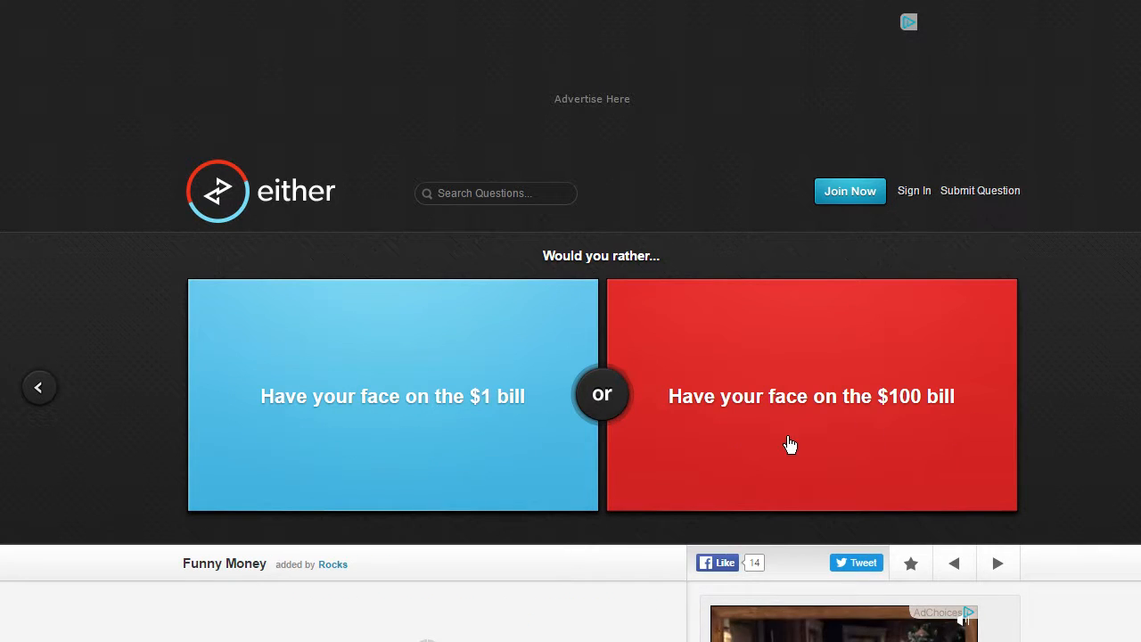
Step: Choose your face on the $100 bill, then killing one person you know
{"action": "left_click", "coordinate": [393, 395]}
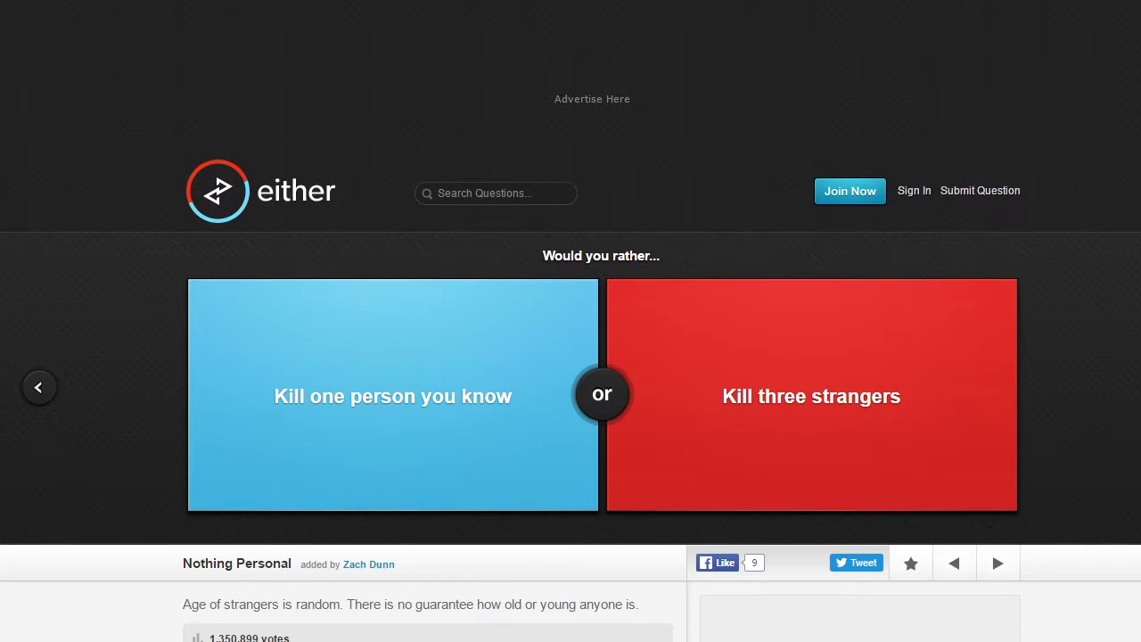
{"action": "mouse_move", "coordinate": [467, 428]}
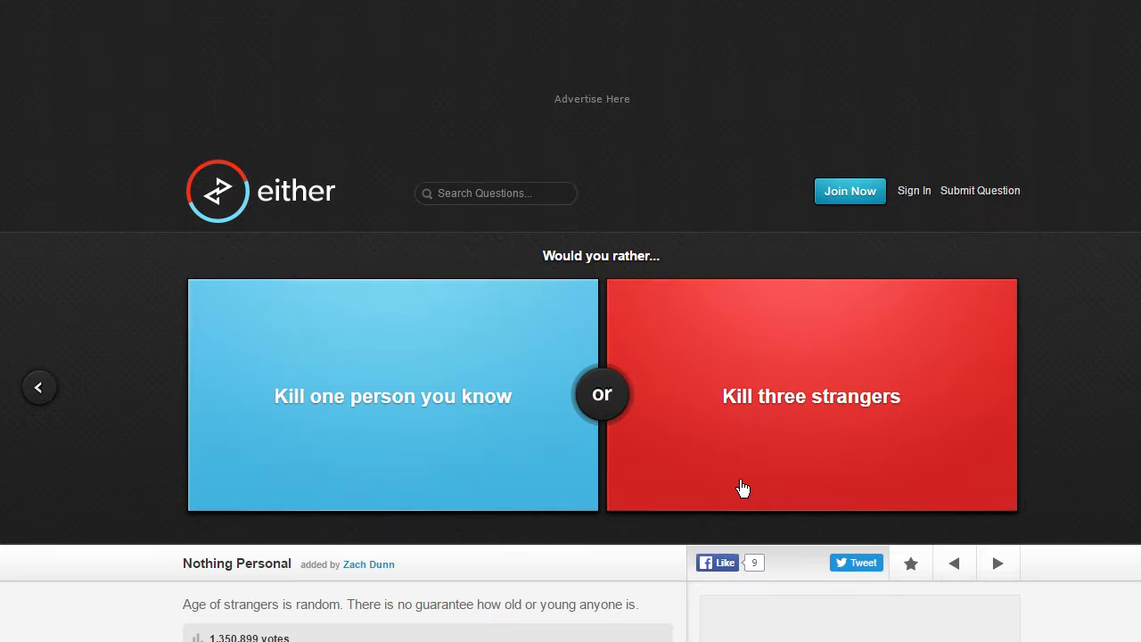
{"action": "mouse_move", "coordinate": [428, 463]}
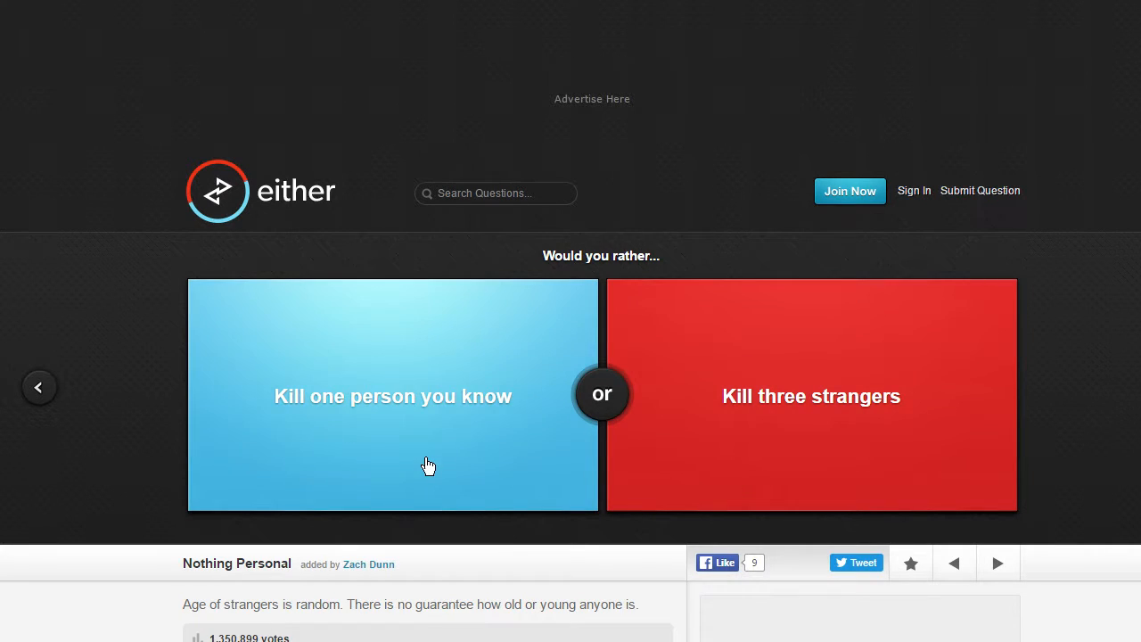
{"action": "left_click", "coordinate": [392, 396]}
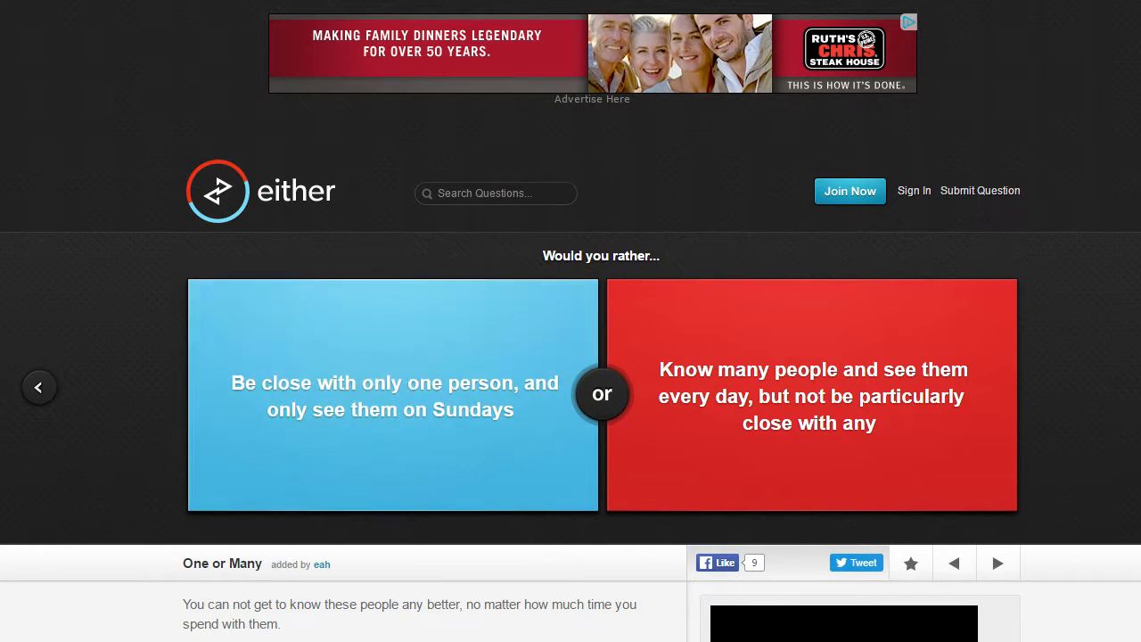
{"action": "mouse_move", "coordinate": [324, 419]}
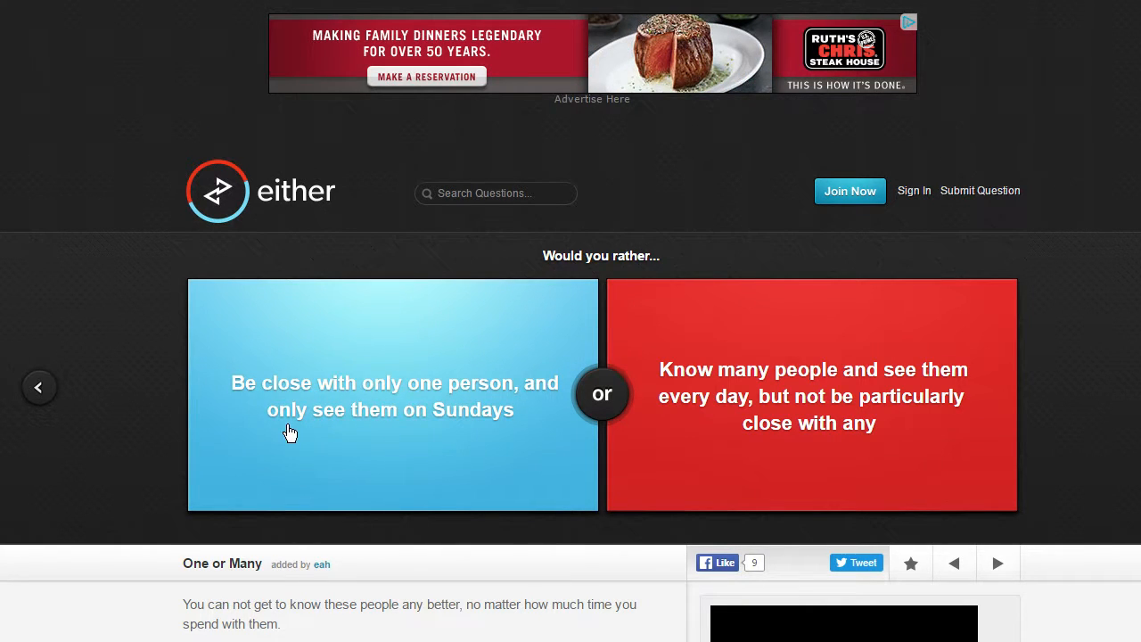
{"action": "mouse_move", "coordinate": [614, 421]}
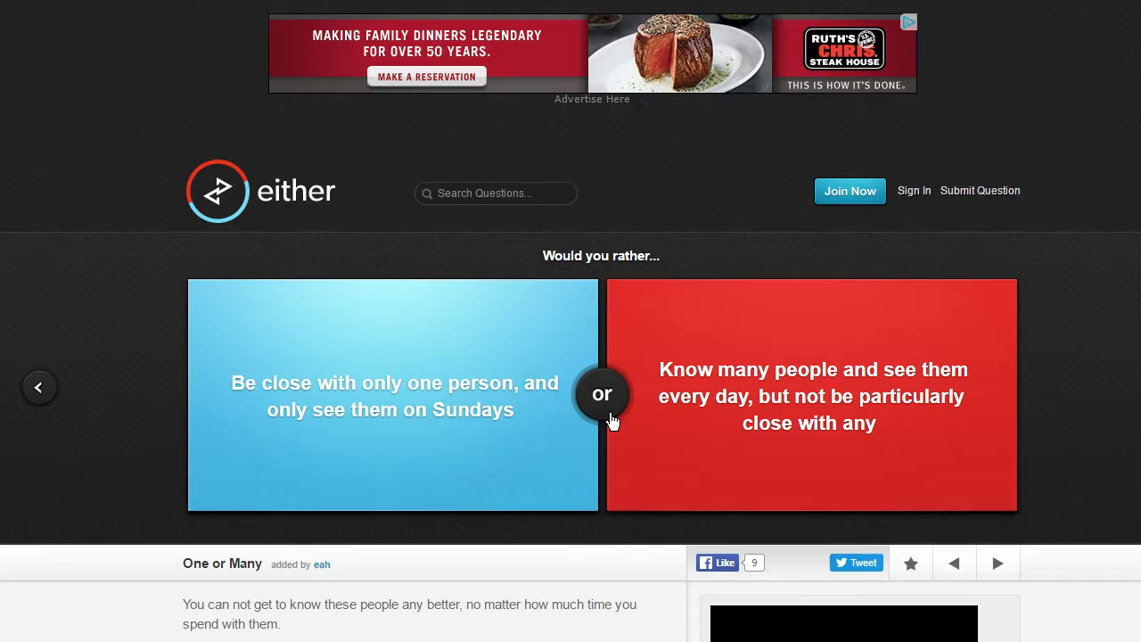
{"action": "mouse_move", "coordinate": [685, 440]}
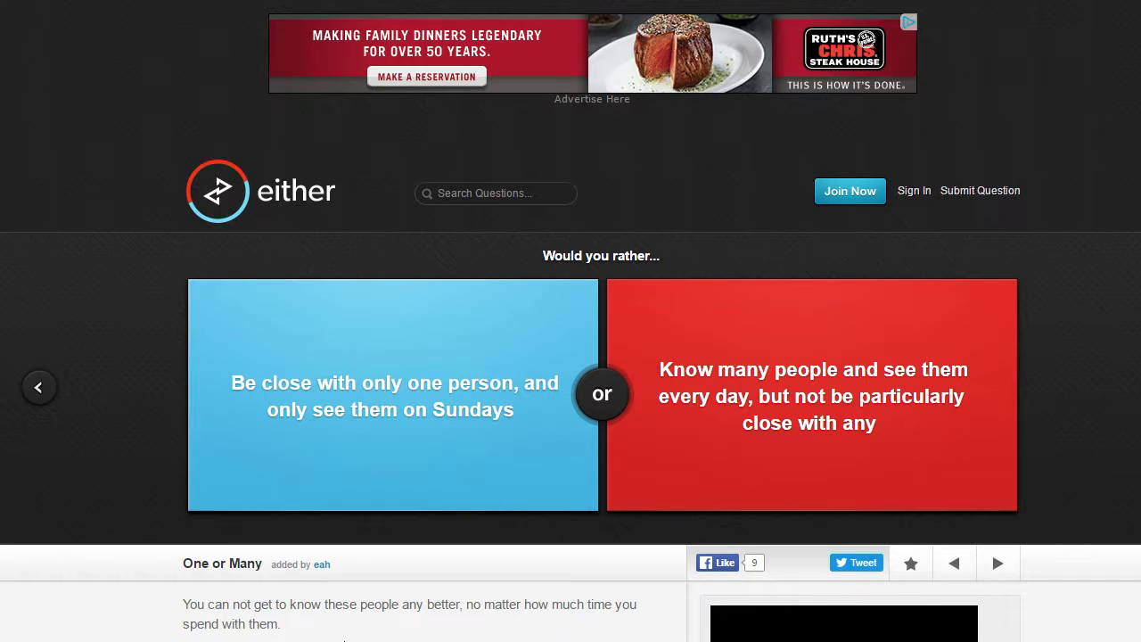
{"action": "mouse_move", "coordinate": [383, 594]}
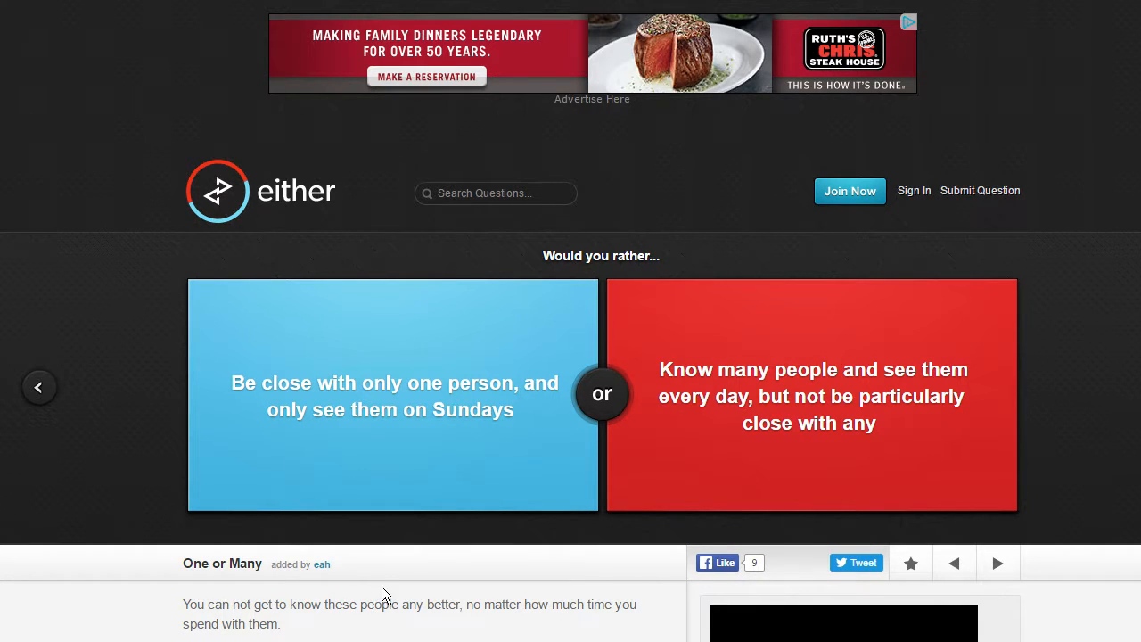
{"action": "mouse_move", "coordinate": [360, 419]}
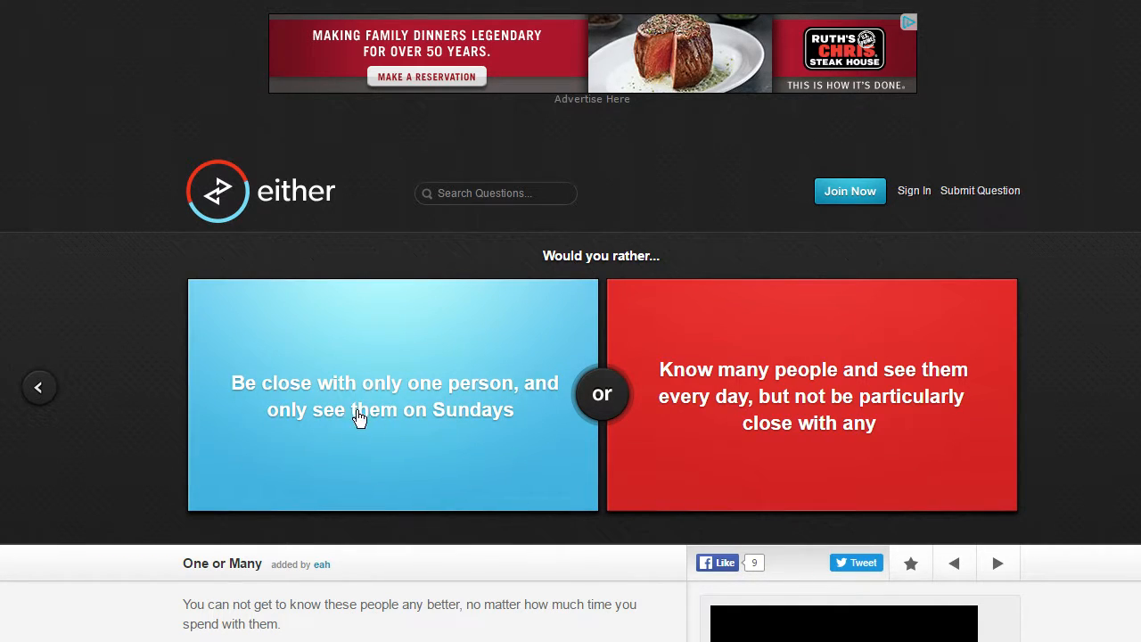
{"action": "mouse_move", "coordinate": [349, 474]}
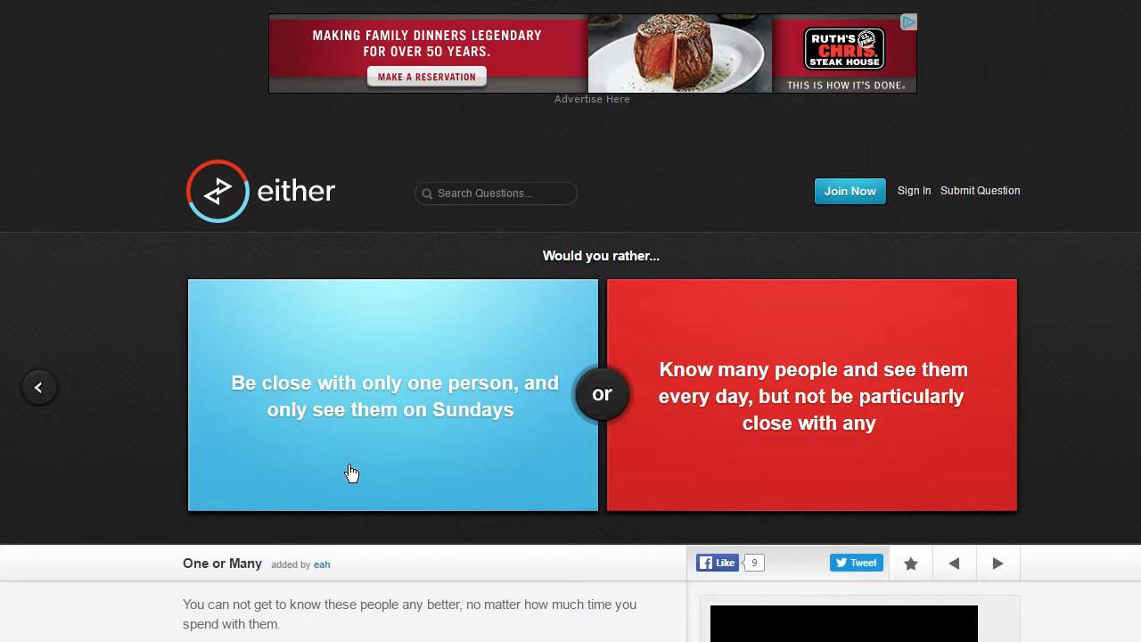
{"action": "mouse_move", "coordinate": [462, 457]}
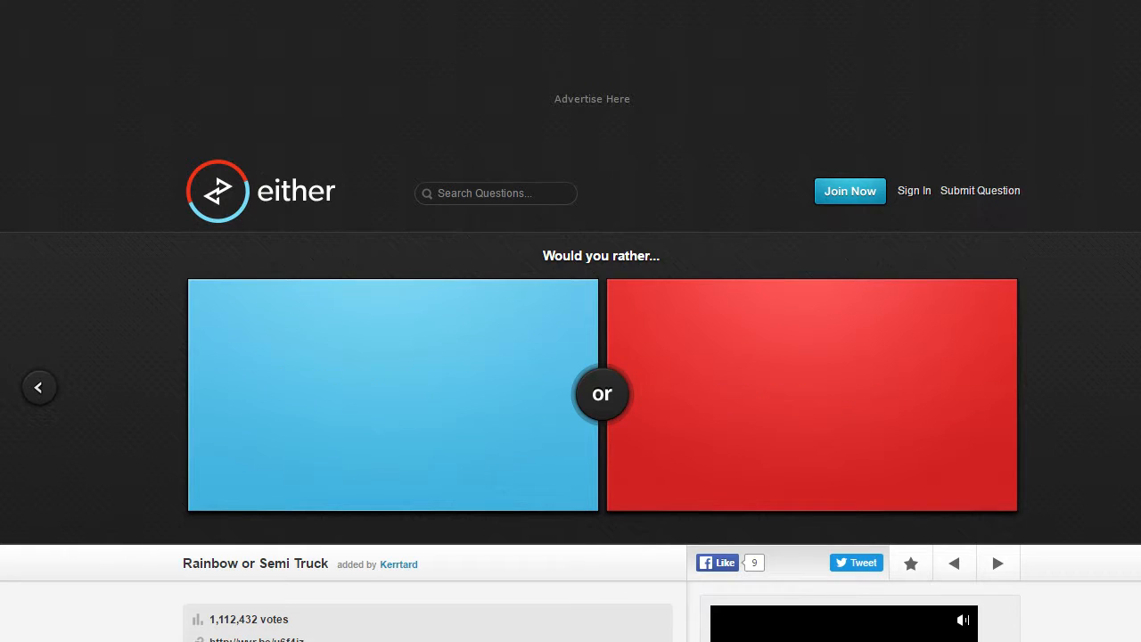
Step: Answer the One or Many question to move toward Rainbow or Semi Truck
{"action": "left_click", "coordinate": [809, 396]}
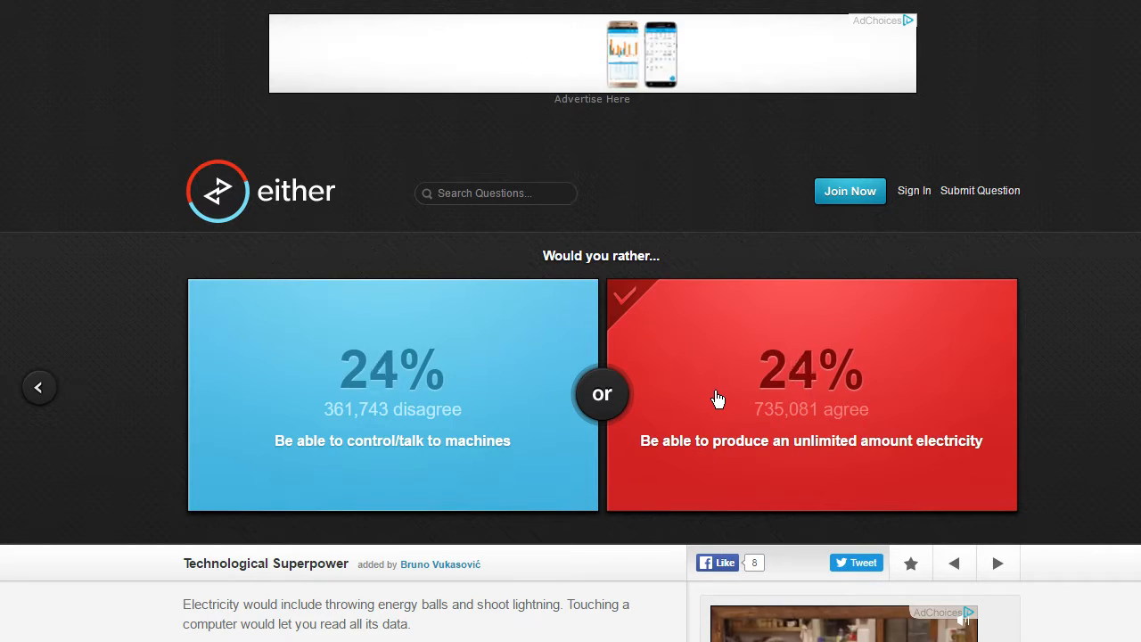
Step: Vote for unlimited electricity, then choose wearing Crocks for the rest of life
{"action": "left_click", "coordinate": [809, 396]}
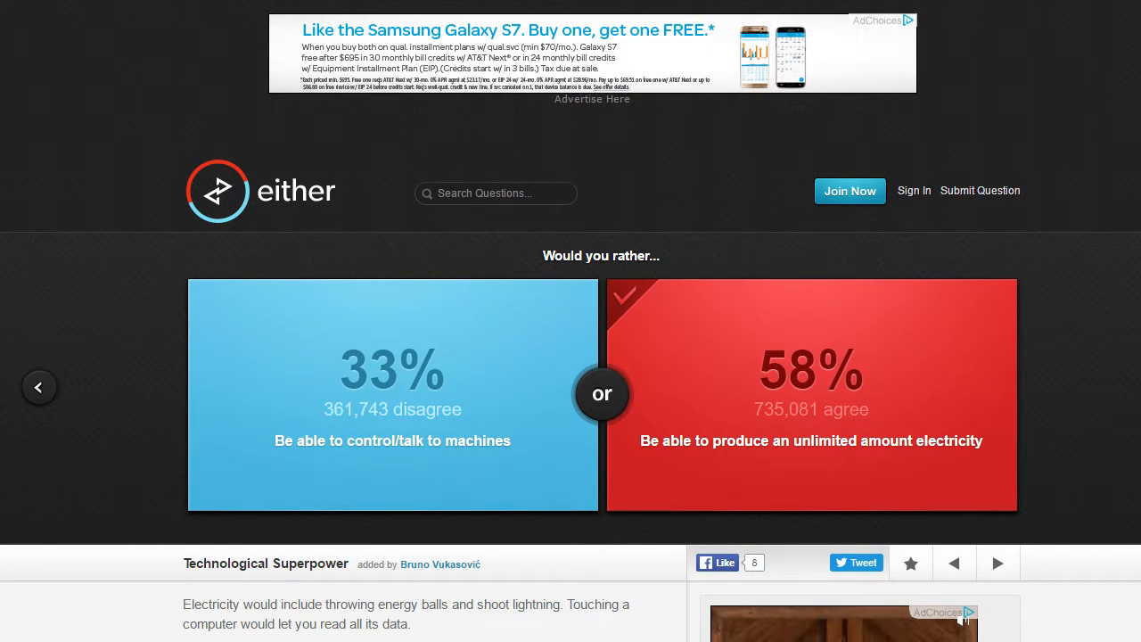
{"action": "left_click", "coordinate": [809, 396]}
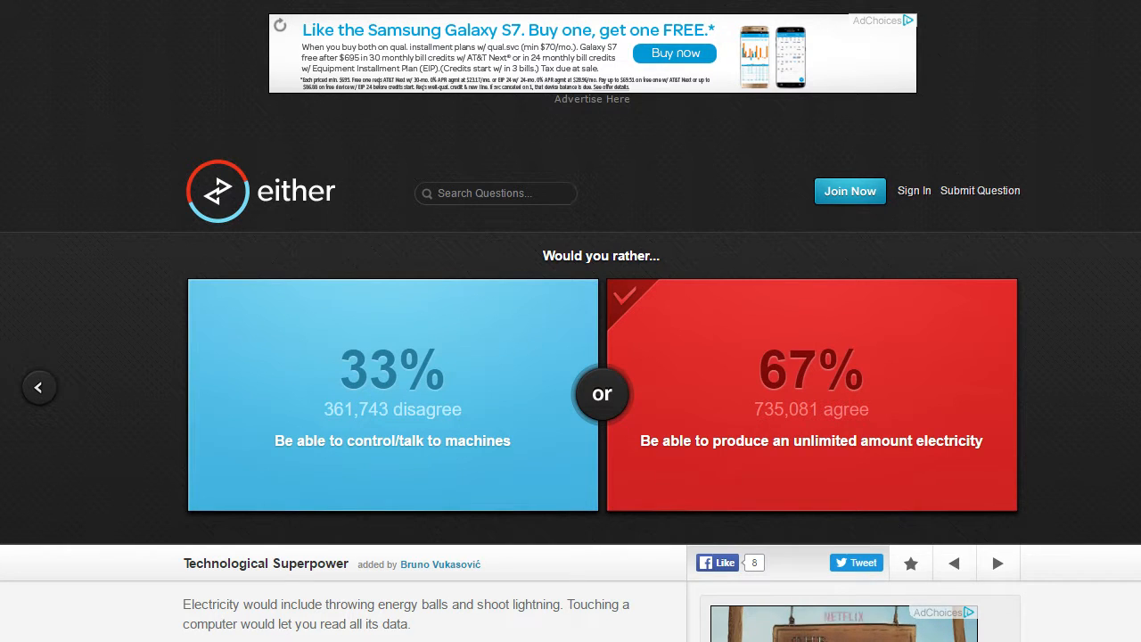
{"action": "mouse_move", "coordinate": [760, 533]}
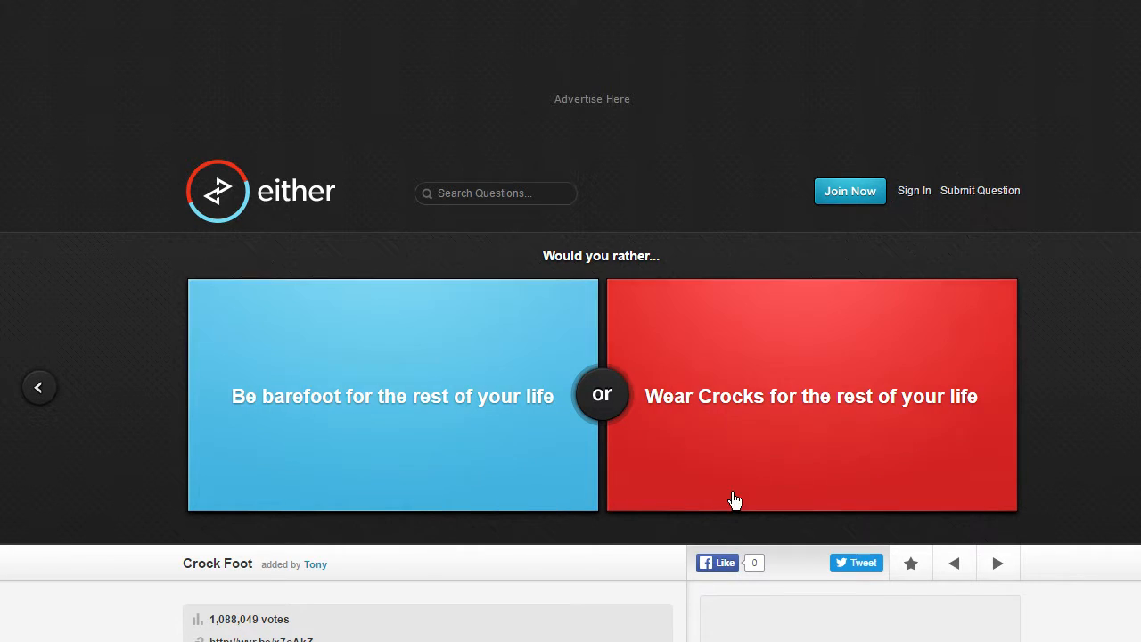
{"action": "left_click", "coordinate": [812, 396]}
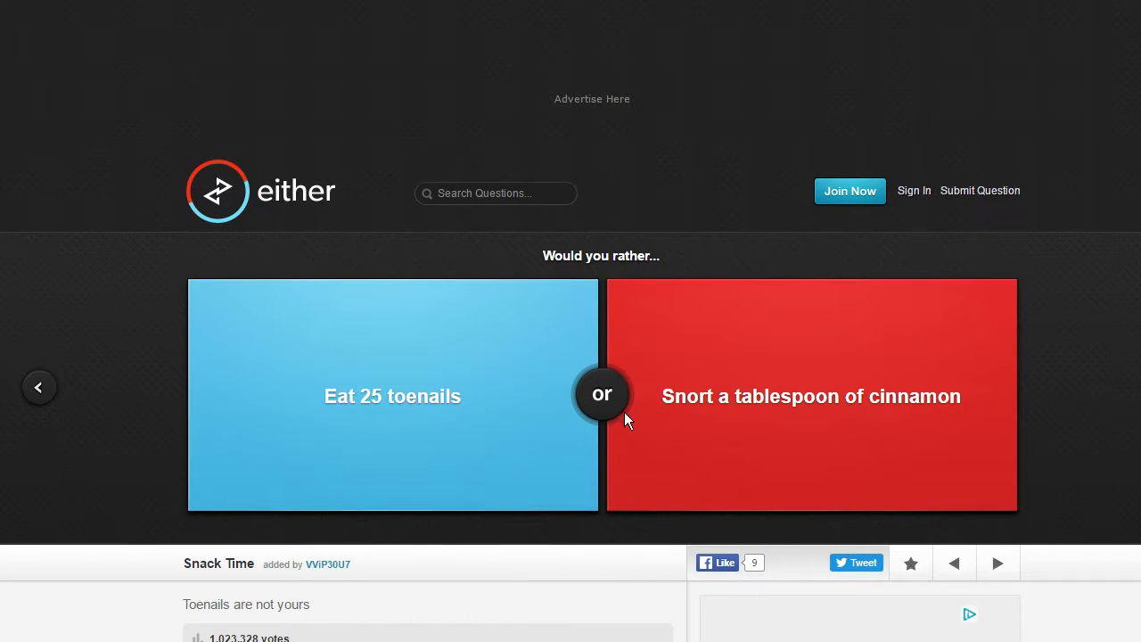
{"action": "mouse_move", "coordinate": [349, 595]}
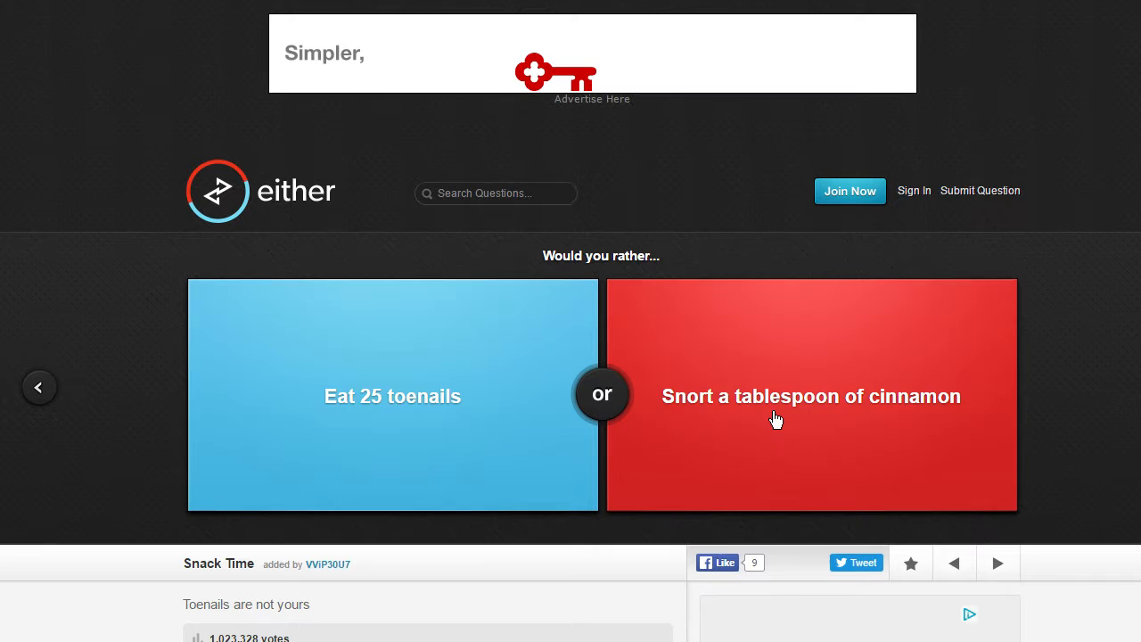
Step: Vote for snorting a tablespoon of cinnamon, then advance to the lamb-or-alligator question
{"action": "left_click", "coordinate": [809, 396]}
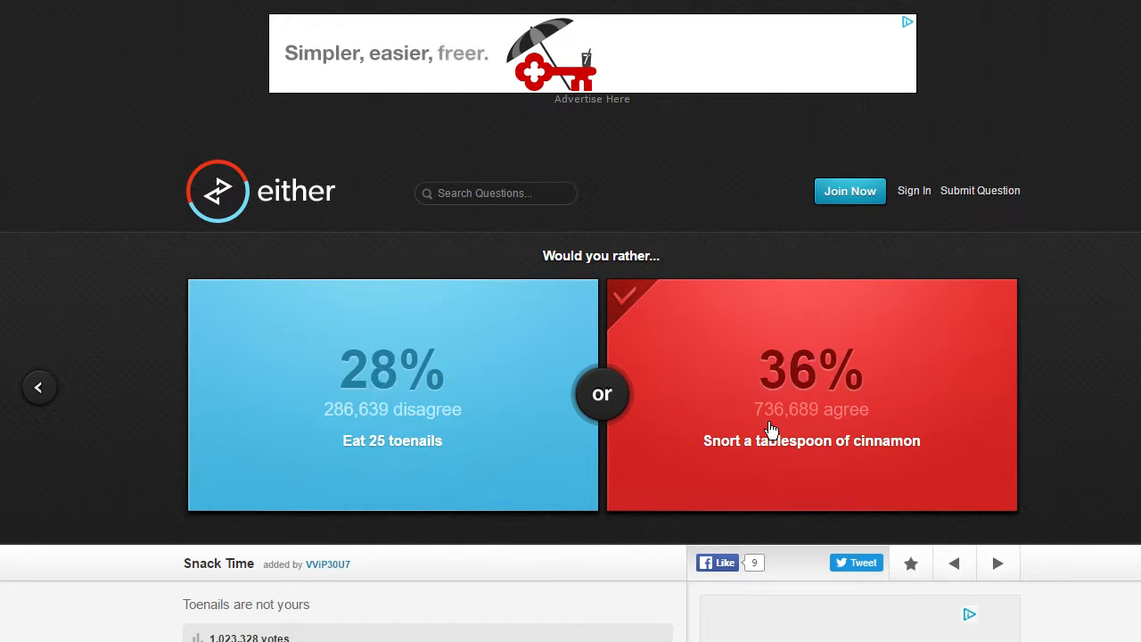
{"action": "left_click", "coordinate": [811, 428]}
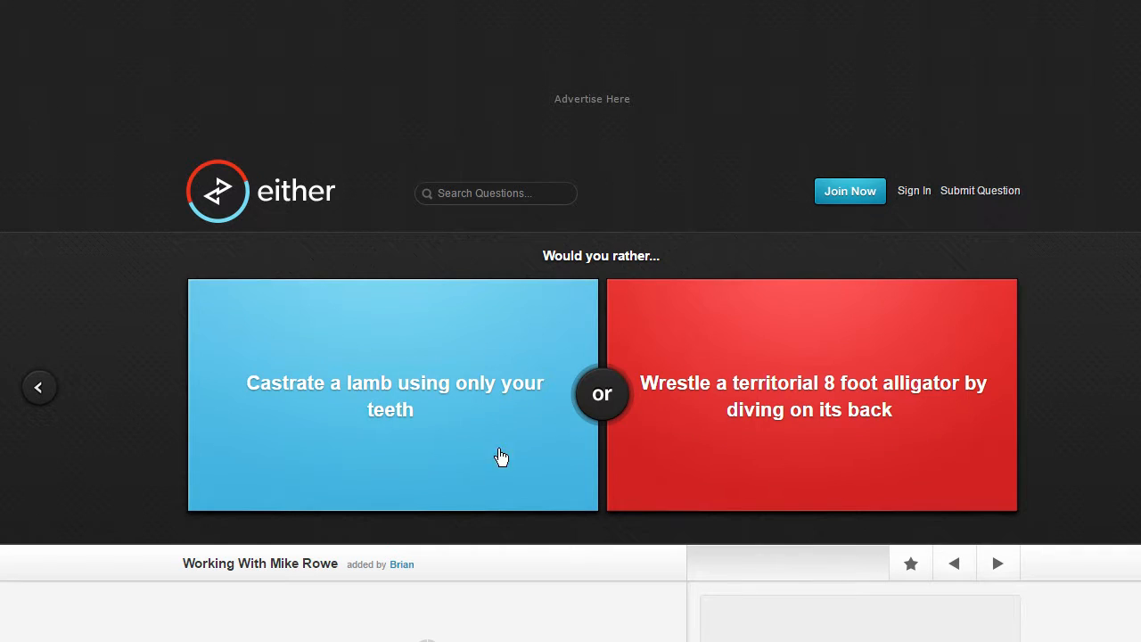
Step: Vote to wrestle the alligator, never play games, have AIDS over a tapeworm, and eat Pringles
{"action": "left_click", "coordinate": [501, 456]}
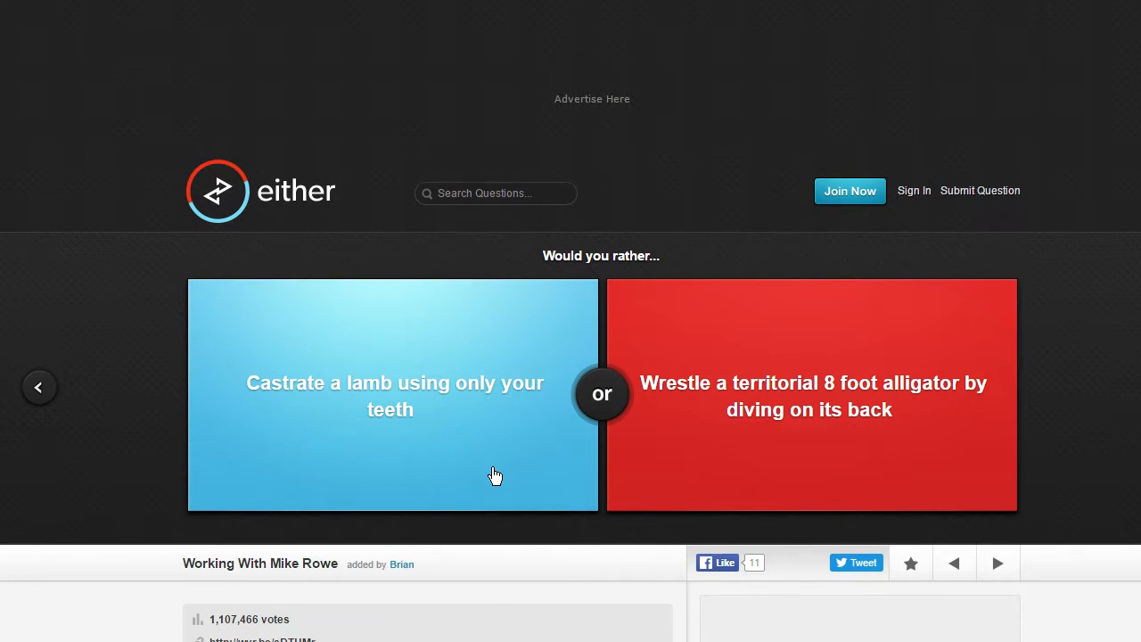
{"action": "mouse_move", "coordinate": [683, 442]}
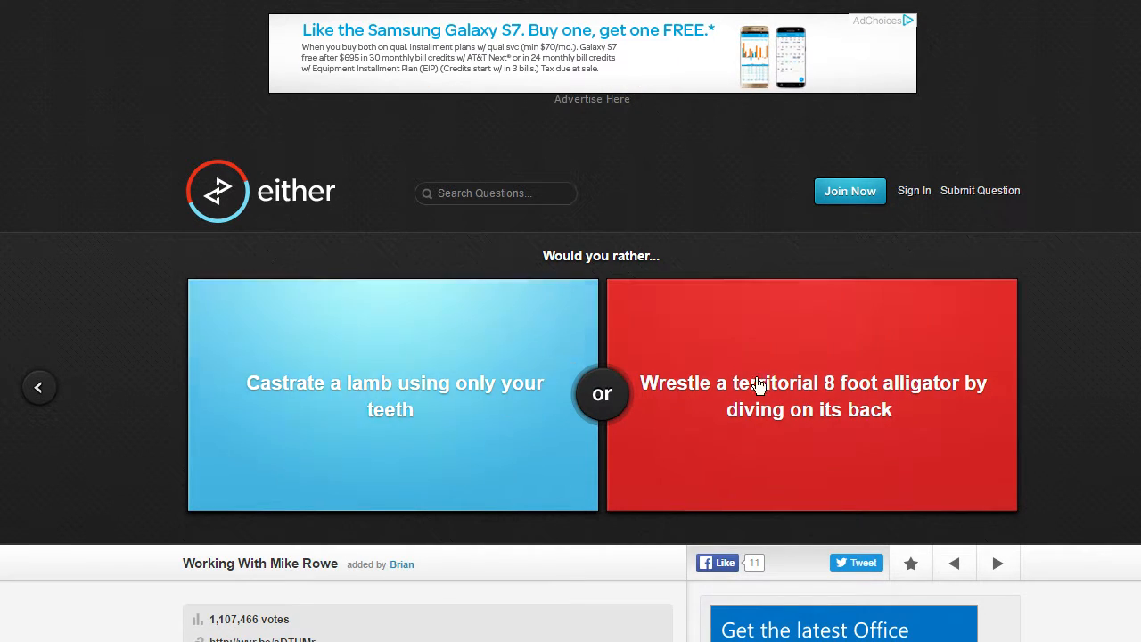
{"action": "left_click", "coordinate": [809, 396]}
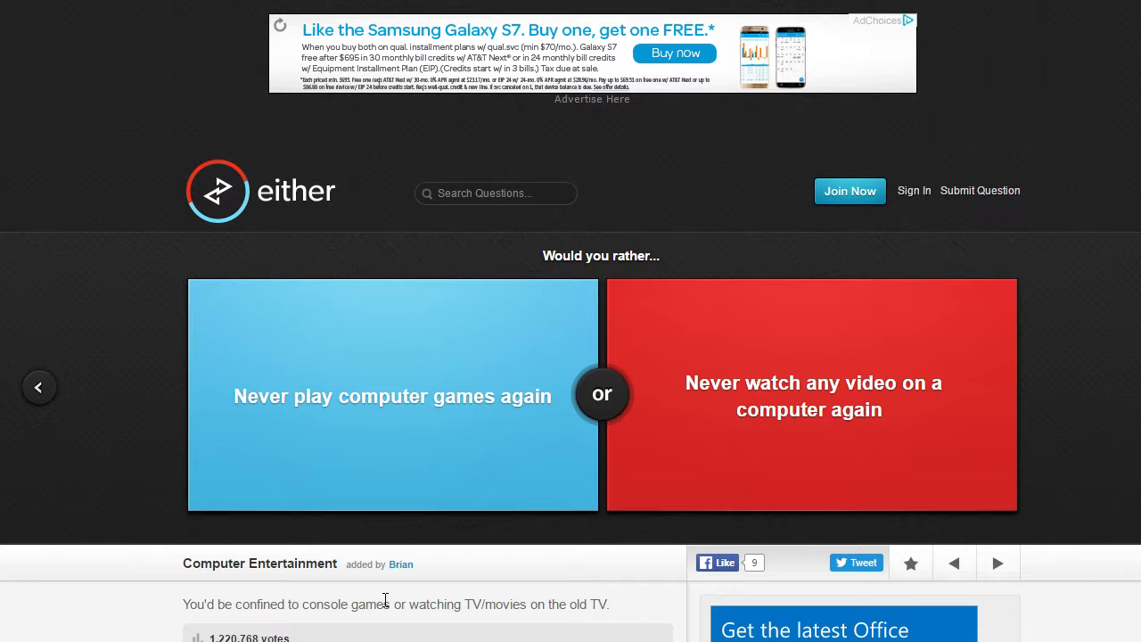
{"action": "mouse_move", "coordinate": [382, 429]}
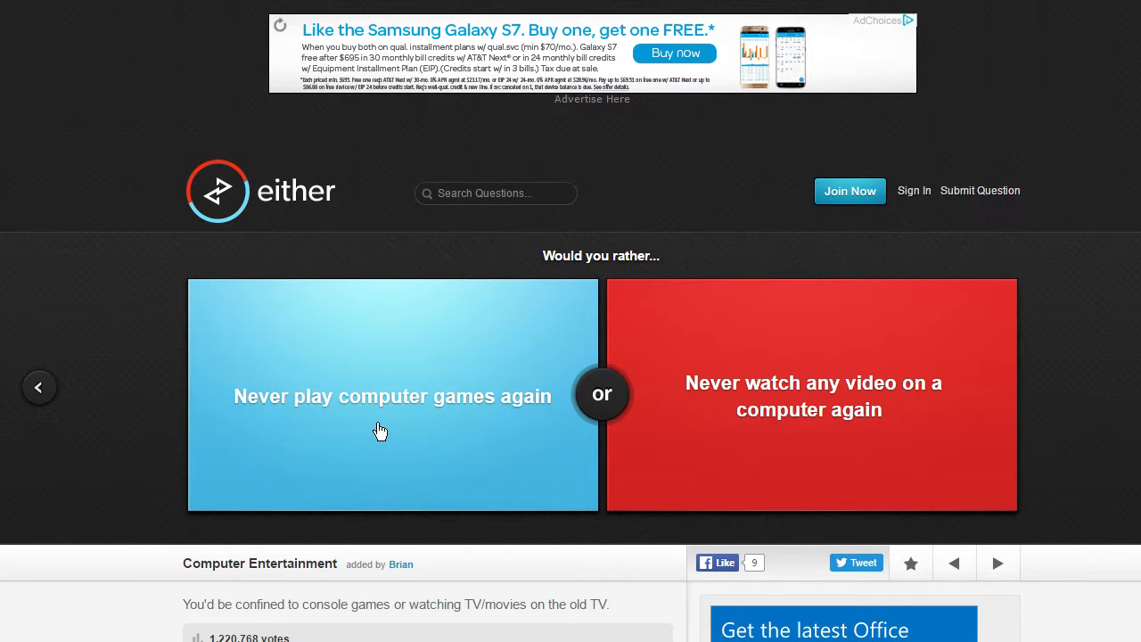
{"action": "left_click", "coordinate": [392, 395]}
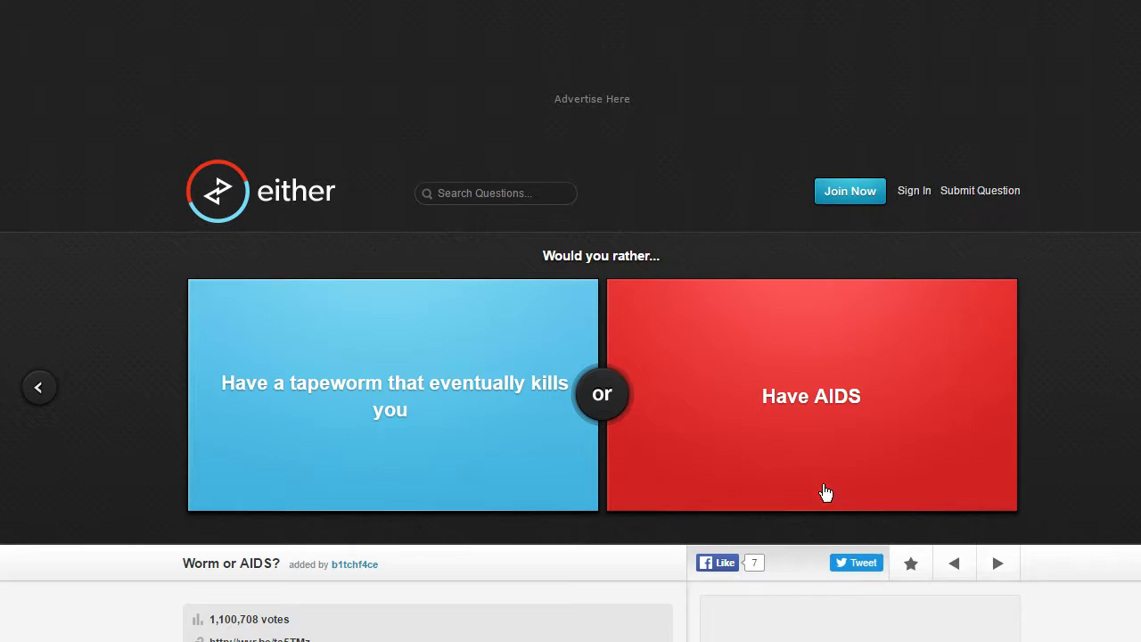
{"action": "left_click", "coordinate": [811, 396]}
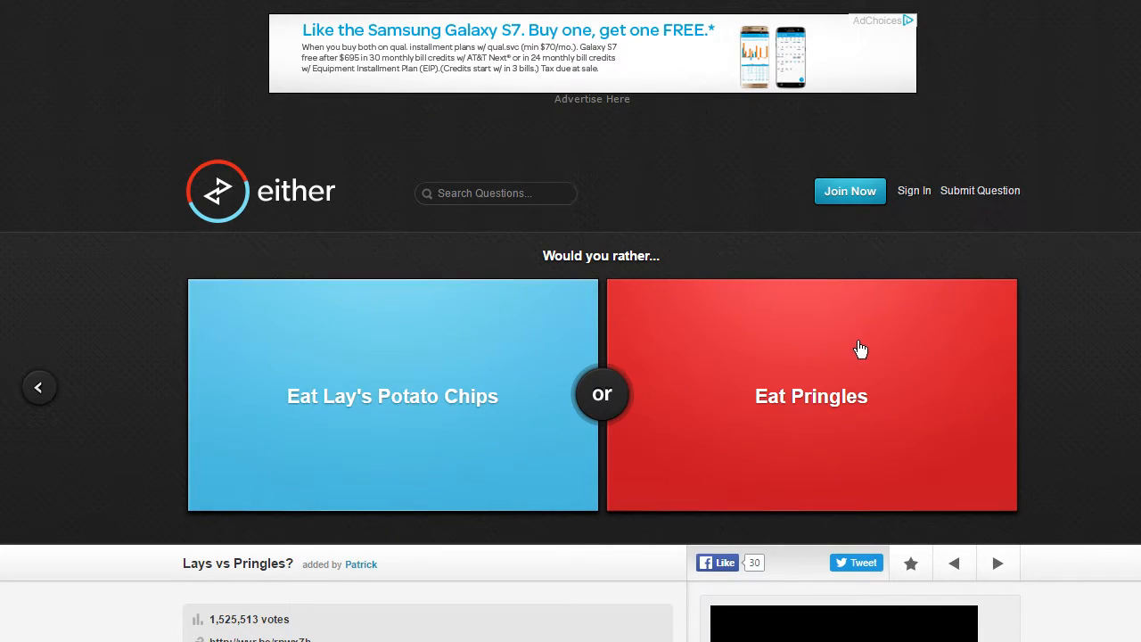
{"action": "mouse_move", "coordinate": [746, 346]}
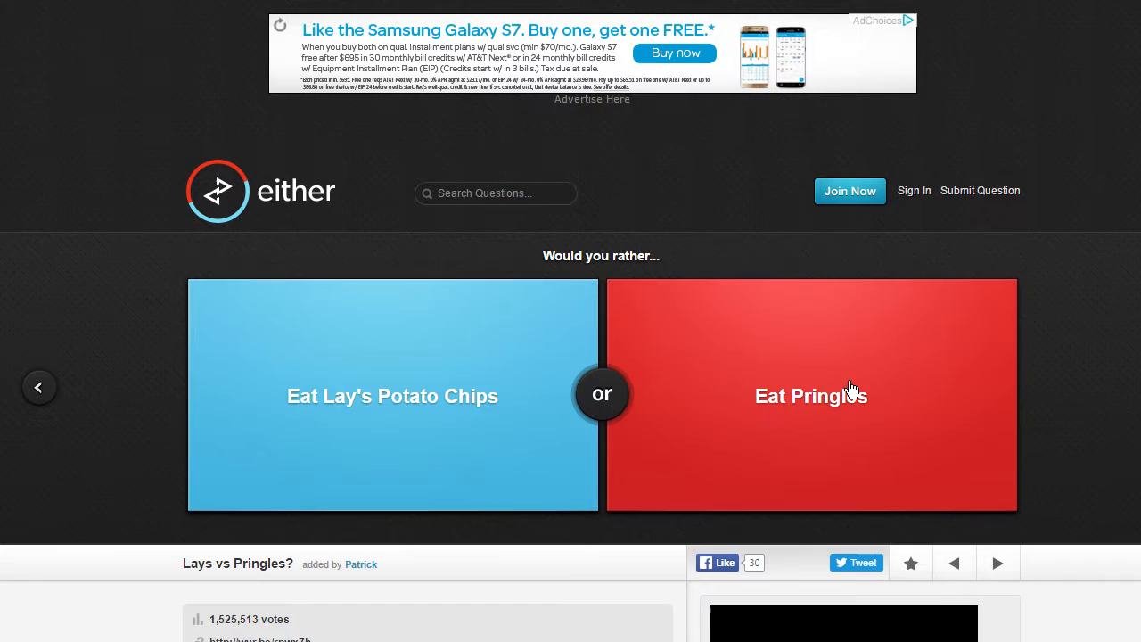
{"action": "left_click", "coordinate": [810, 396]}
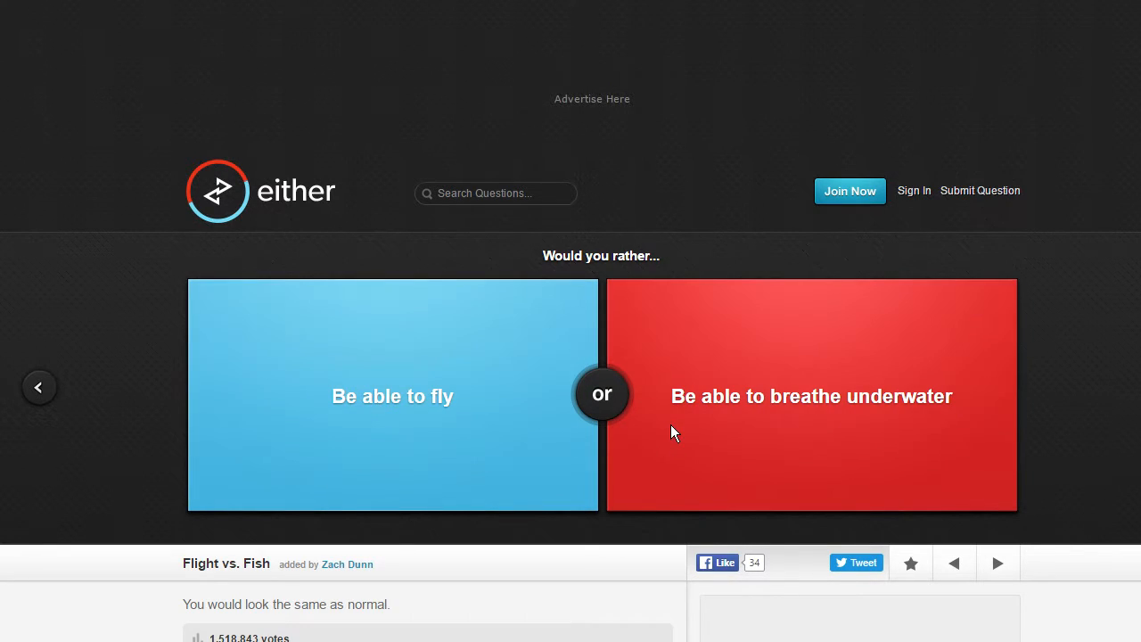
Step: Vote for breathing underwater, then for only speaking in song lyrics over haiku
{"action": "left_click", "coordinate": [812, 396]}
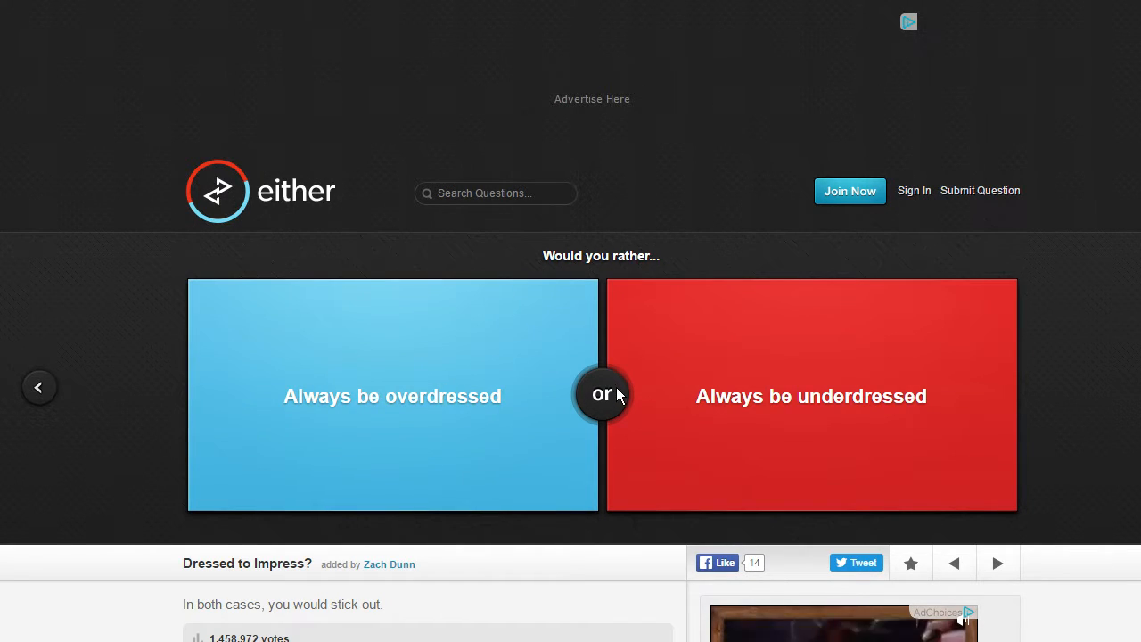
{"action": "mouse_move", "coordinate": [633, 396]}
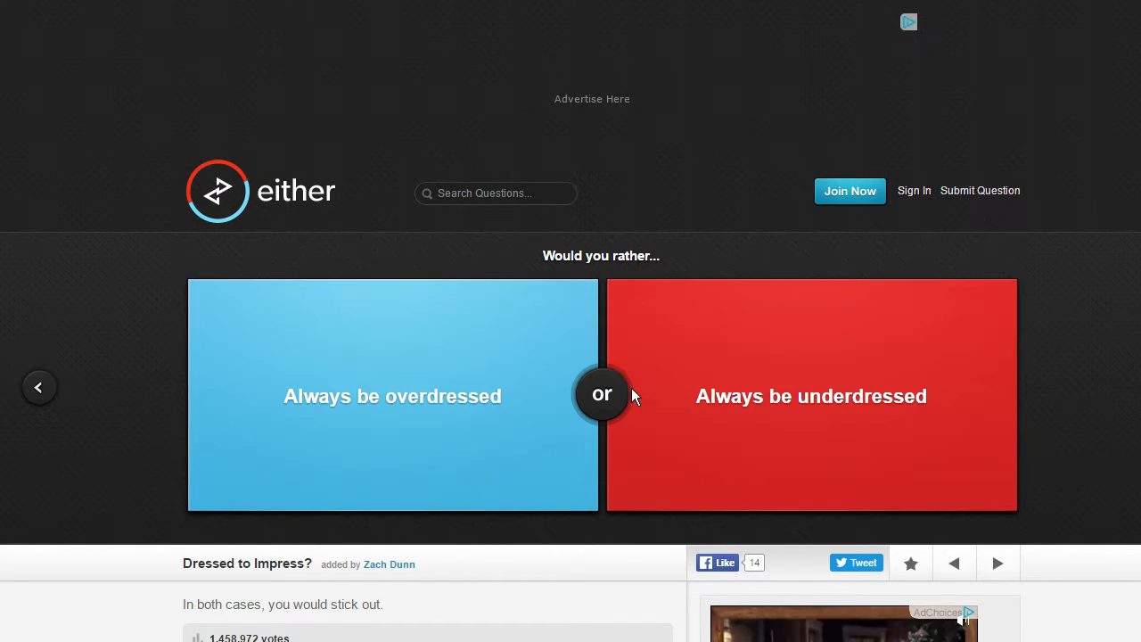
{"action": "mouse_move", "coordinate": [574, 395]}
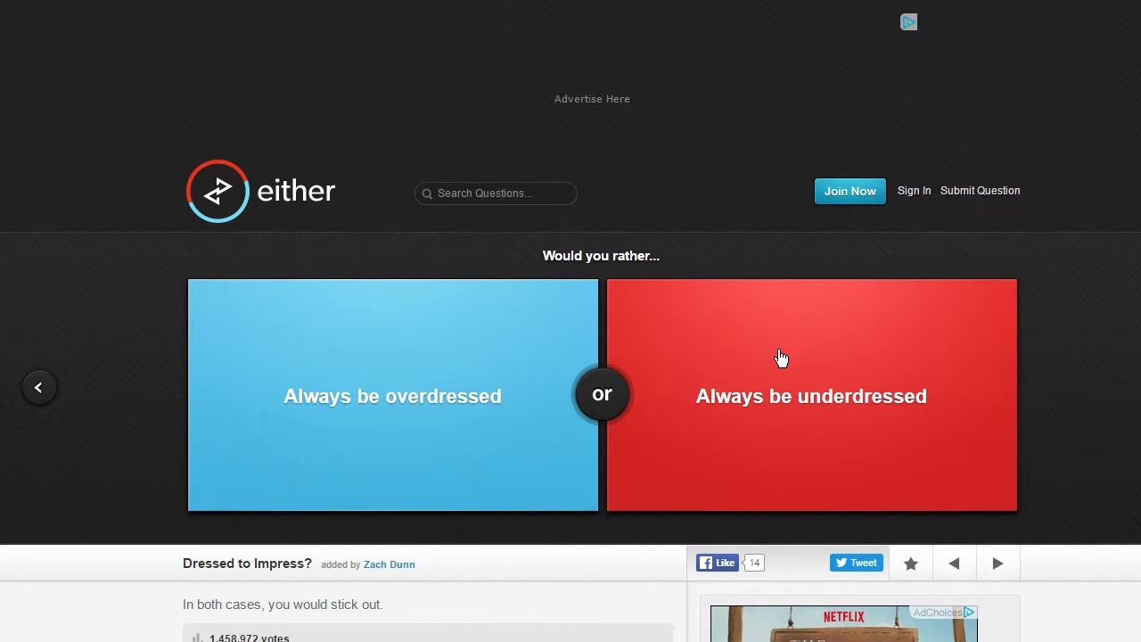
{"action": "mouse_move", "coordinate": [765, 389]}
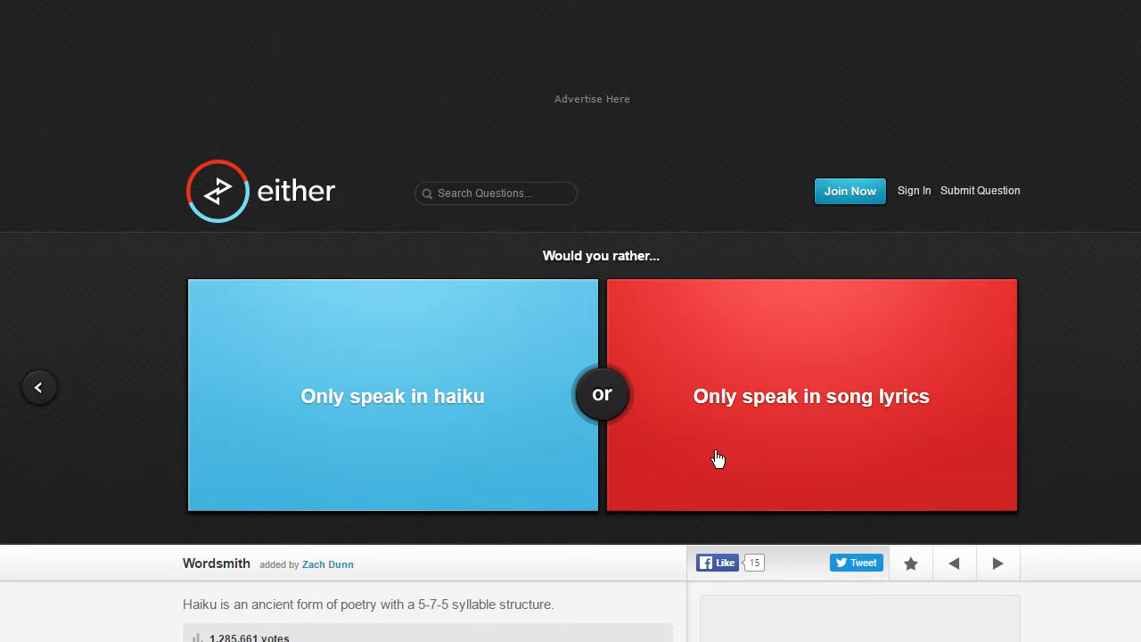
{"action": "mouse_move", "coordinate": [711, 515]}
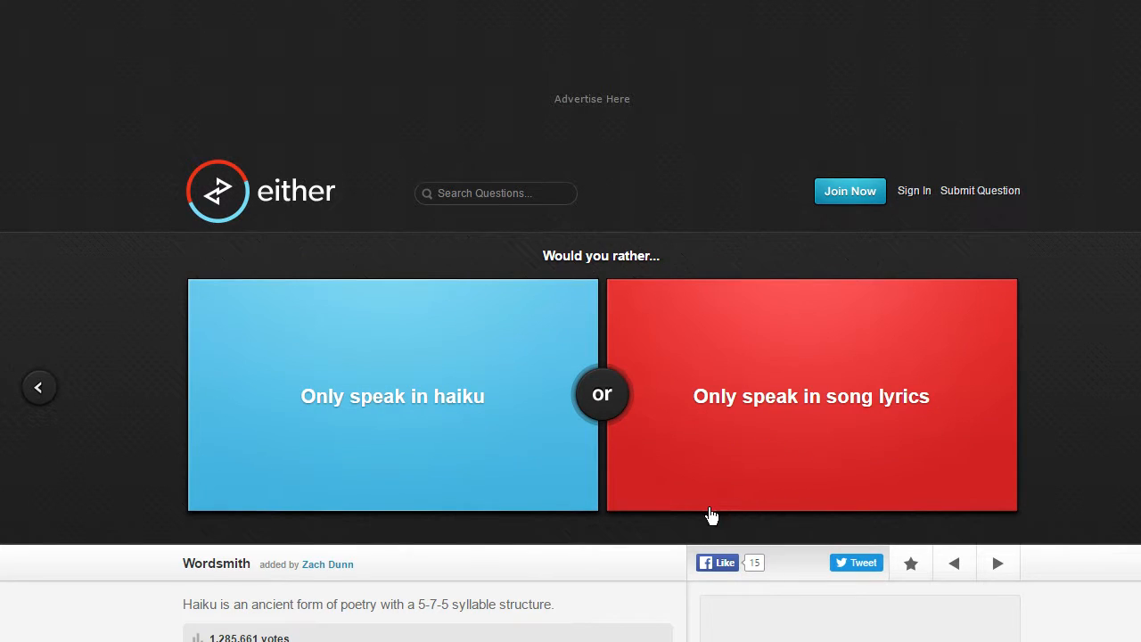
{"action": "mouse_move", "coordinate": [742, 399]}
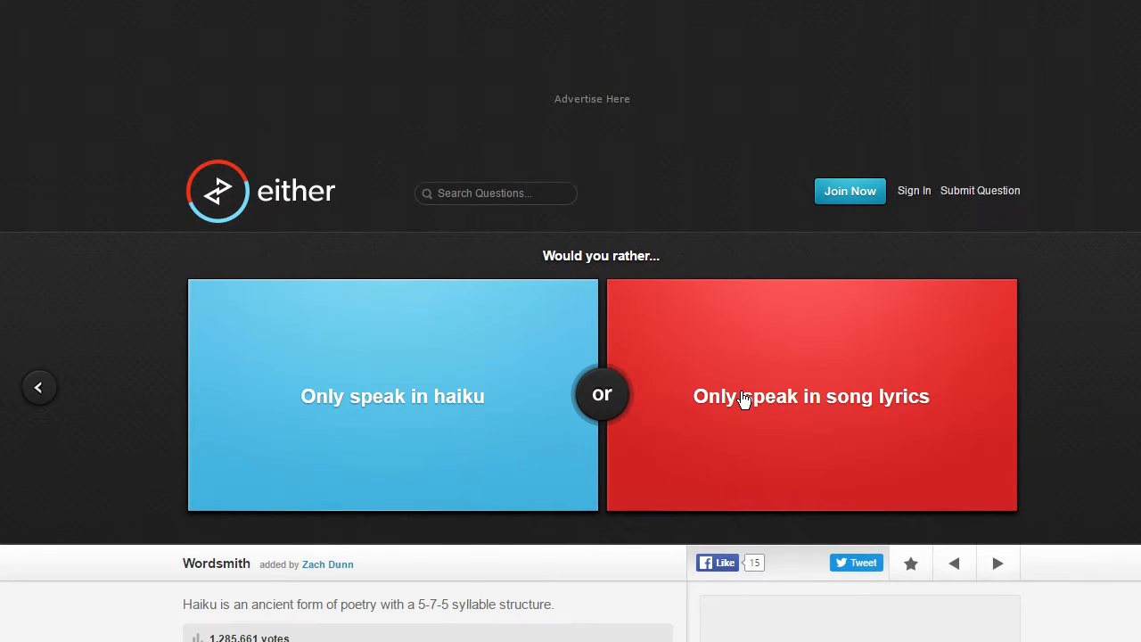
{"action": "left_click", "coordinate": [811, 396]}
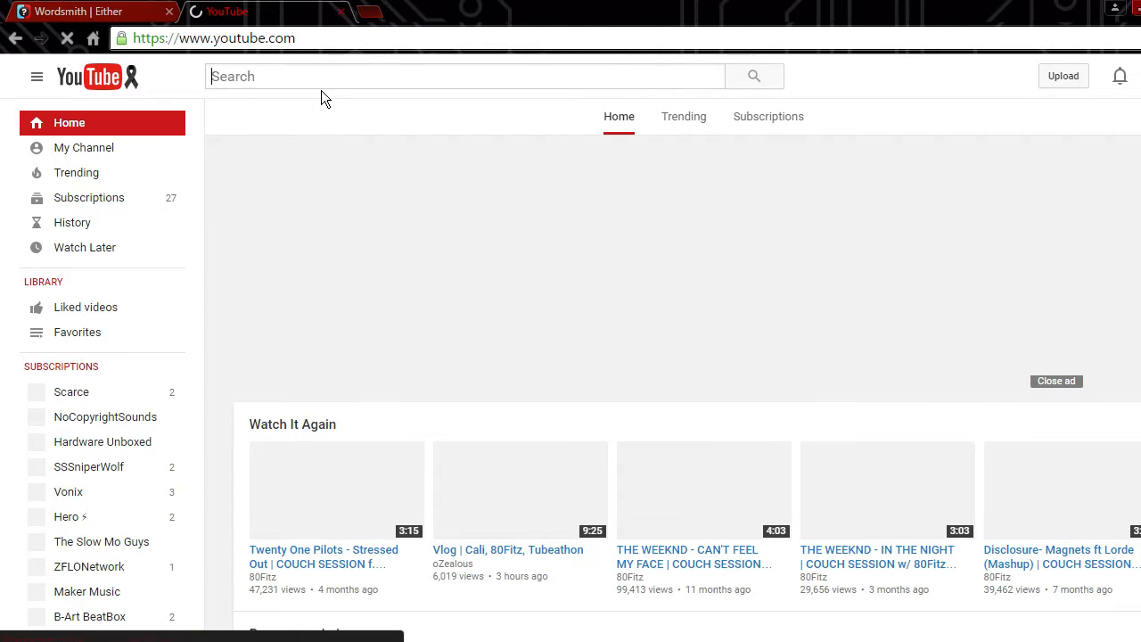
Step: Search YouTube for 'songs in real life' and start the SONGS IN REAL LIFE 1-2-3-4-5 video
{"action": "type", "text": "songs in"}
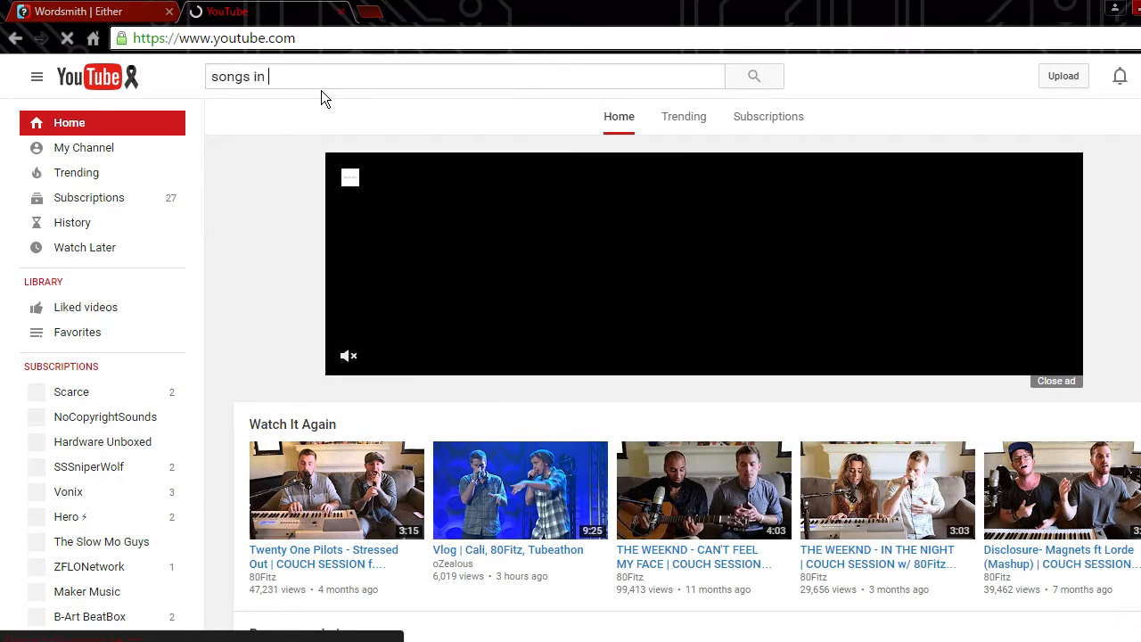
{"action": "type", "text": "real"}
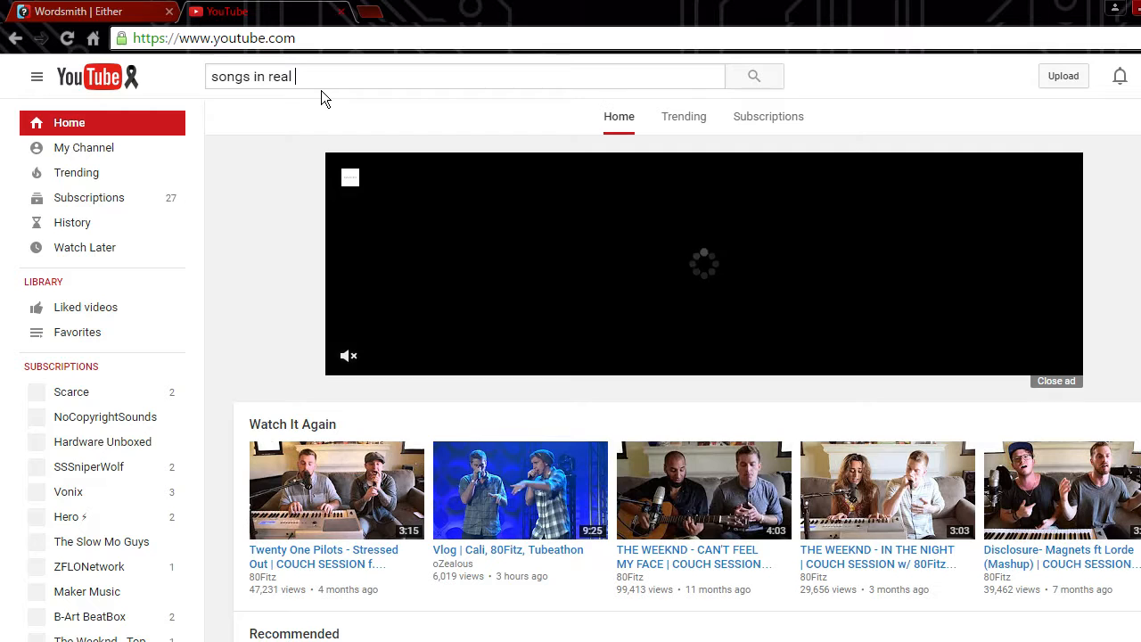
{"action": "type", "text": "li"}
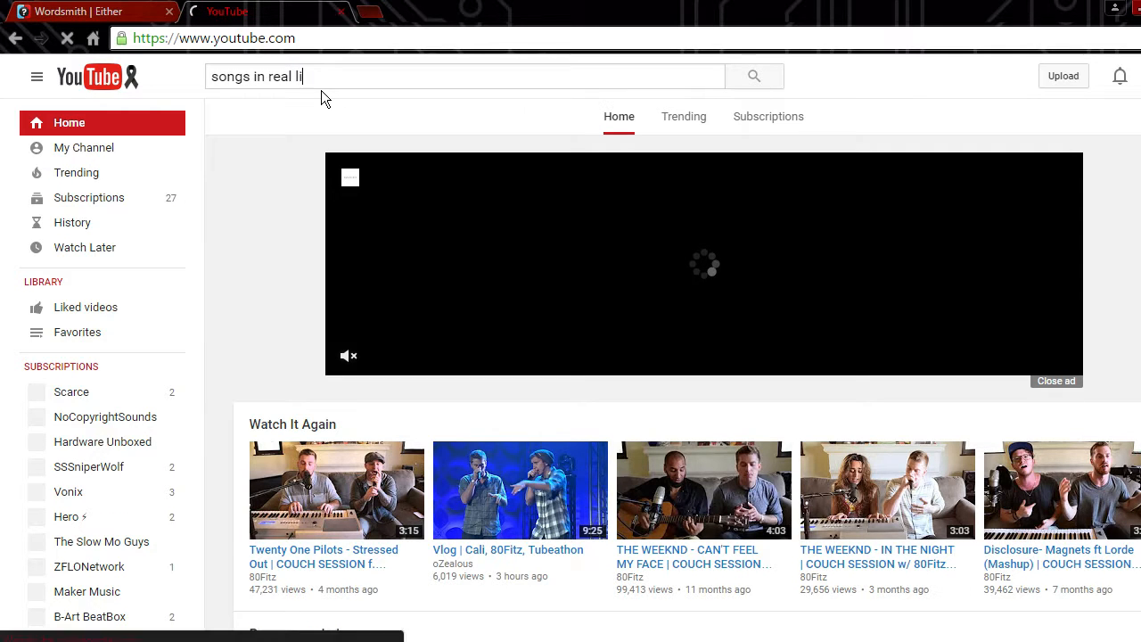
{"action": "type", "text": "fe"}
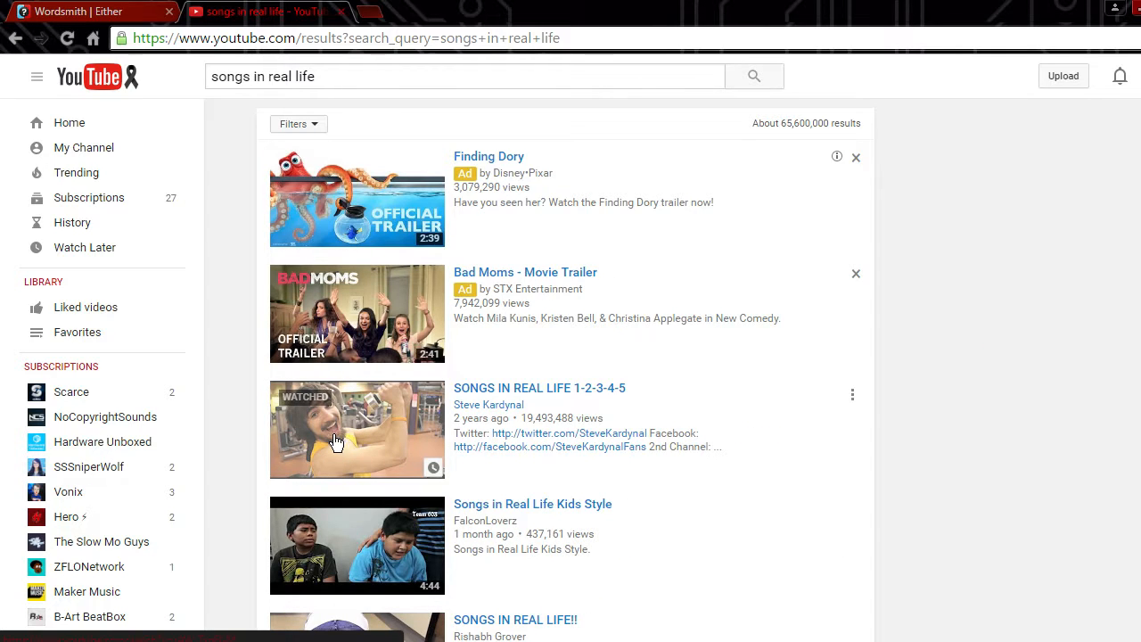
{"action": "left_click", "coordinate": [356, 428]}
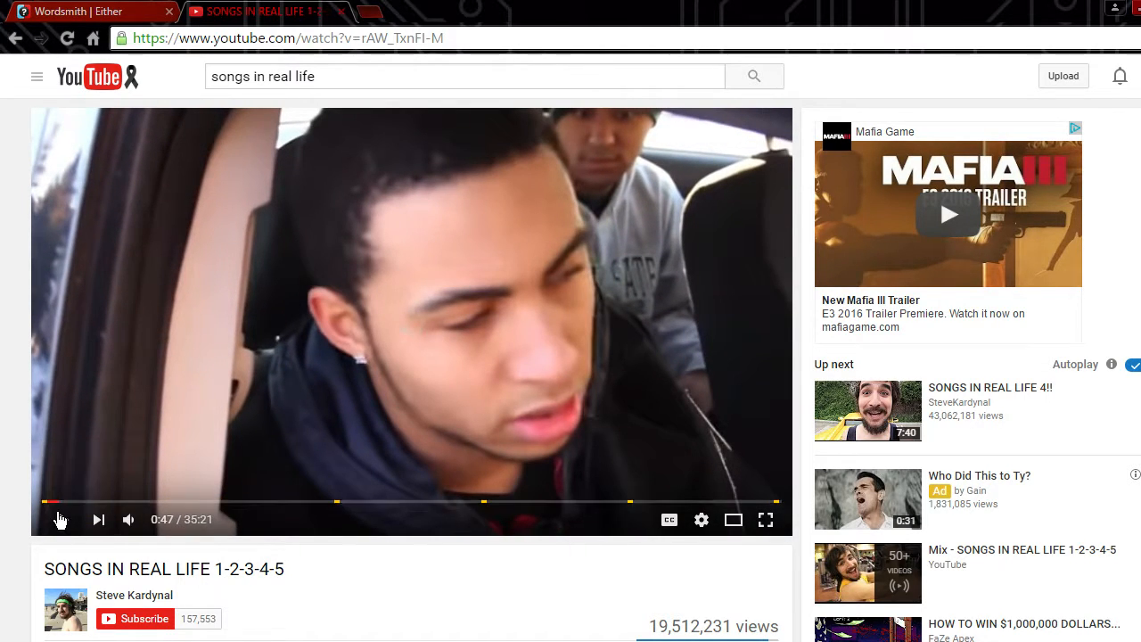
{"action": "mouse_move", "coordinate": [61, 501]}
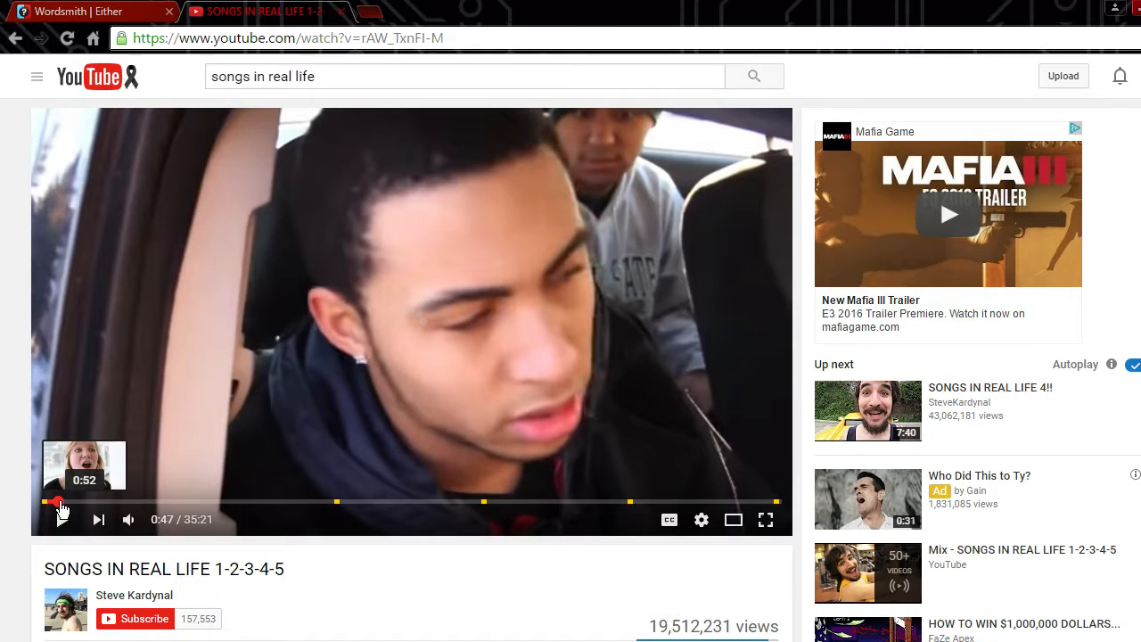
Step: Restart the Songs in Real Life video, browse below it, and pause playback
{"action": "left_click", "coordinate": [47, 499]}
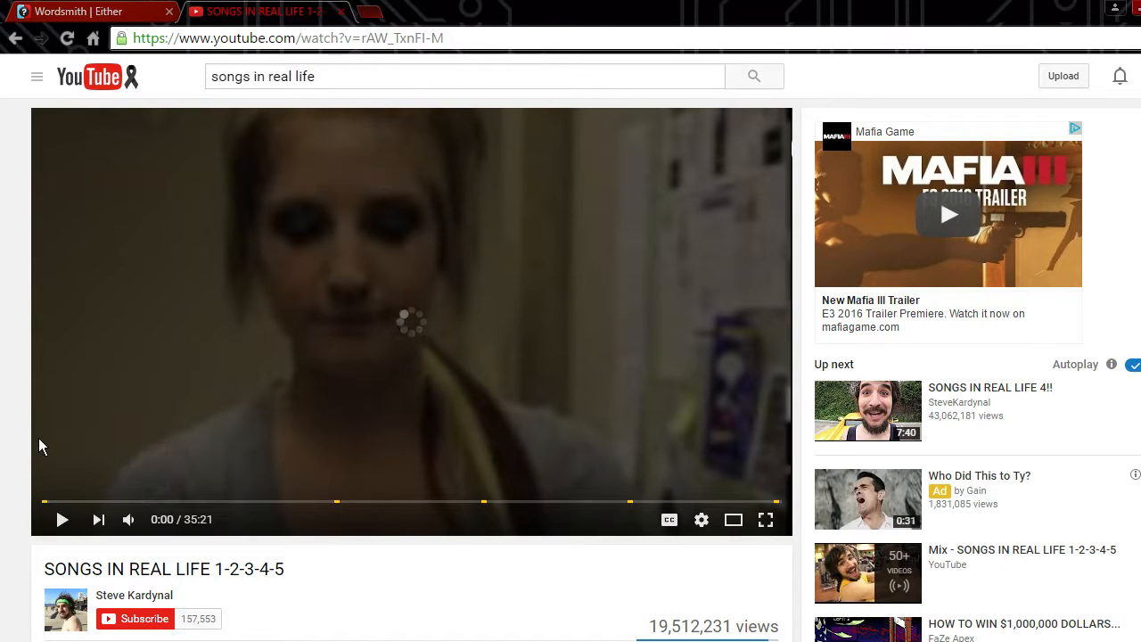
{"action": "scroll", "scroll_direction": "down", "scroll_amount": 3}
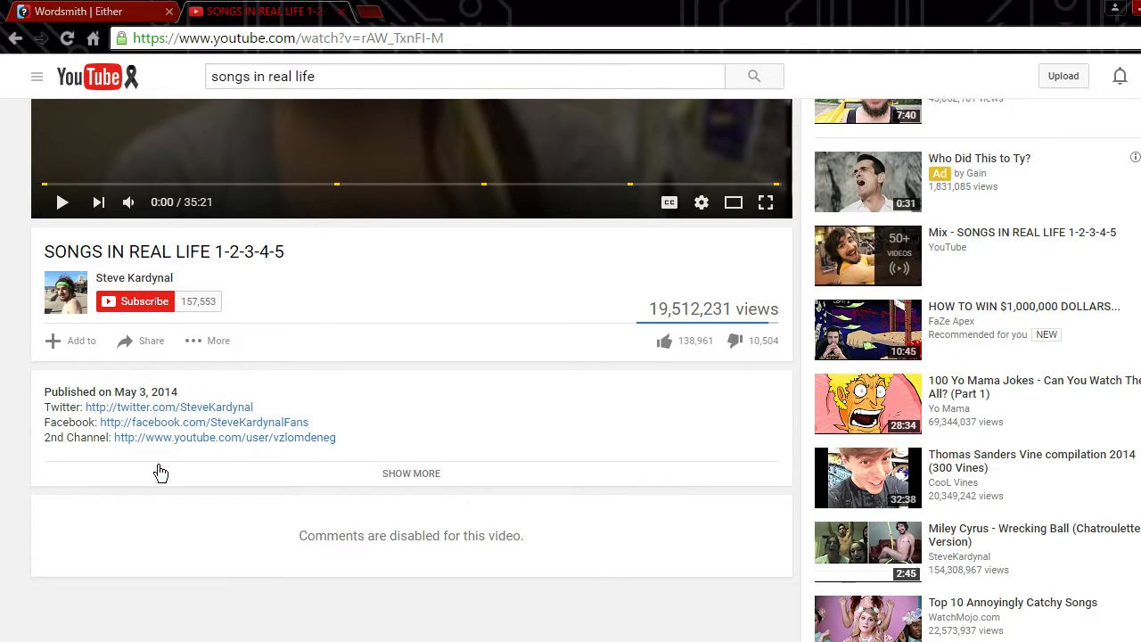
{"action": "scroll", "scroll_direction": "down", "scroll_amount": 3}
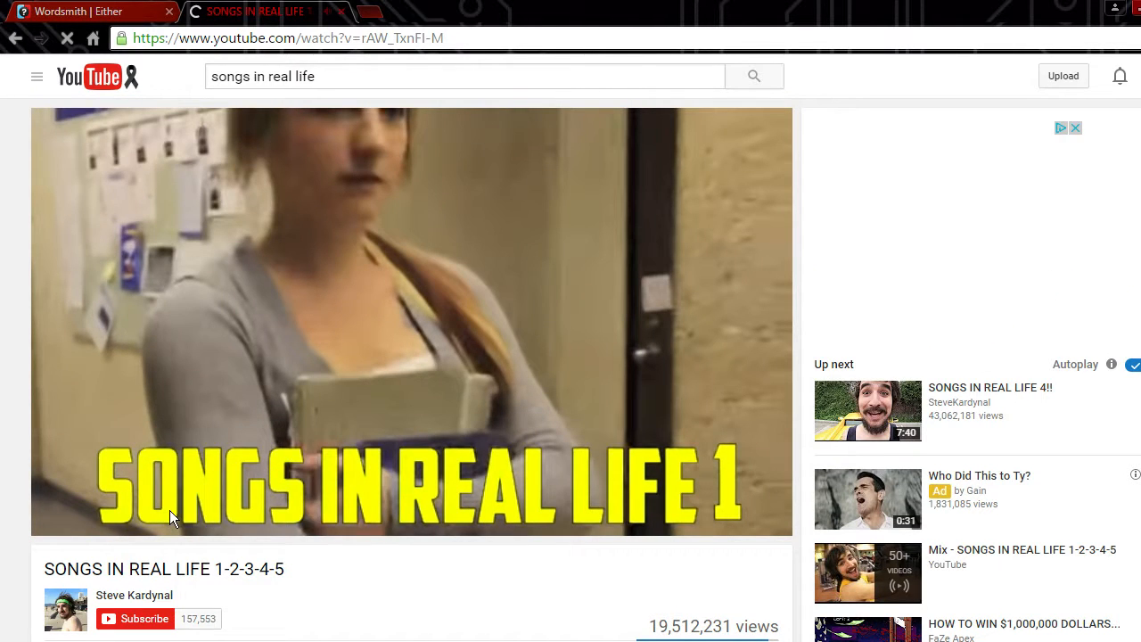
{"action": "left_click", "coordinate": [410, 320]}
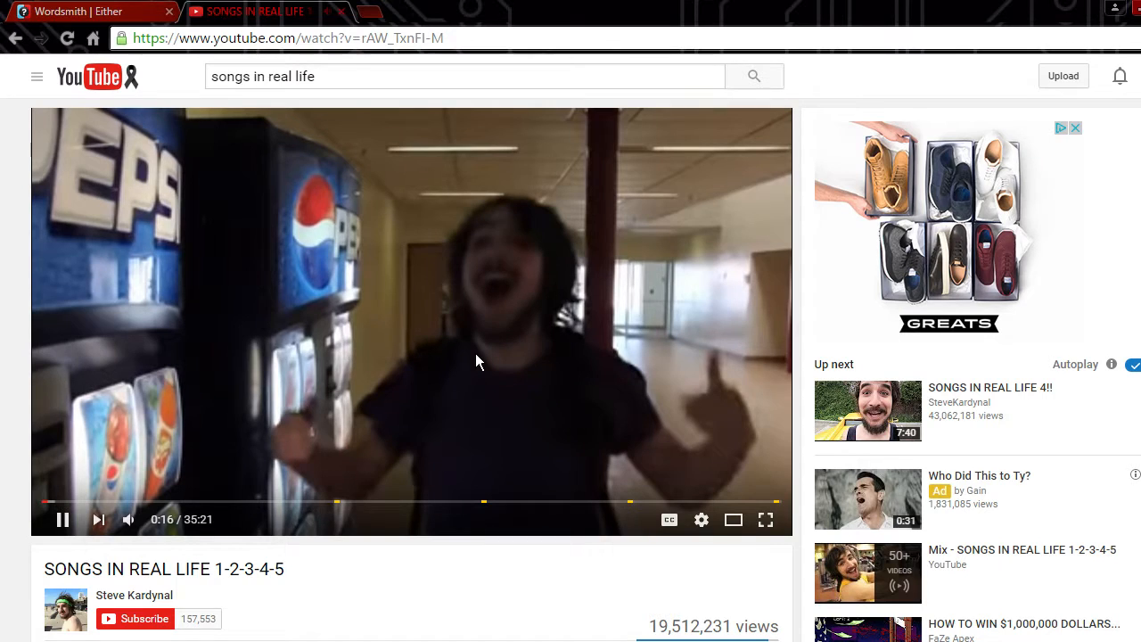
{"action": "left_click", "coordinate": [62, 519]}
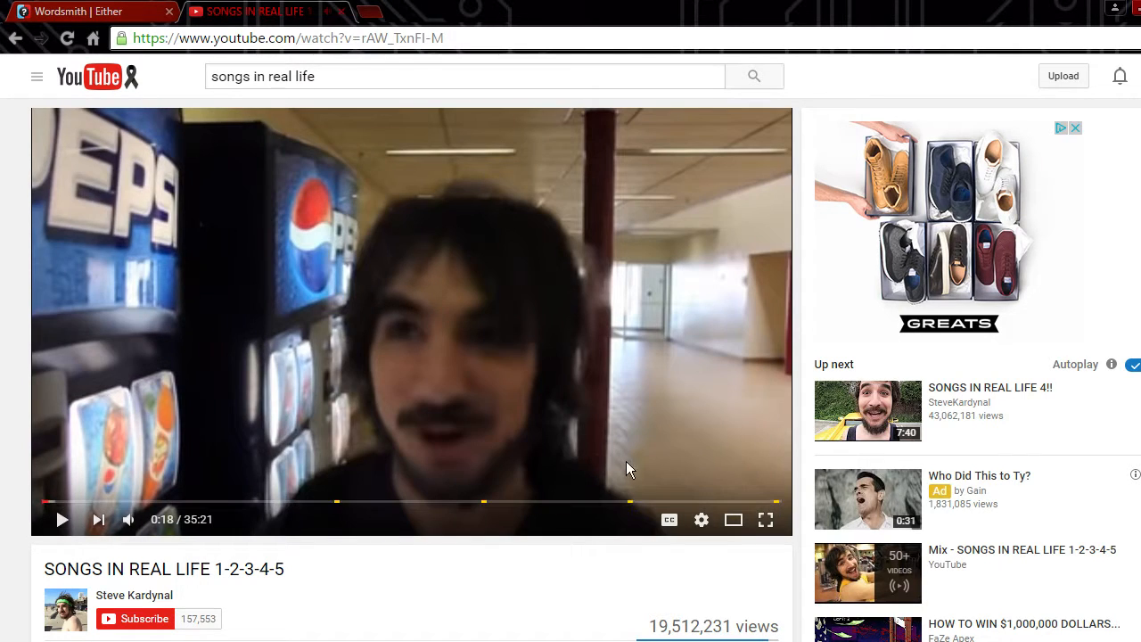
{"action": "mouse_move", "coordinate": [39, 503]}
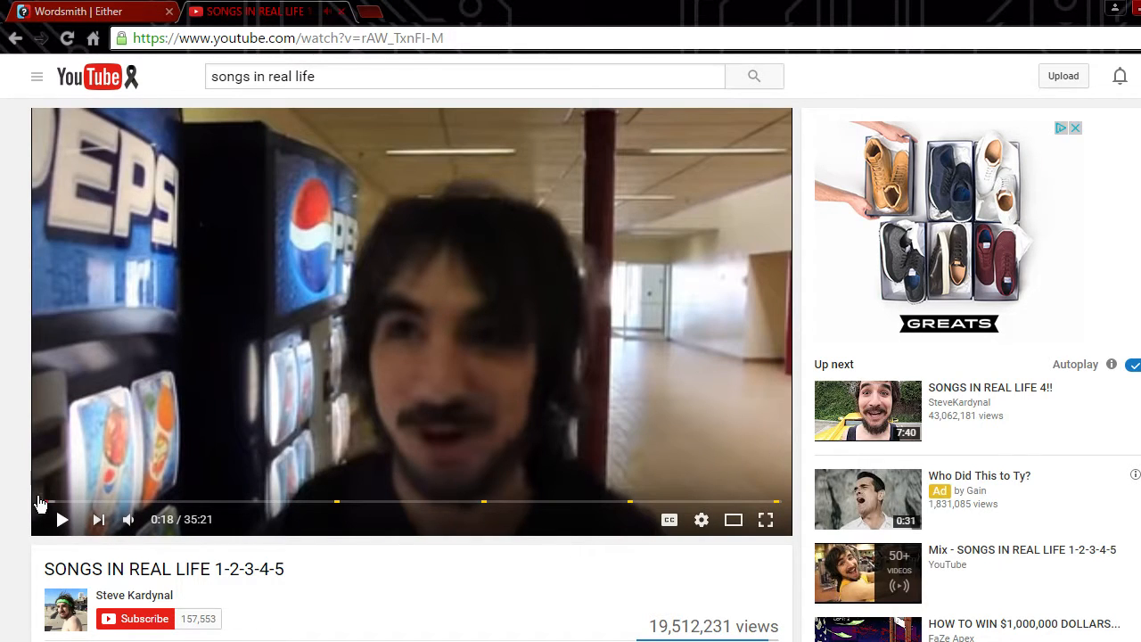
{"action": "left_click", "coordinate": [703, 520]}
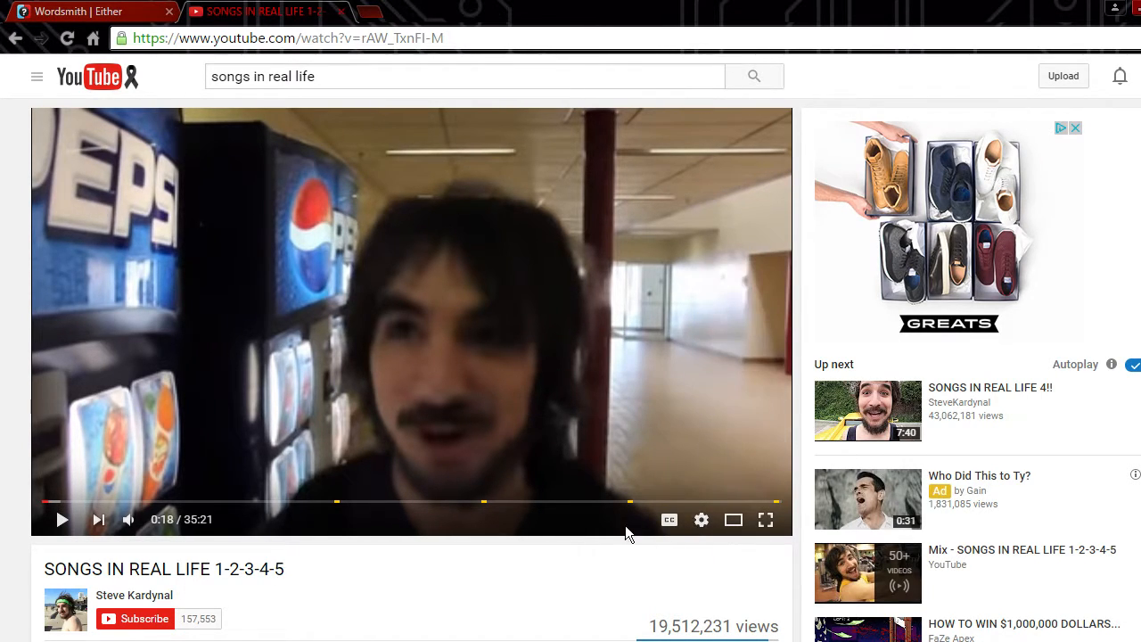
{"action": "mouse_move", "coordinate": [781, 336]}
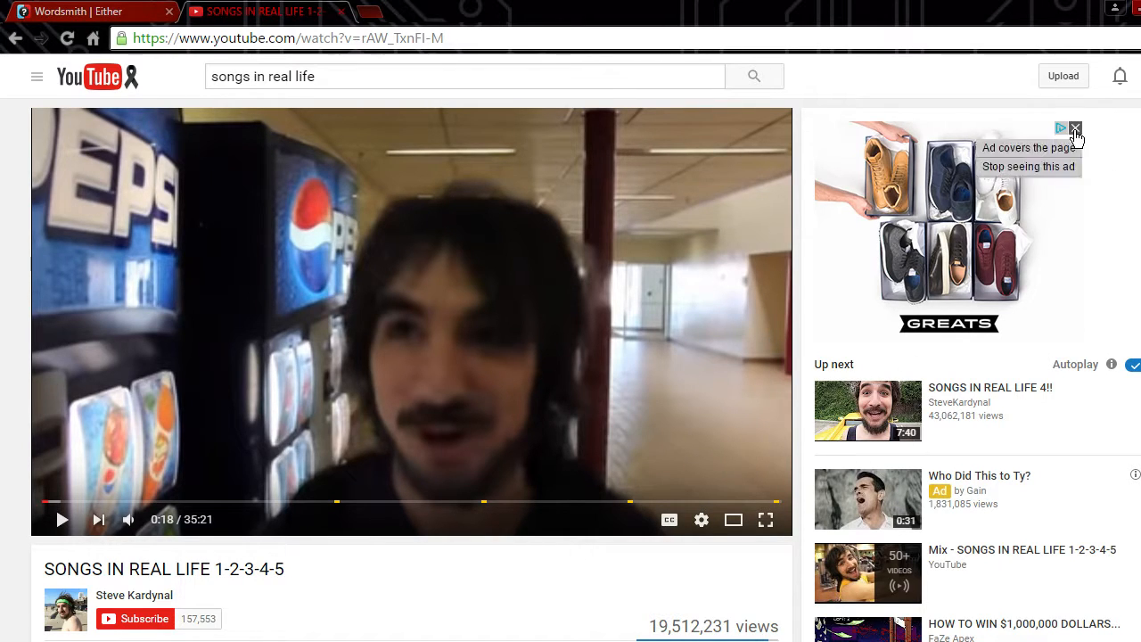
Step: Stop the sidebar ad from showing, resume the video, and return to the Either question
{"action": "left_click", "coordinate": [1075, 129]}
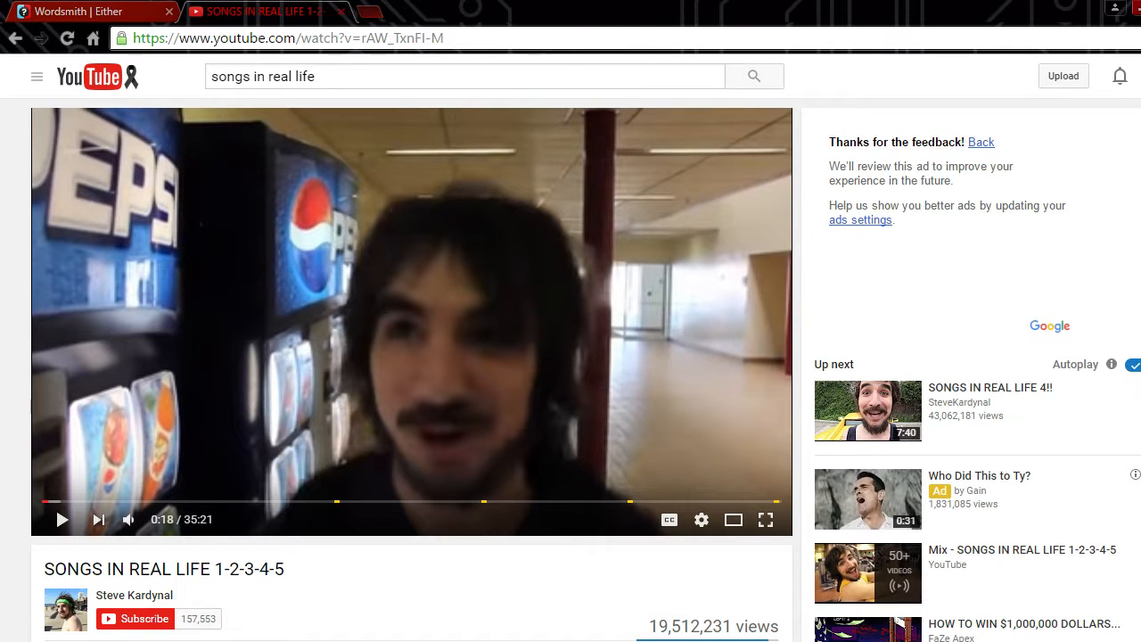
{"action": "left_click", "coordinate": [1132, 363]}
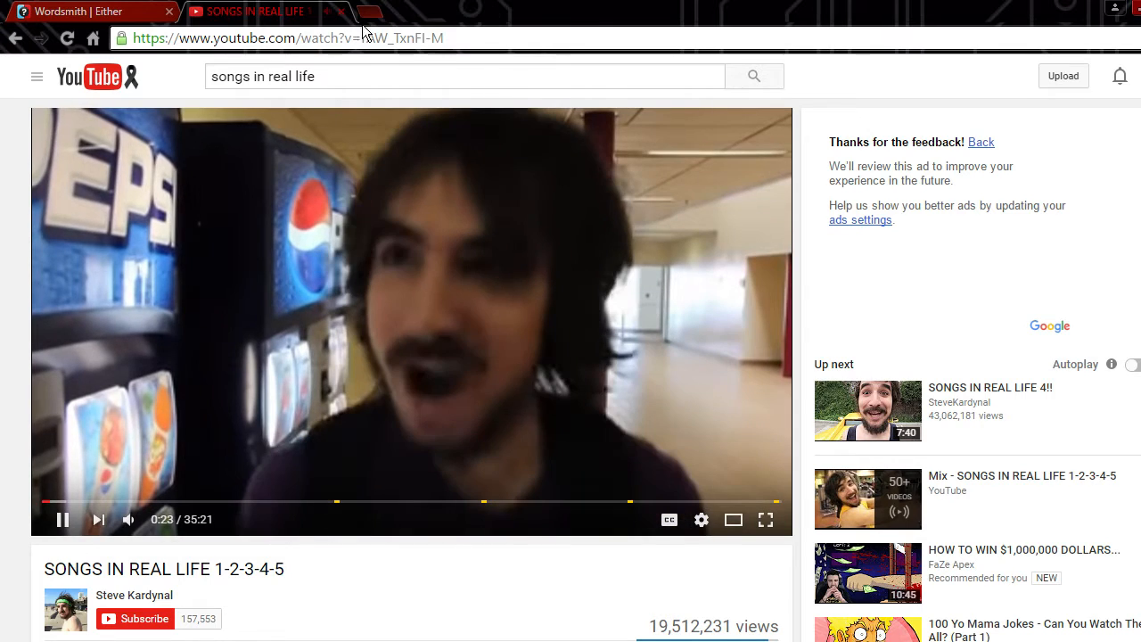
{"action": "left_click", "coordinate": [85, 11]}
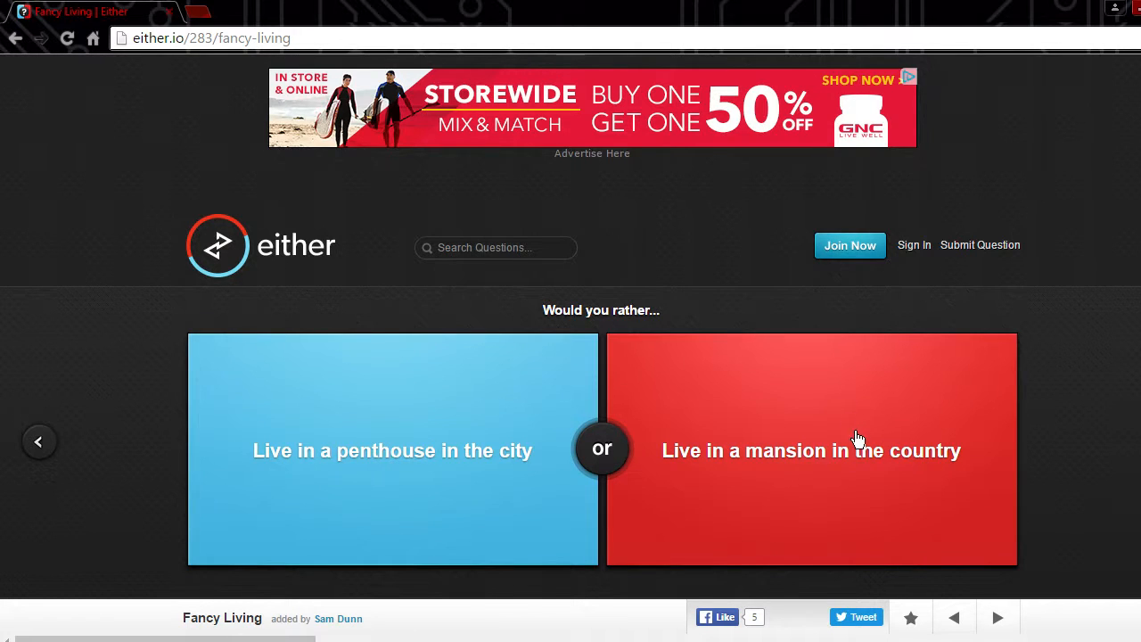
Step: Vote for living in a mansion in the country over a city penthouse
{"action": "left_click", "coordinate": [811, 449]}
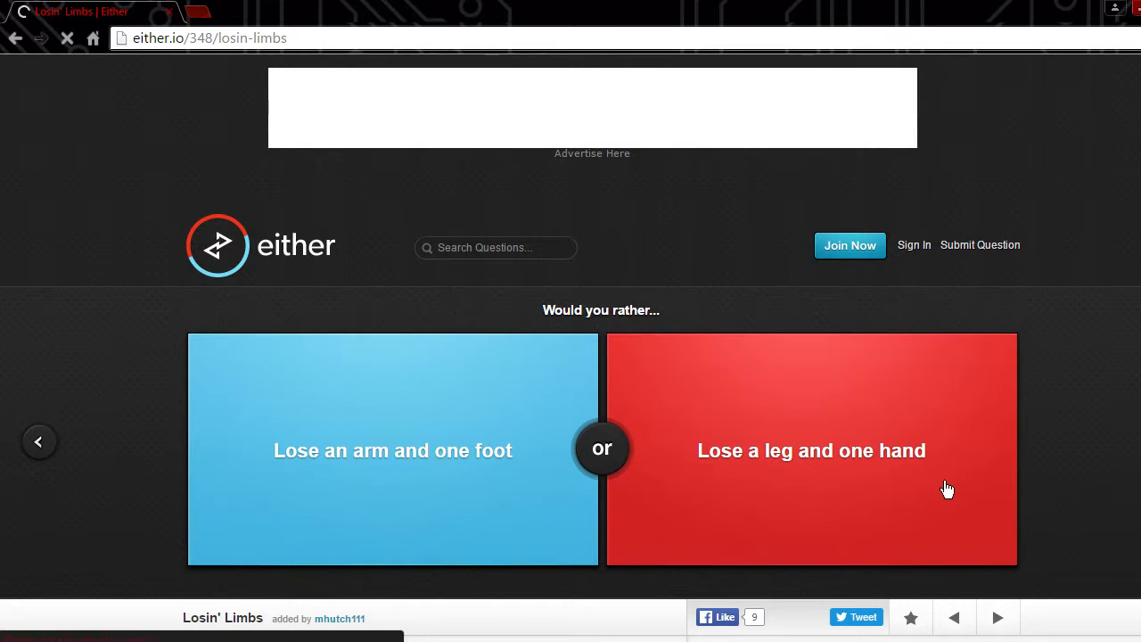
{"action": "mouse_move", "coordinate": [941, 482]}
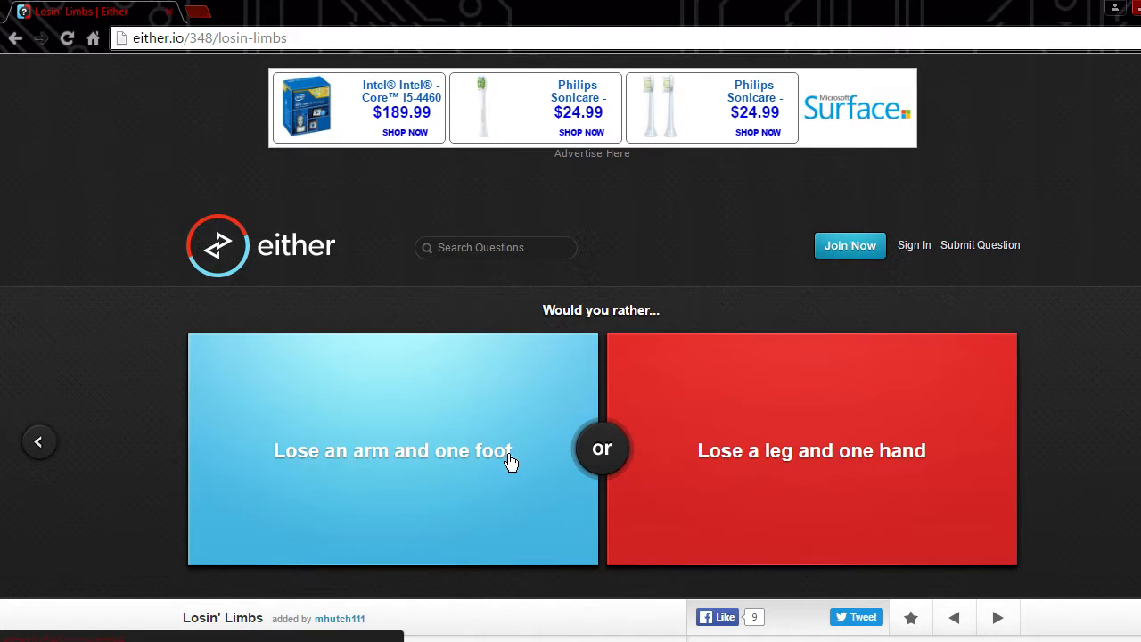
{"action": "mouse_move", "coordinate": [923, 515]}
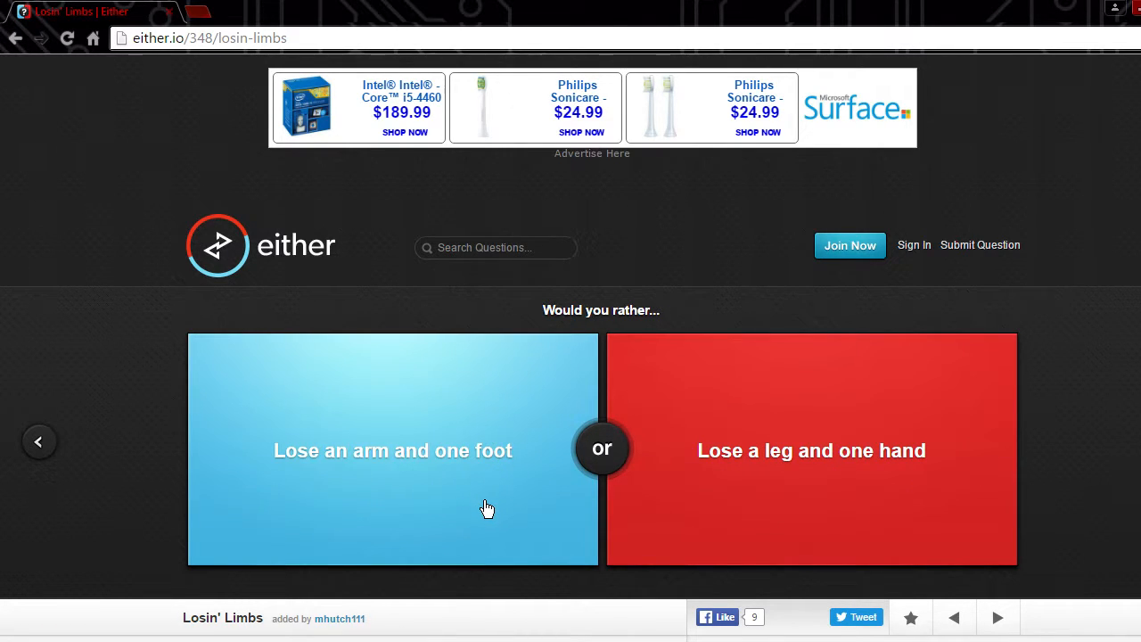
{"action": "mouse_move", "coordinate": [331, 444]}
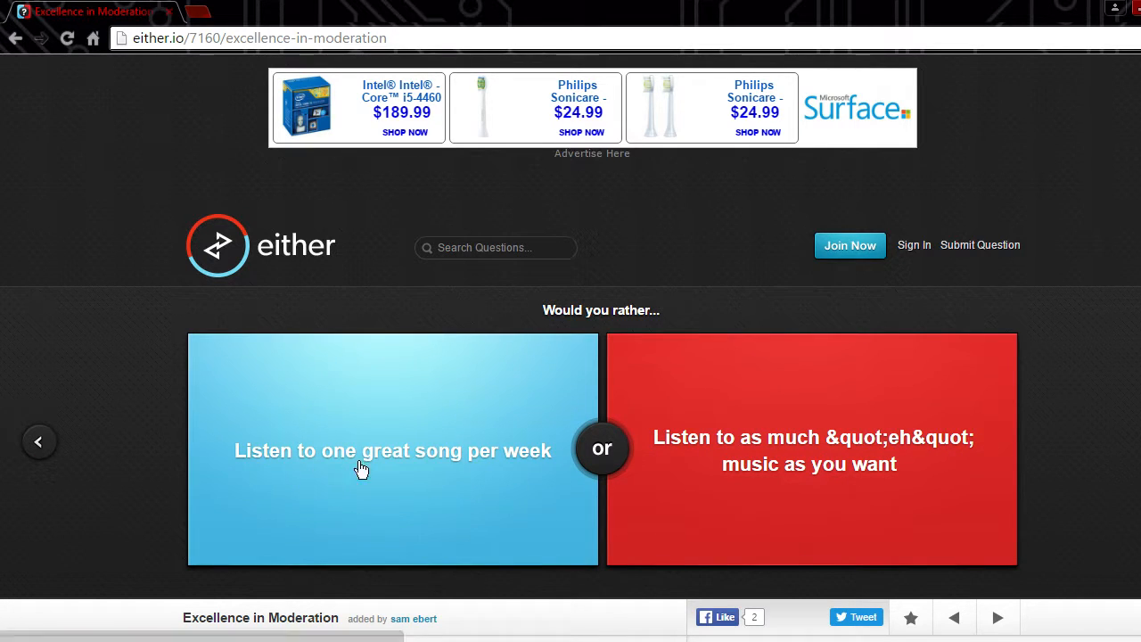
{"action": "mouse_move", "coordinate": [633, 437]}
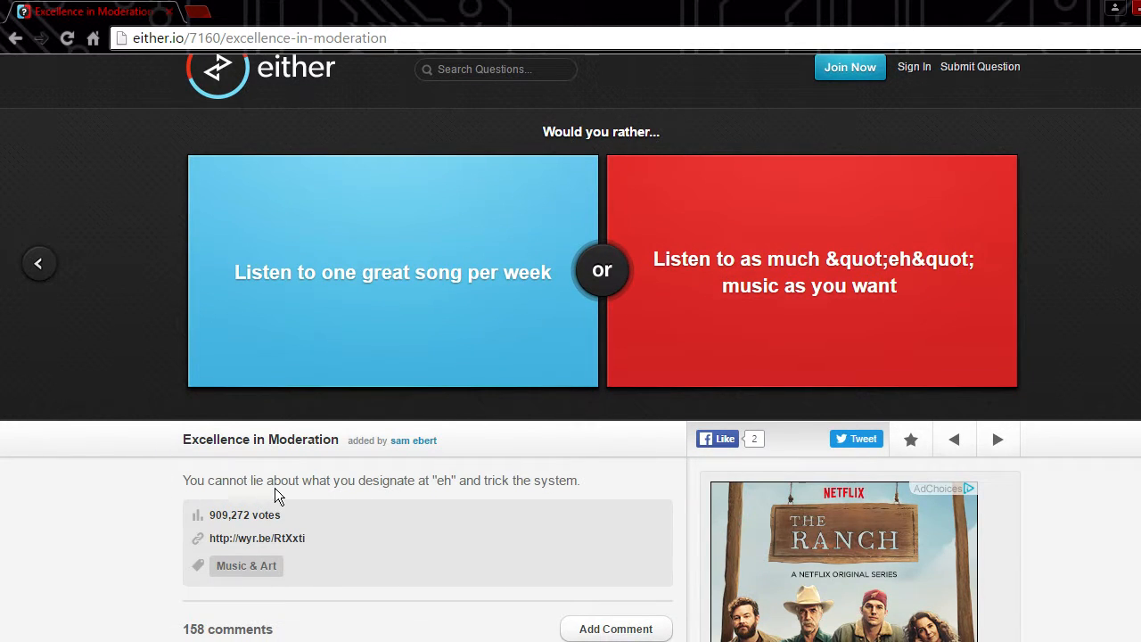
{"action": "mouse_move", "coordinate": [300, 502]}
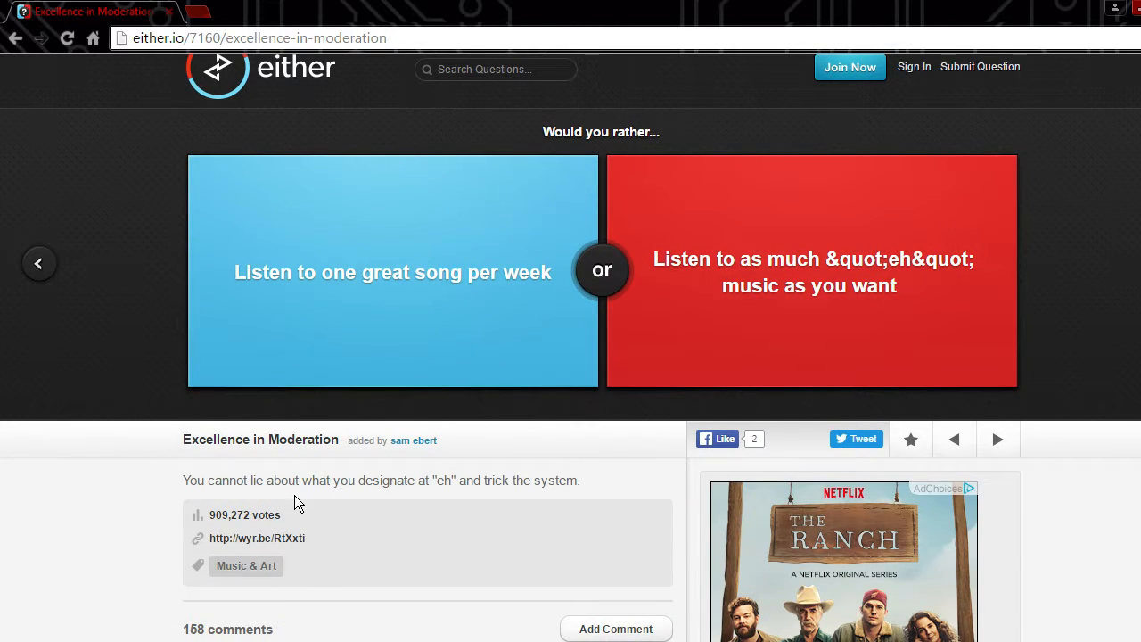
{"action": "mouse_move", "coordinate": [488, 489]}
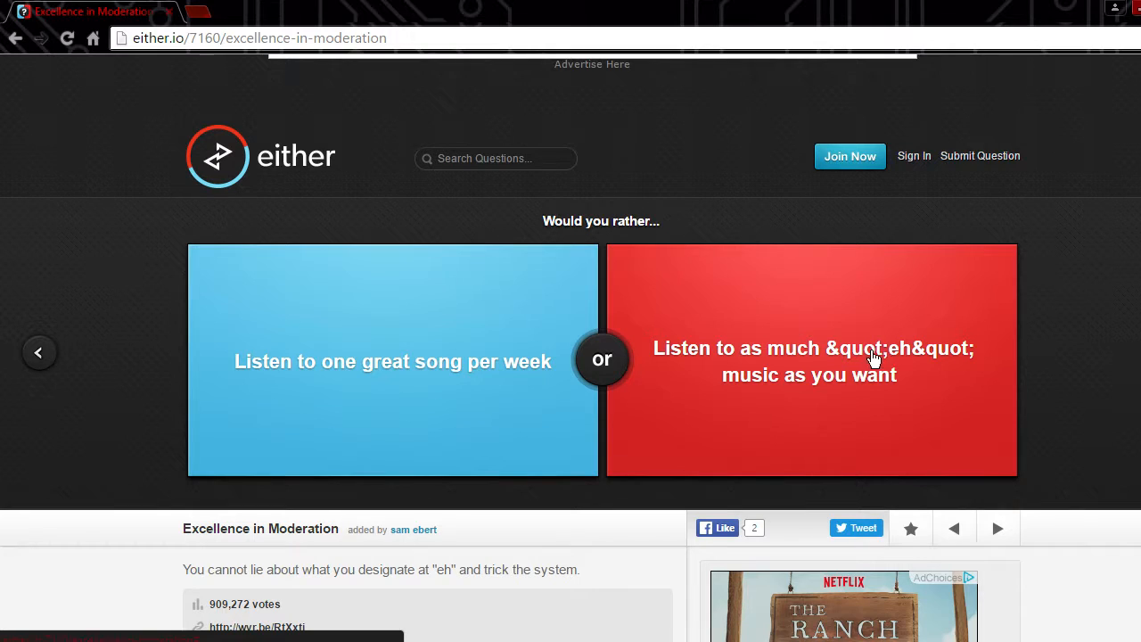
{"action": "mouse_move", "coordinate": [899, 360]}
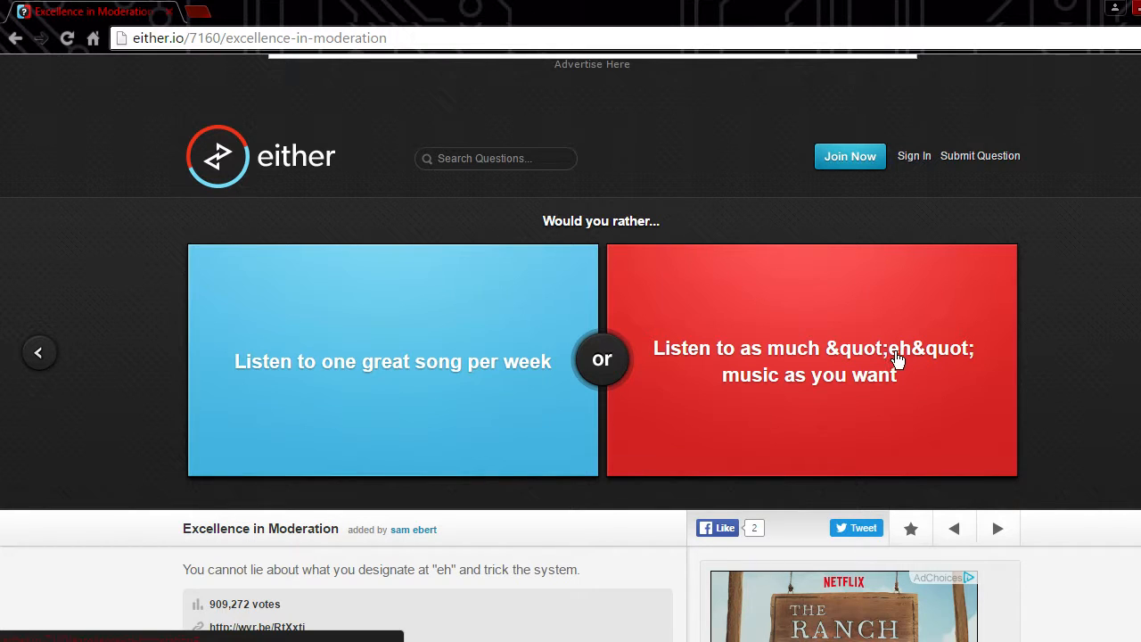
{"action": "mouse_move", "coordinate": [867, 399]}
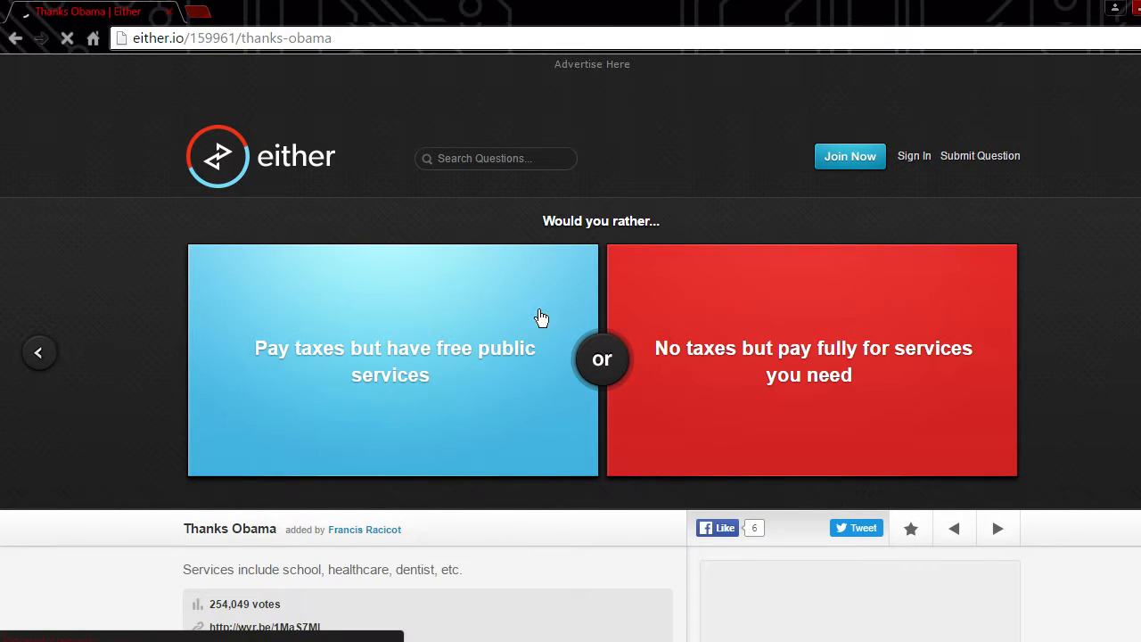
{"action": "mouse_move", "coordinate": [902, 276]}
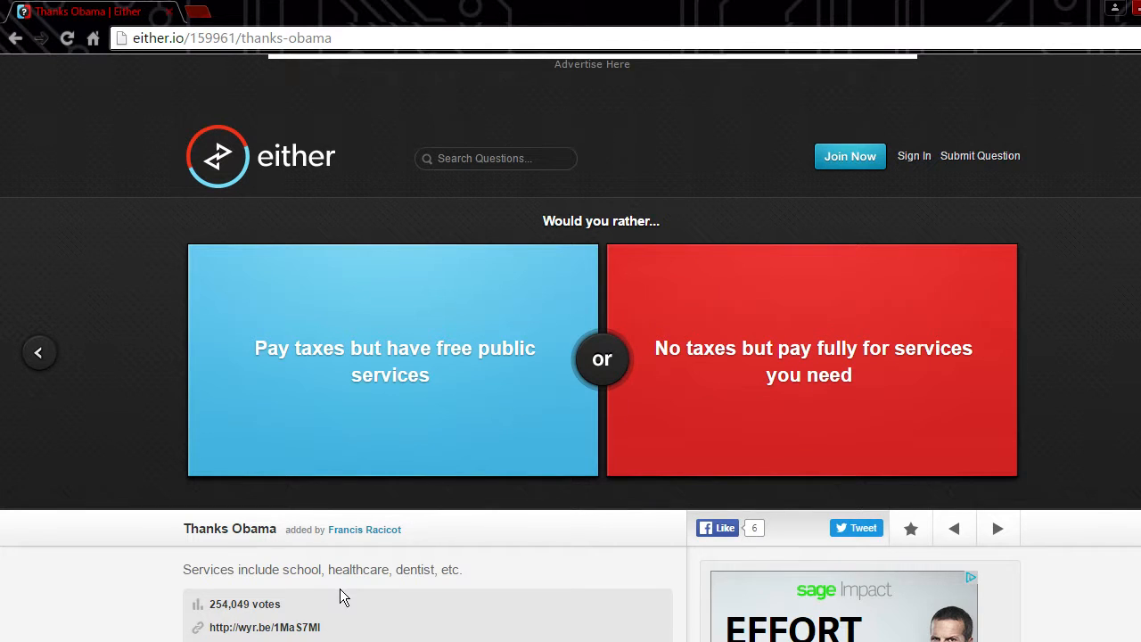
{"action": "mouse_move", "coordinate": [439, 403]}
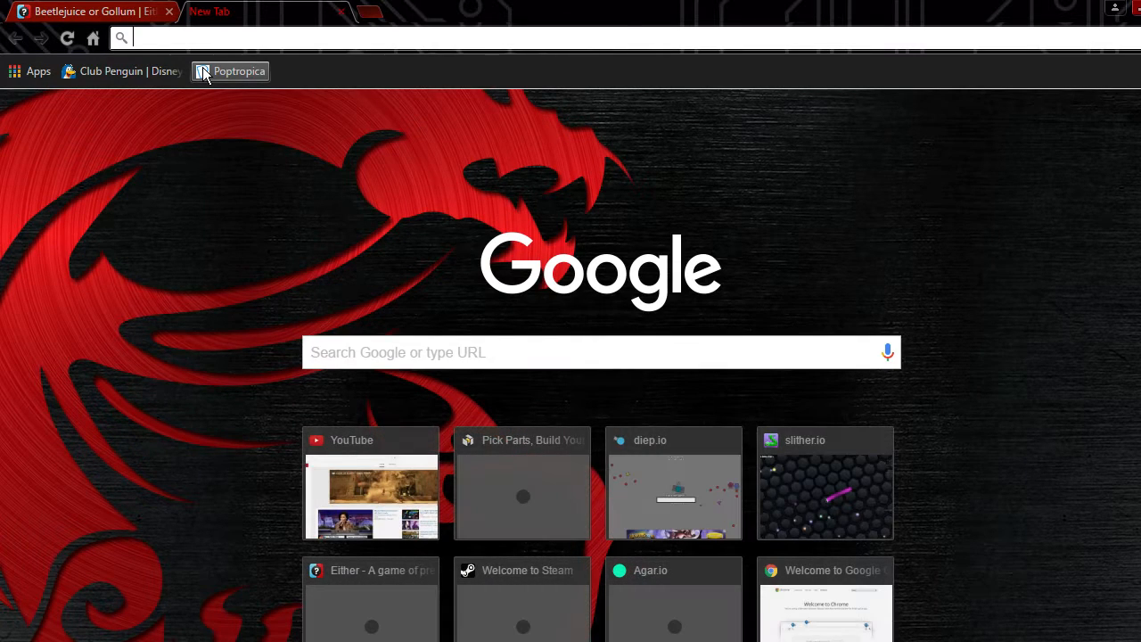
Step: Google 'beetlejuice' and then Gollum, returning to Either to vote for Beetlejuice
{"action": "type", "text": "beetl"}
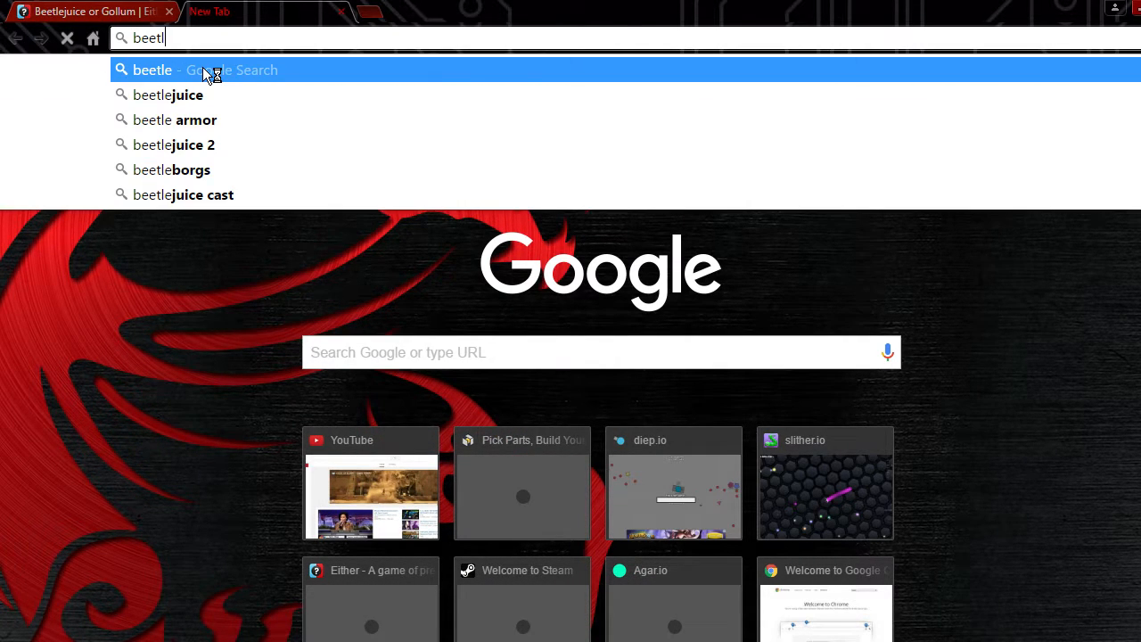
{"action": "left_click", "coordinate": [168, 94]}
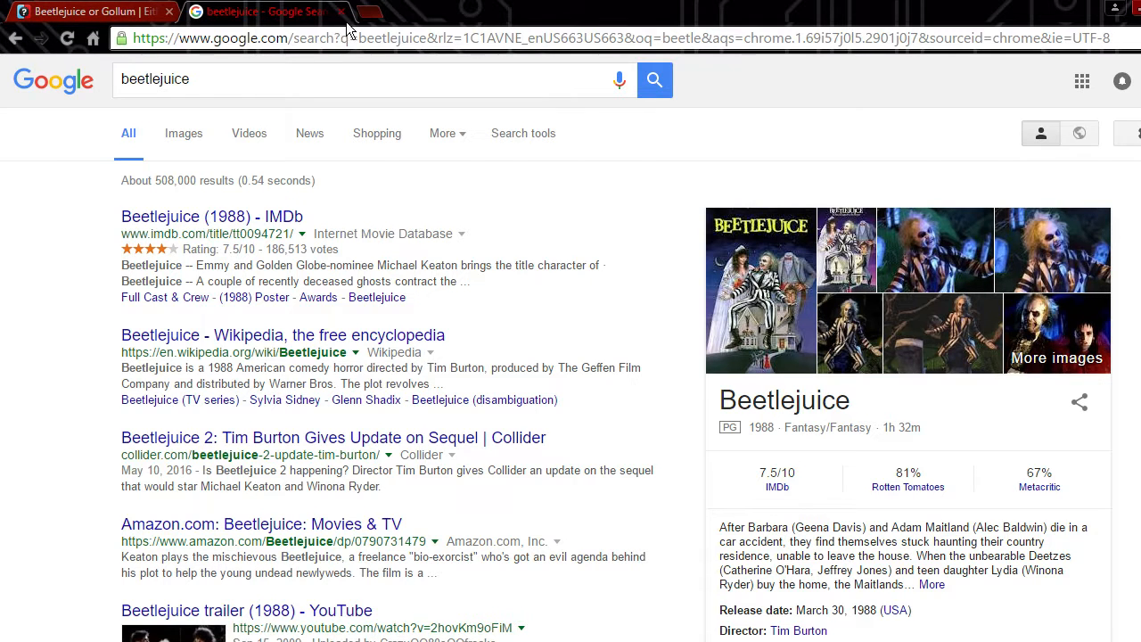
{"action": "left_click", "coordinate": [89, 11]}
{"action": "type", "text": "gollum"}
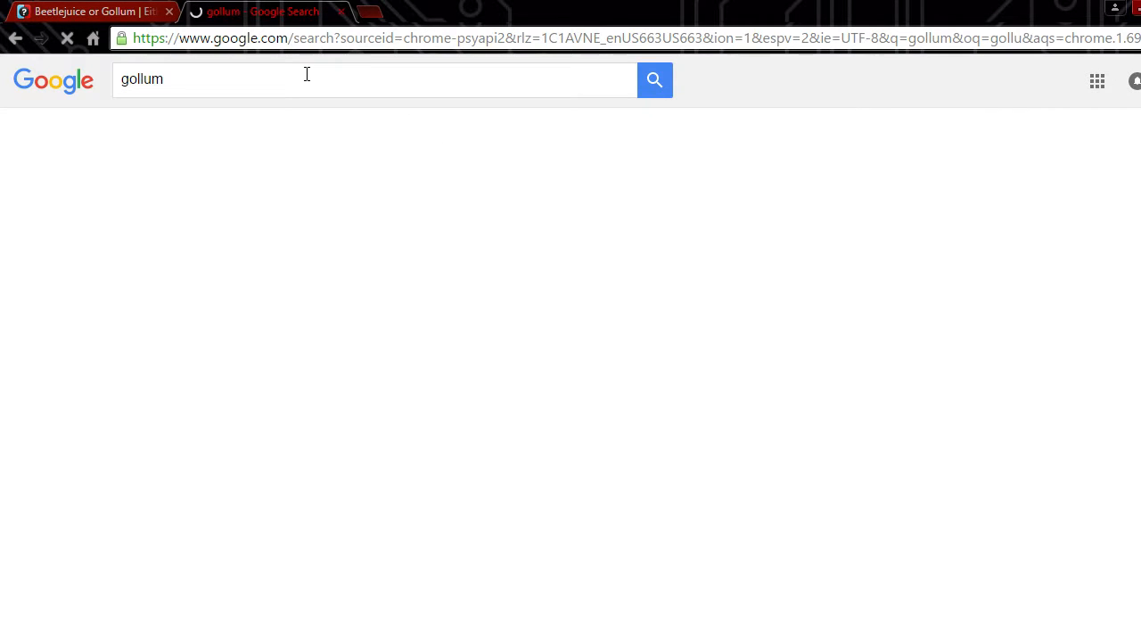
{"action": "left_click", "coordinate": [654, 78]}
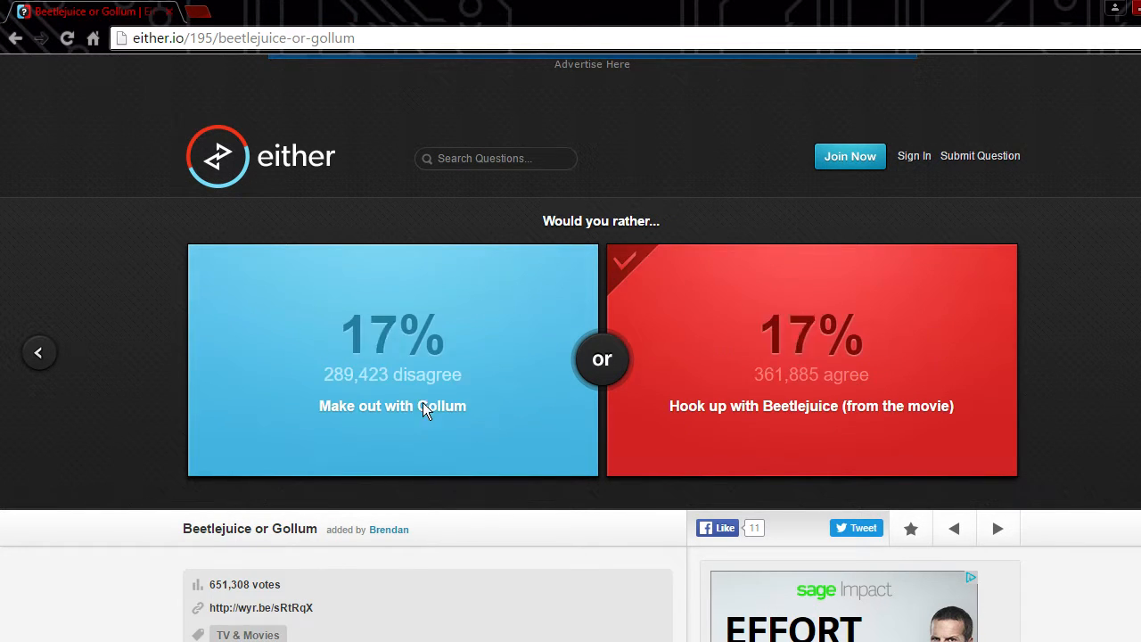
Step: Advance past Star Wars vs Star Trek and vote to shed all hair for a month
{"action": "left_click", "coordinate": [392, 406]}
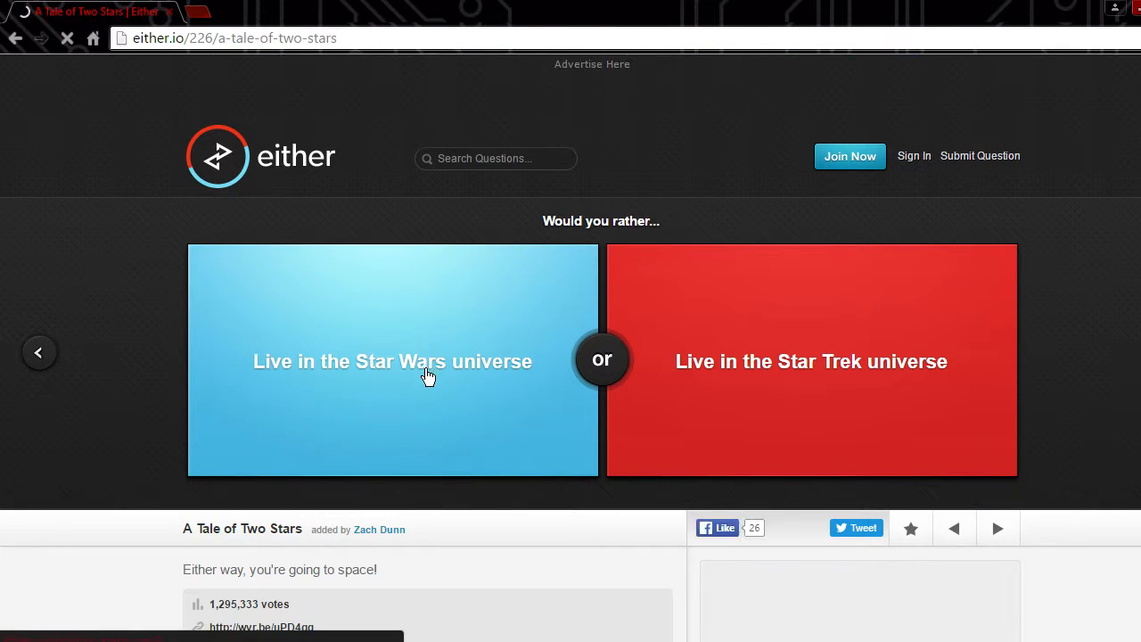
{"action": "mouse_move", "coordinate": [371, 462]}
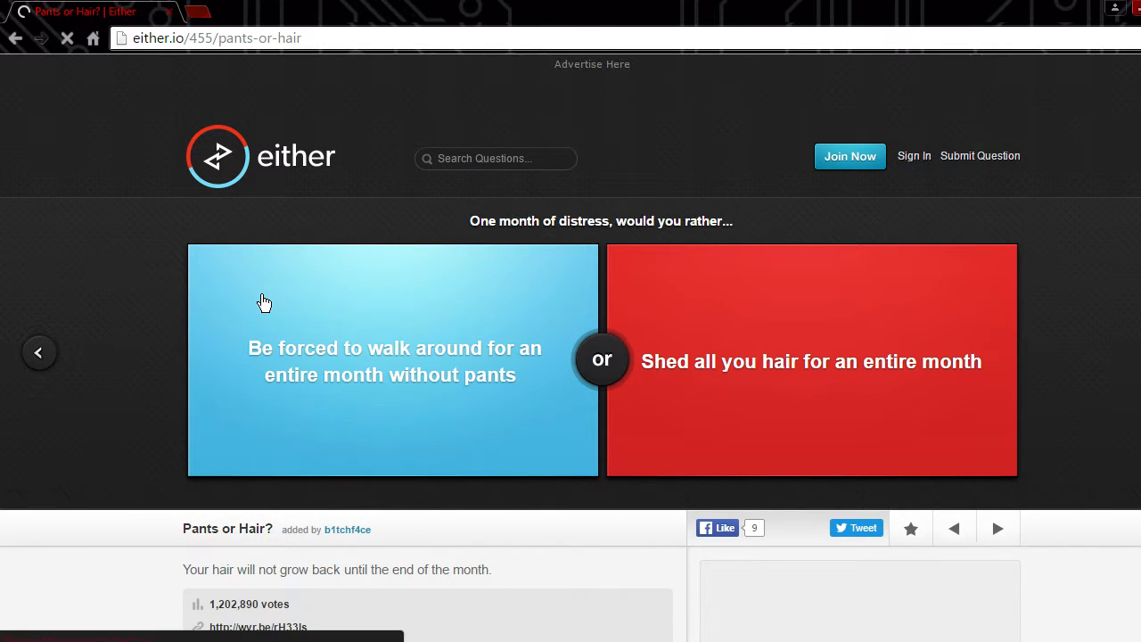
{"action": "mouse_move", "coordinate": [264, 312]}
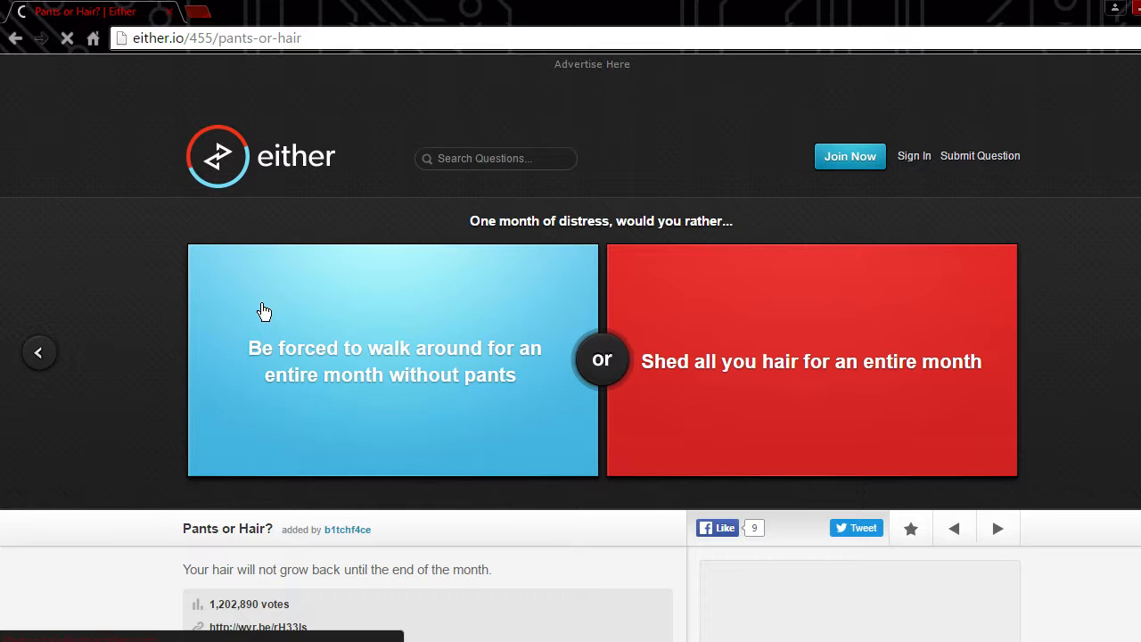
{"action": "mouse_move", "coordinate": [796, 412]}
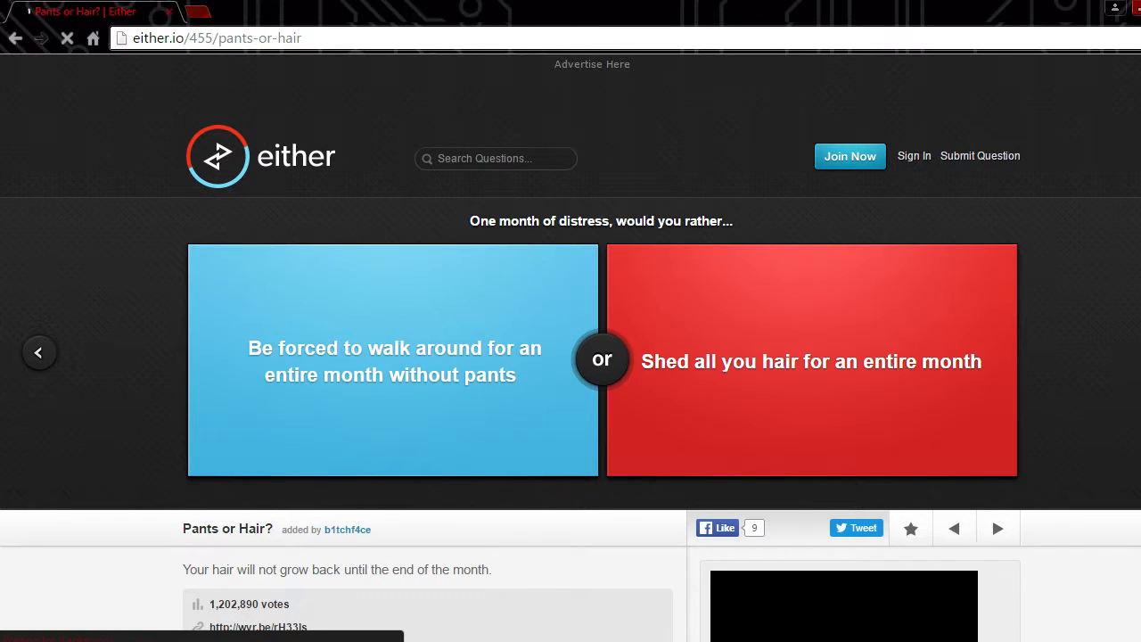
{"action": "left_click", "coordinate": [811, 361]}
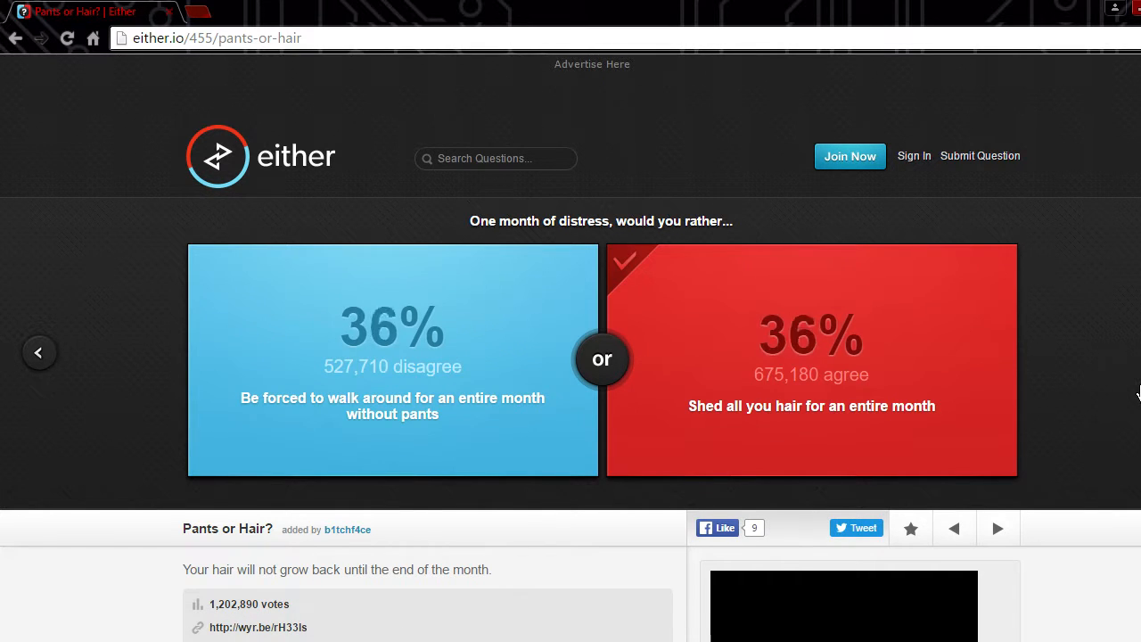
{"action": "left_click", "coordinate": [812, 360]}
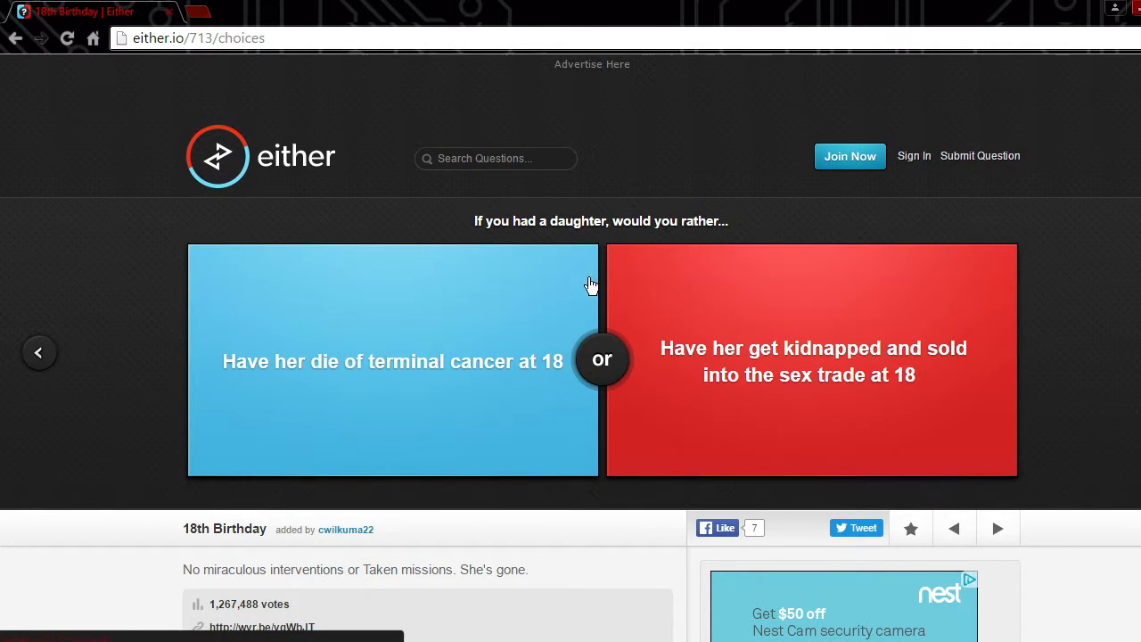
{"action": "mouse_move", "coordinate": [371, 369]}
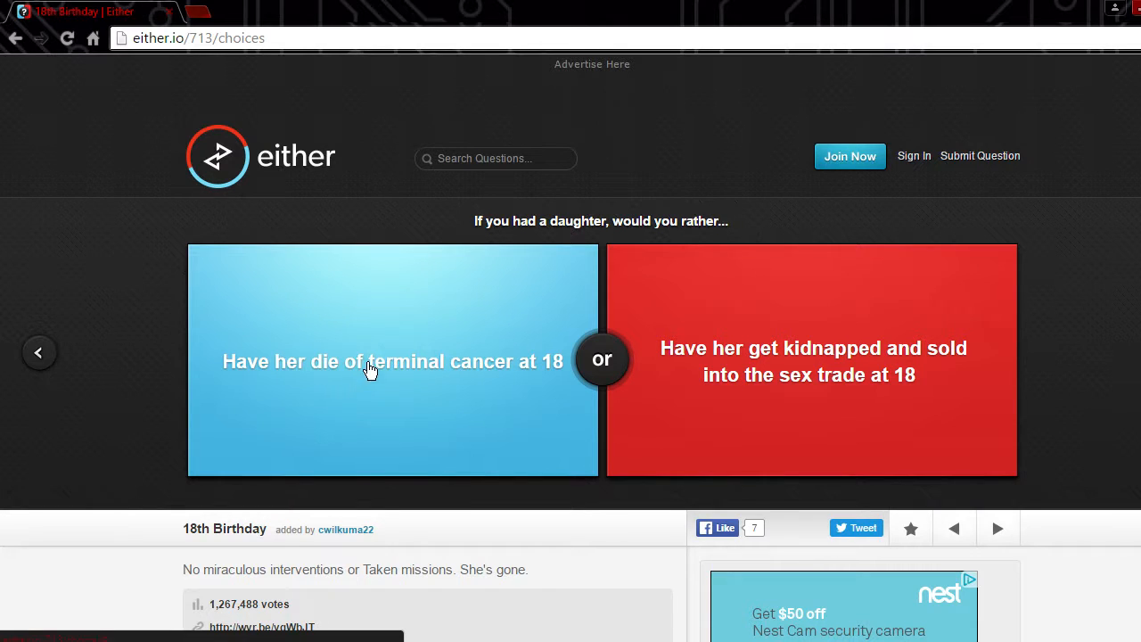
{"action": "mouse_move", "coordinate": [328, 408]}
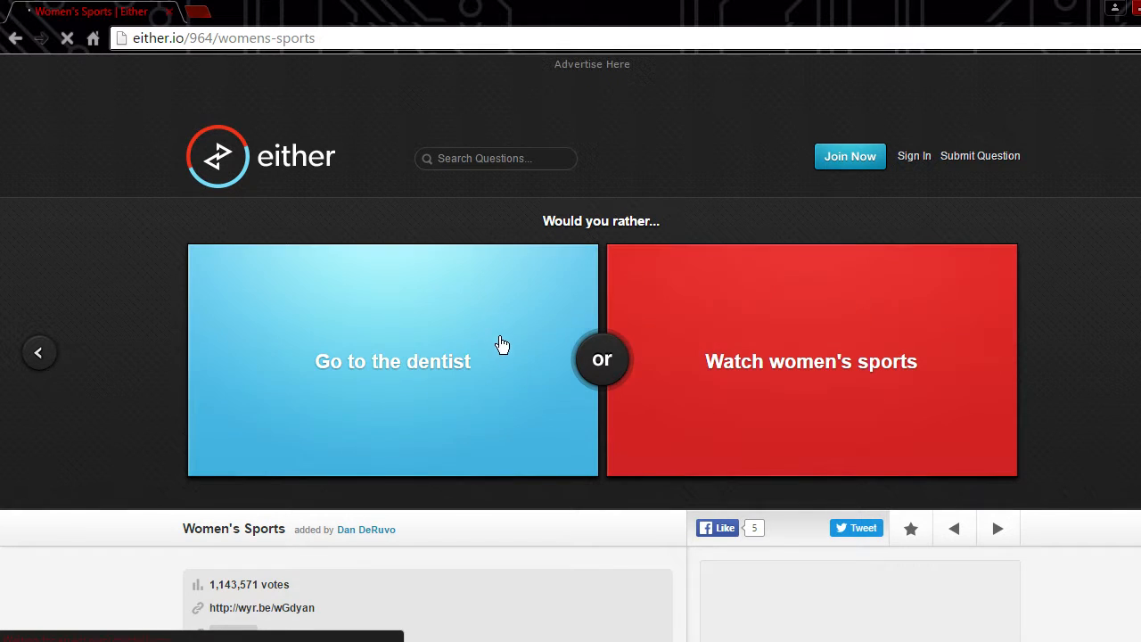
Step: Vote for the dentist, skip ahead, and choose the Superbowl over the World Cup Final
{"action": "left_click", "coordinate": [392, 360]}
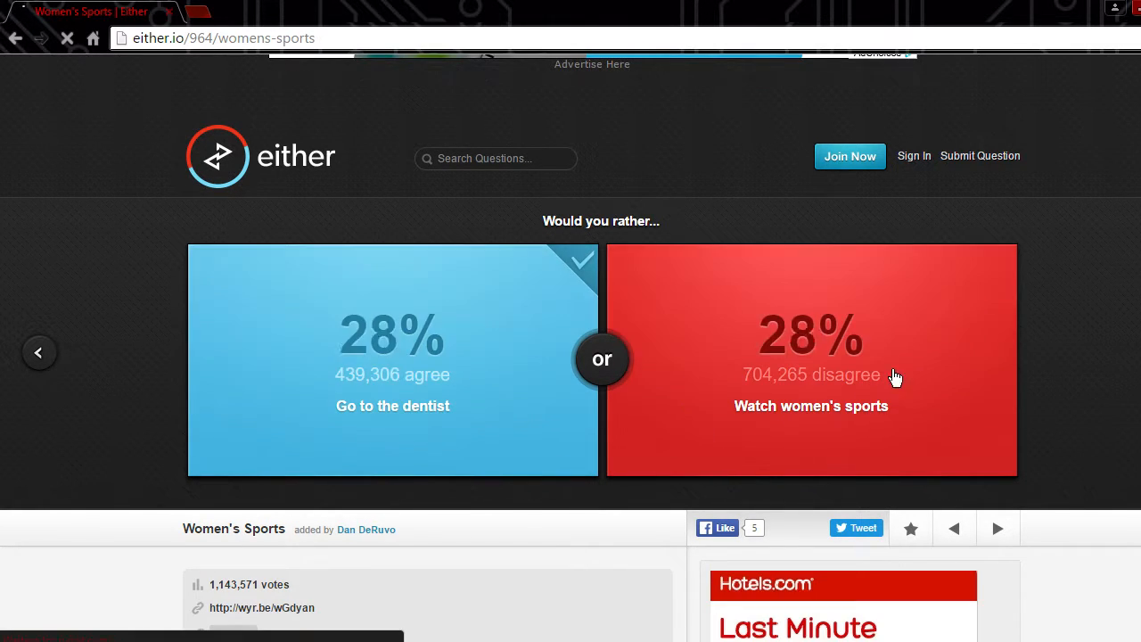
{"action": "left_click", "coordinate": [811, 360]}
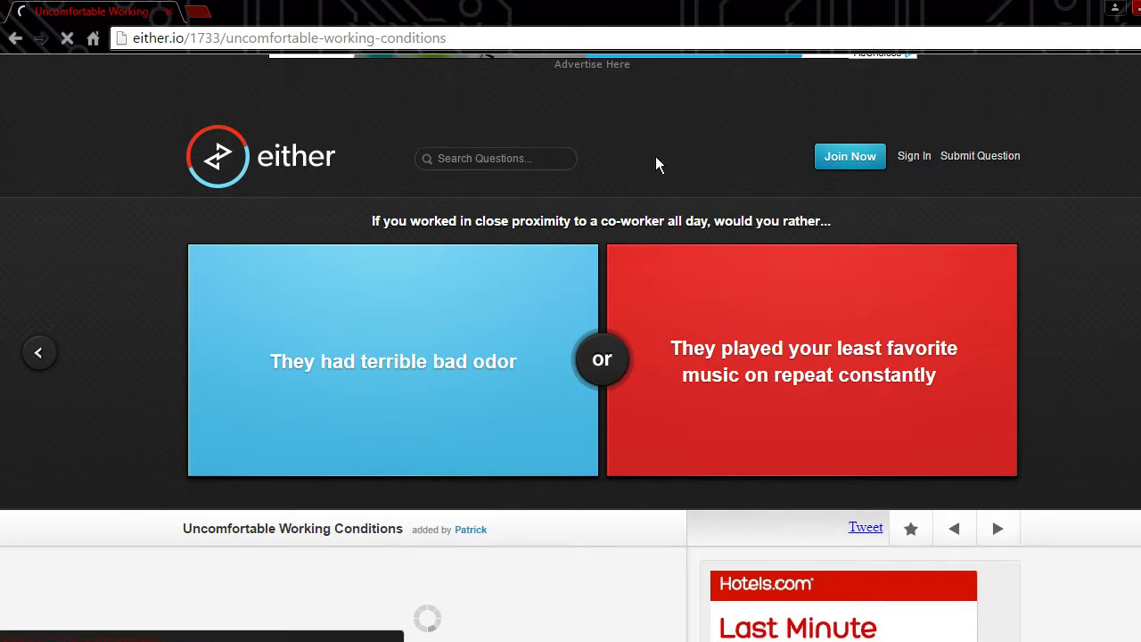
{"action": "mouse_move", "coordinate": [533, 282]}
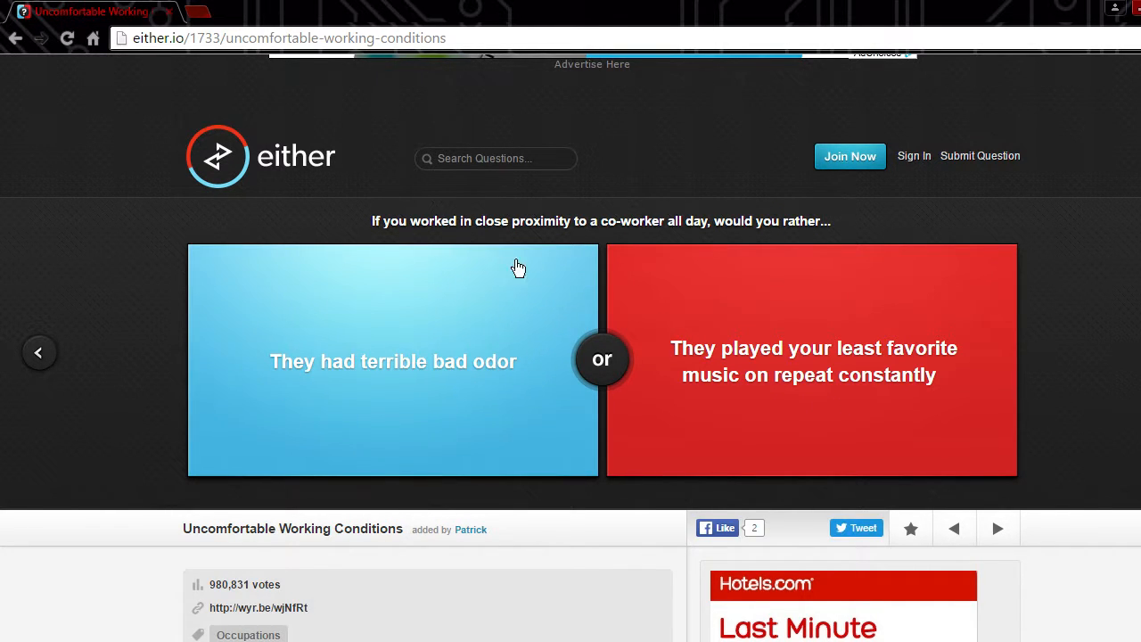
{"action": "mouse_move", "coordinate": [432, 417]}
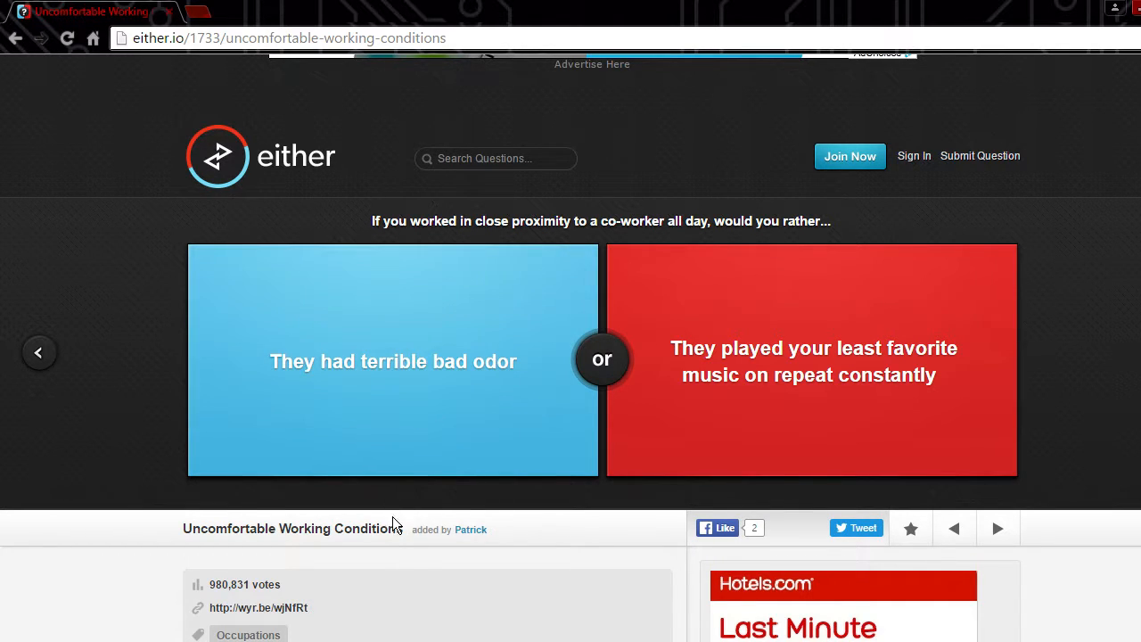
{"action": "mouse_move", "coordinate": [400, 464]}
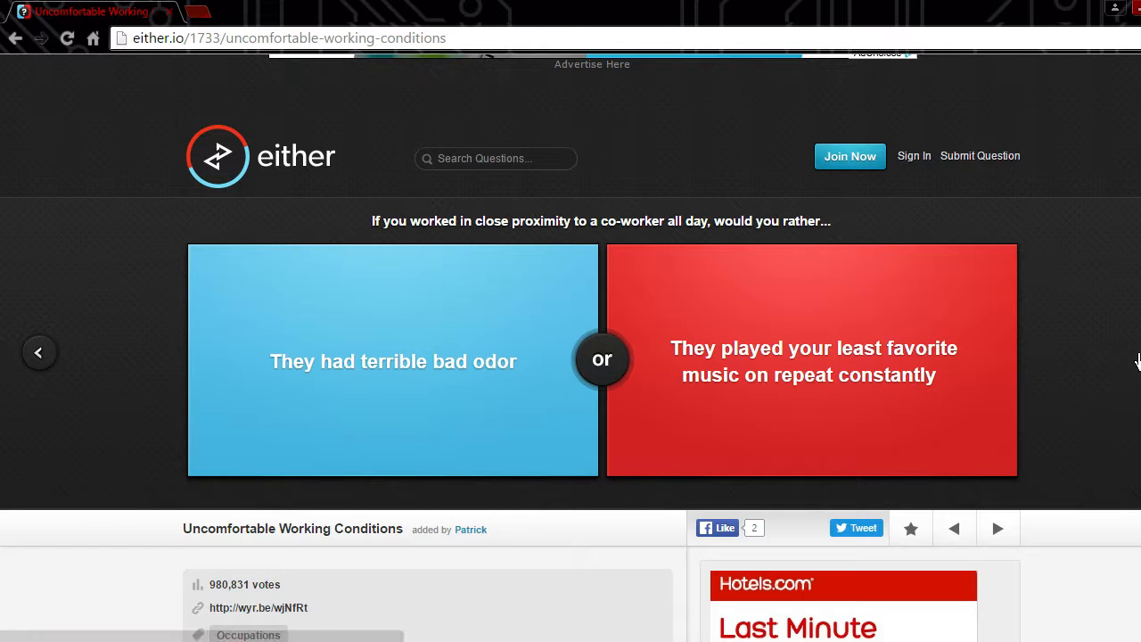
{"action": "left_click", "coordinate": [812, 361]}
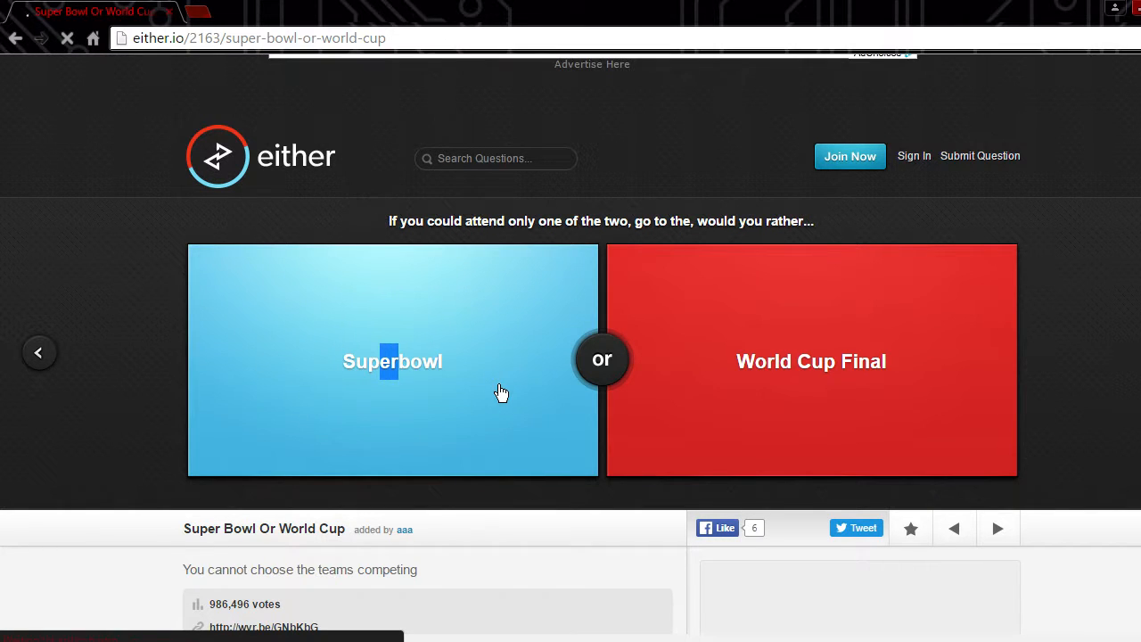
{"action": "left_click", "coordinate": [392, 360]}
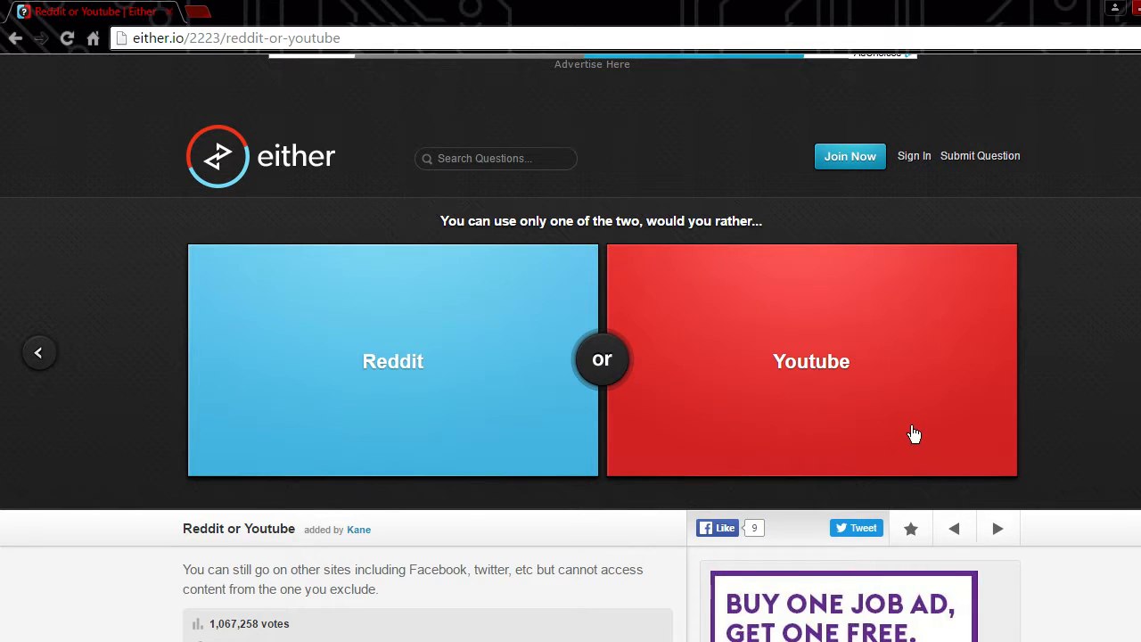
Step: Vote for Youtube over Reddit, then for eating anything without gaining weight
{"action": "left_click", "coordinate": [811, 360]}
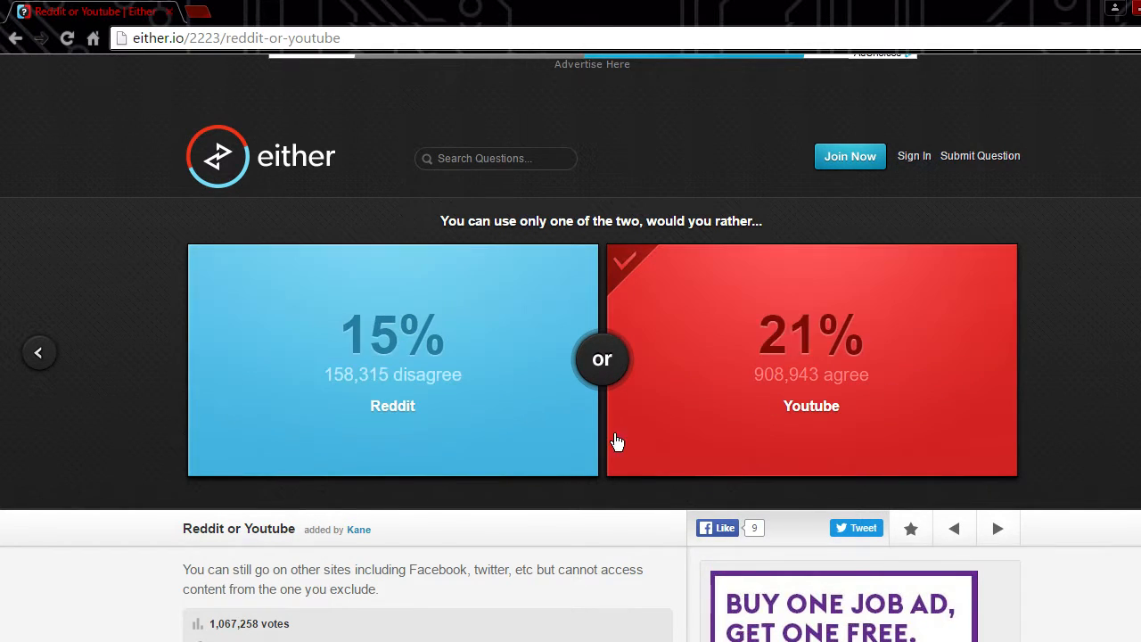
{"action": "left_click", "coordinate": [811, 356]}
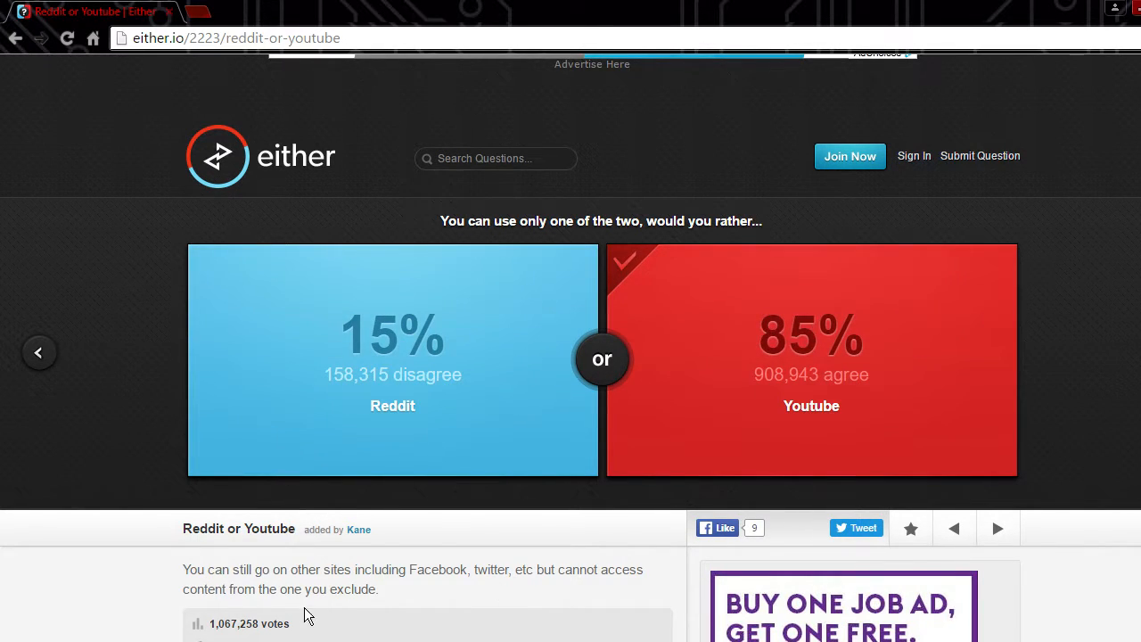
{"action": "left_click", "coordinate": [997, 528]}
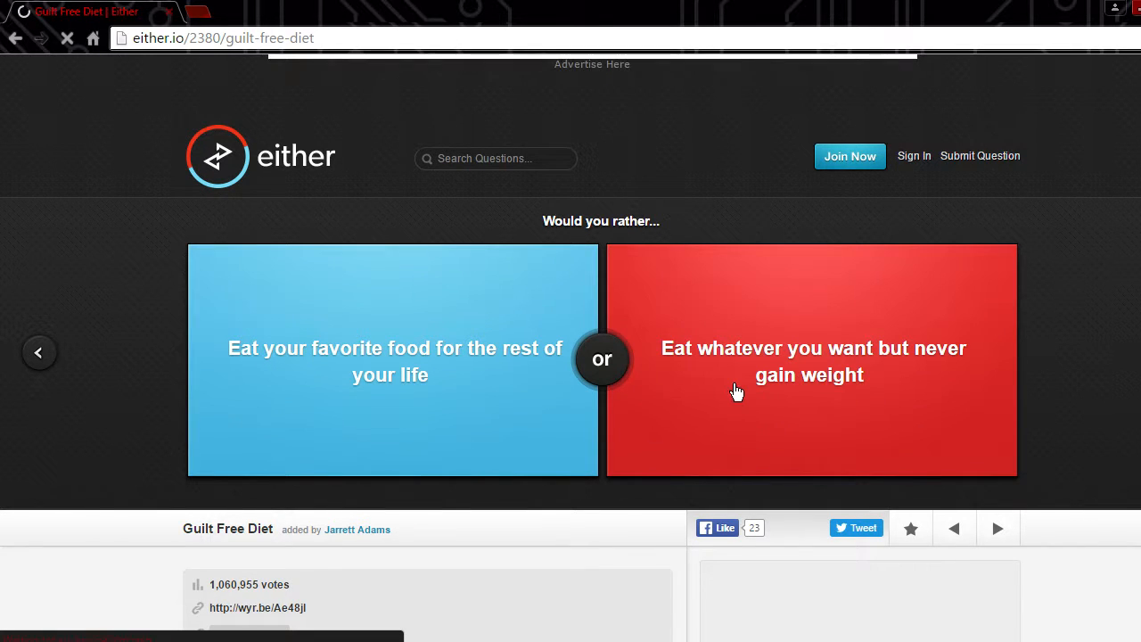
{"action": "left_click", "coordinate": [811, 360]}
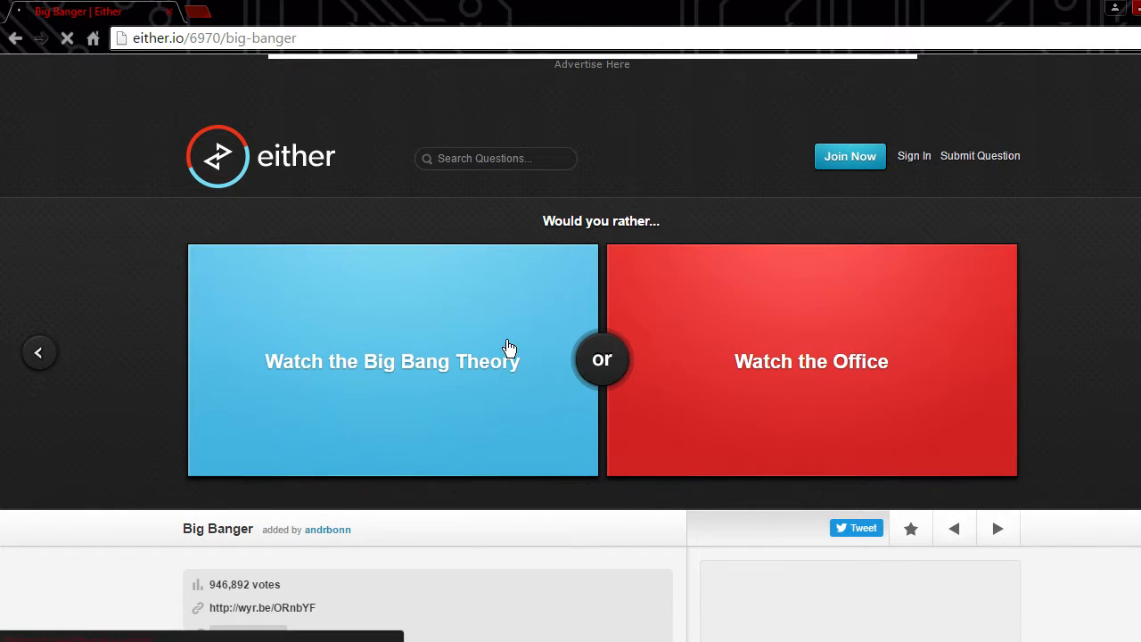
Step: Vote to watch the Big Bang Theory, then for having guinea pigs for feet
{"action": "left_click", "coordinate": [392, 360]}
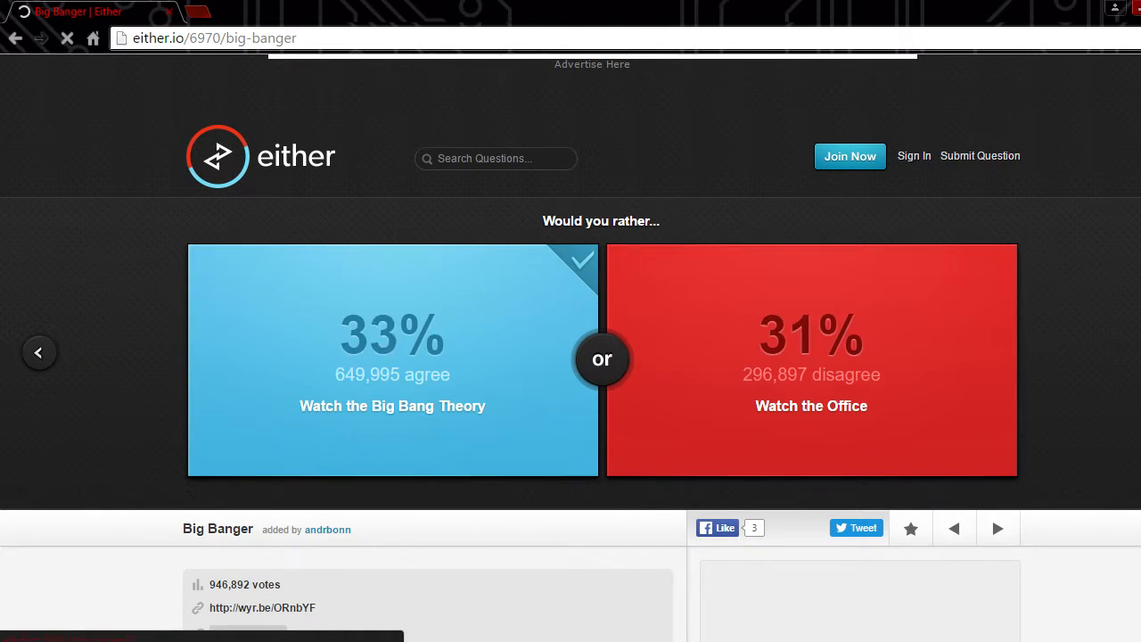
{"action": "left_click", "coordinate": [997, 527]}
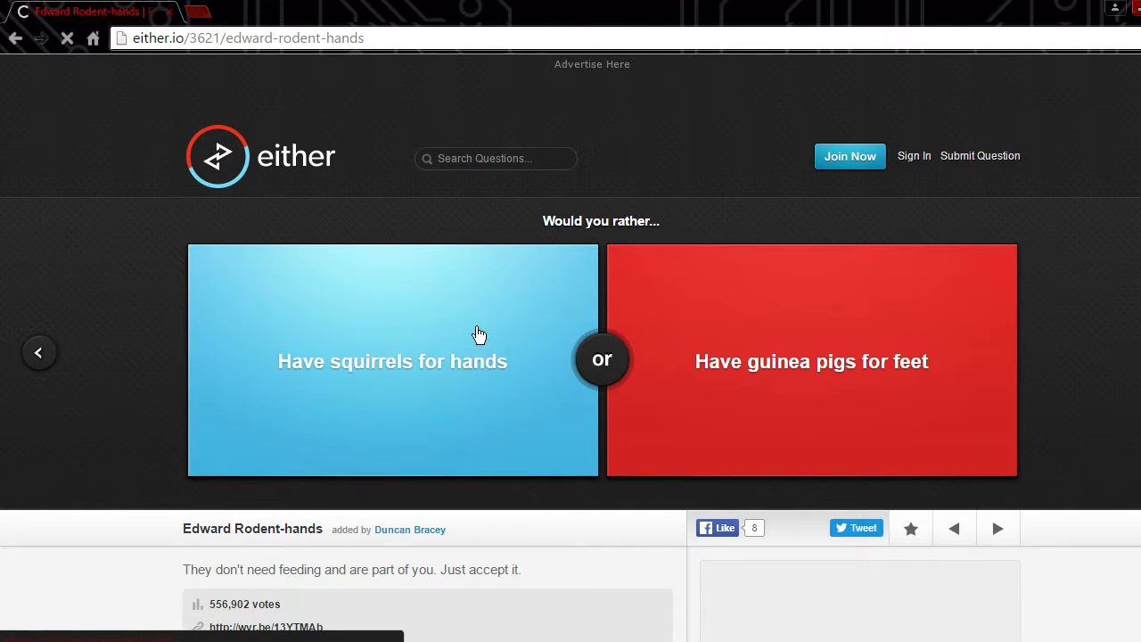
{"action": "mouse_move", "coordinate": [507, 464]}
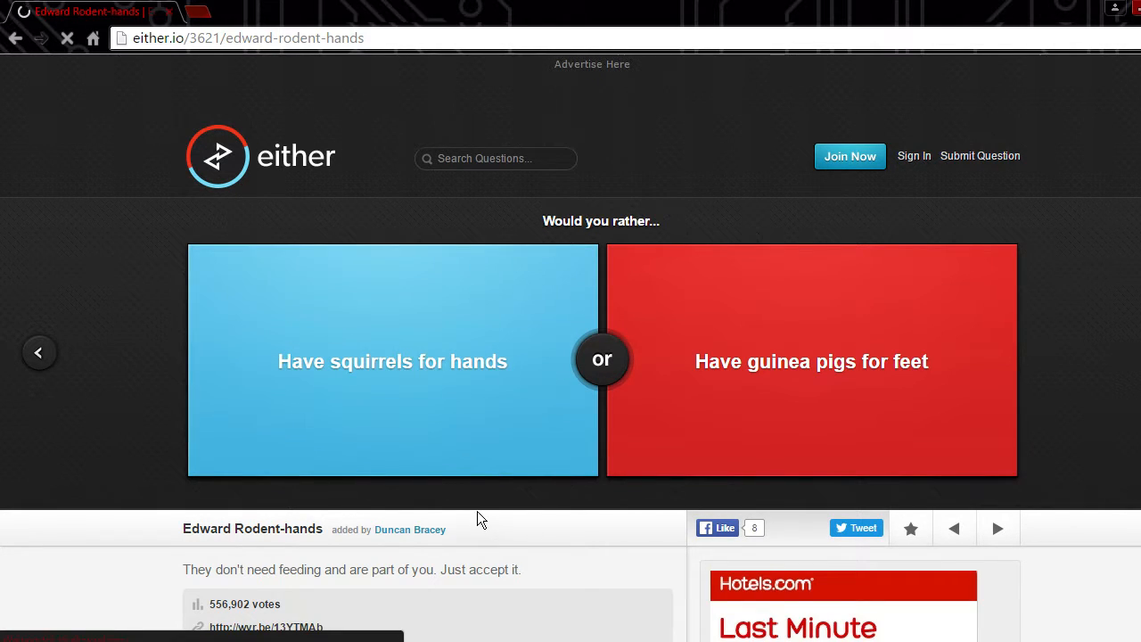
{"action": "mouse_move", "coordinate": [510, 437]}
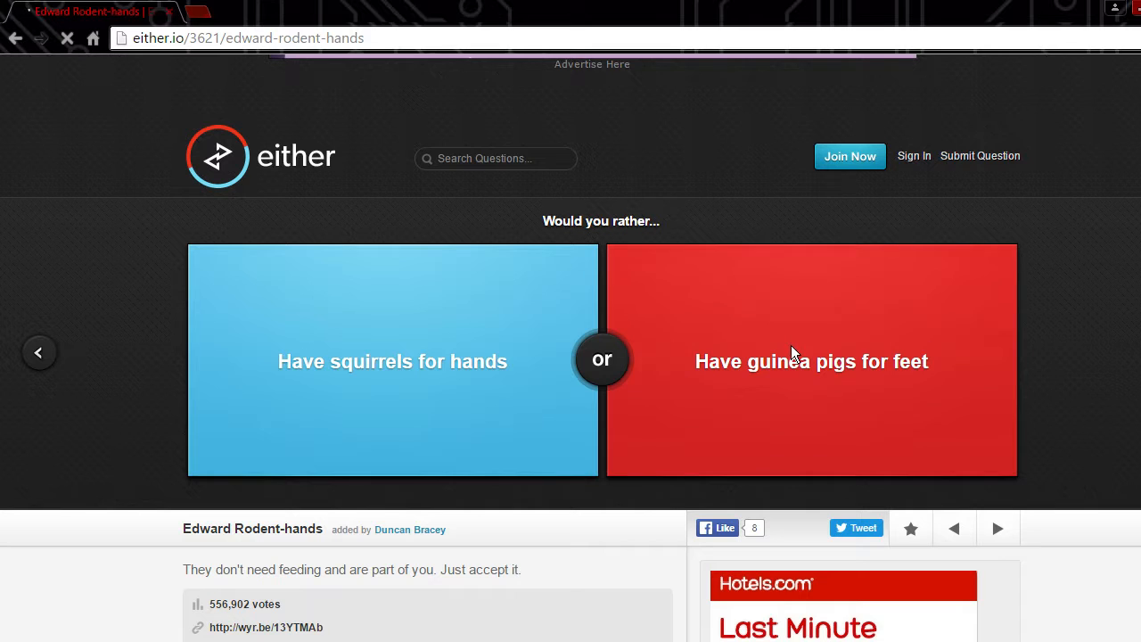
{"action": "left_click", "coordinate": [811, 360]}
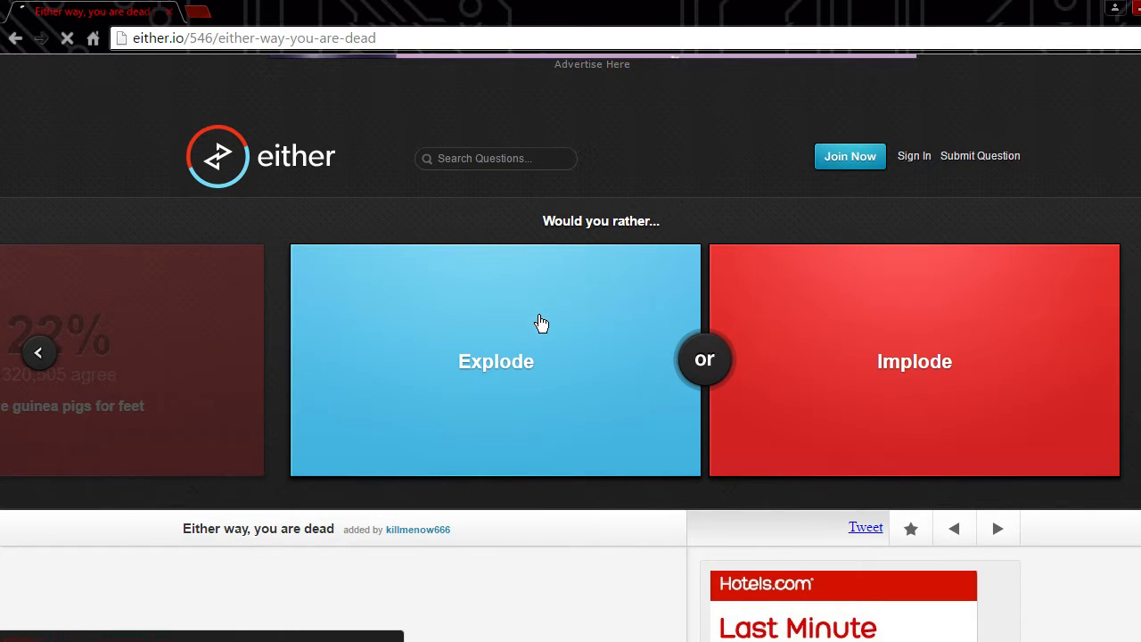
Step: Vote to explode, then to amputate one arm rather than be permanently mute
{"action": "left_click", "coordinate": [496, 360]}
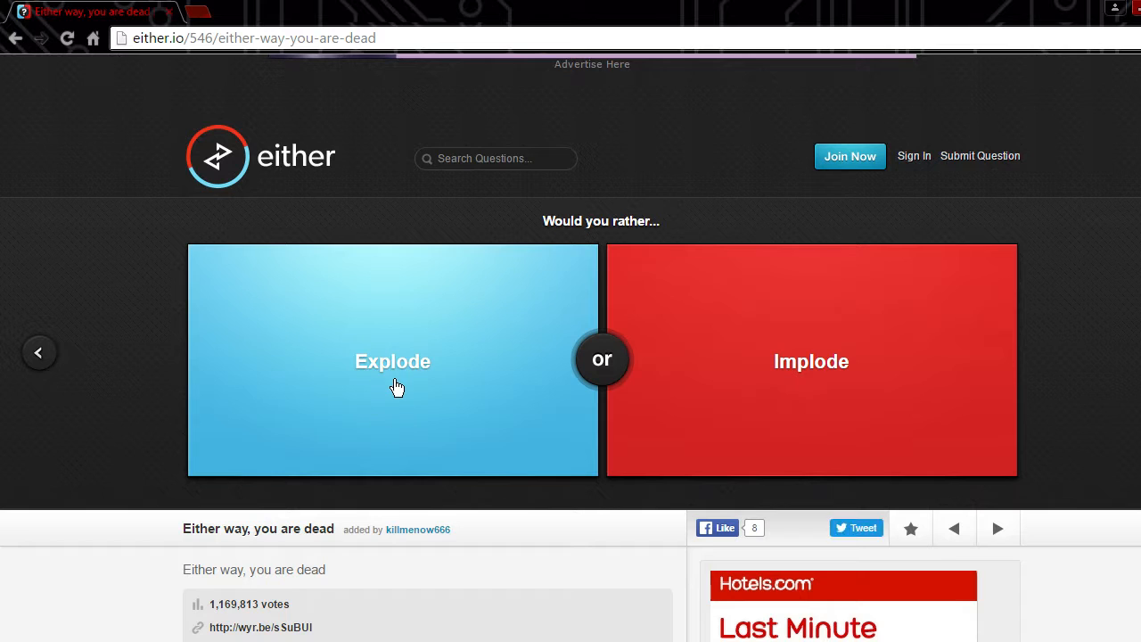
{"action": "mouse_move", "coordinate": [770, 421]}
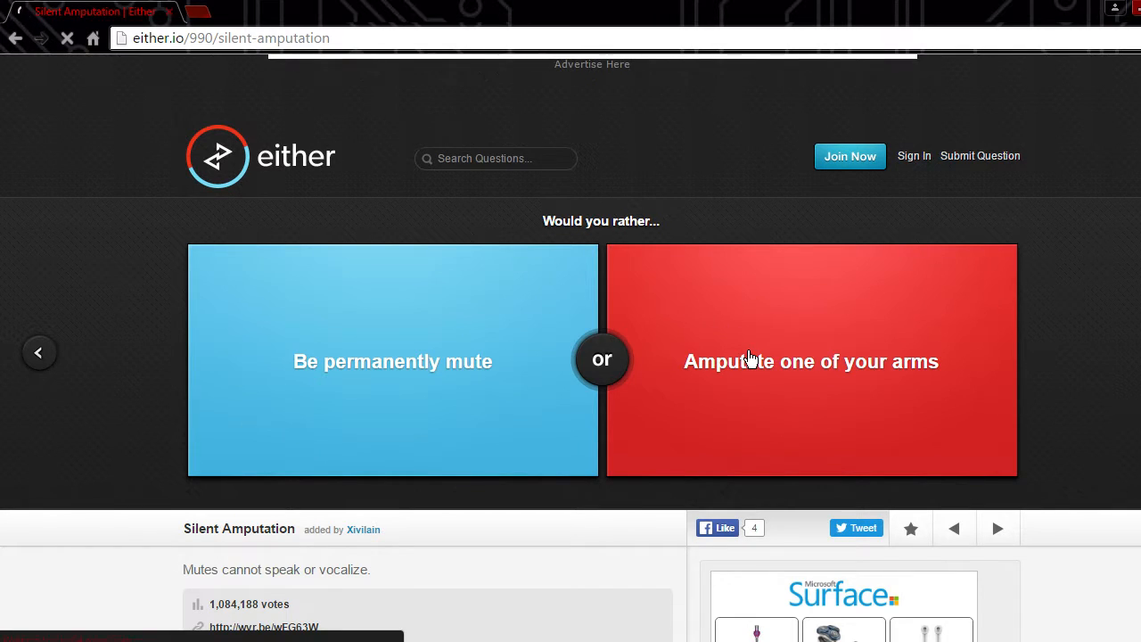
{"action": "left_click", "coordinate": [811, 360]}
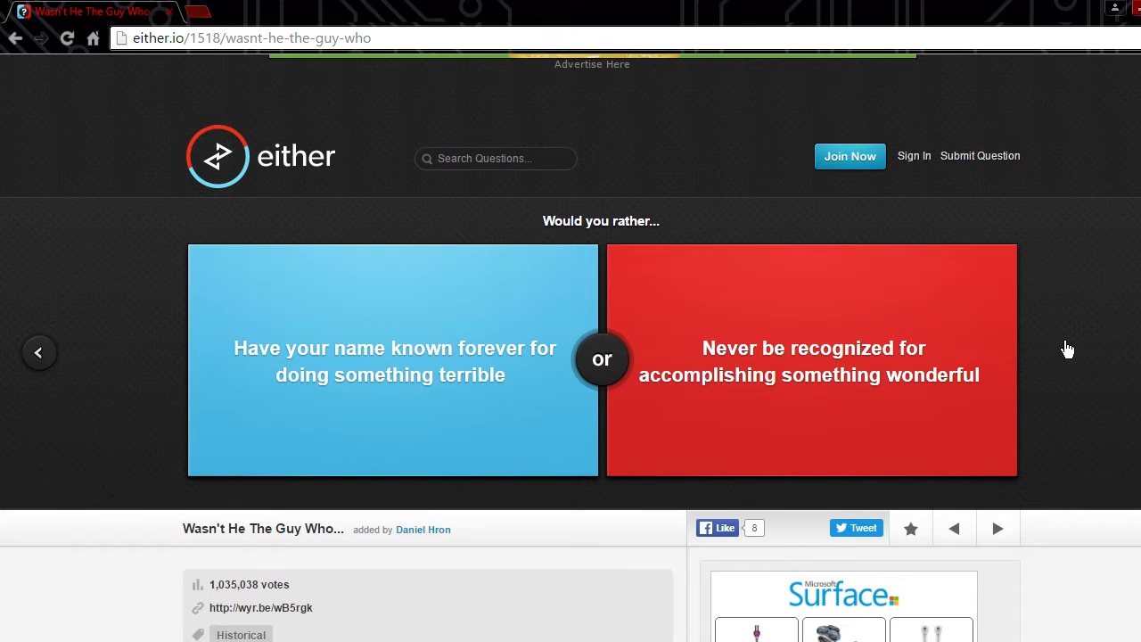
{"action": "mouse_move", "coordinate": [1045, 389]}
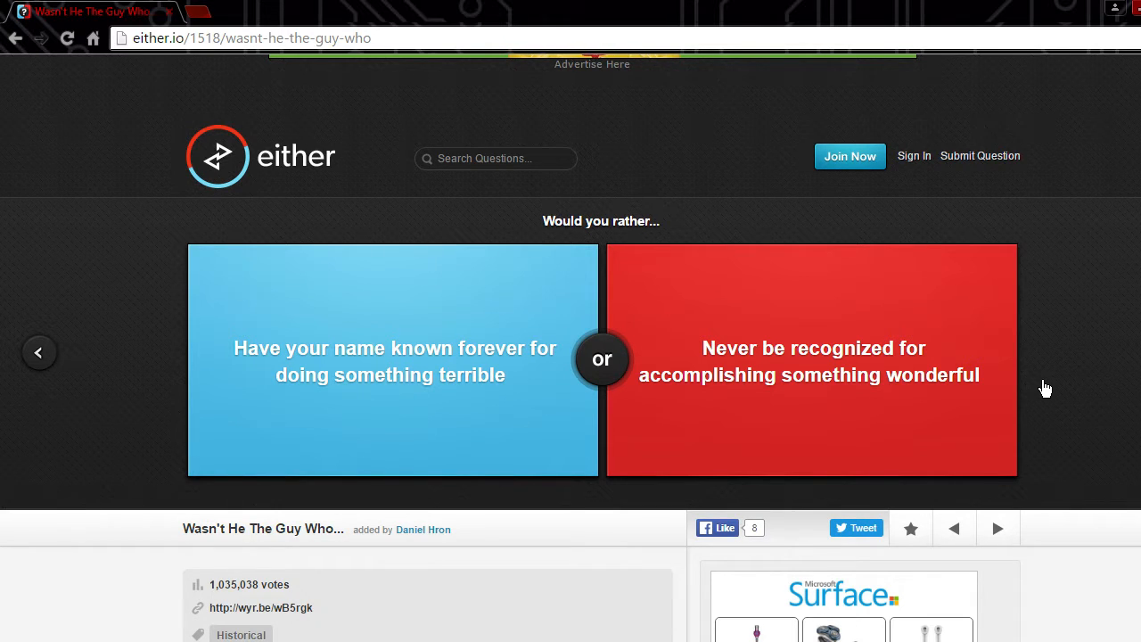
Step: Vote to never be recognized for accomplishing something wonderful, revealing 79% agree
{"action": "left_click", "coordinate": [809, 361]}
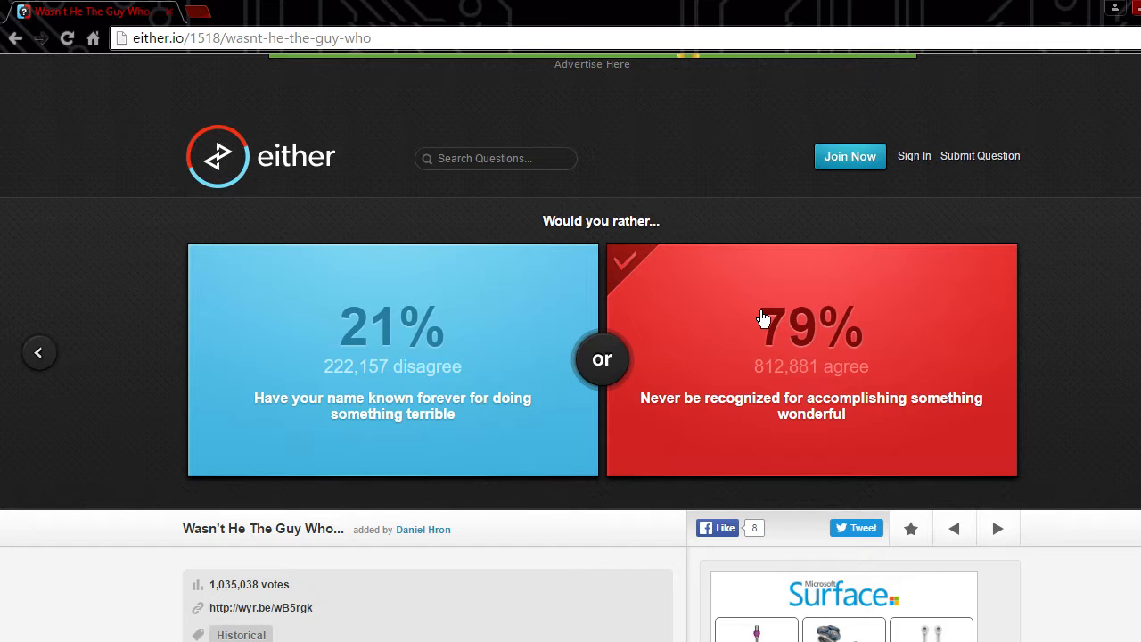
{"action": "mouse_move", "coordinate": [763, 319]}
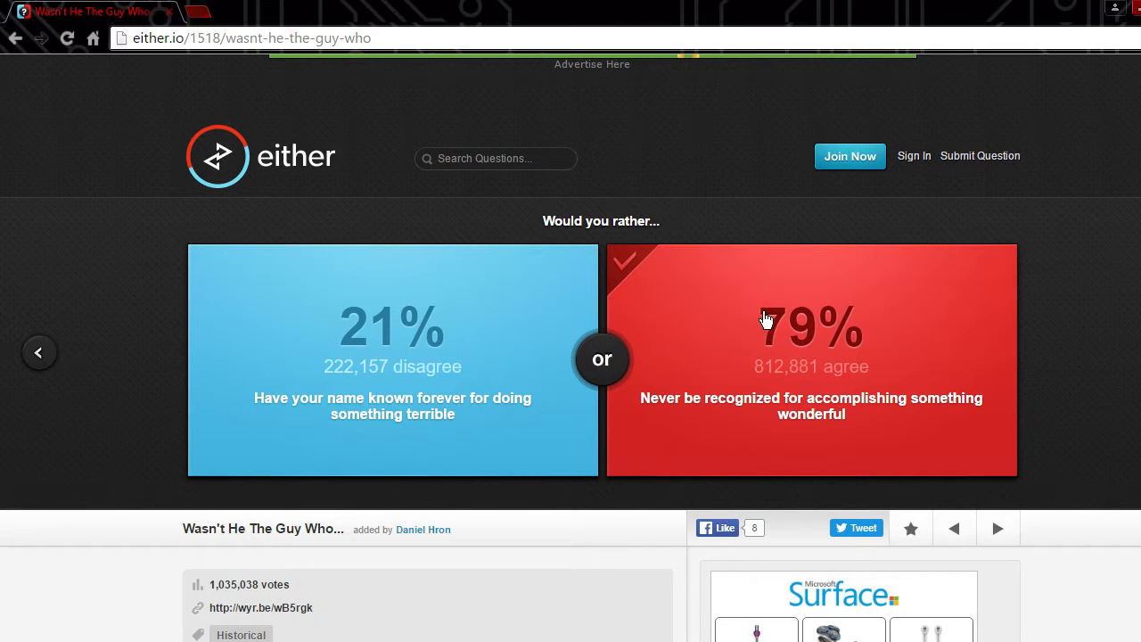
{"action": "scroll", "scroll_direction": "down", "scroll_amount": 3}
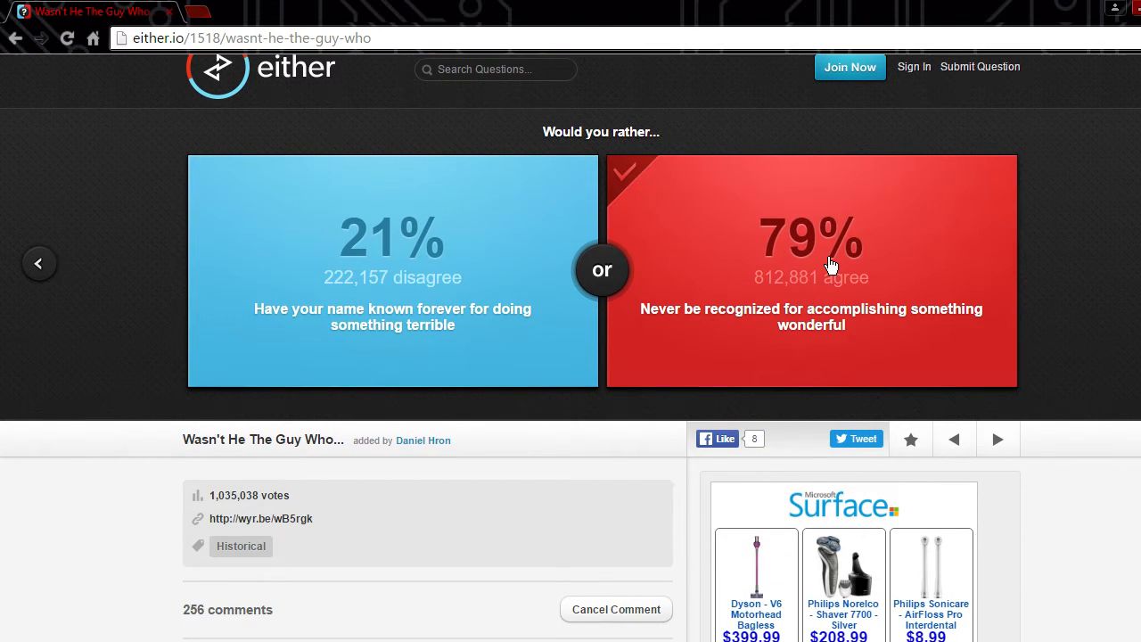
{"action": "scroll", "scroll_direction": "down", "scroll_amount": 3}
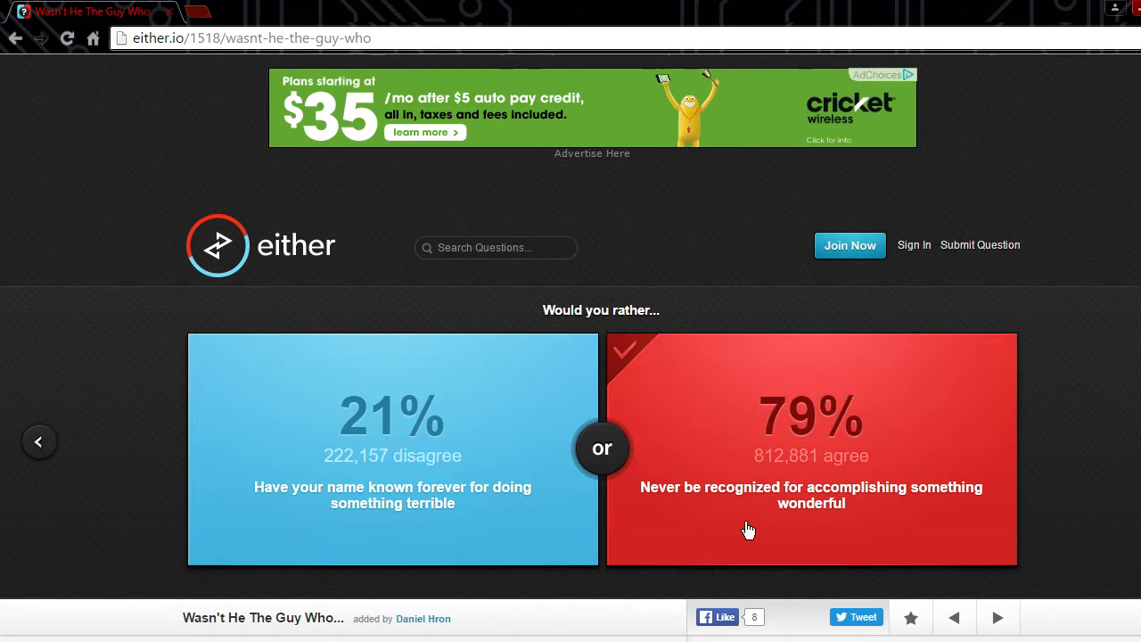
{"action": "mouse_move", "coordinate": [754, 474]}
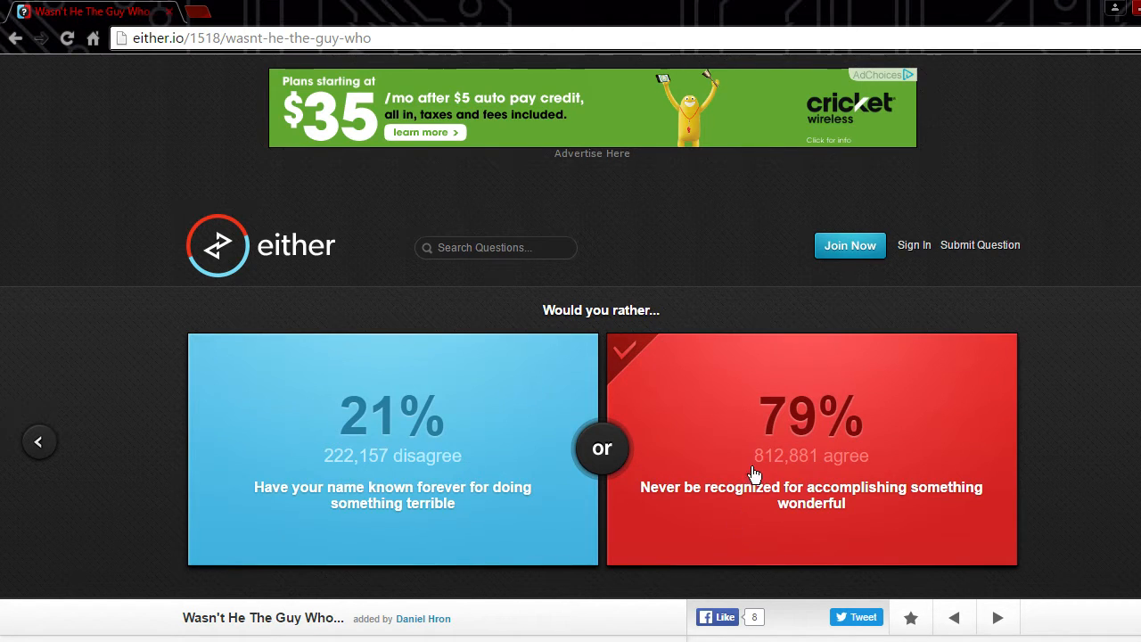
{"action": "mouse_move", "coordinate": [729, 524]}
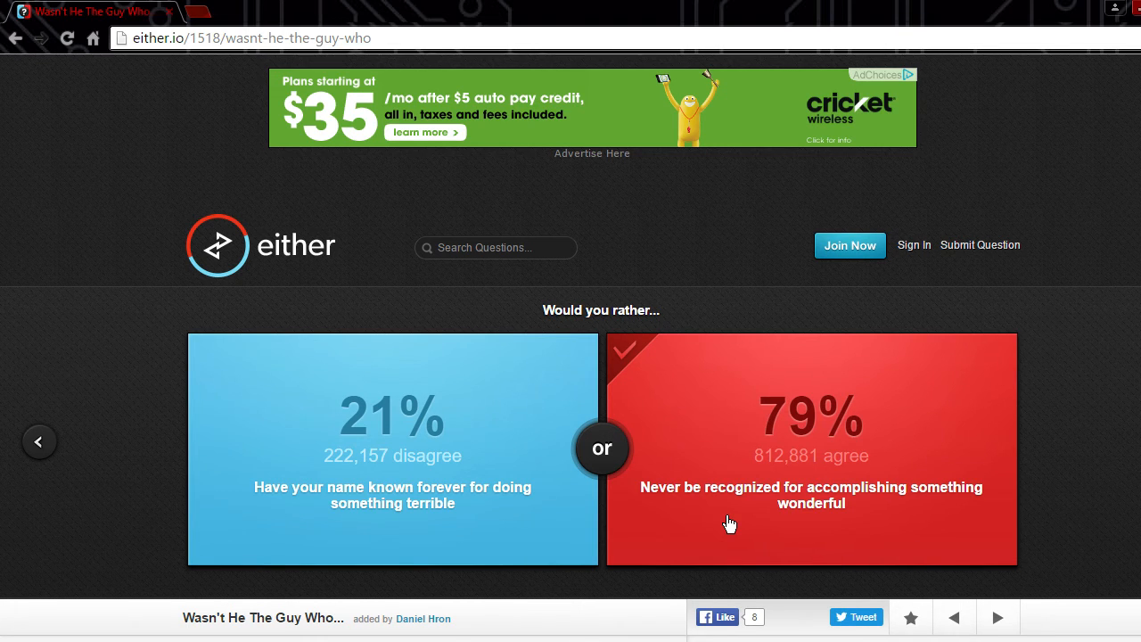
{"action": "mouse_move", "coordinate": [713, 501]}
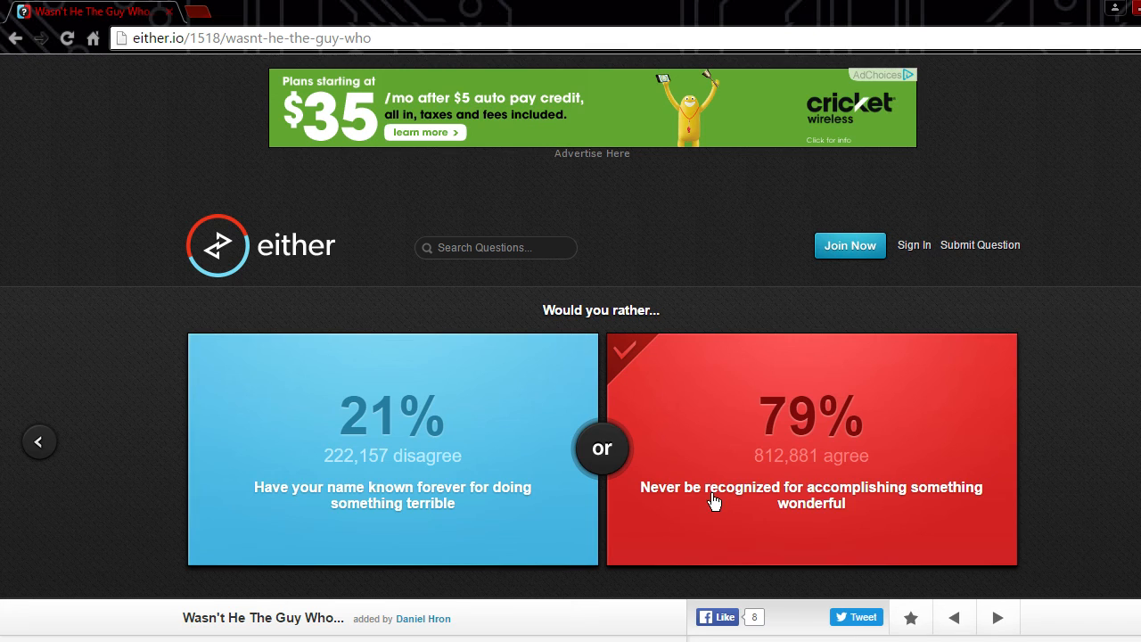